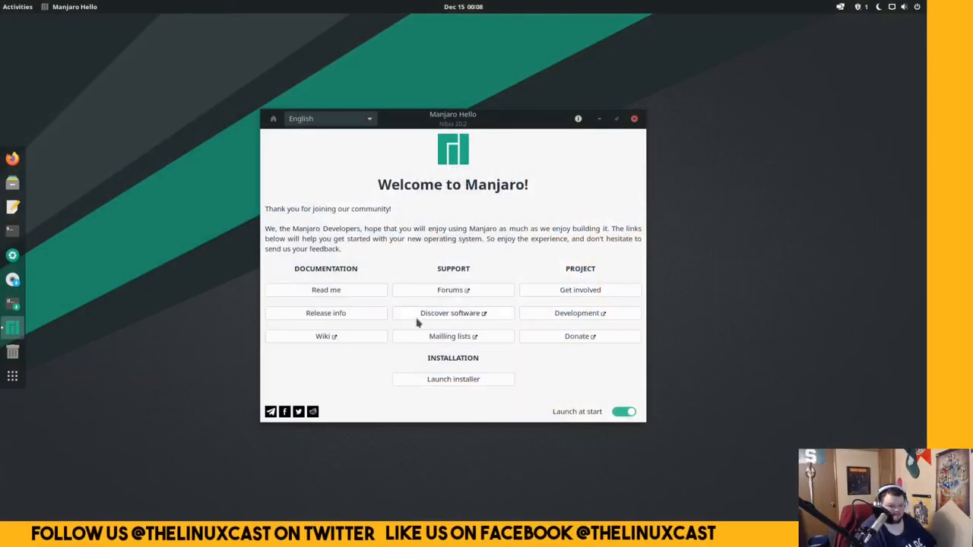
Centre the welcome window and launch the Manjaro installer.
left_click_drag(452, 117, 472, 109)
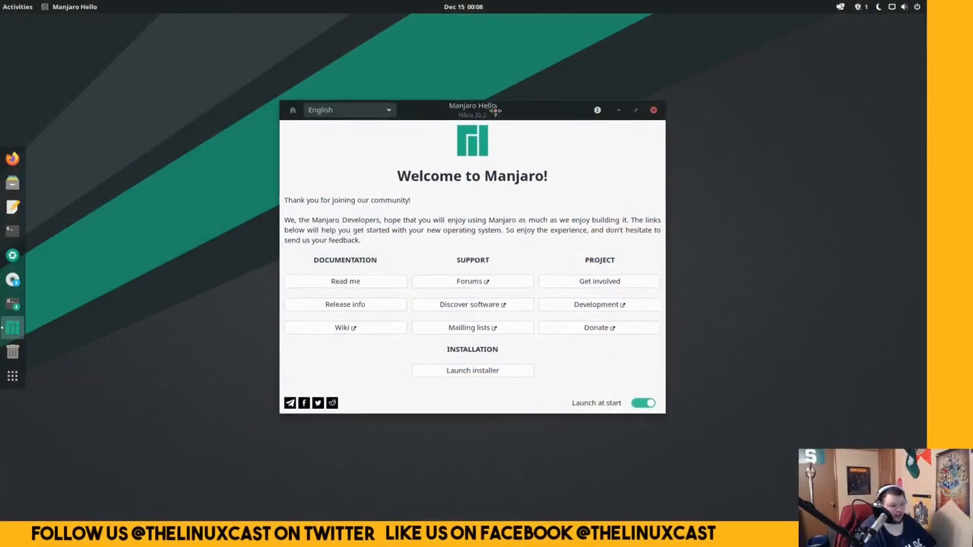
left_click_drag(473, 110, 473, 105)
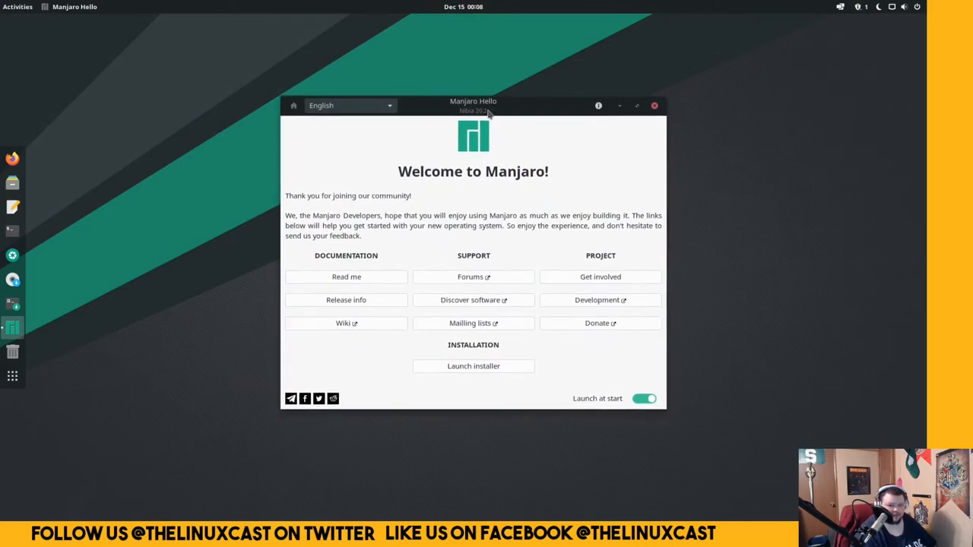
mouse_move(394, 405)
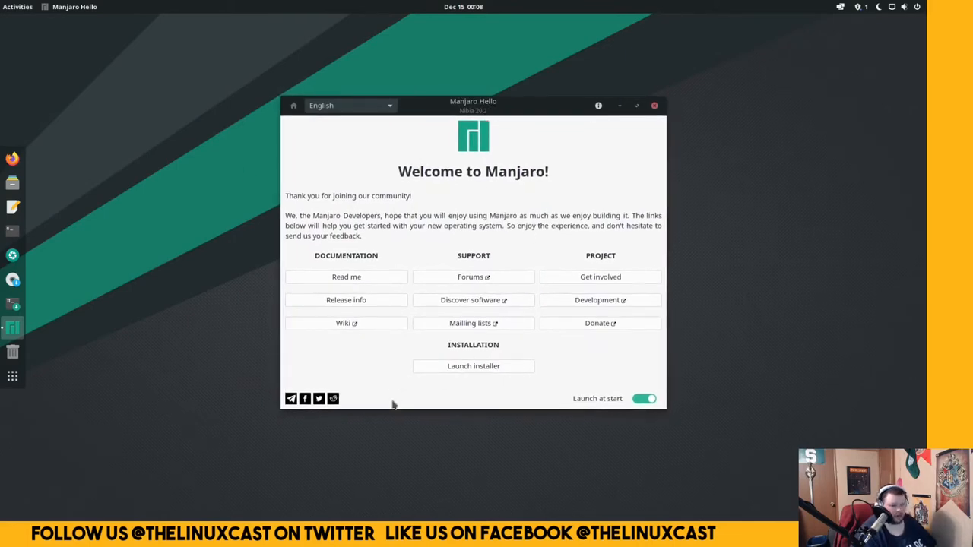
mouse_move(76, 266)
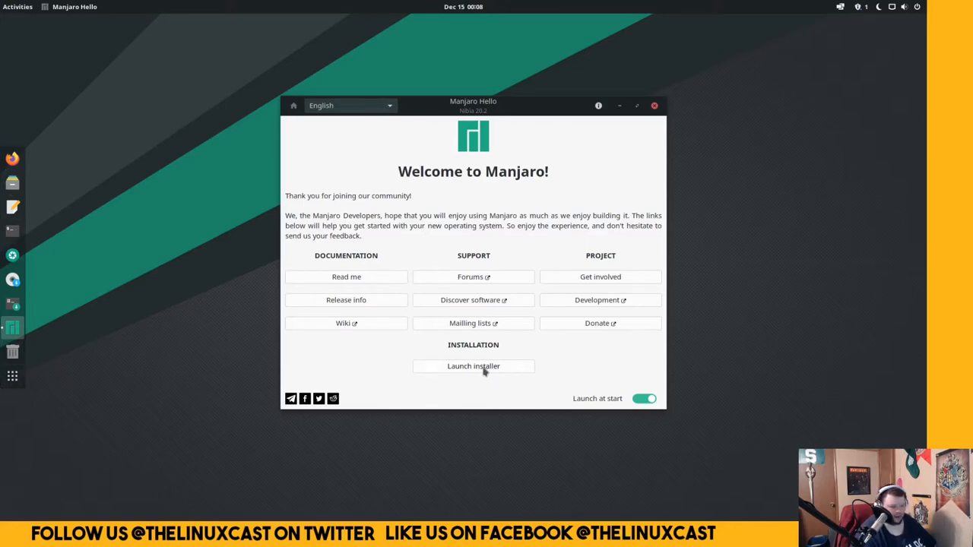
left_click(473, 366)
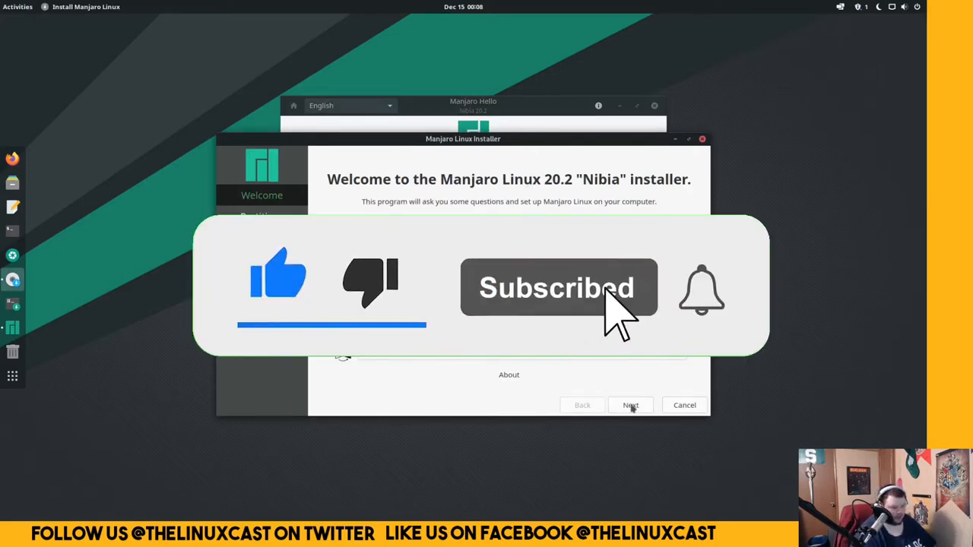
Choose Erase disk with Swap (with Hibernate) and proceed to the install confirmation.
left_click(631, 405)
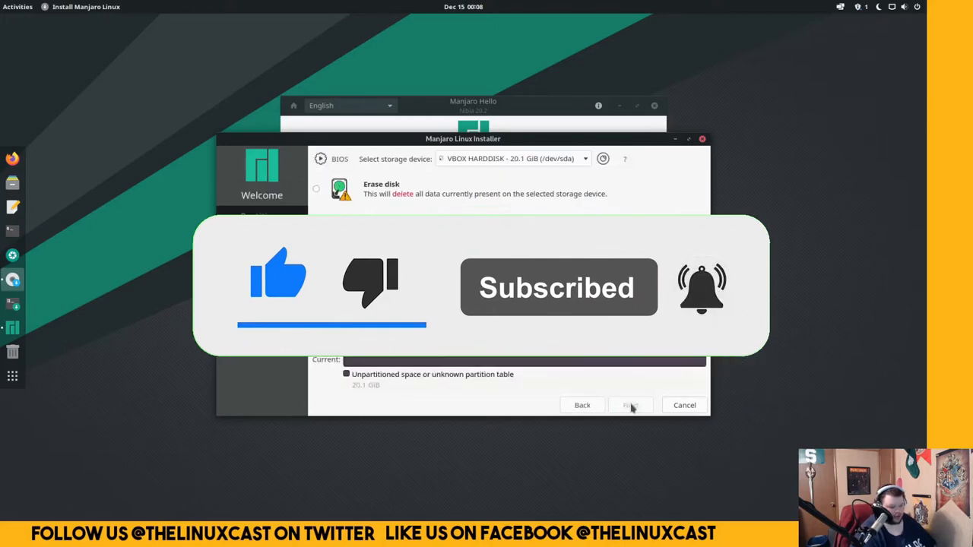
left_click(316, 189)
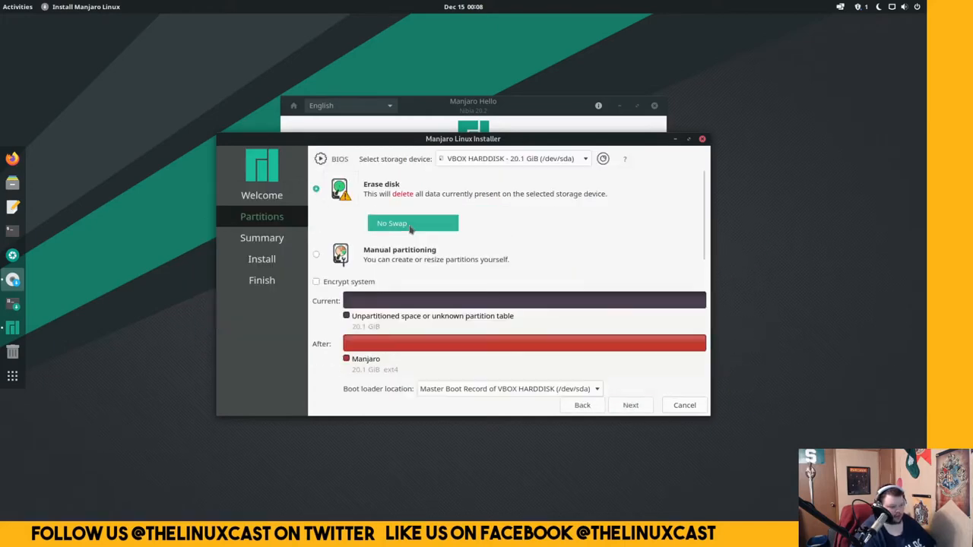
left_click(412, 223)
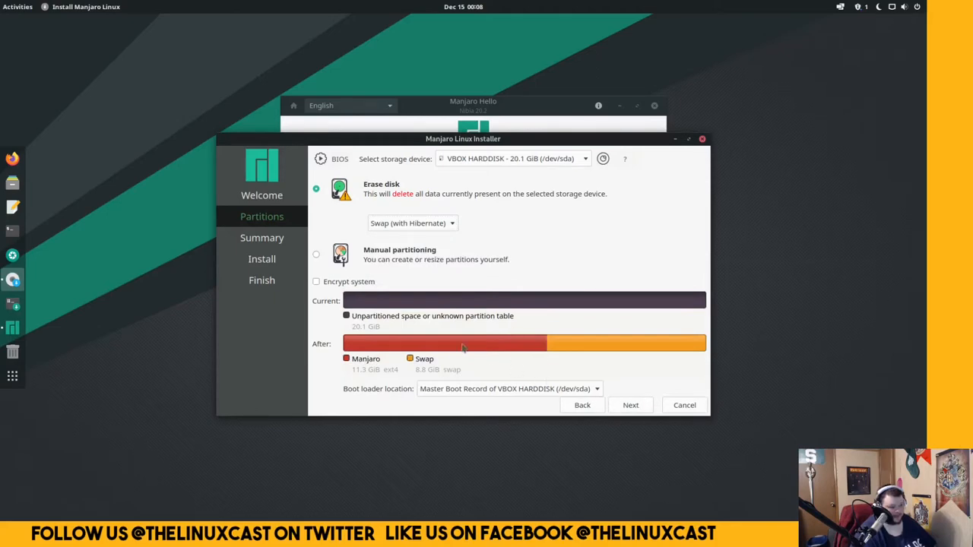
mouse_move(630, 411)
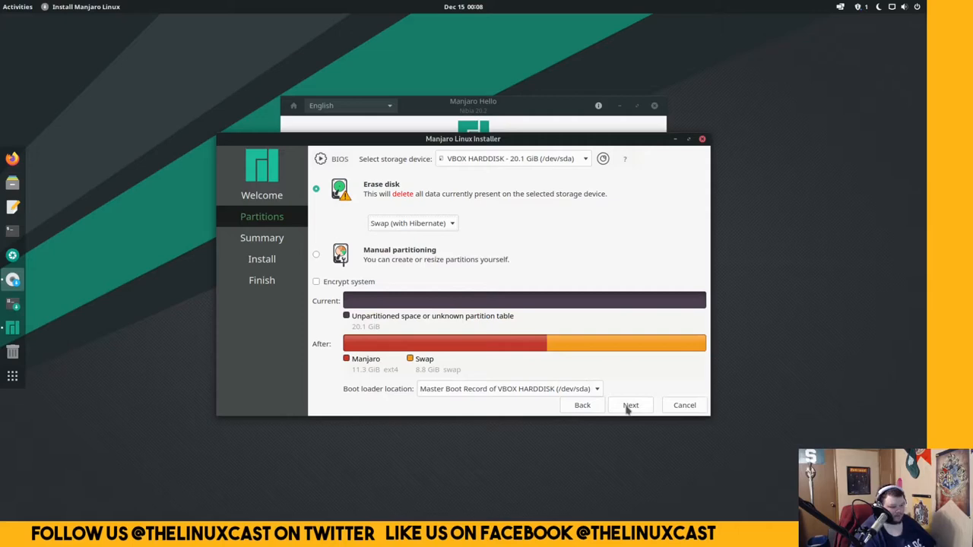
left_click(630, 404)
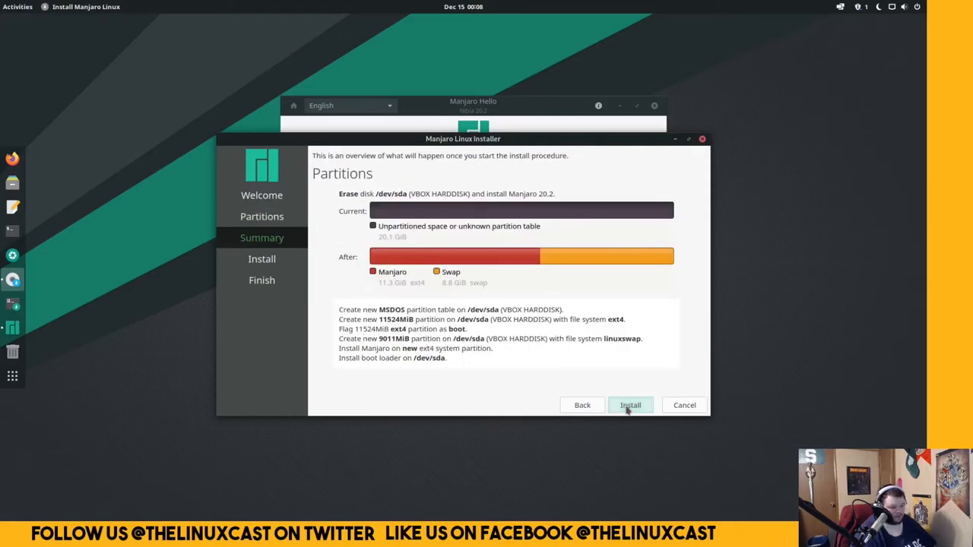
left_click(630, 405)
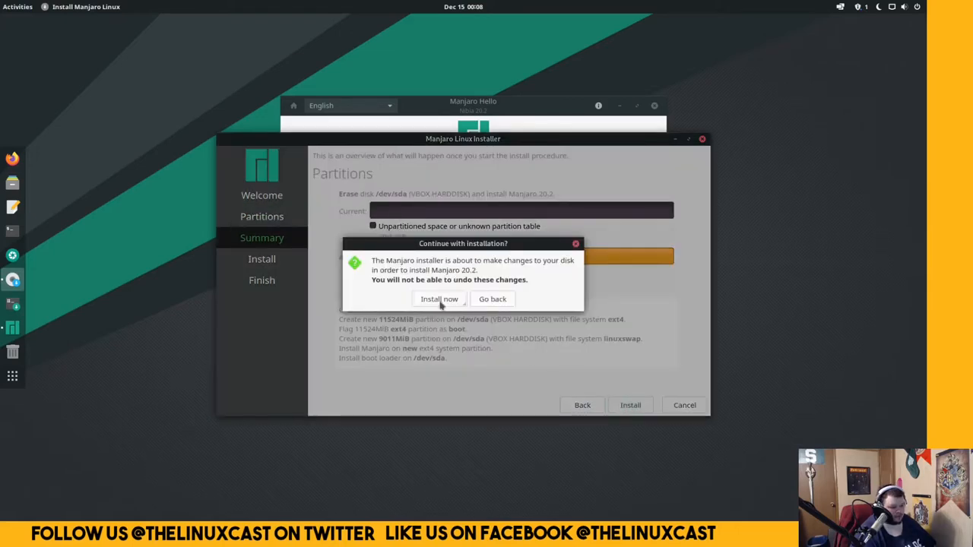
Confirm Install now and let Manjaro 20.2 install until the All done page.
left_click(440, 298)
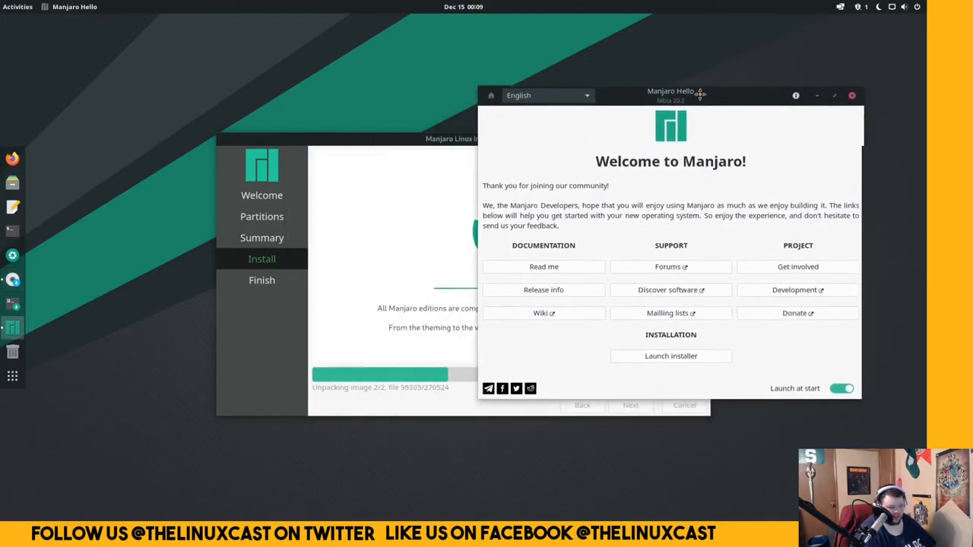
left_click_drag(670, 91, 282, 76)
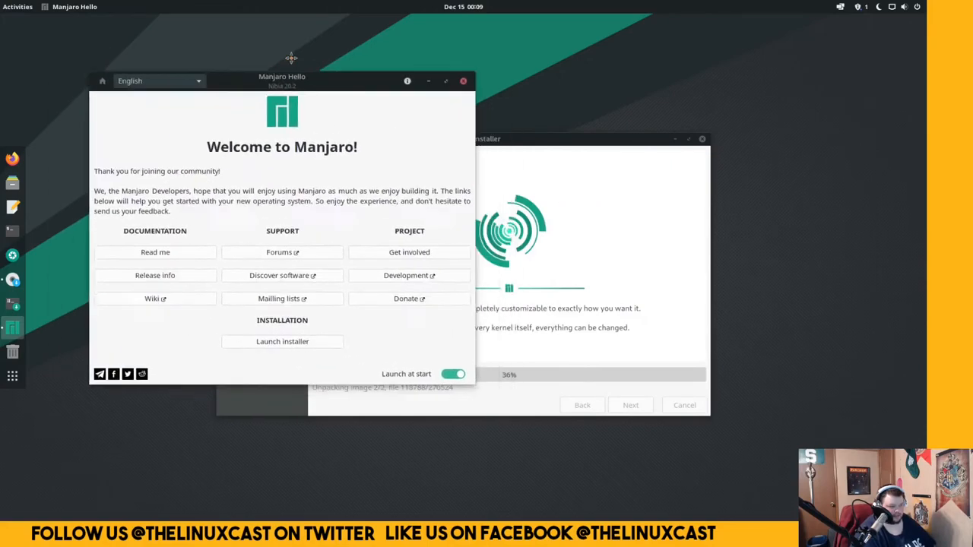
left_click_drag(291, 82, 268, 76)
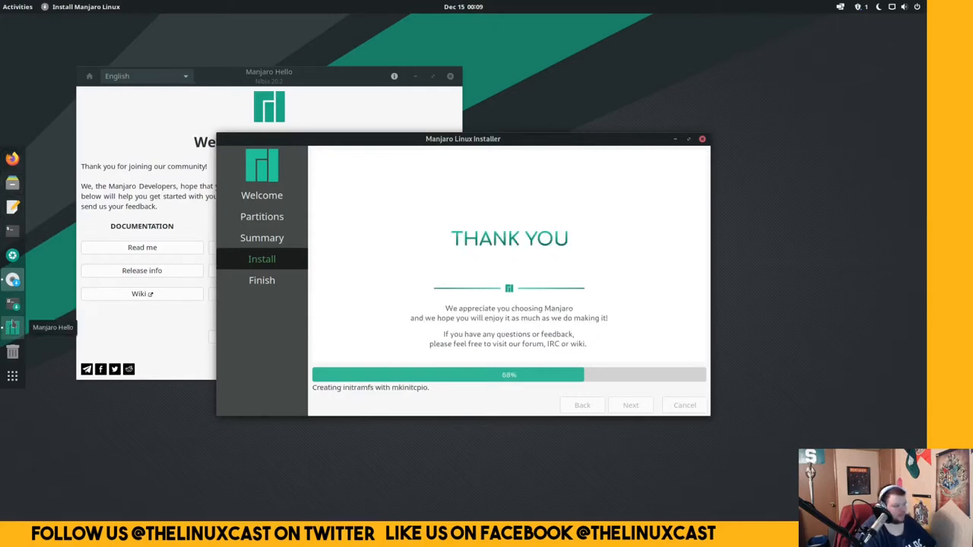
mouse_move(12, 206)
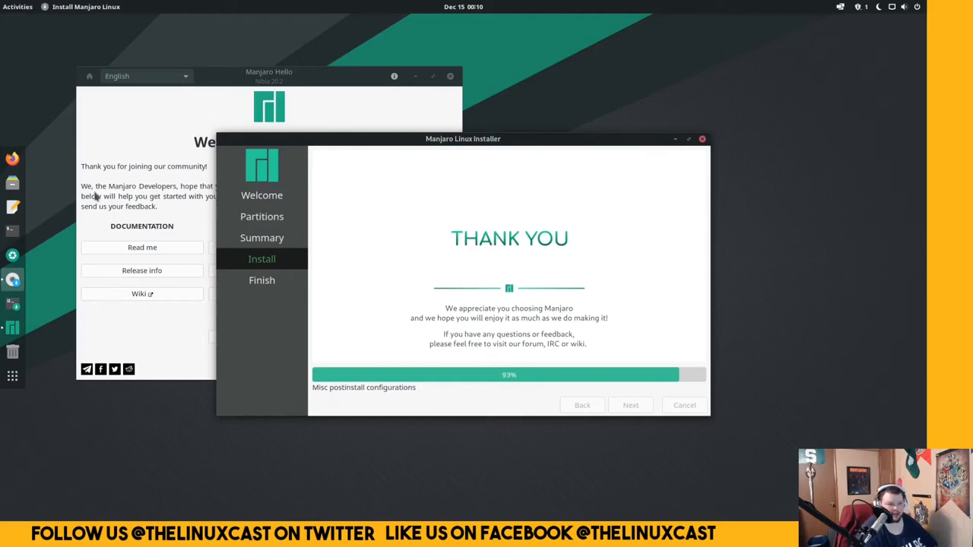
mouse_move(641, 35)
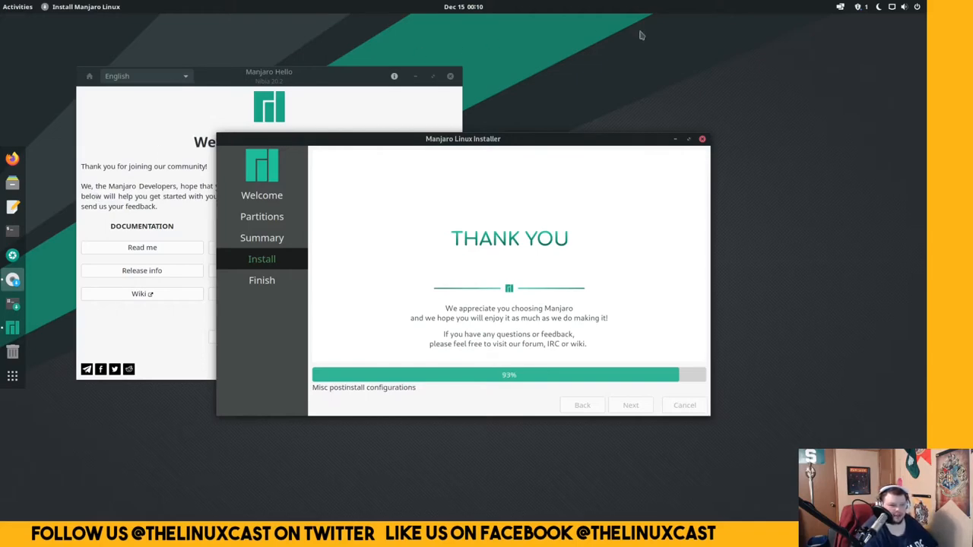
left_click(840, 7)
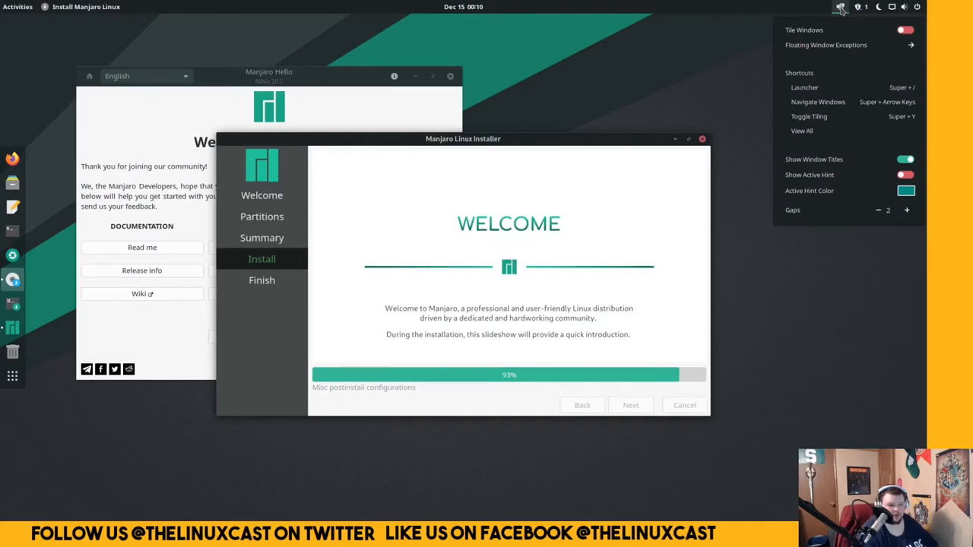
left_click(840, 7)
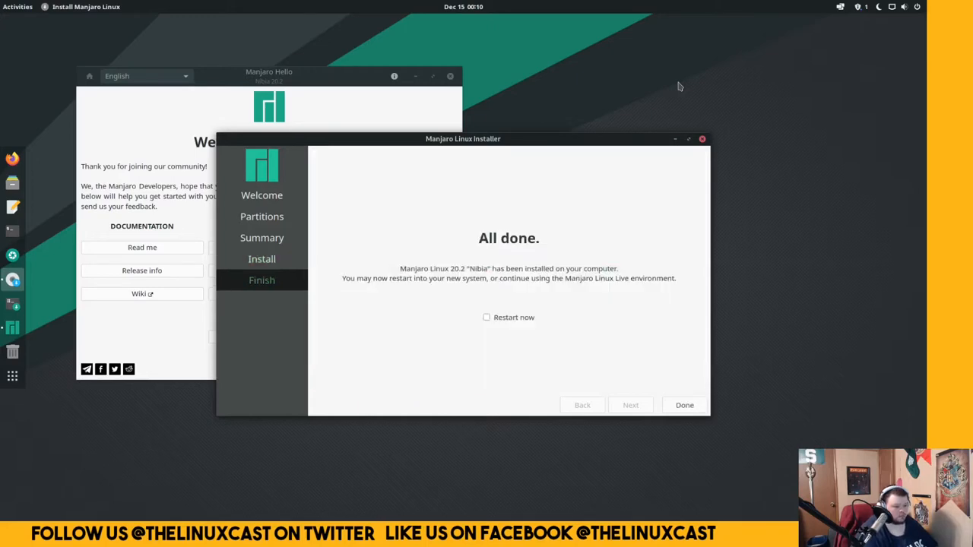
mouse_move(490, 321)
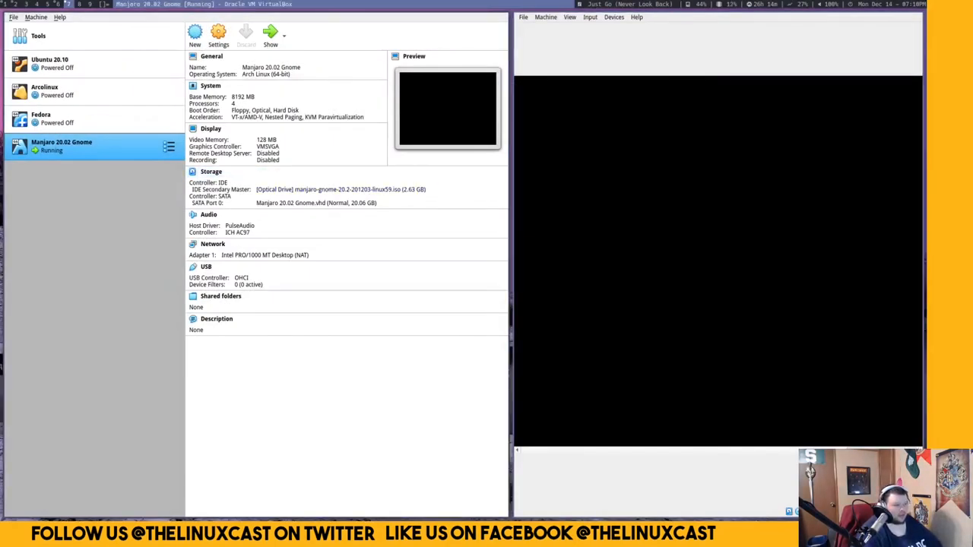
Close the running Manjaro VM, saving its machine state.
left_click(524, 17)
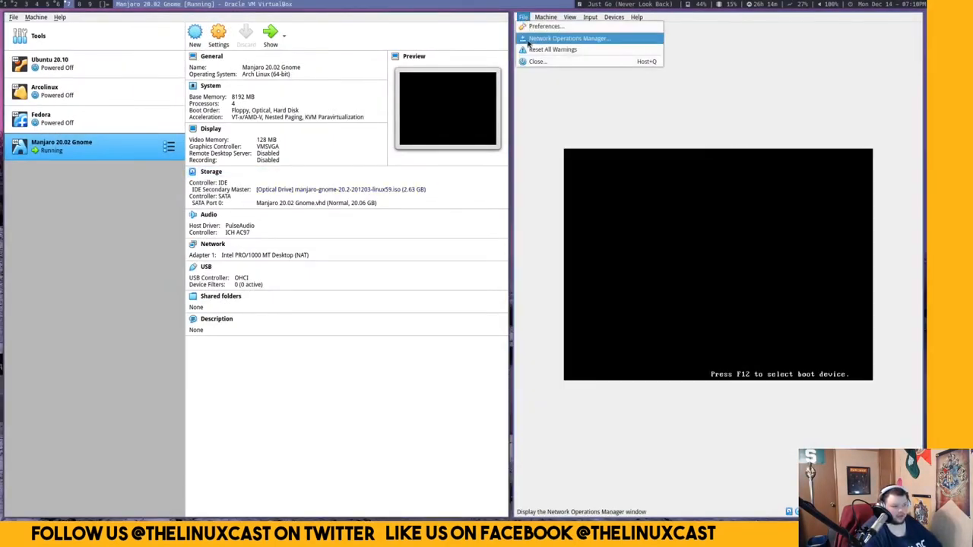
left_click(663, 112)
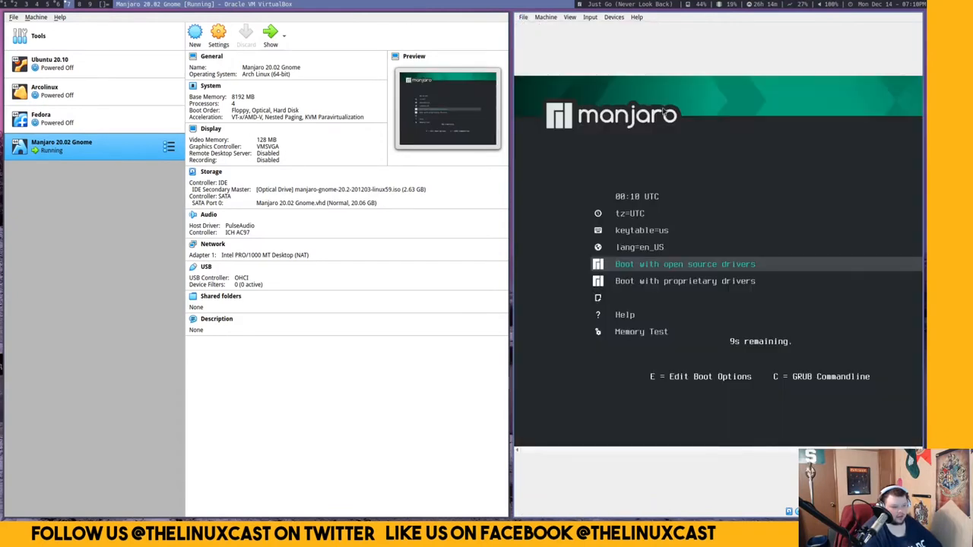
mouse_move(587, 65)
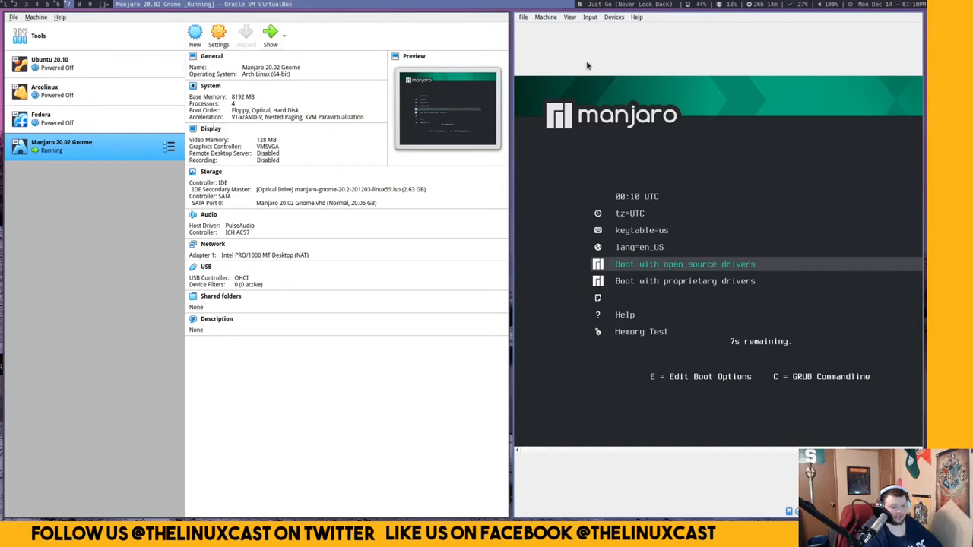
mouse_move(523, 21)
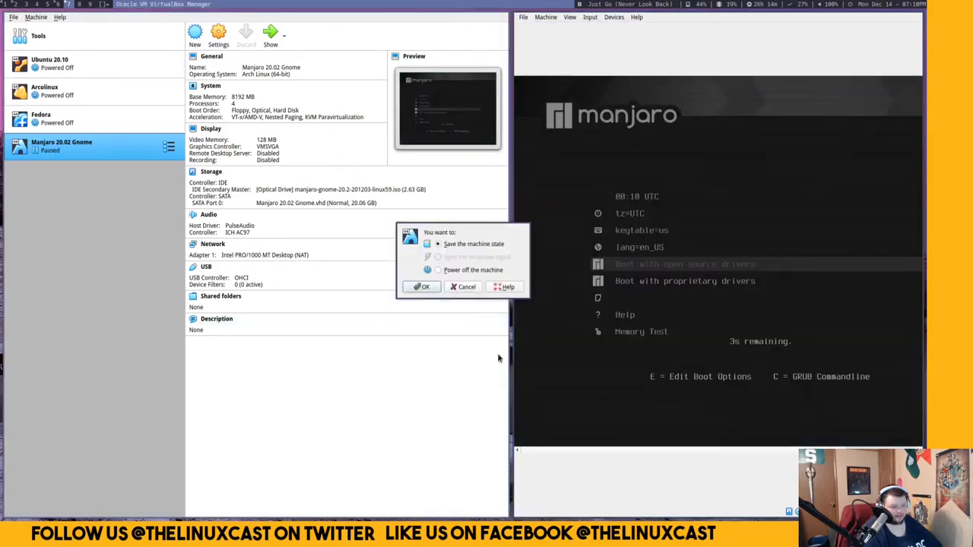
left_click(420, 287)
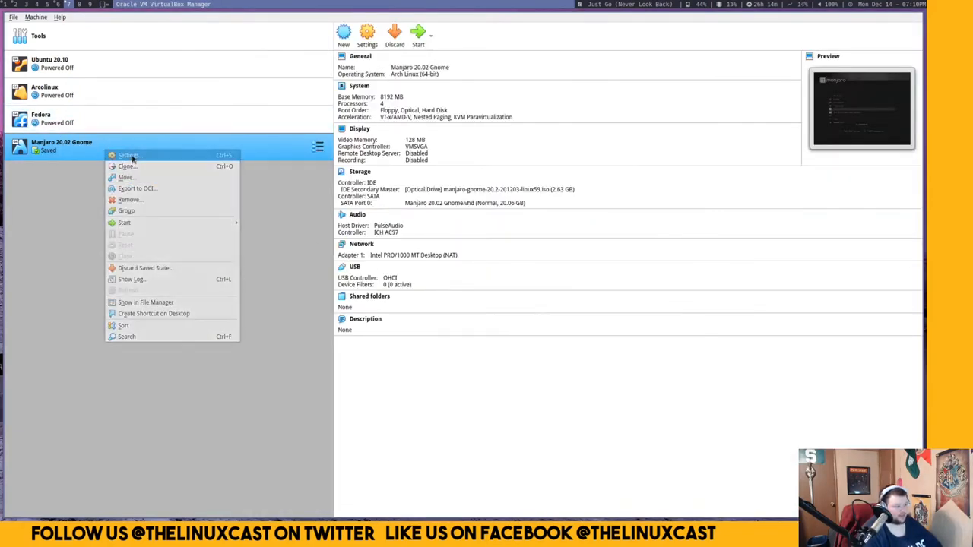
Review the VM's Storage settings showing the attached ISO, then discard the saved state.
left_click(128, 155)
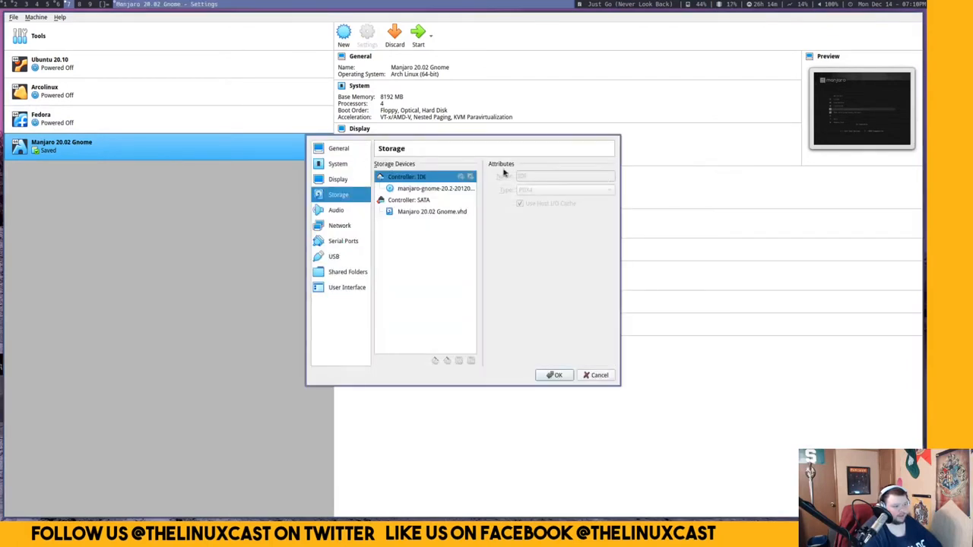
left_click(434, 188)
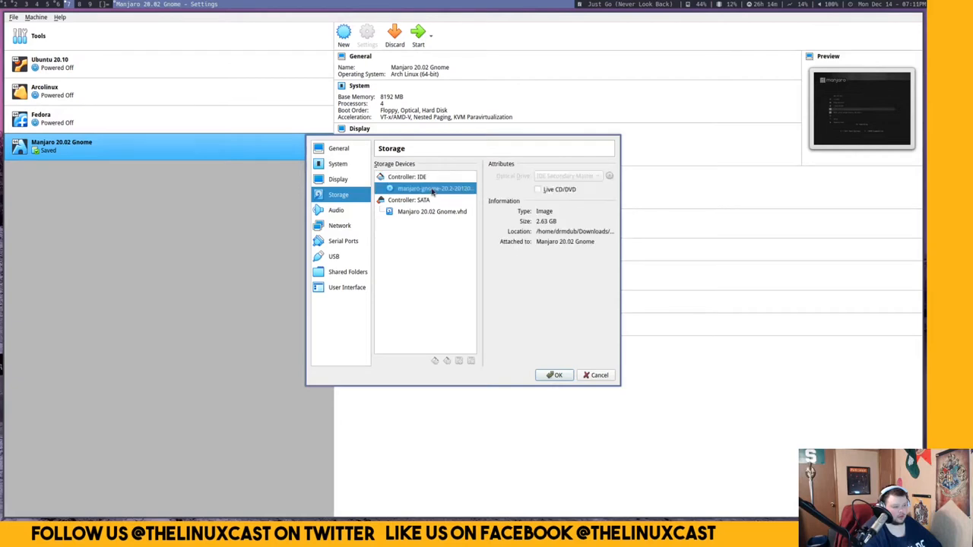
mouse_move(508, 186)
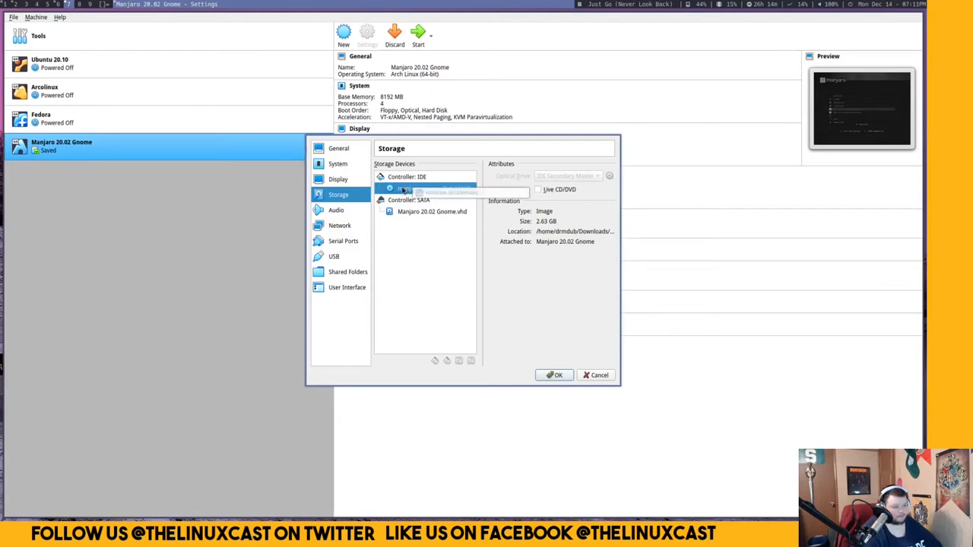
left_click(555, 375)
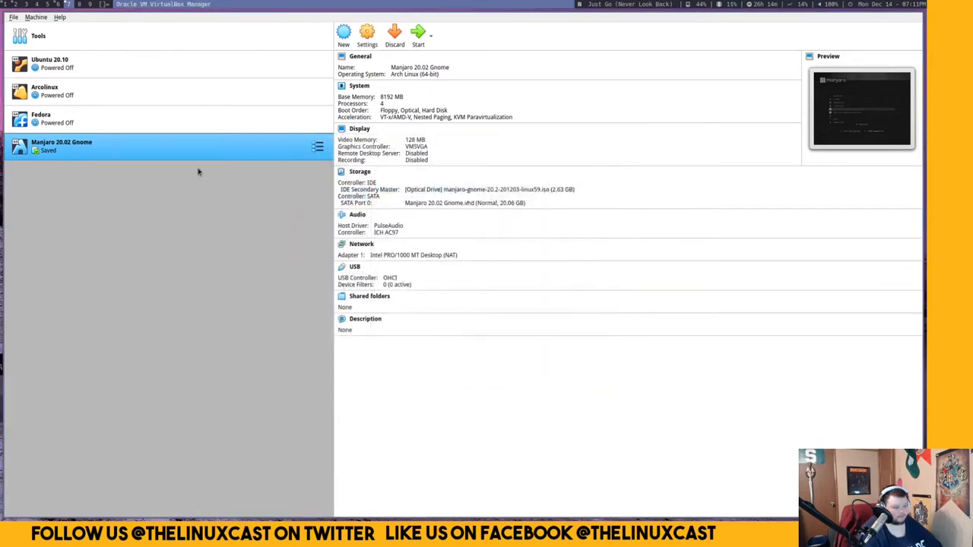
left_click(367, 33)
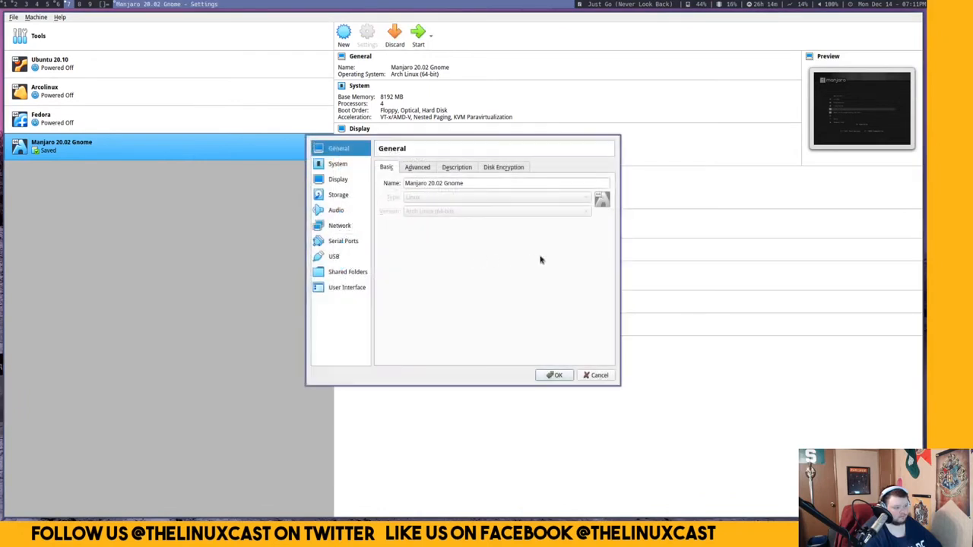
mouse_move(346, 233)
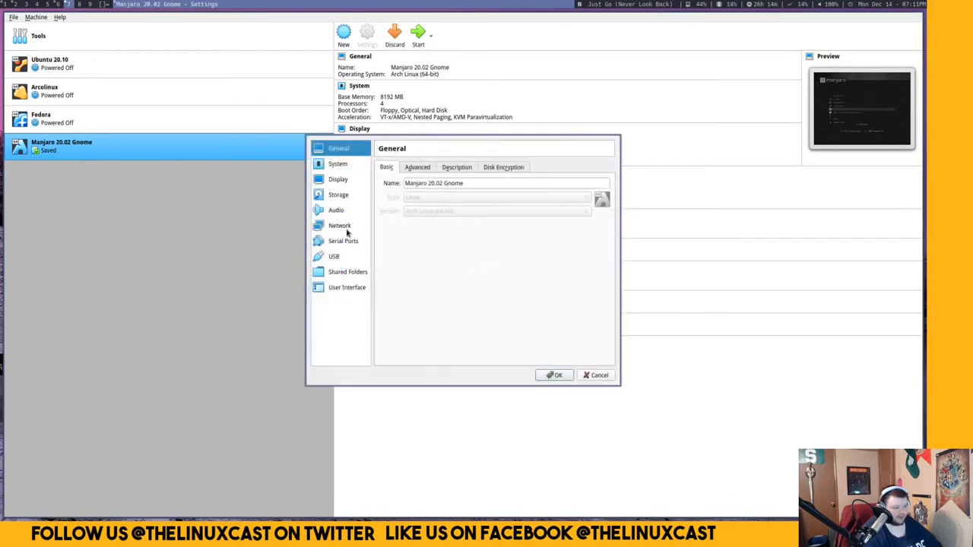
left_click(338, 195)
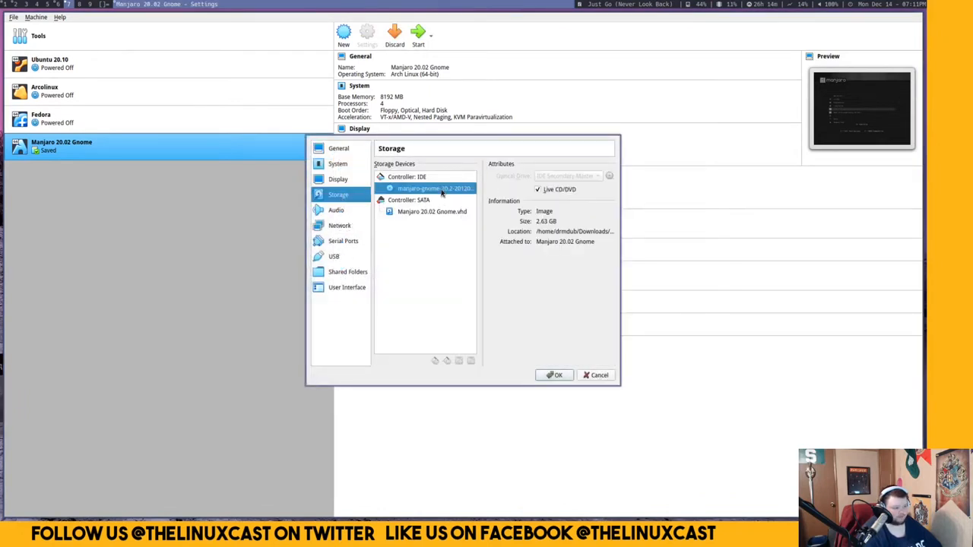
mouse_move(608, 176)
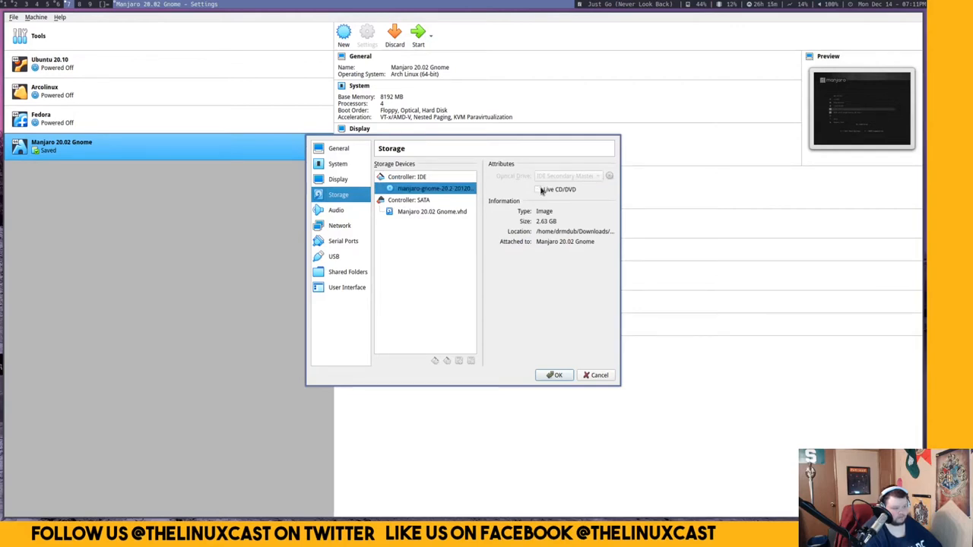
left_click(431, 212)
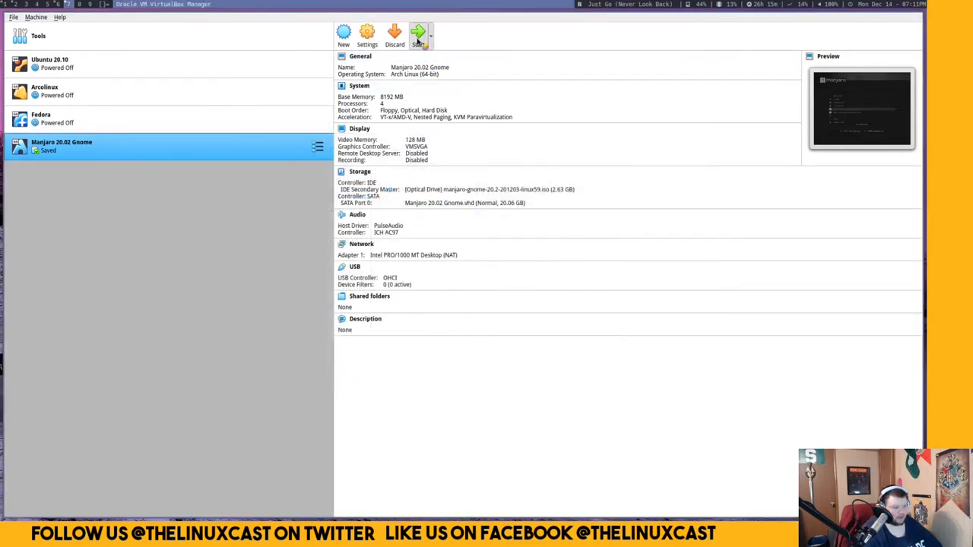
left_click(418, 32)
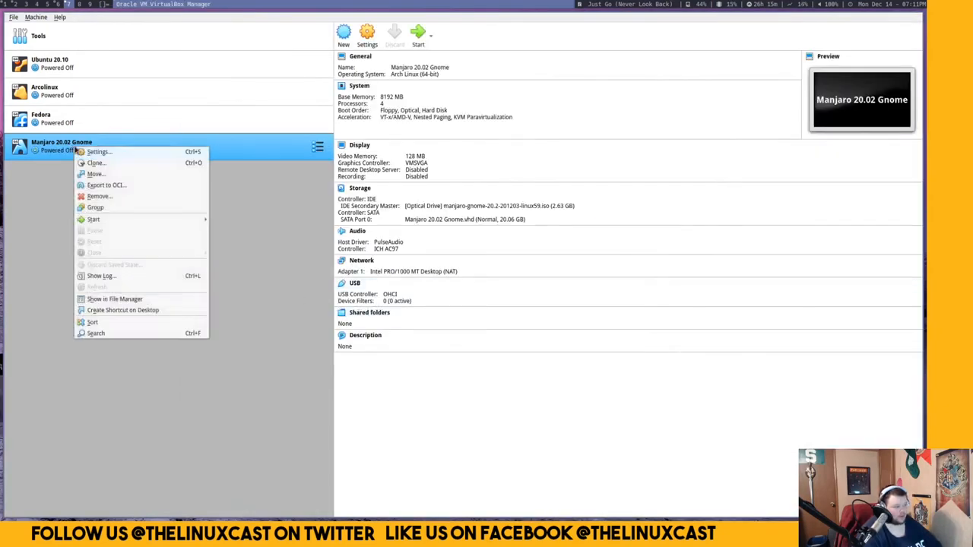
Remove the Manjaro ISO from the VM's optical drive and start the machine.
left_click(98, 151)
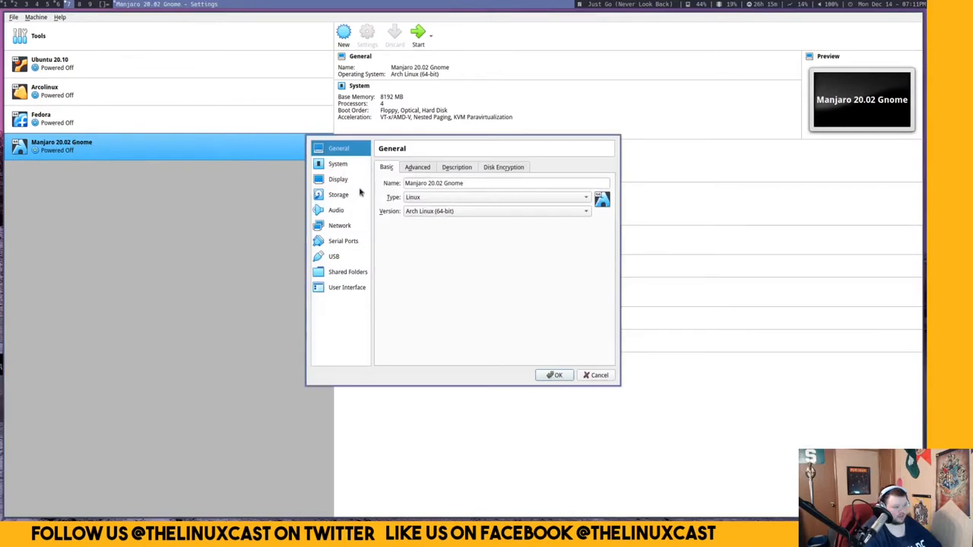
left_click(338, 195)
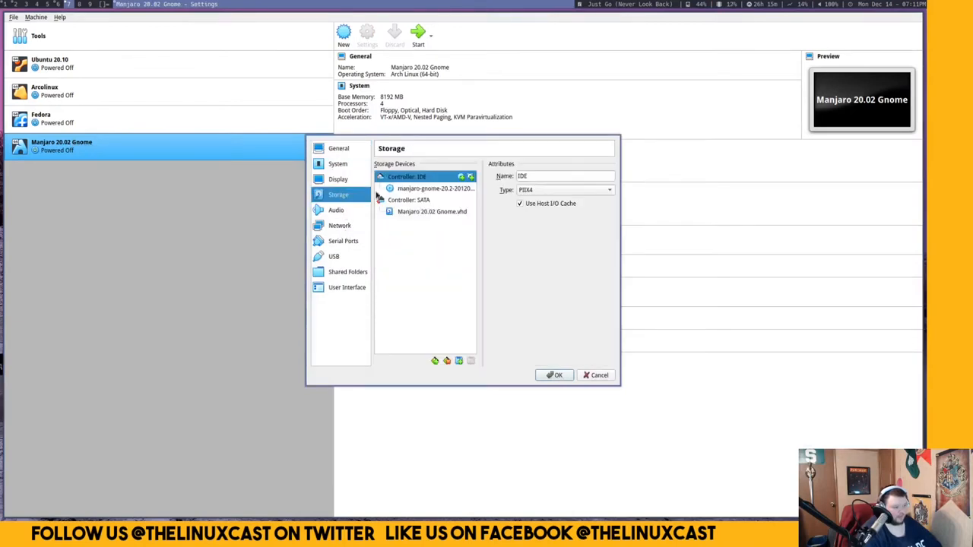
left_click(433, 188)
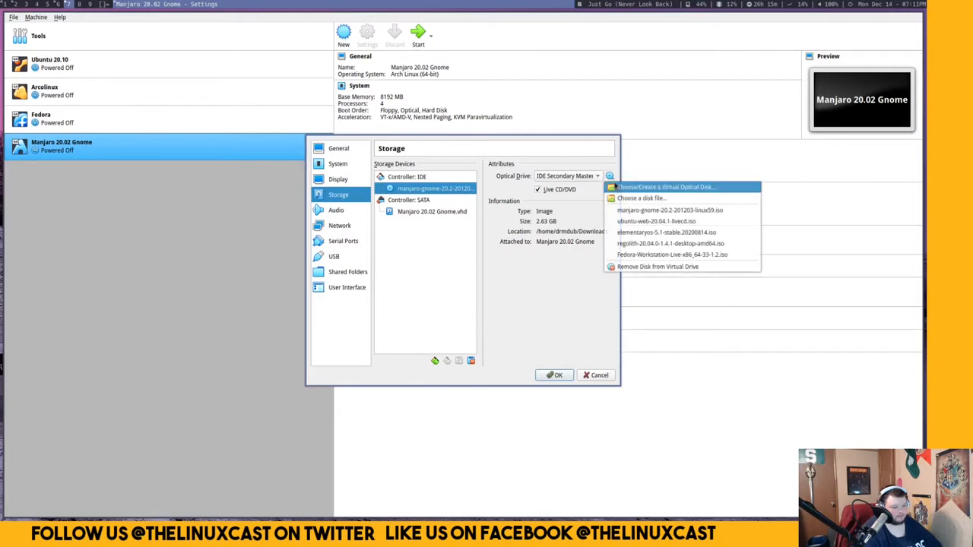
left_click(658, 267)
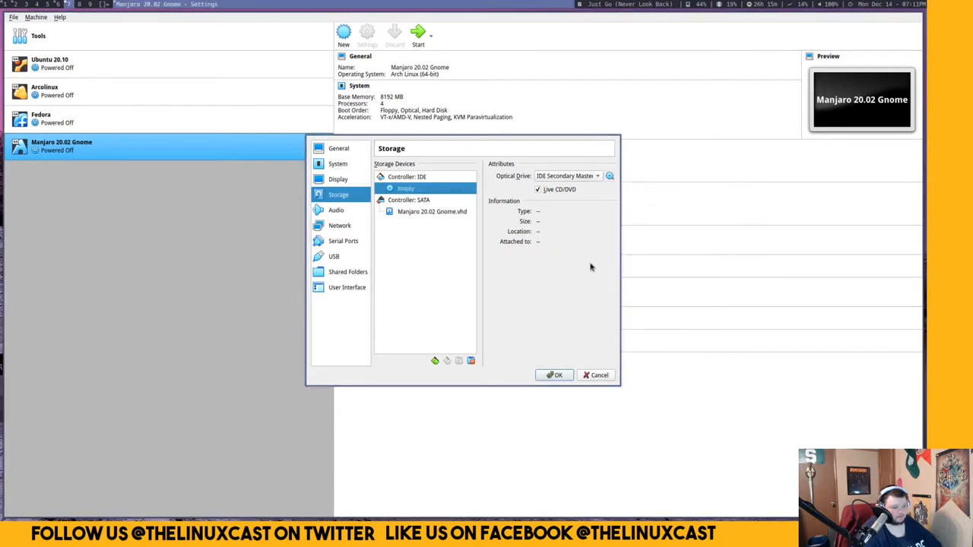
left_click(554, 374)
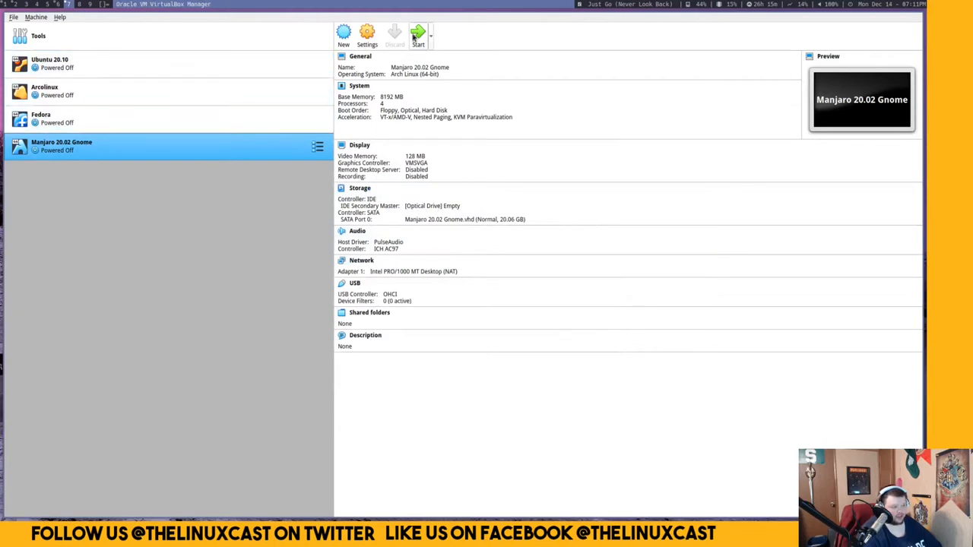
left_click(418, 36)
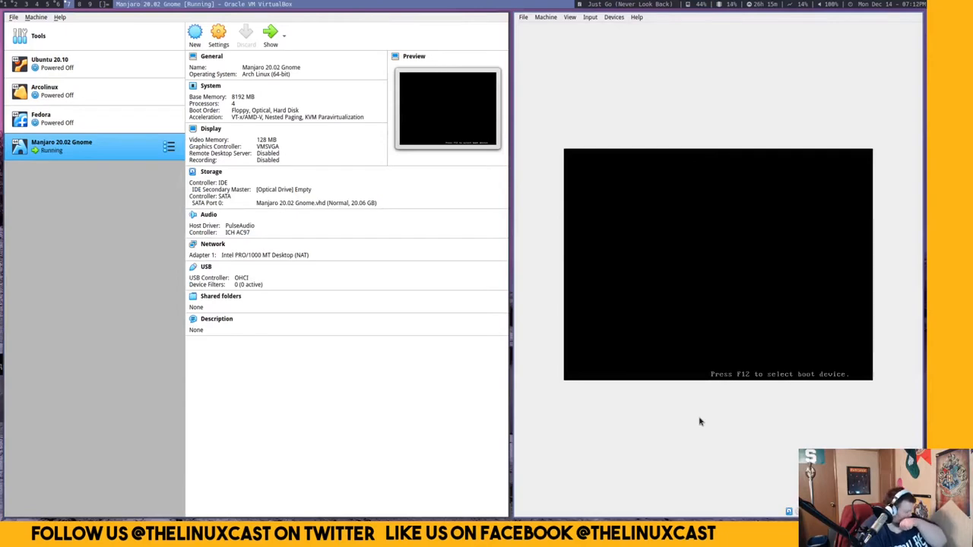
mouse_move(634, 424)
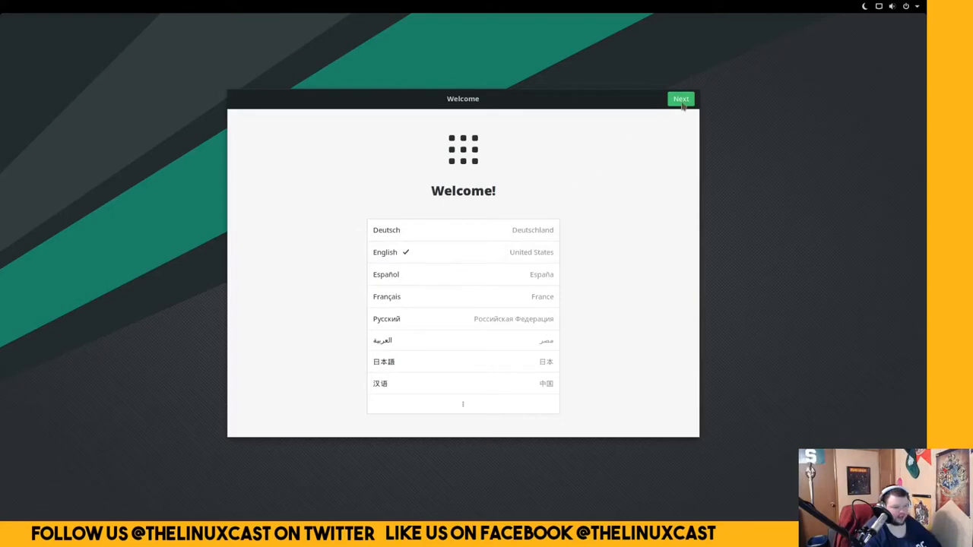
Keep English and the US layout, turn location services off, accept the time zone.
left_click(680, 99)
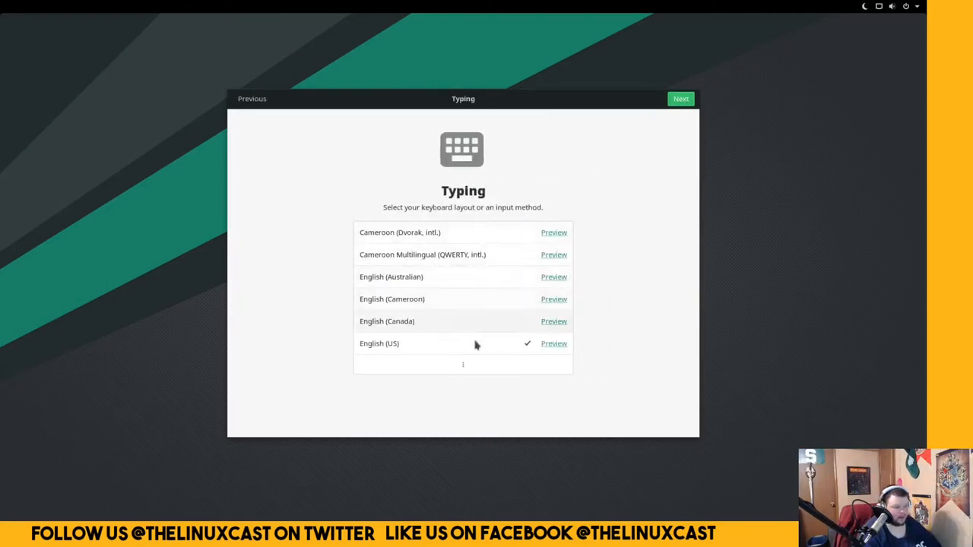
left_click(681, 99)
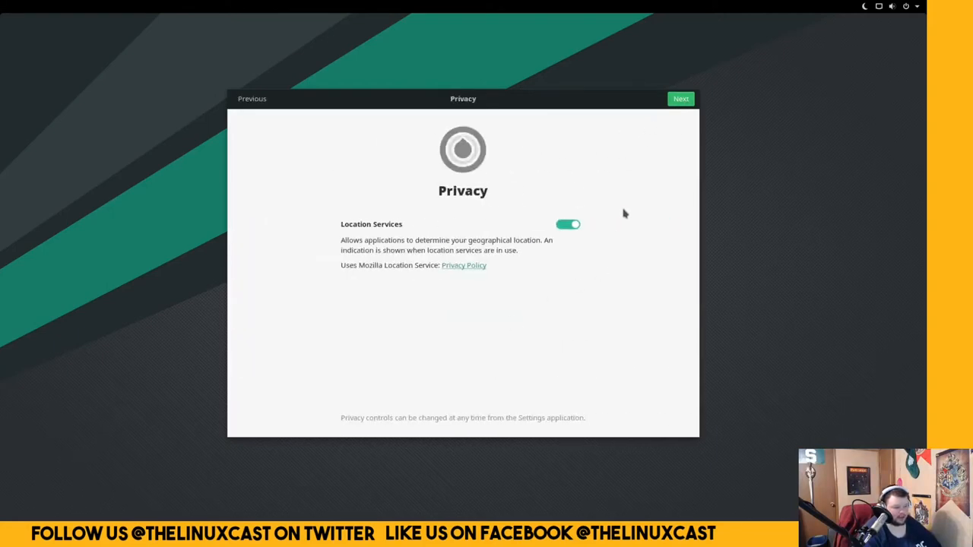
left_click(568, 224)
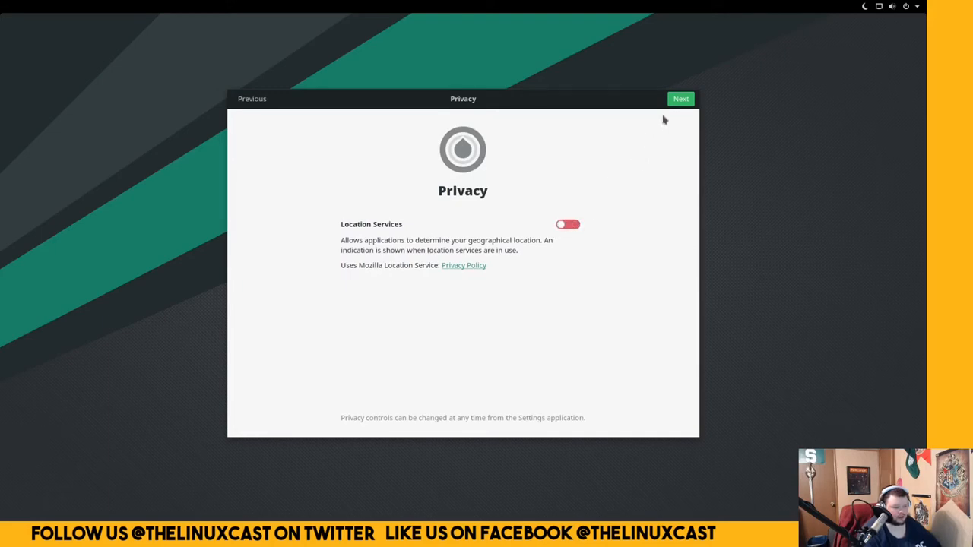
left_click(680, 98)
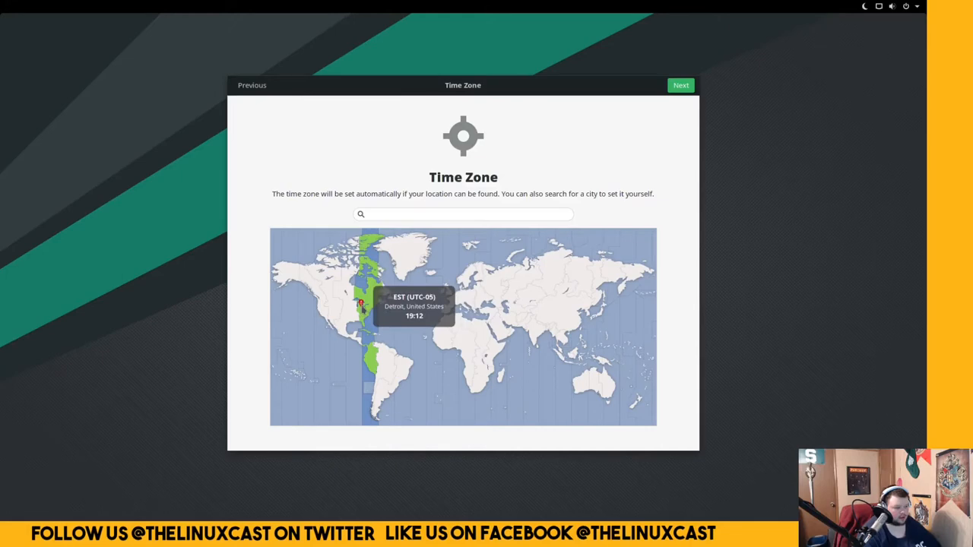
left_click(680, 84)
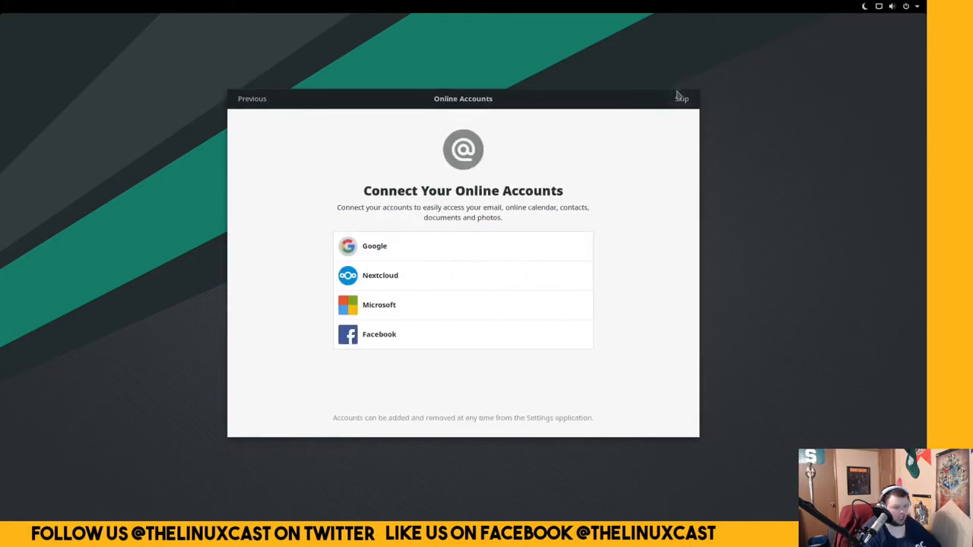
left_click(681, 98)
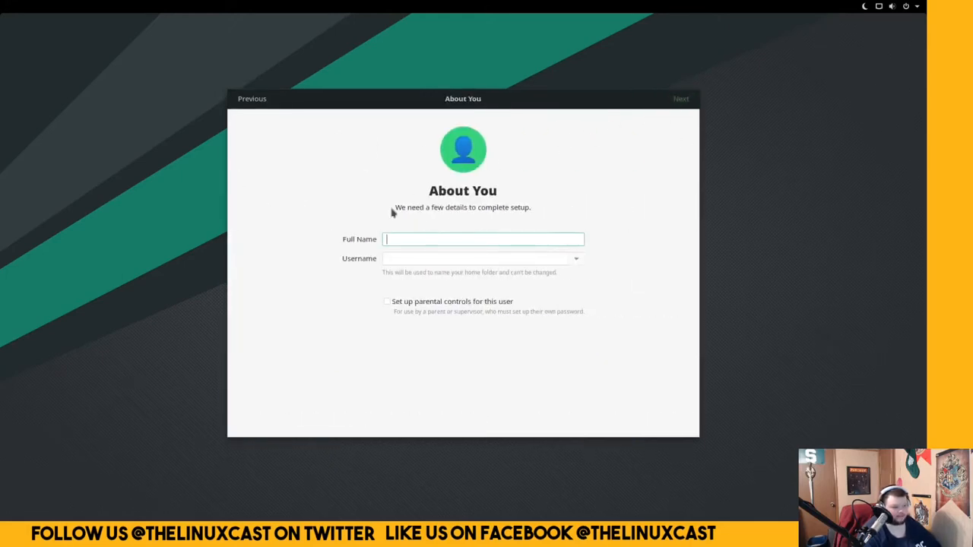
type("Mat")
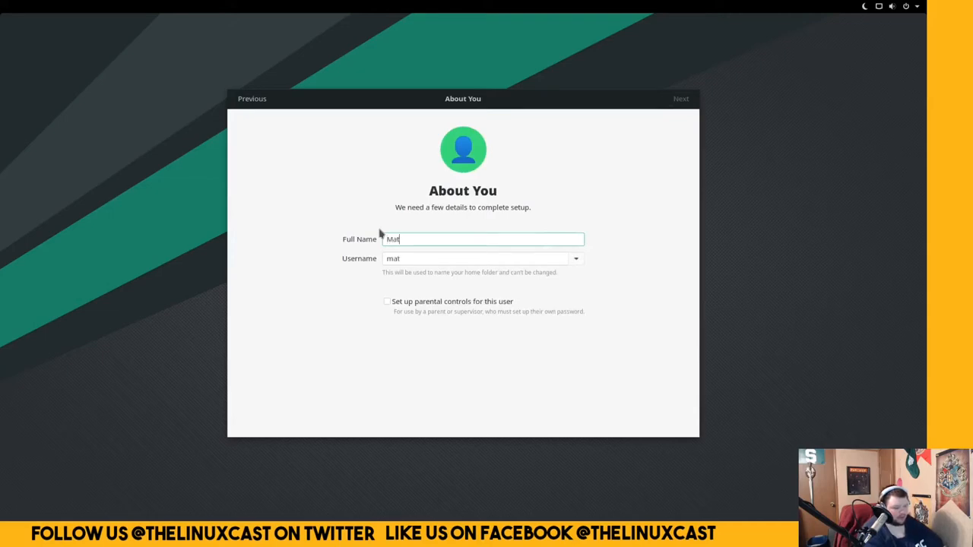
type("thew Weber")
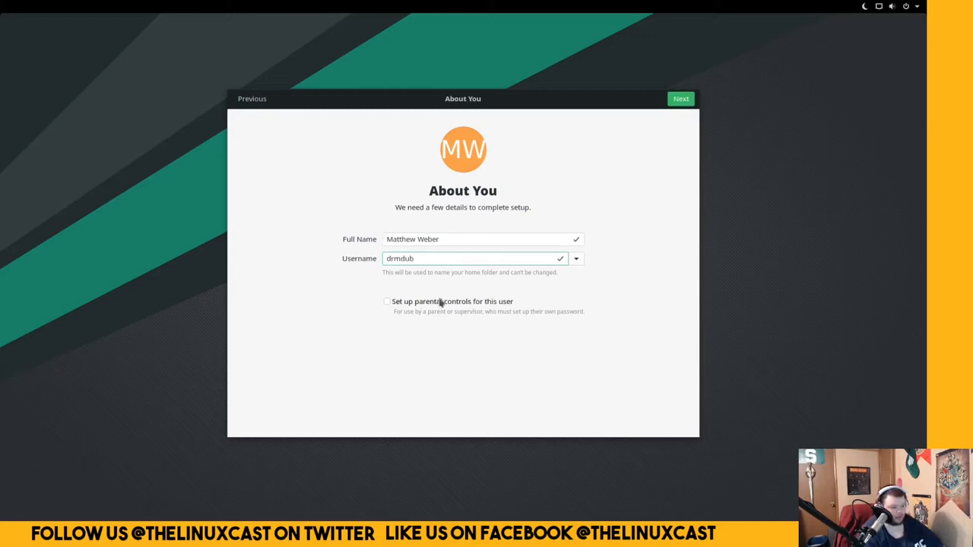
left_click(681, 99)
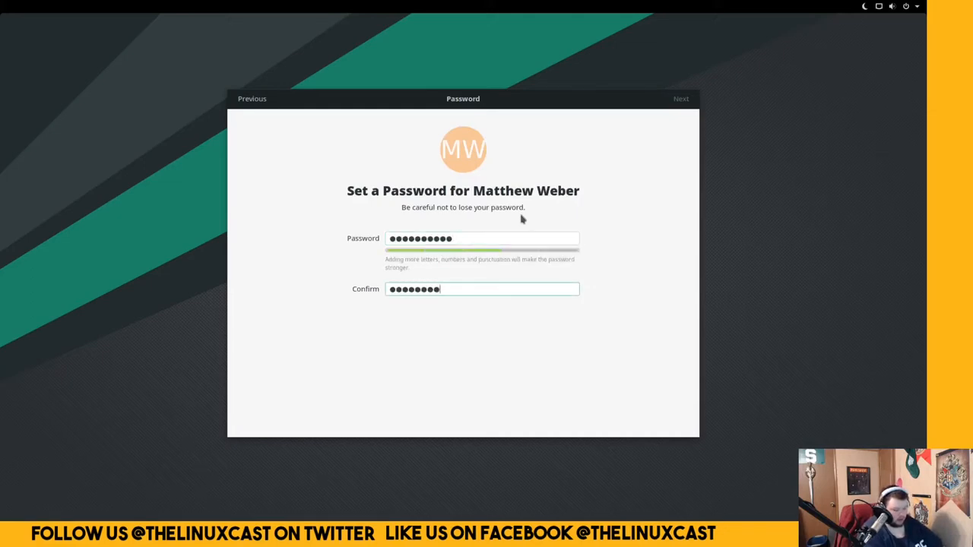
type("•")
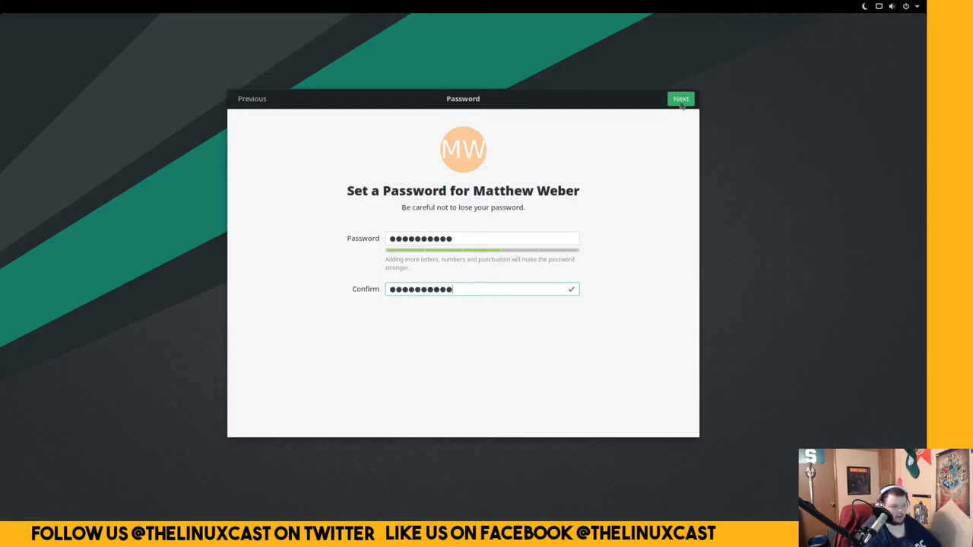
left_click(680, 99)
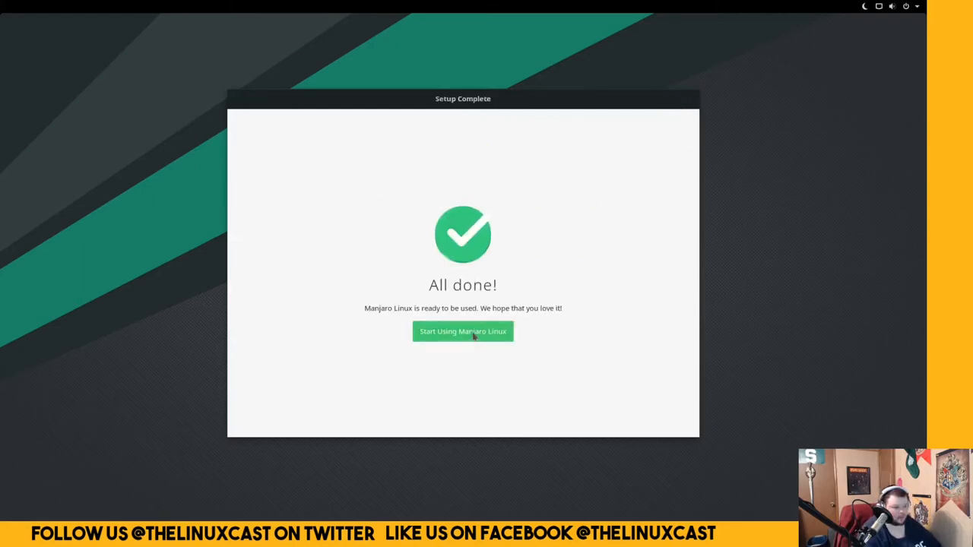
Dismiss the Window Resizing notification and choose No Thanks on the GNOME Tour.
left_click(463, 331)
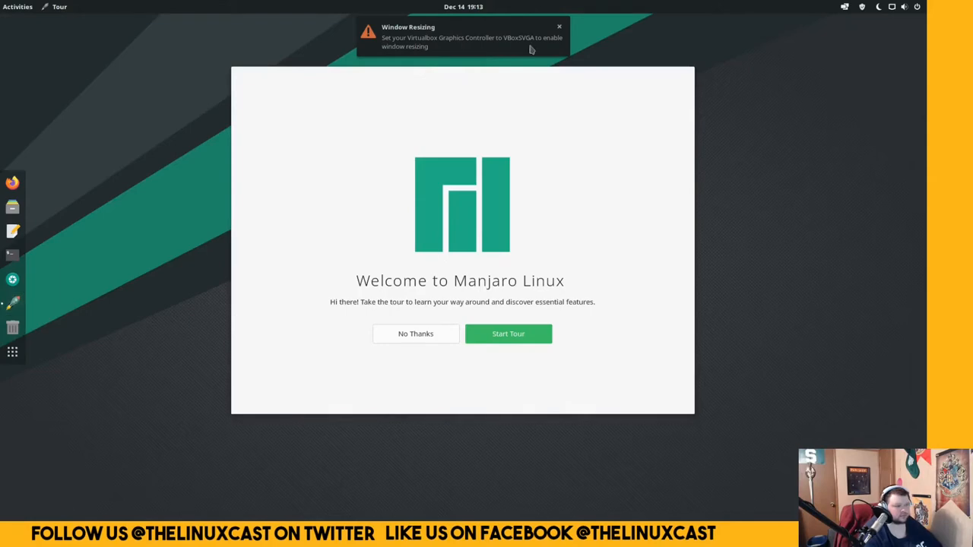
mouse_move(517, 43)
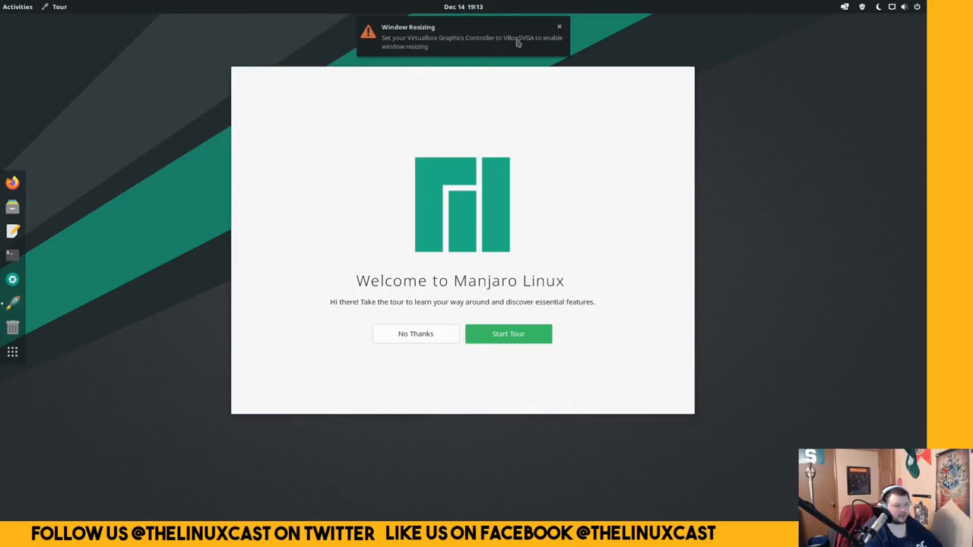
left_click(560, 27)
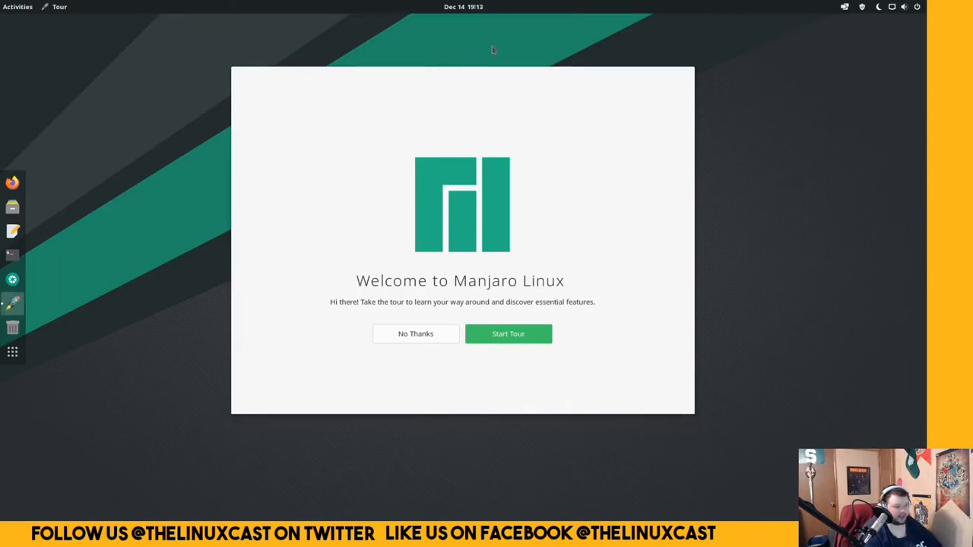
mouse_move(435, 340)
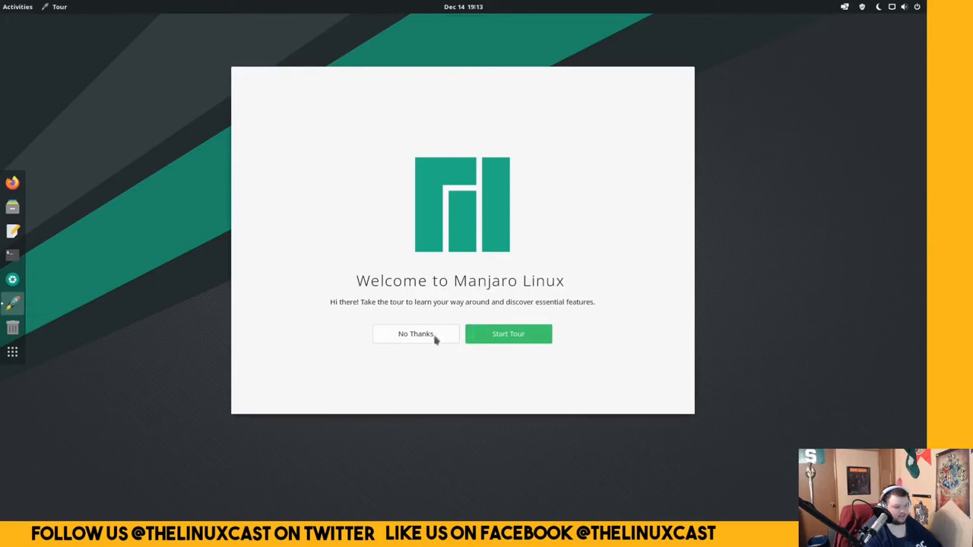
left_click(416, 333)
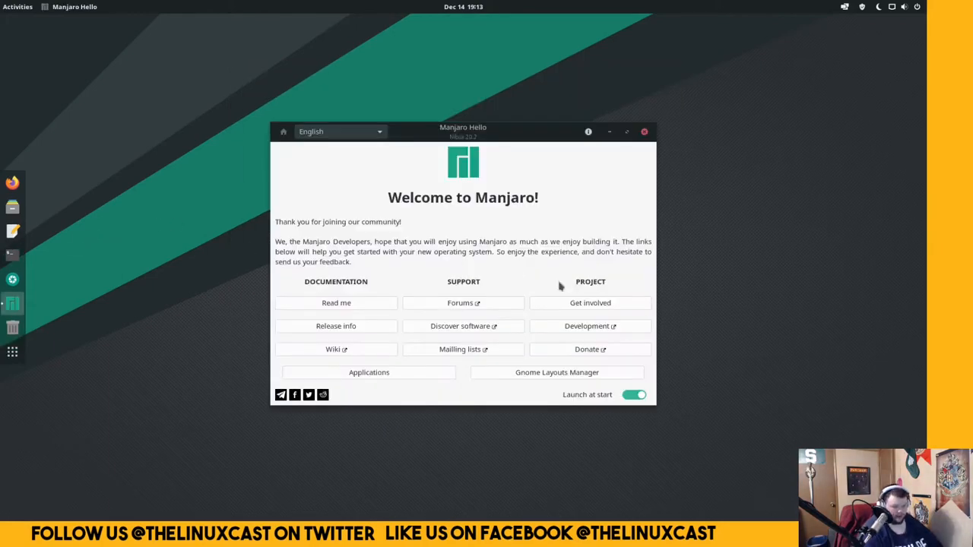
mouse_move(536, 280)
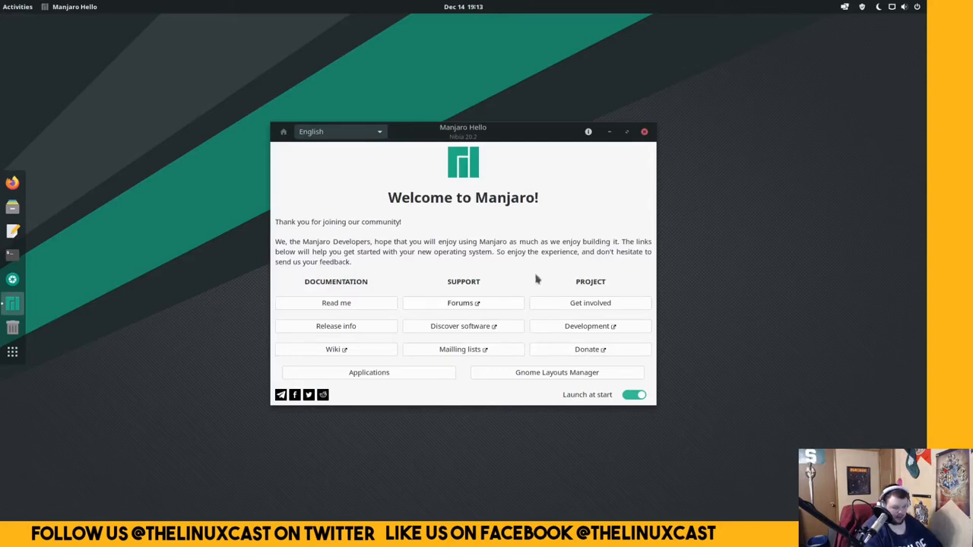
mouse_move(554, 210)
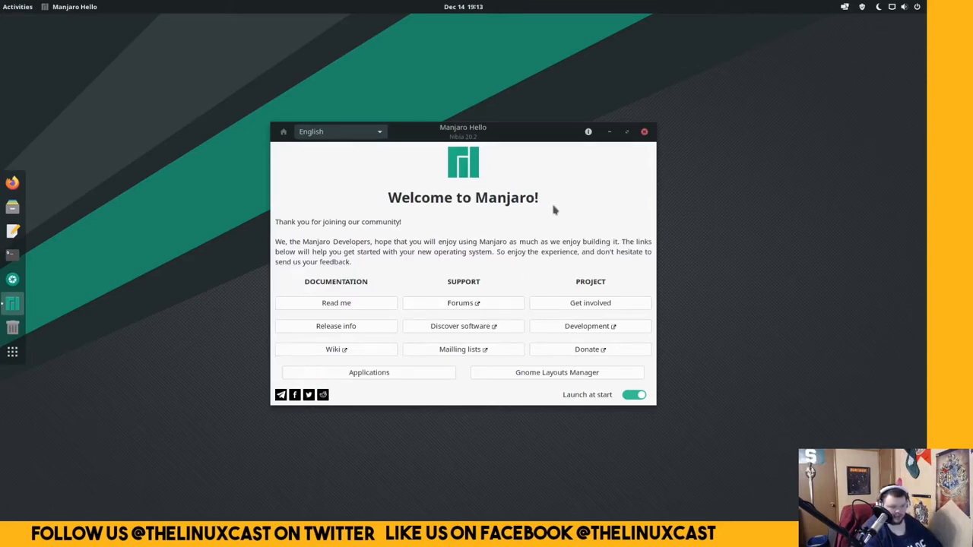
mouse_move(558, 212)
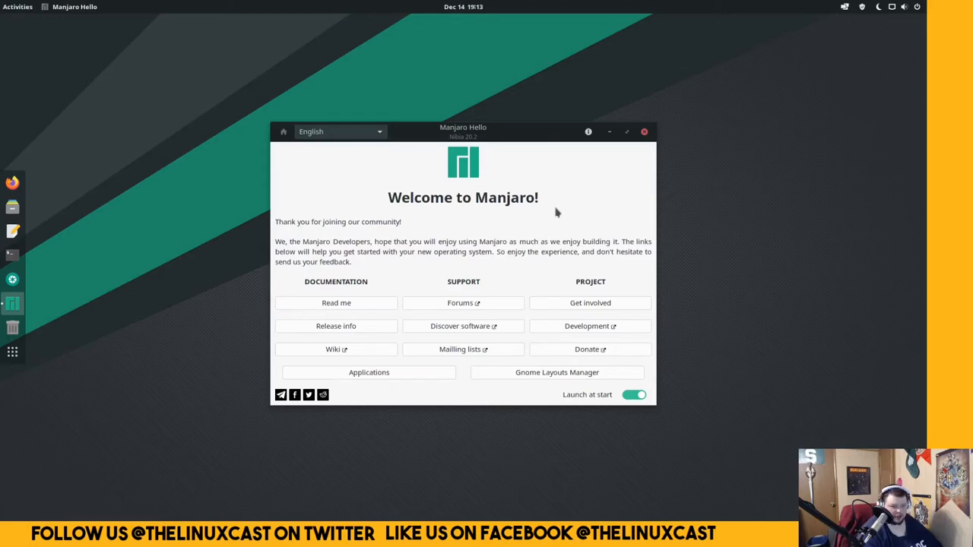
mouse_move(499, 216)
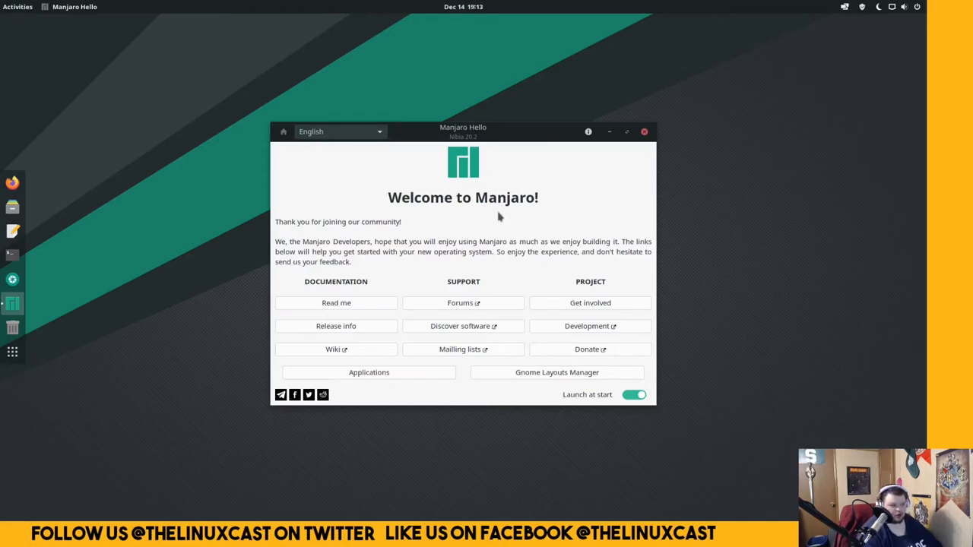
mouse_move(612, 221)
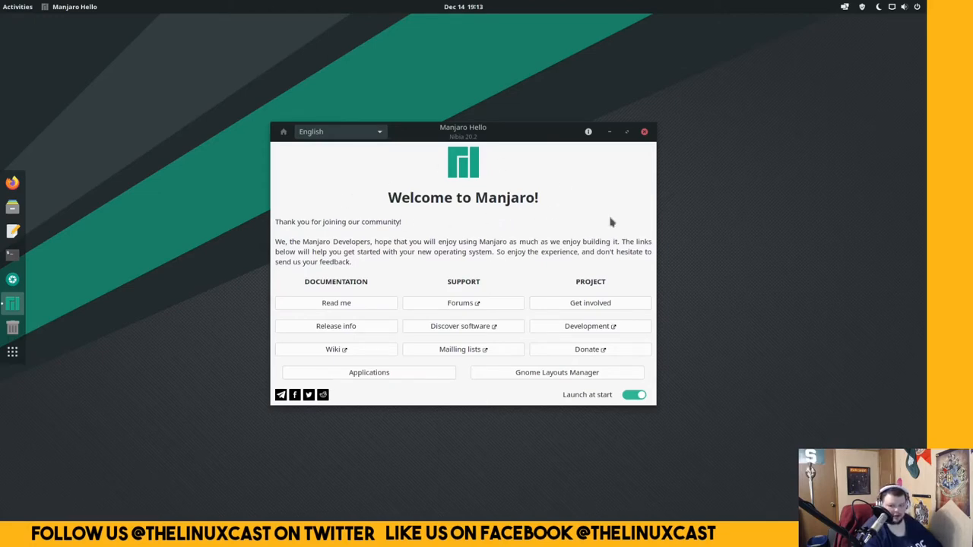
mouse_move(527, 157)
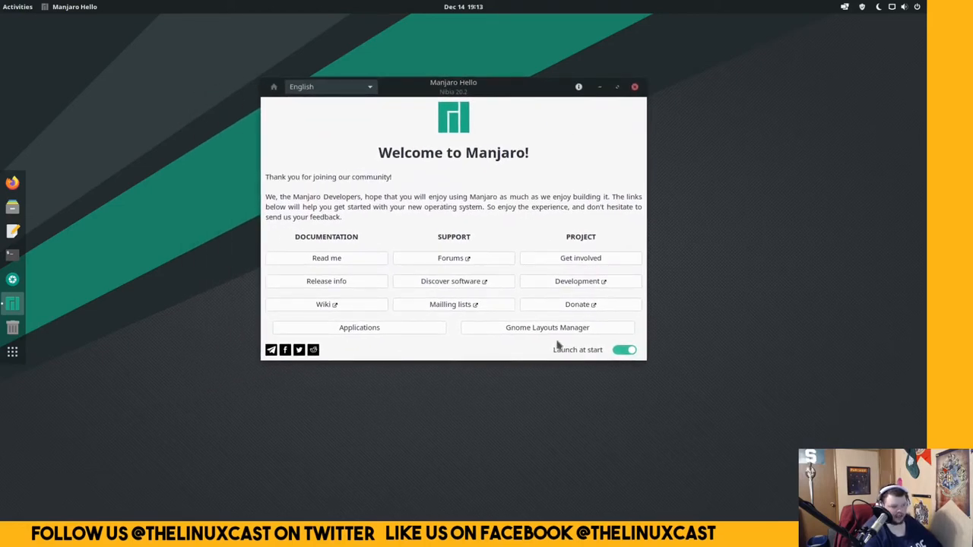
mouse_move(480, 286)
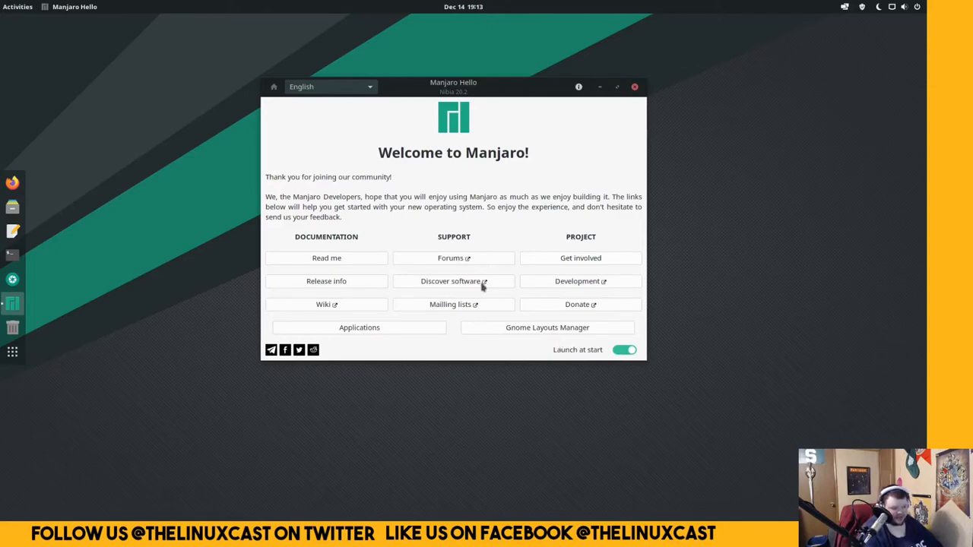
mouse_move(394, 206)
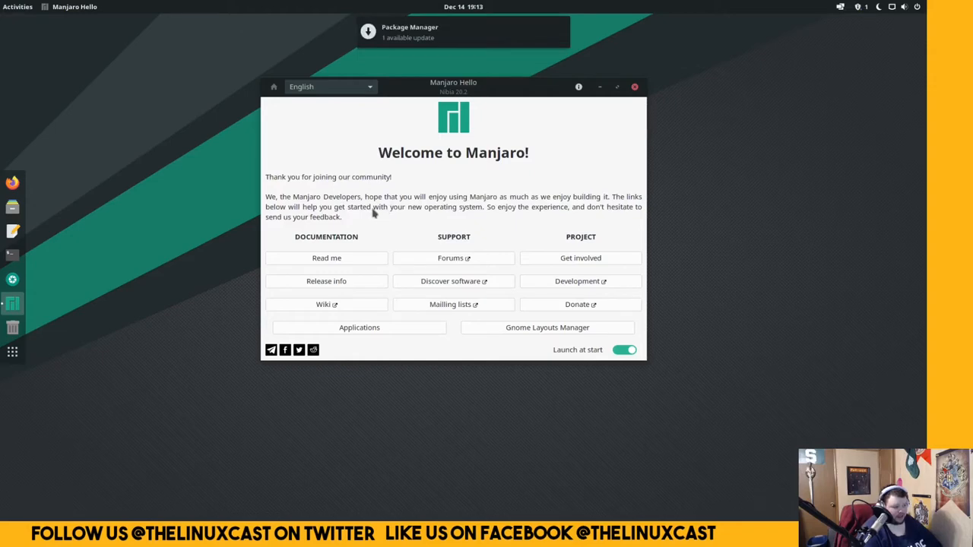
mouse_move(304, 356)
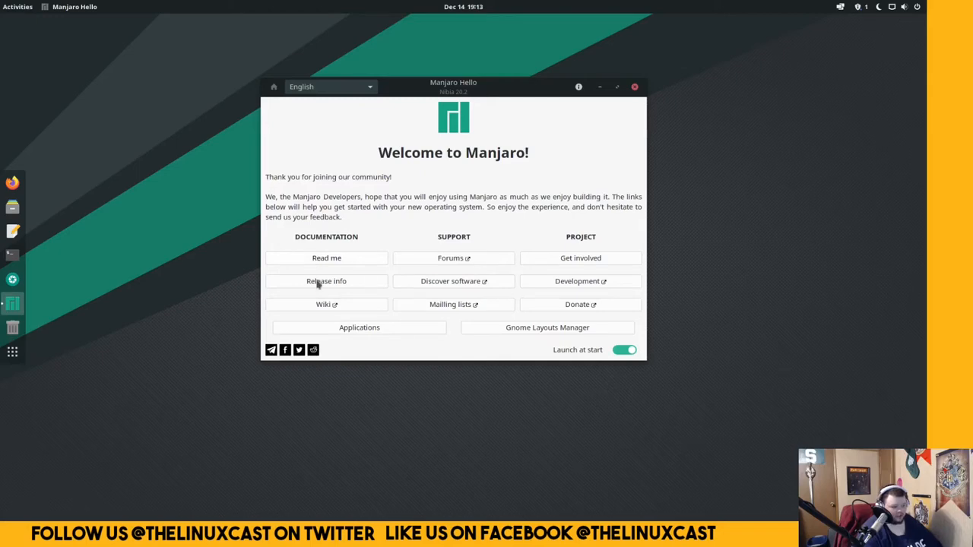
mouse_move(450, 286)
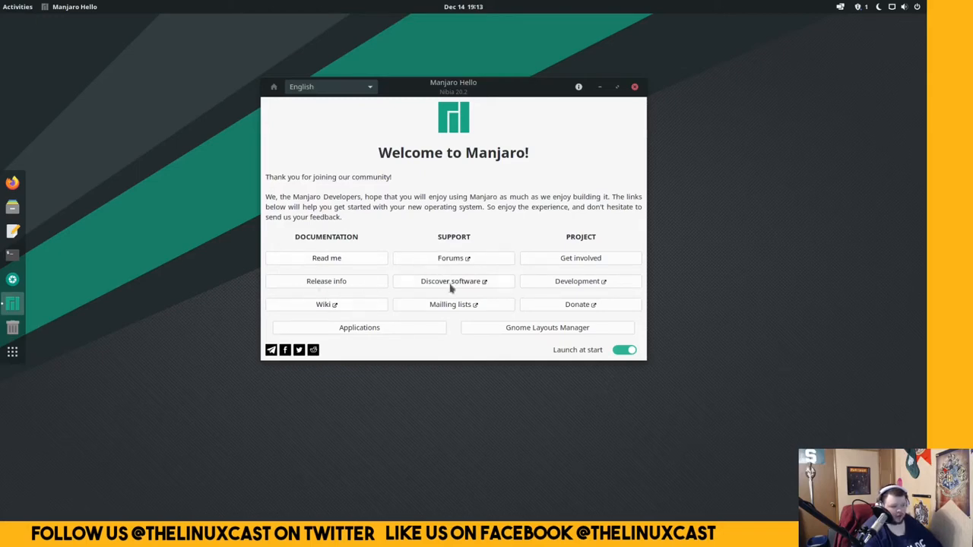
mouse_move(450, 281)
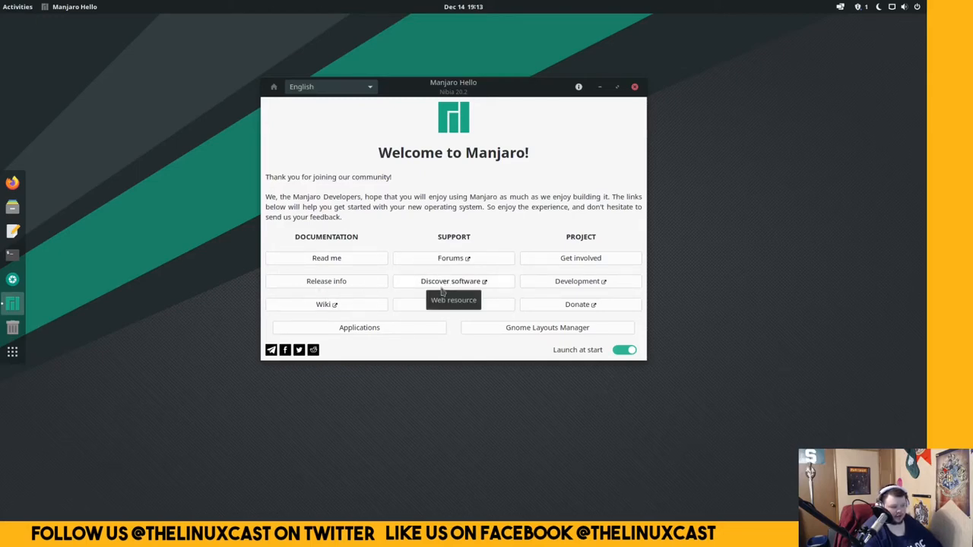
mouse_move(453, 281)
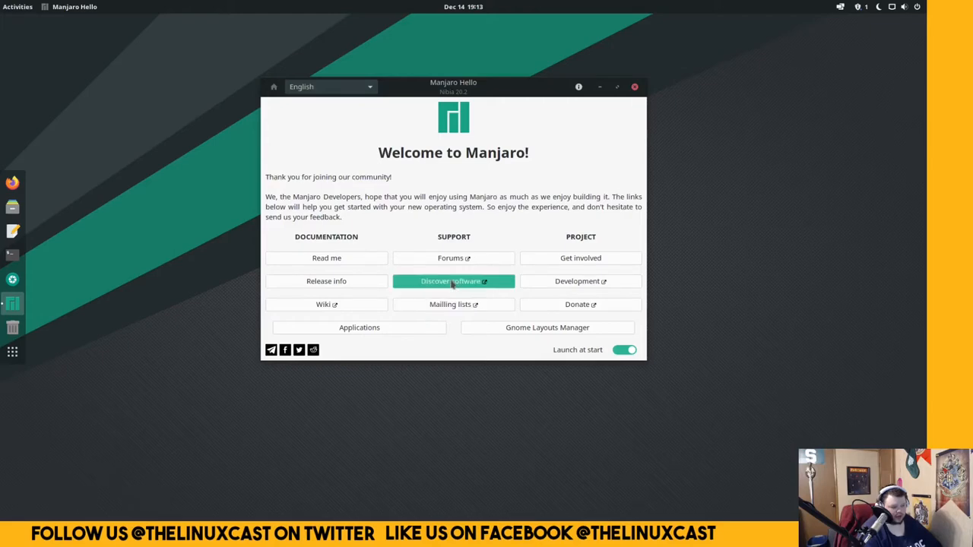
left_click(453, 282)
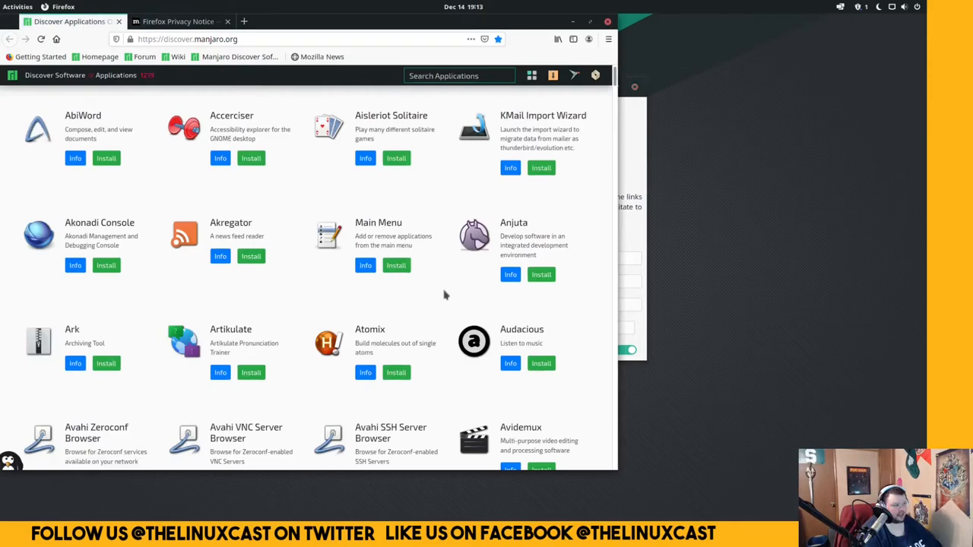
mouse_move(339, 16)
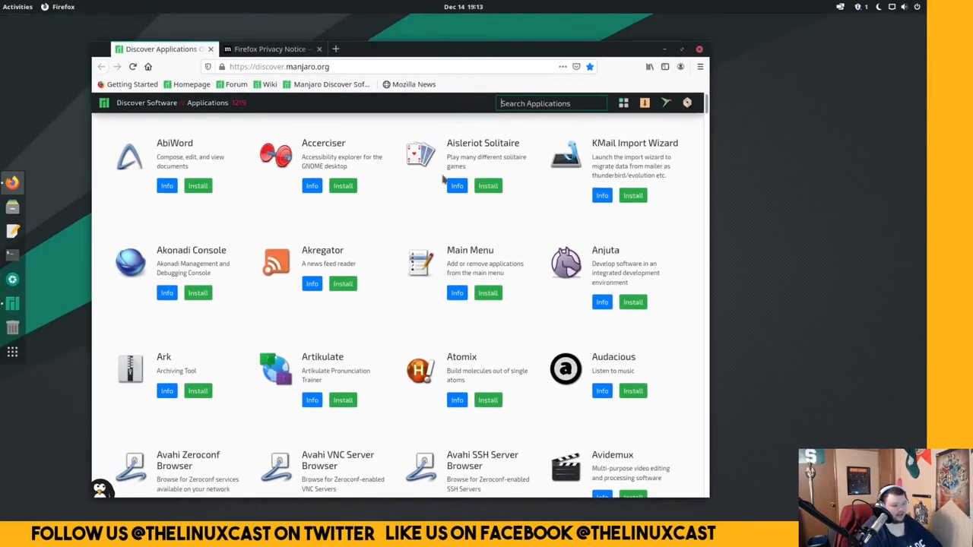
scroll("down", 3)
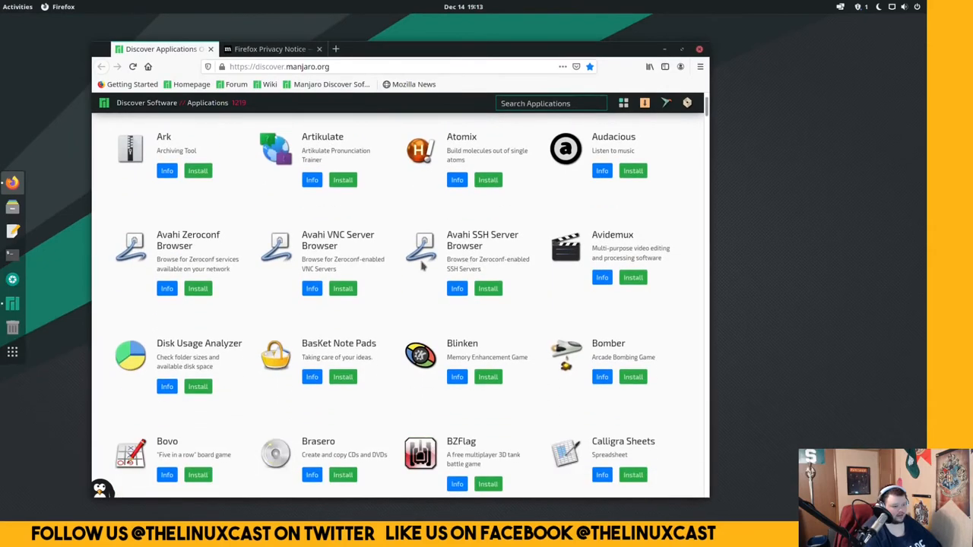
scroll("down", 3)
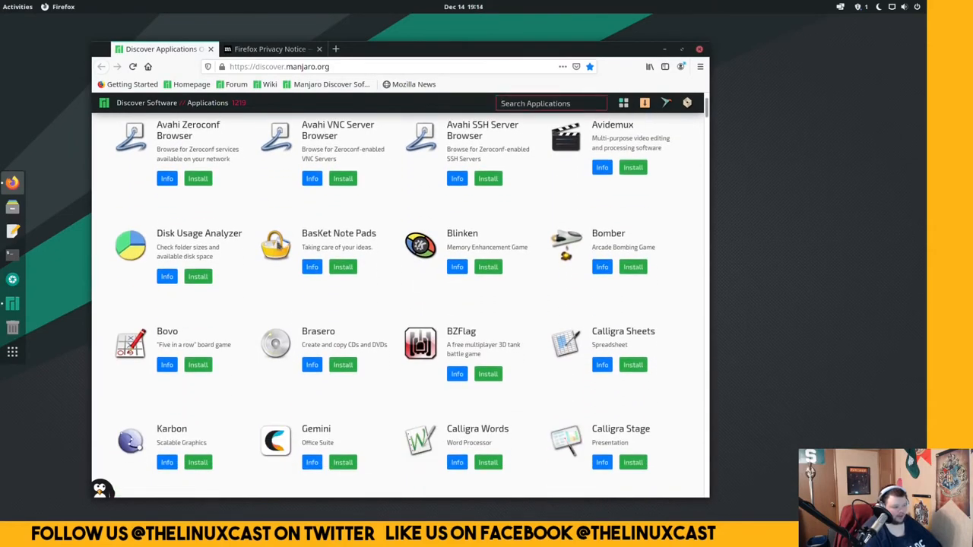
left_click(312, 267)
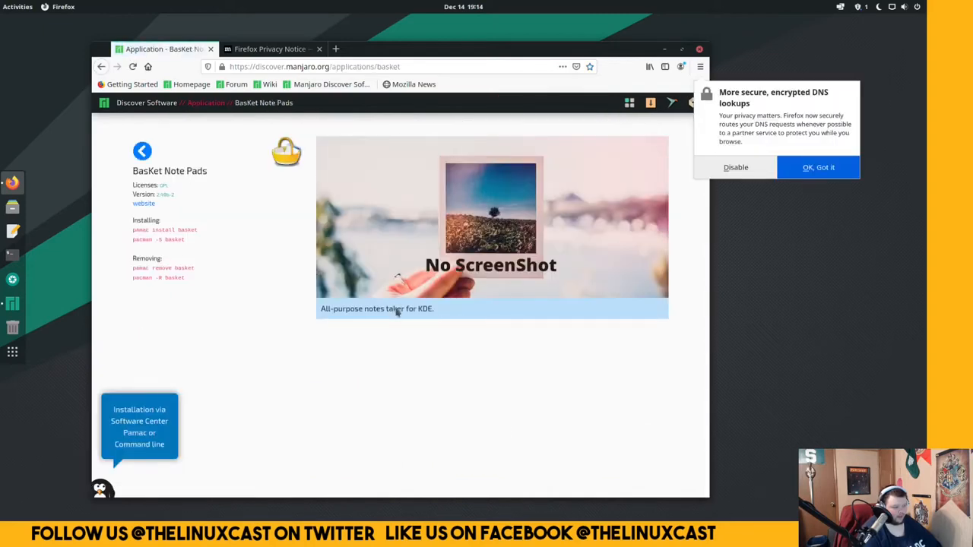
mouse_move(327, 185)
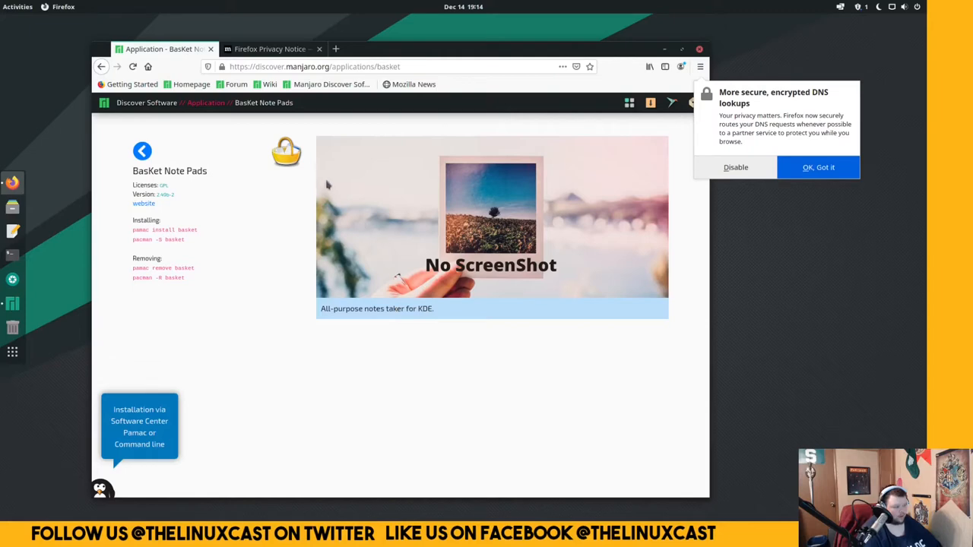
mouse_move(310, 184)
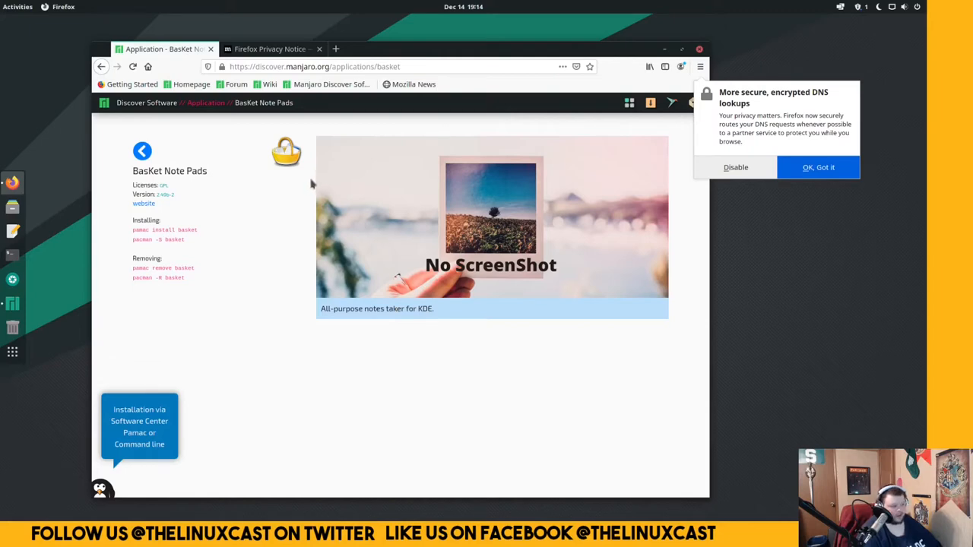
mouse_move(515, 63)
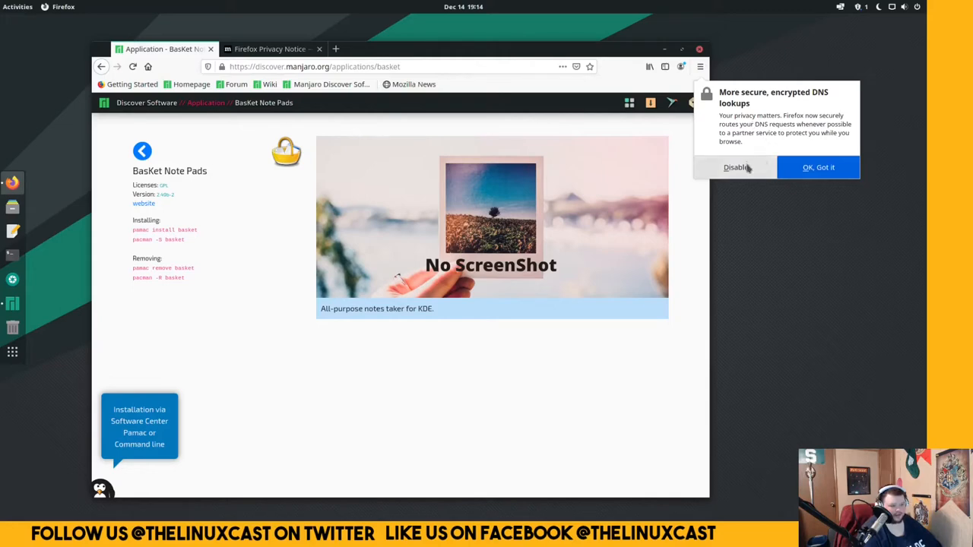
left_click(698, 48)
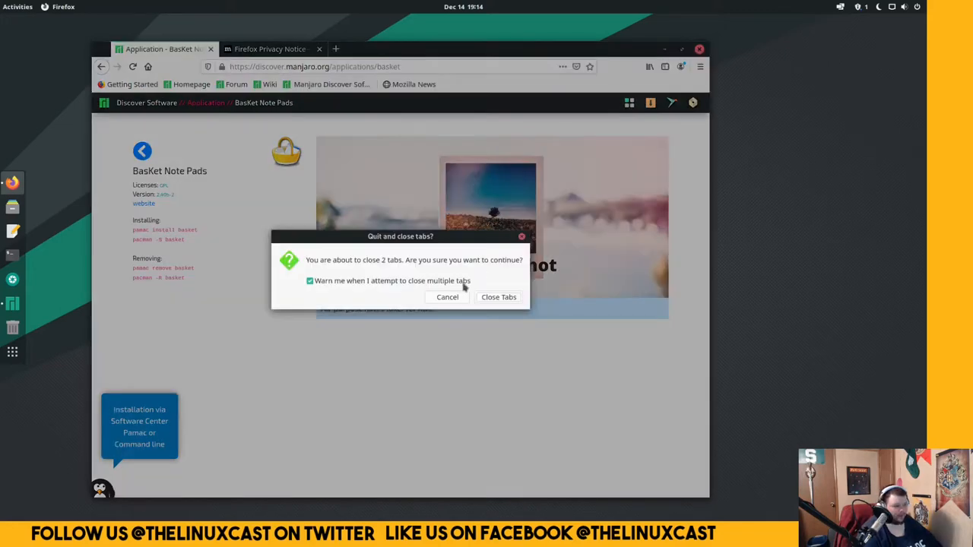
left_click(499, 296)
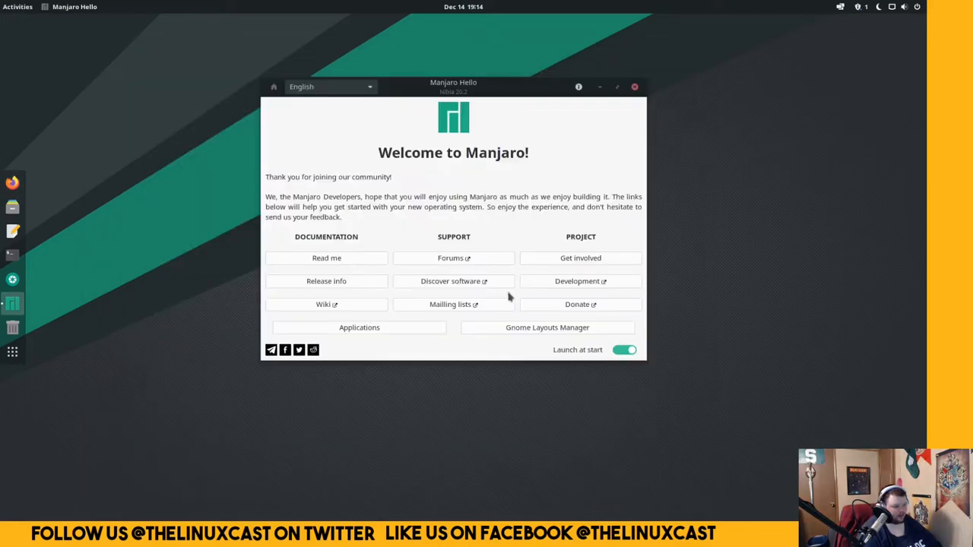
Turn off Launch at start and open the Gnome Layouts Manager.
left_click(624, 349)
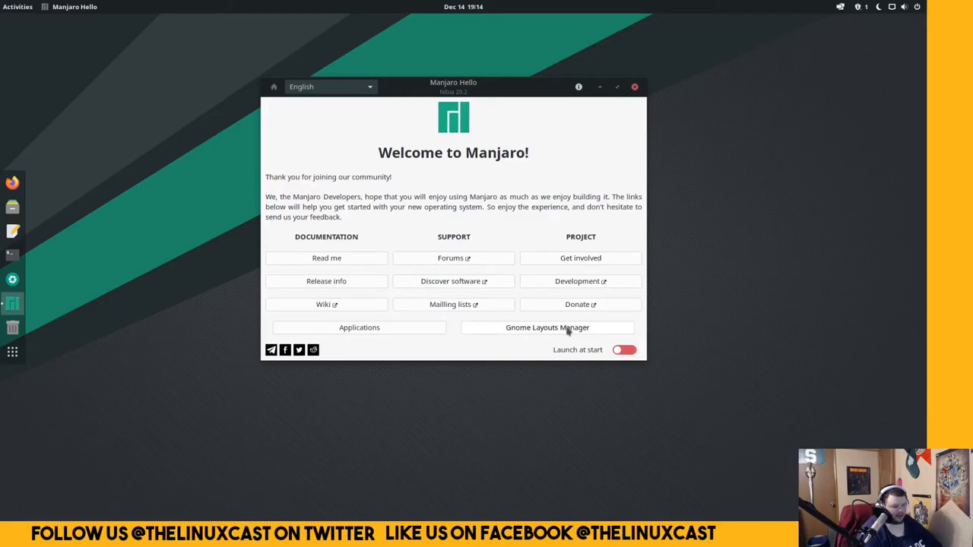
left_click(547, 327)
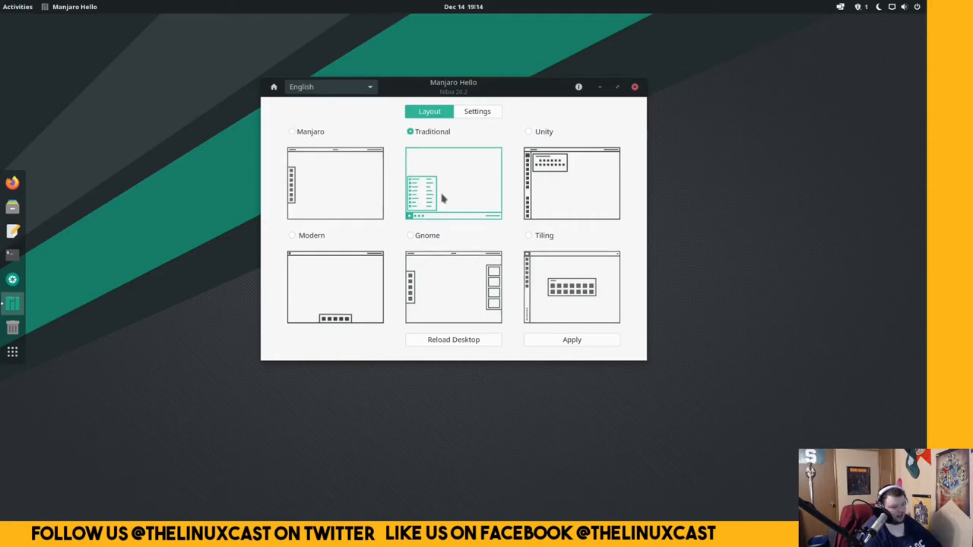
mouse_move(560, 347)
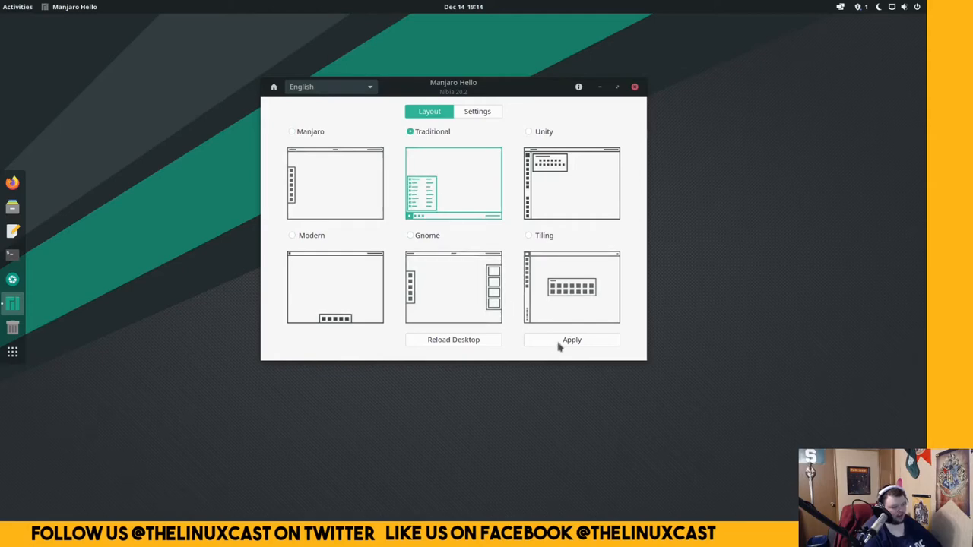
Apply the Traditional and Unity layouts, then select Modern.
left_click(571, 340)
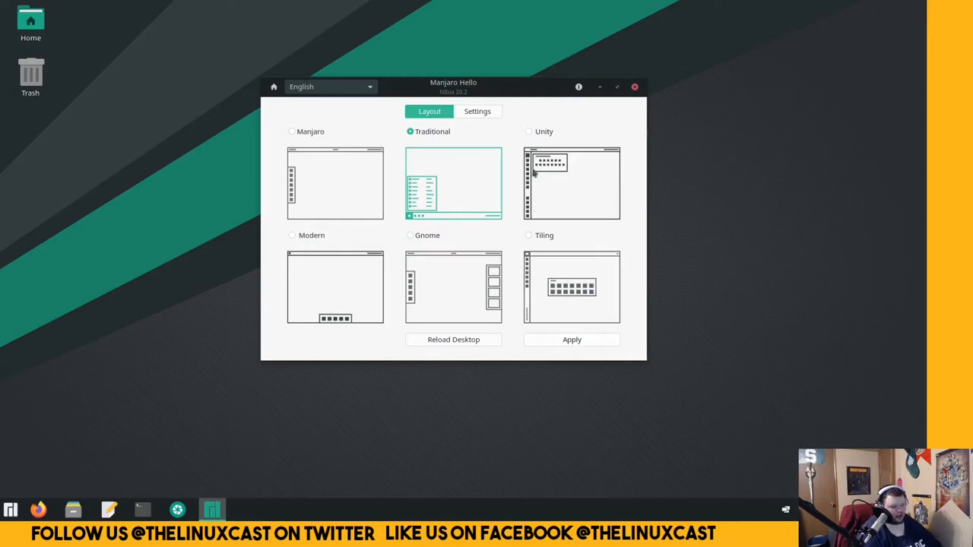
left_click(528, 131)
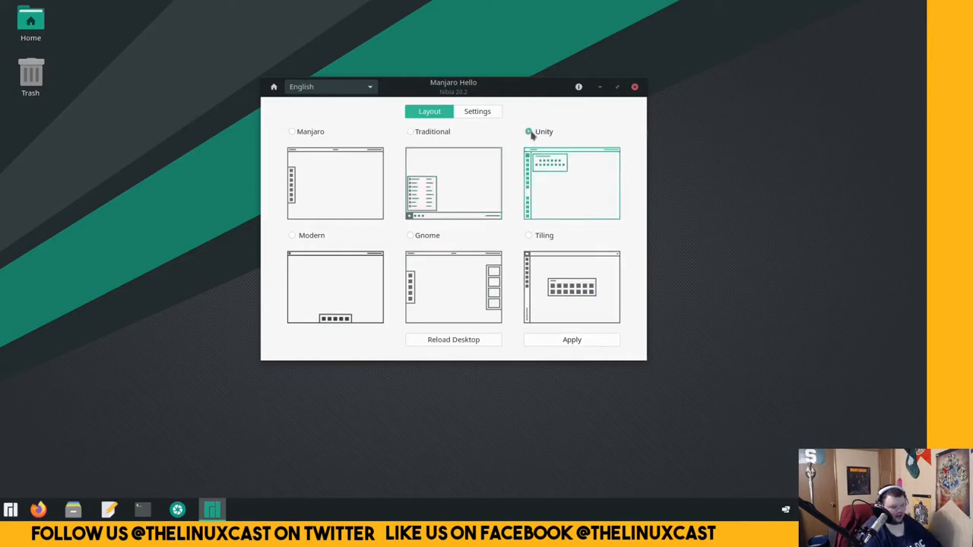
left_click(571, 340)
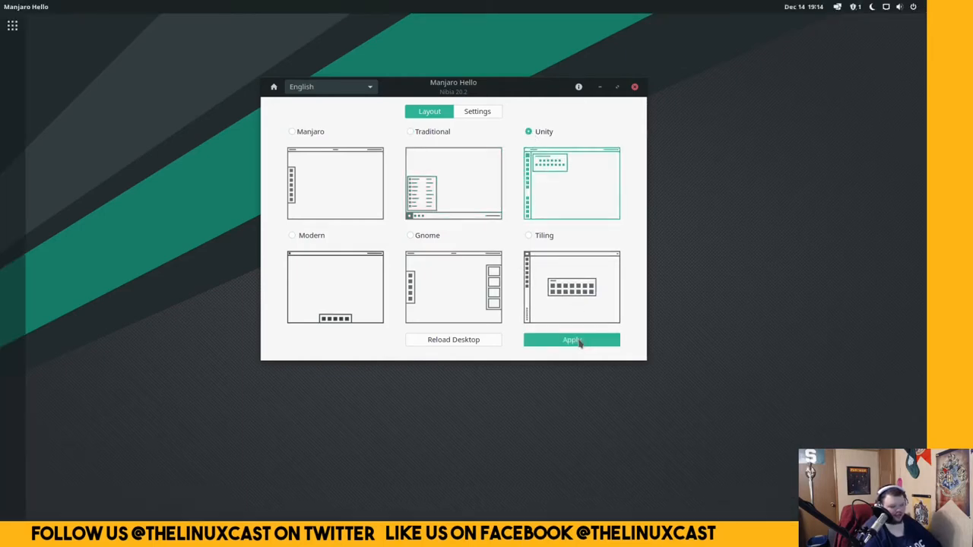
left_click(572, 340)
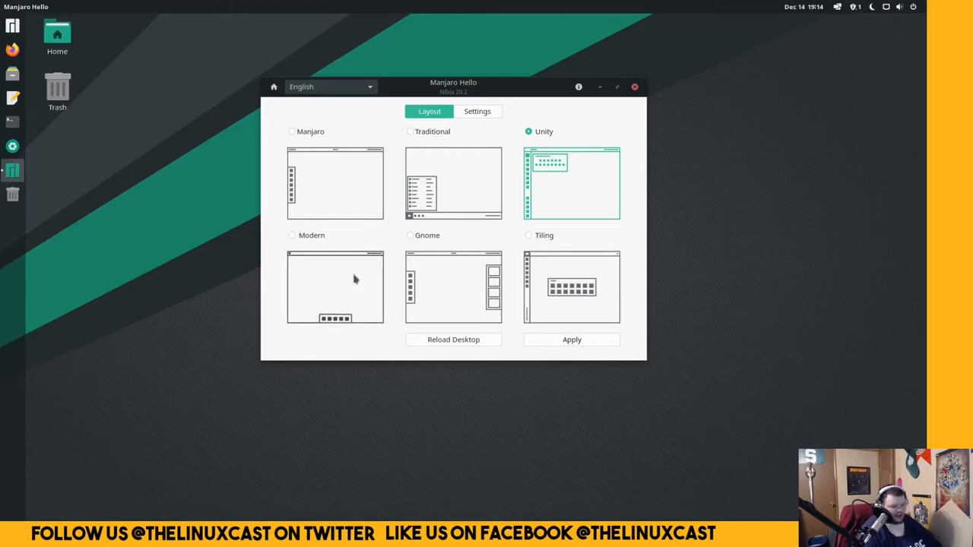
left_click(292, 235)
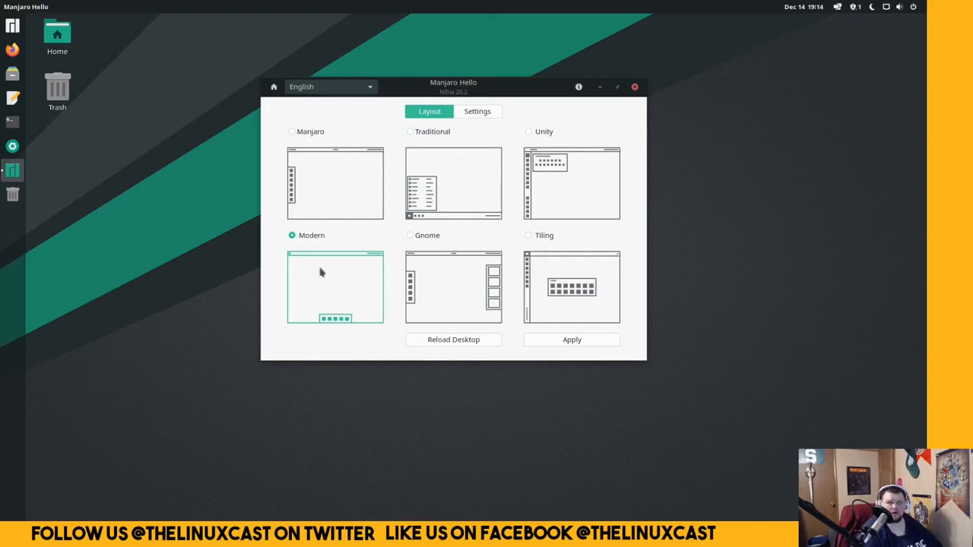
mouse_move(144, 209)
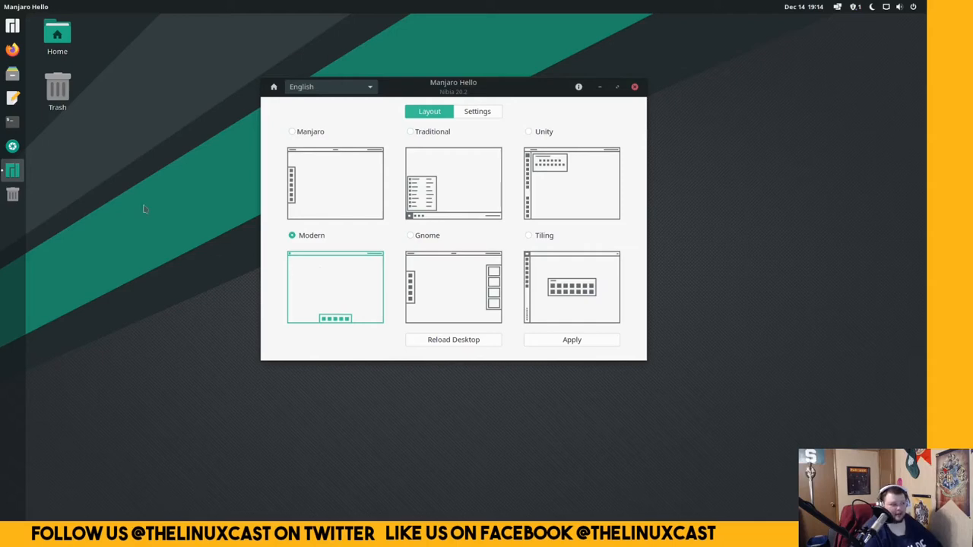
mouse_move(64, 434)
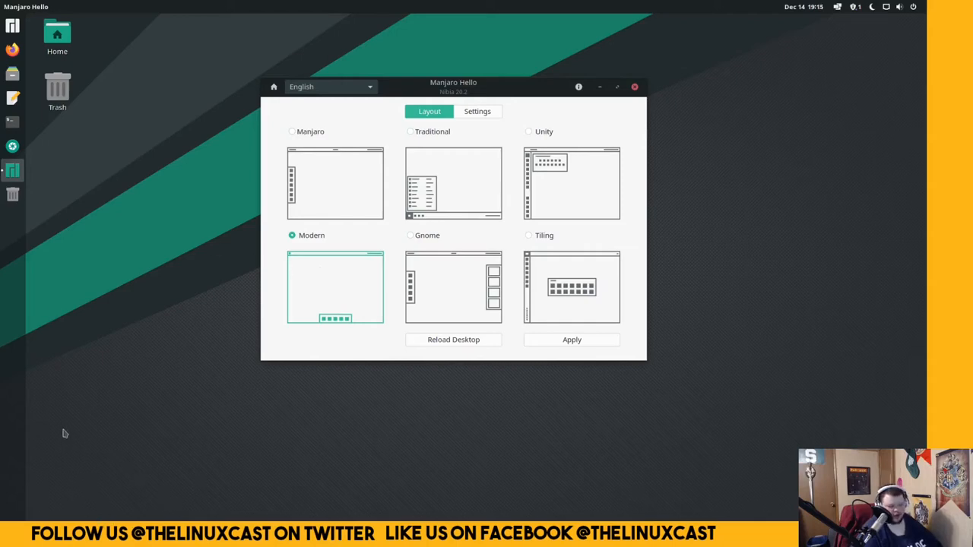
mouse_move(170, 271)
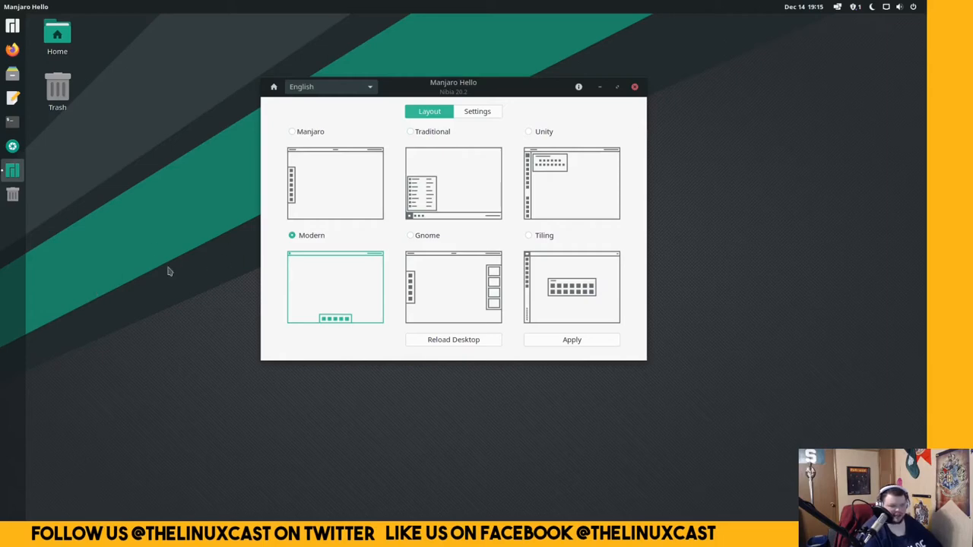
mouse_move(439, 292)
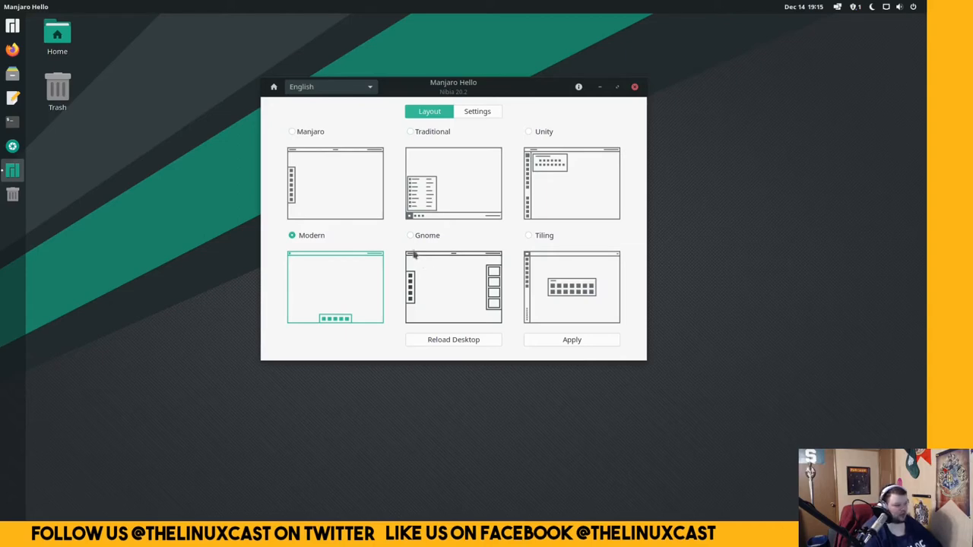
mouse_move(411, 239)
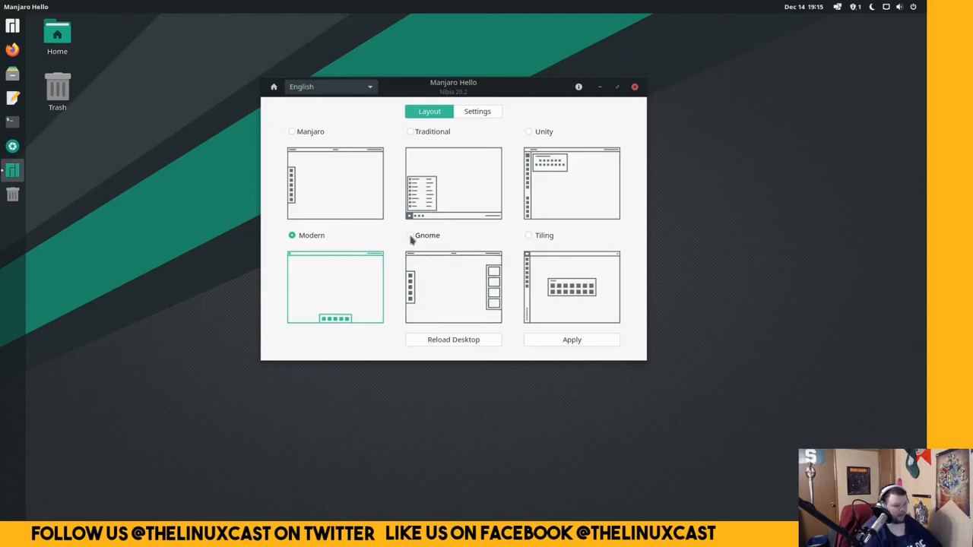
Apply the Gnome layout, then switch to the Tiling layout.
left_click(410, 235)
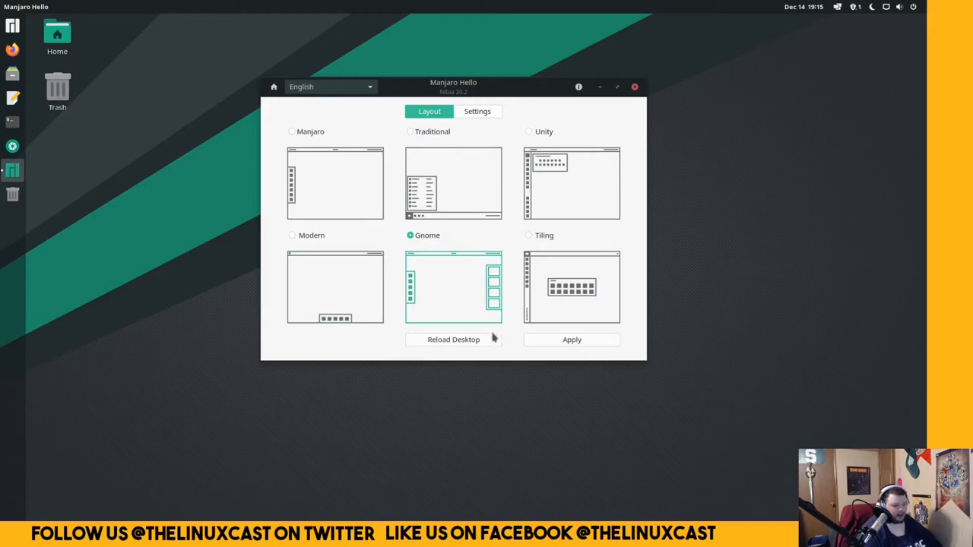
left_click(571, 339)
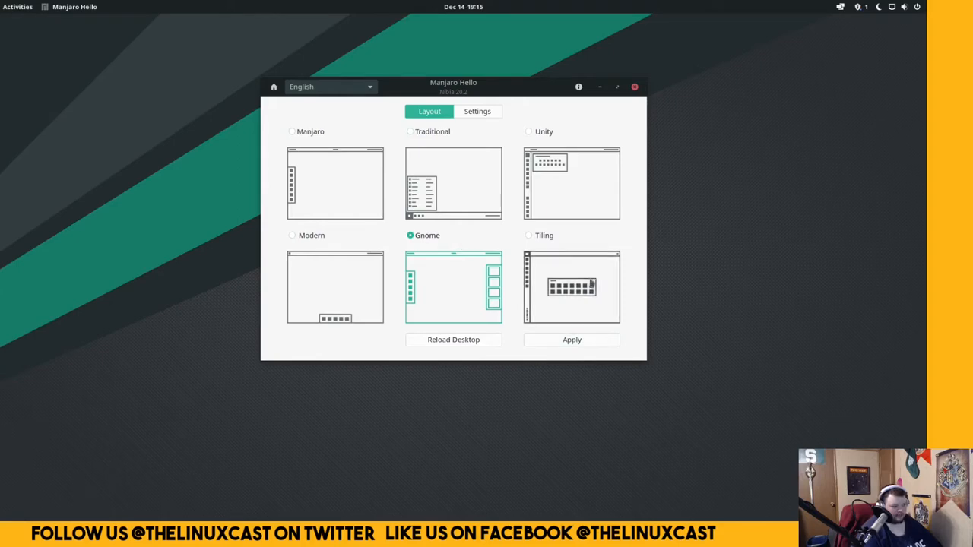
left_click(528, 235)
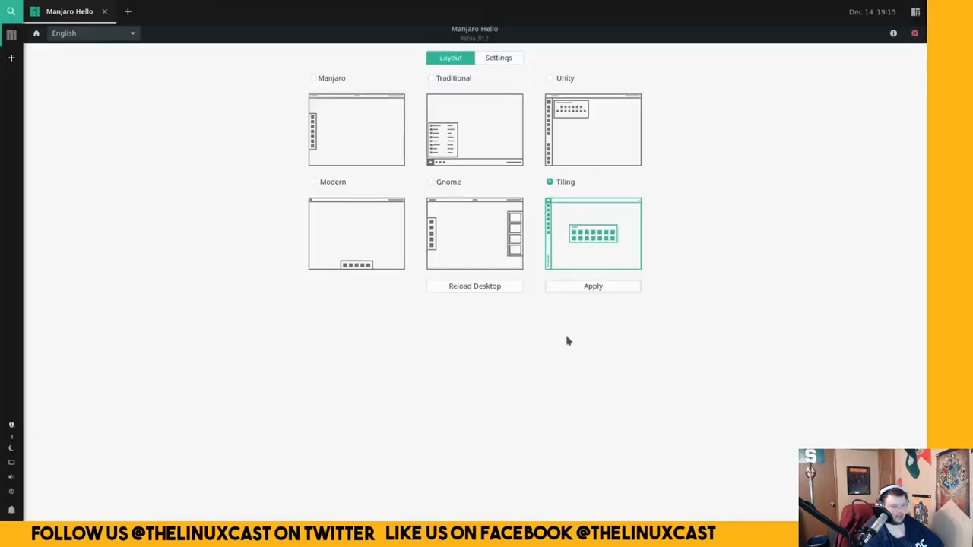
left_click(916, 11)
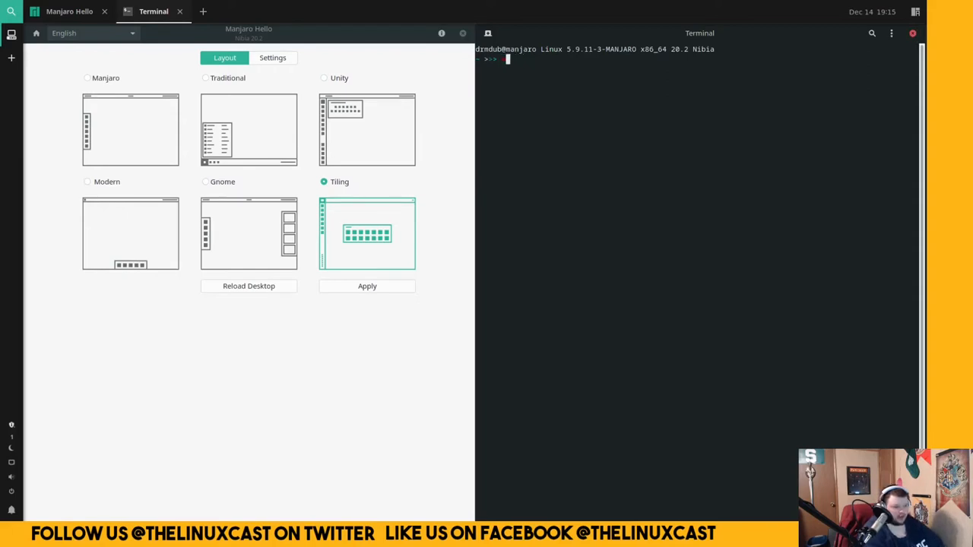
Install neofetch with 'sudo pacman -S neofetch', entering the admin password, and view its output.
type("sudo")
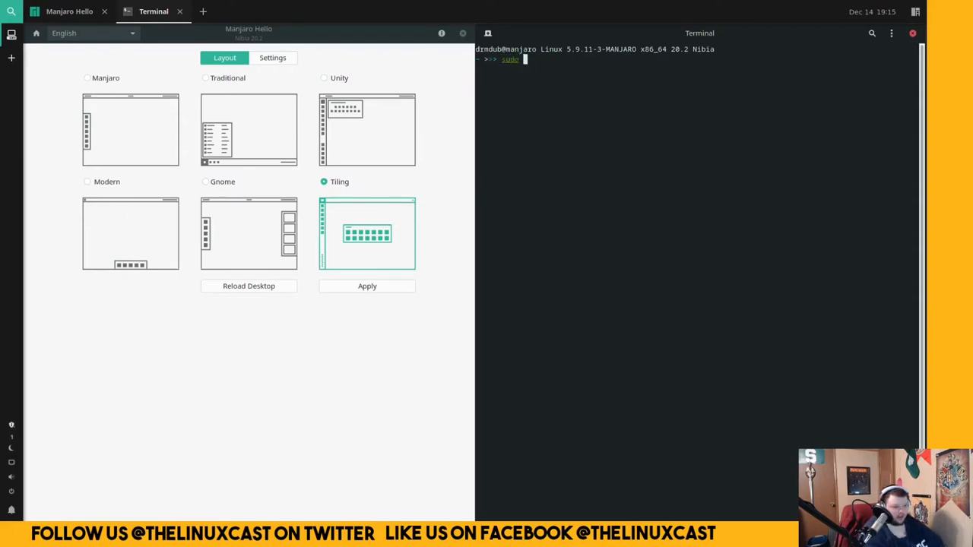
type("pacman")
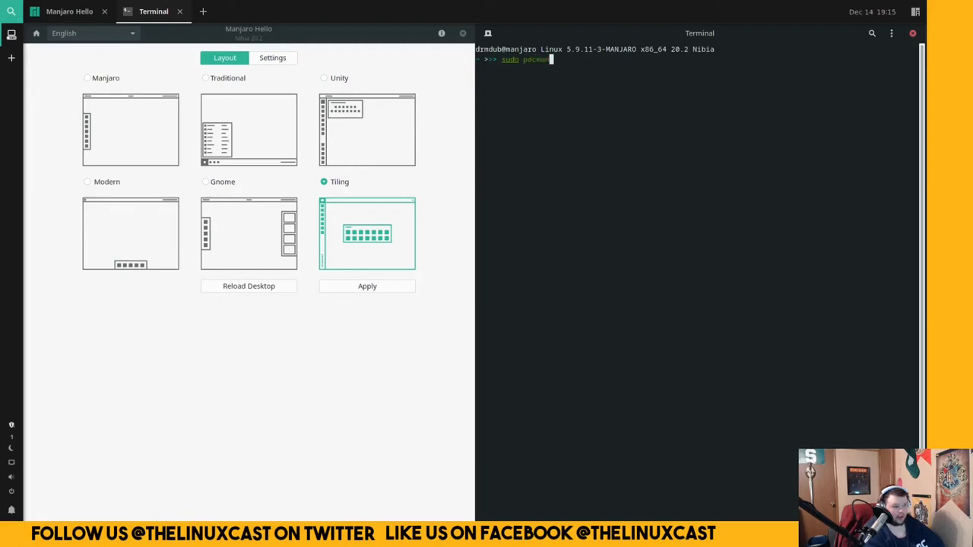
type("-S neof")
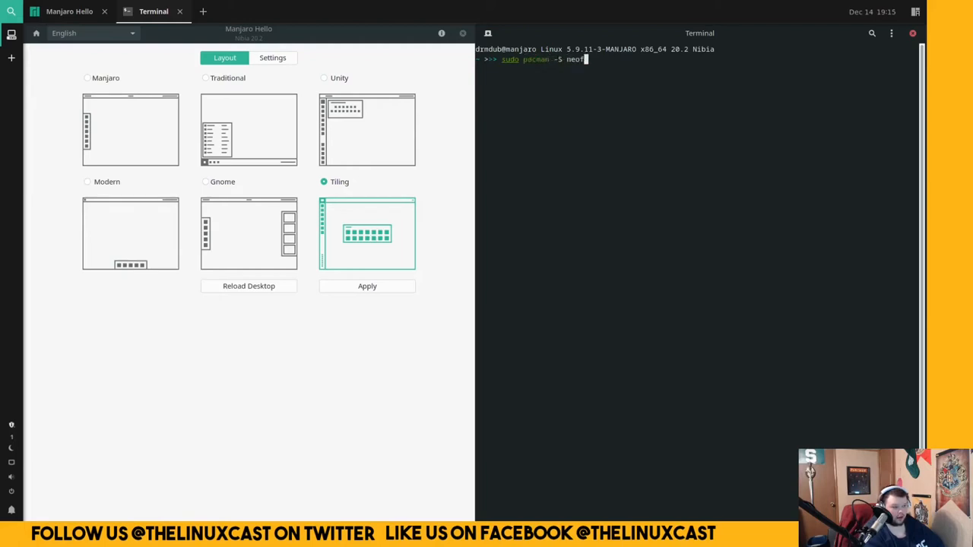
key("Return")
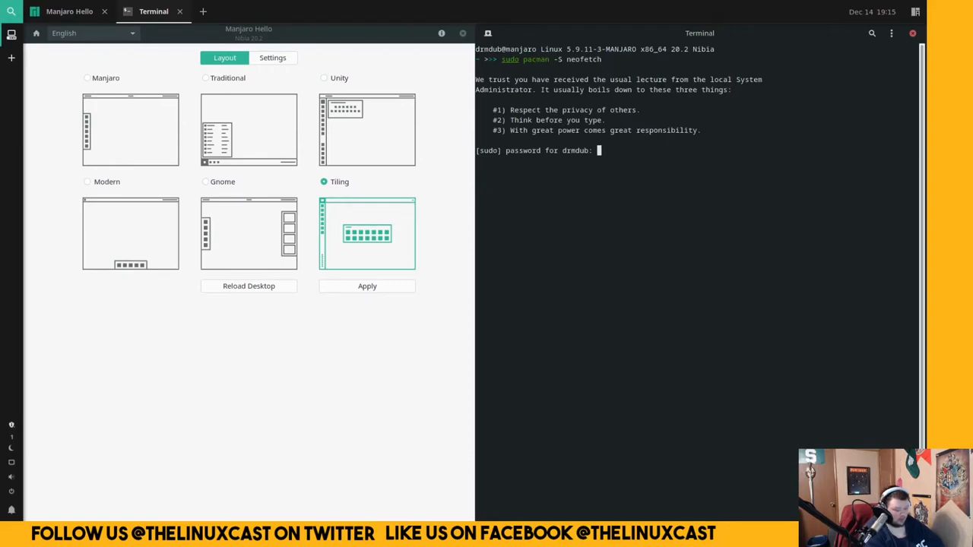
key("Return")
type("neofetch")
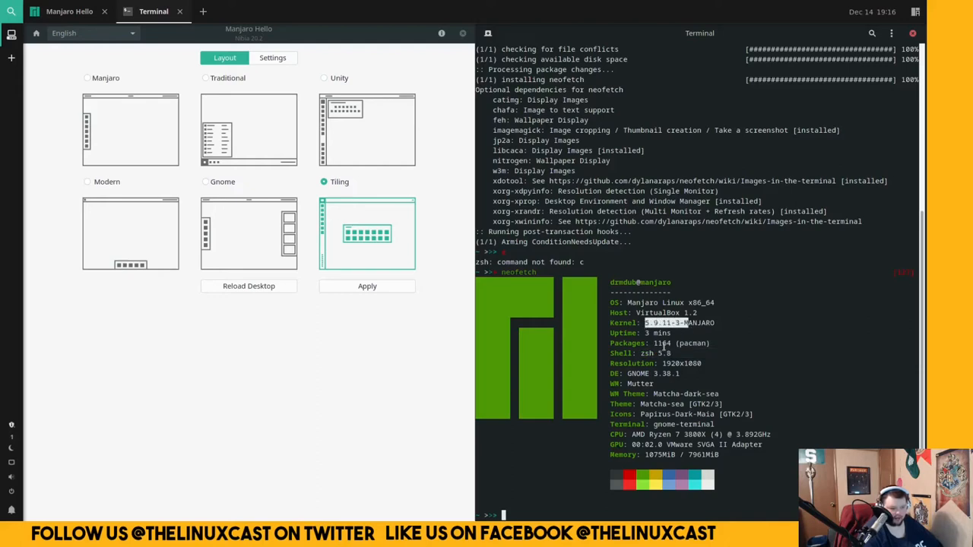
mouse_move(648, 363)
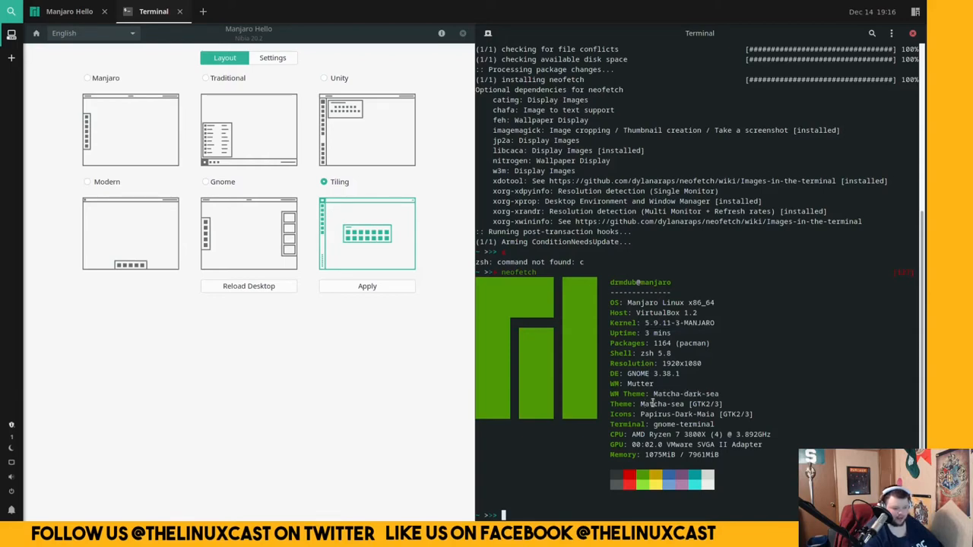
double_click(661, 403)
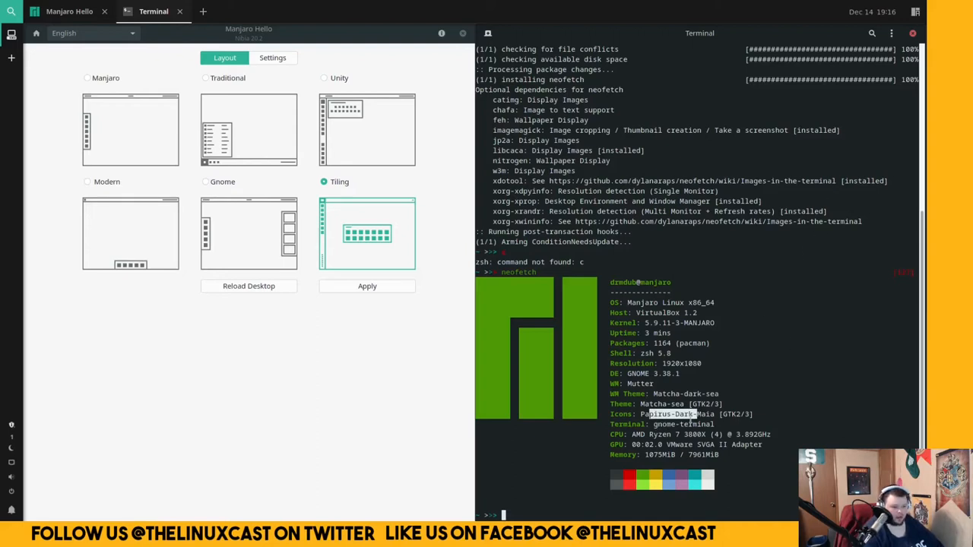
type("free 0m")
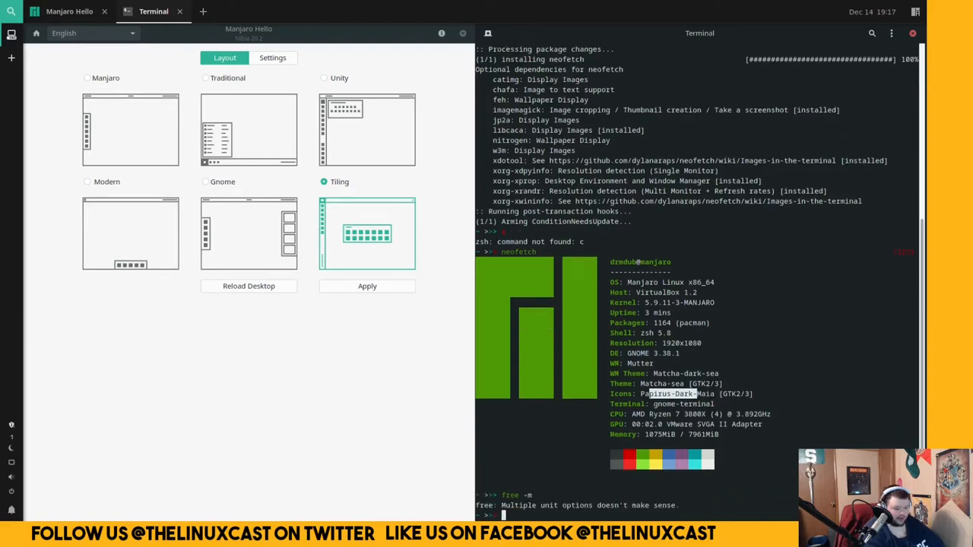
Run free to show about 903 MiB of 7961 MiB used, swap unused.
type("free -")
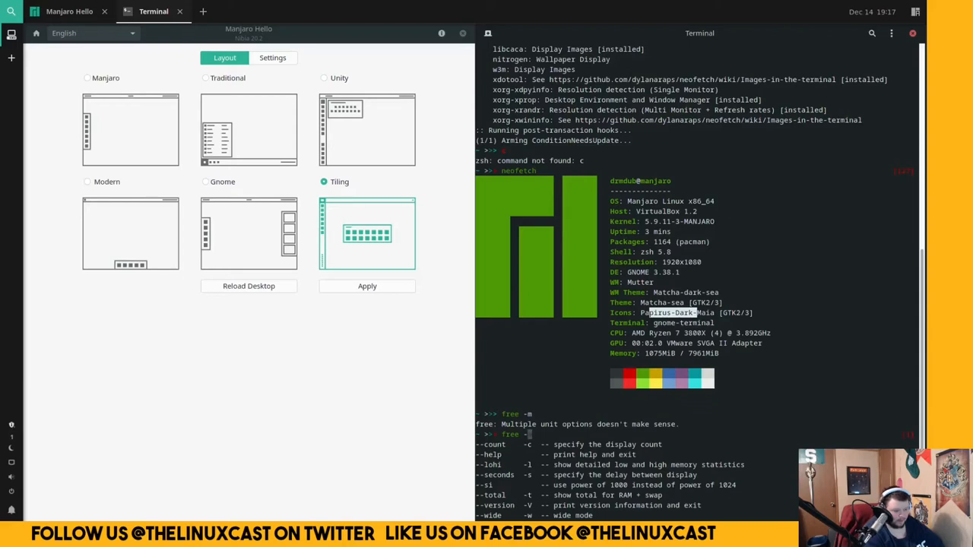
key("Return")
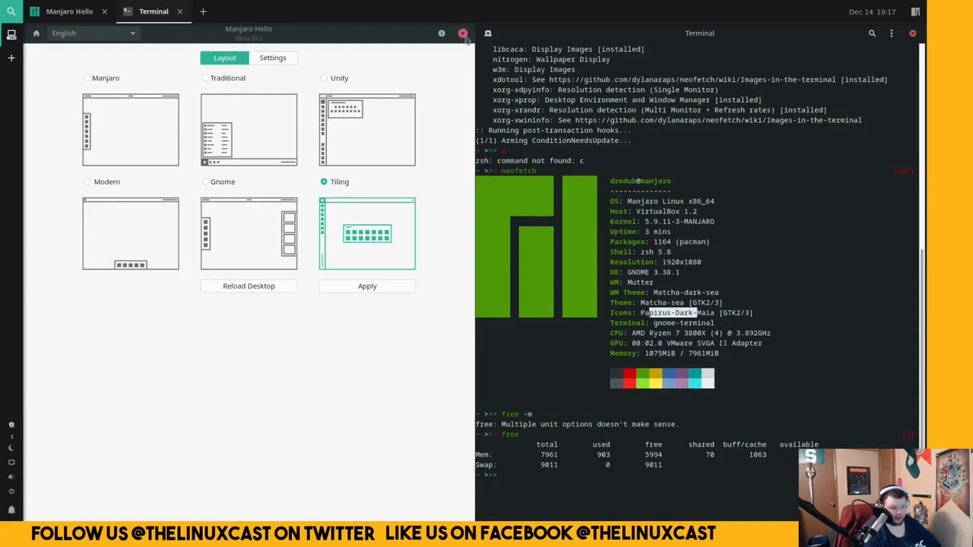
Relaunch Manjaro Hello and open GNOME Tweaks from the Layouts Manager's Settings page.
left_click(463, 35)
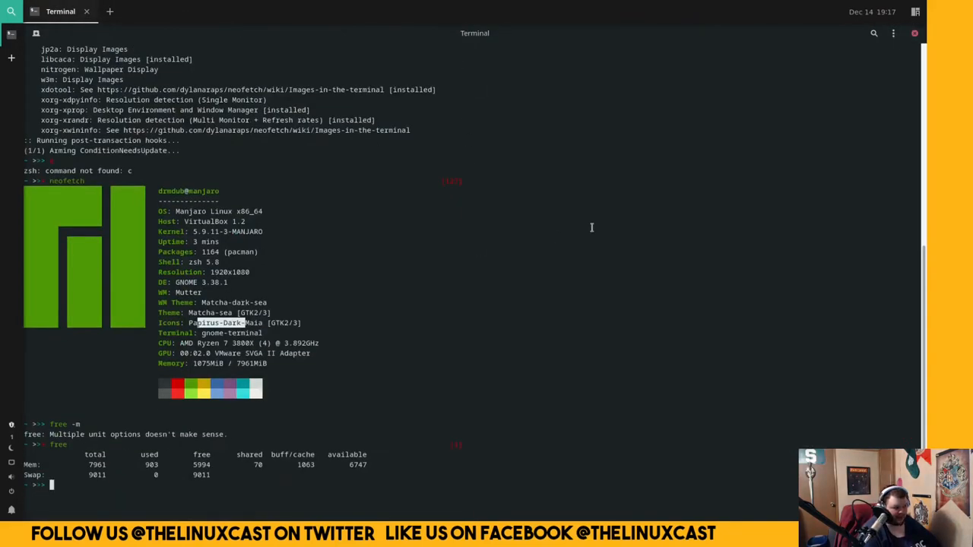
mouse_move(916, 36)
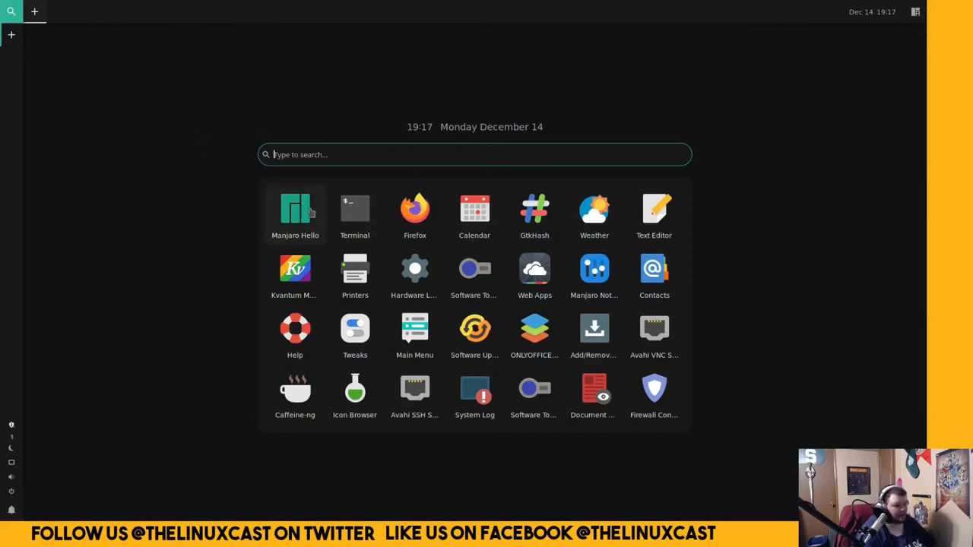
left_click(295, 209)
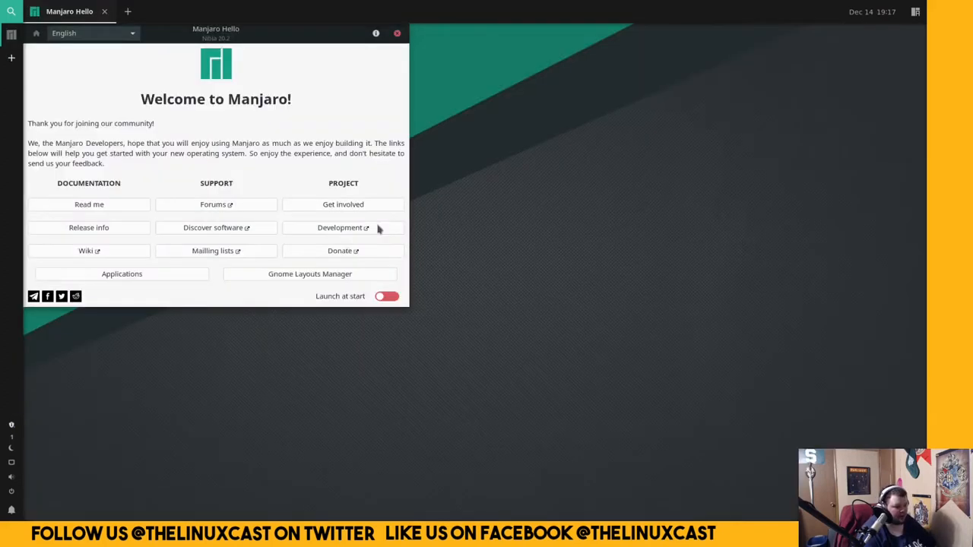
left_click(309, 274)
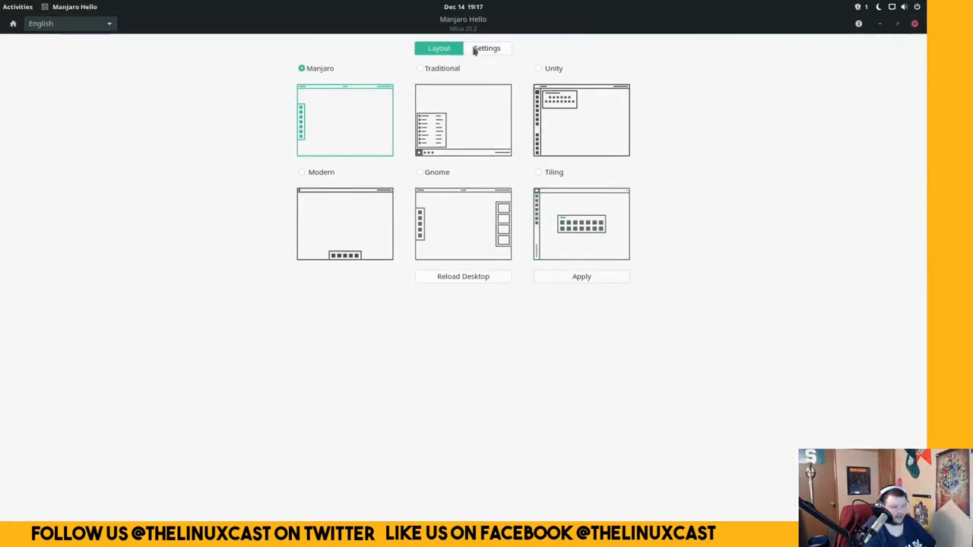
left_click(486, 48)
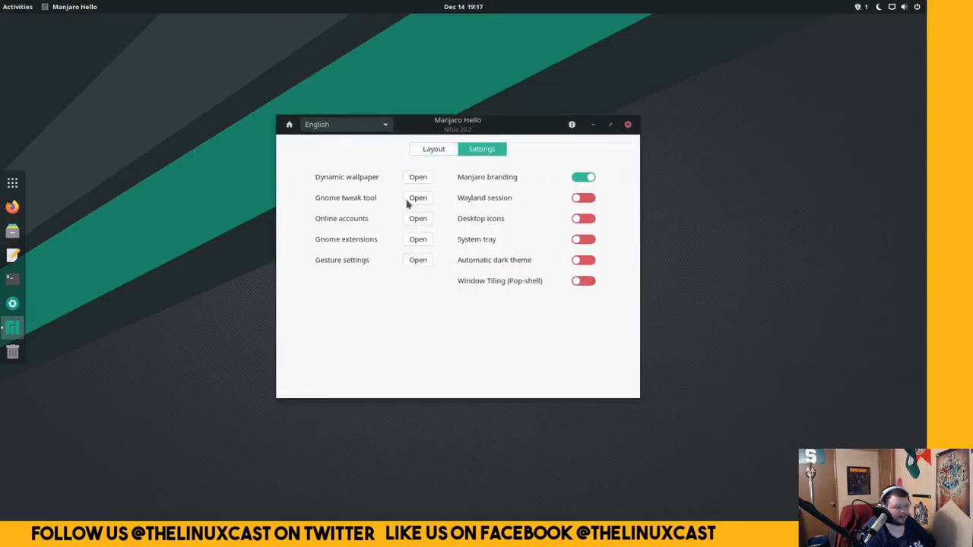
left_click(418, 197)
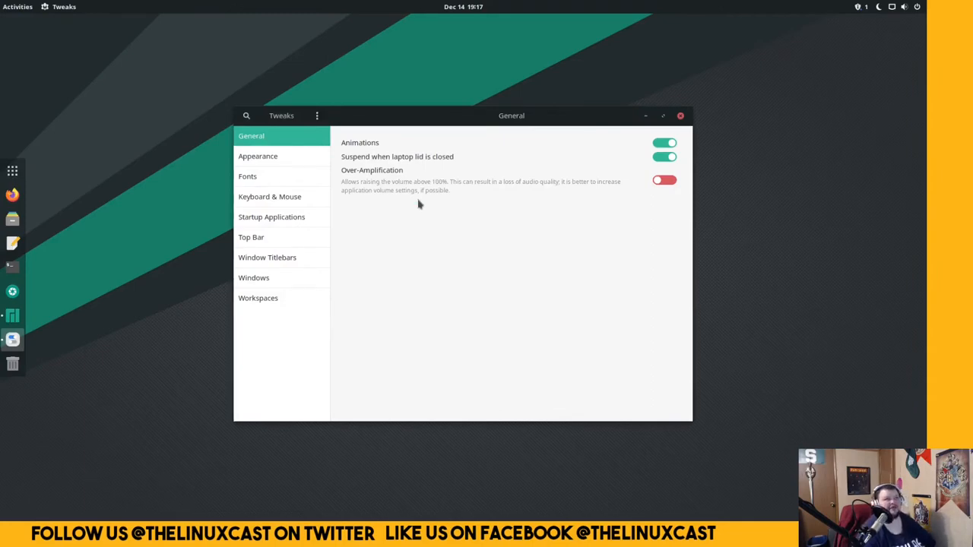
mouse_move(395, 200)
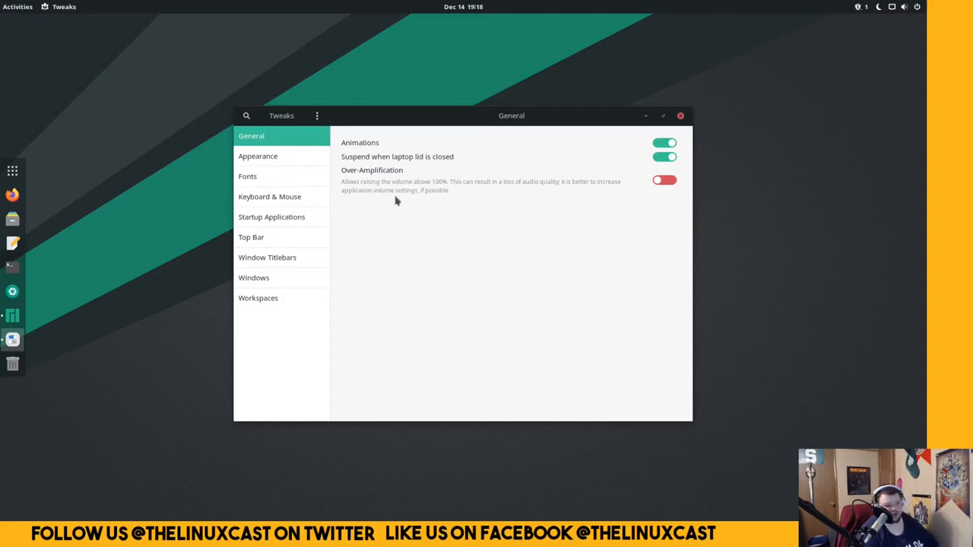
Set the Tweaks applications theme to Matcha-dark-aliz in Appearance, then view Fonts.
left_click(257, 156)
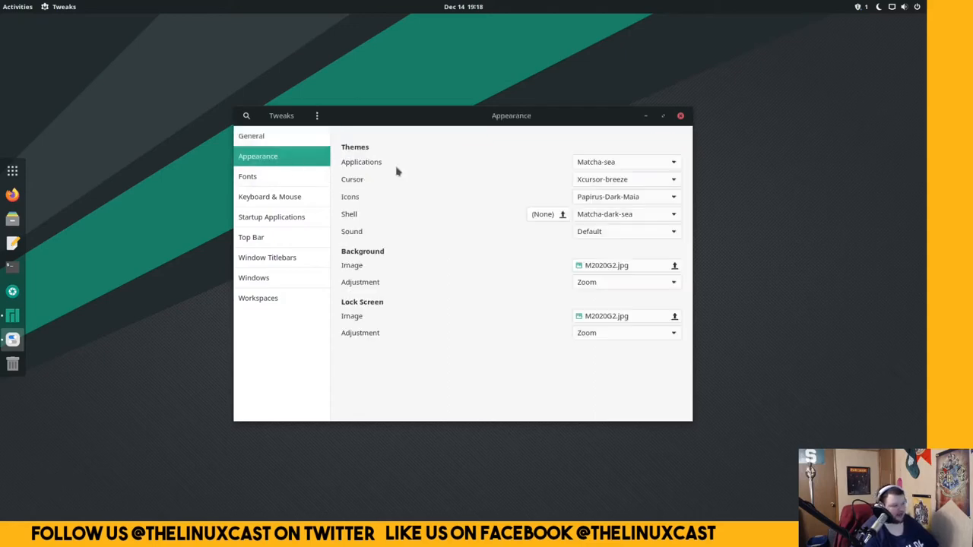
mouse_move(619, 161)
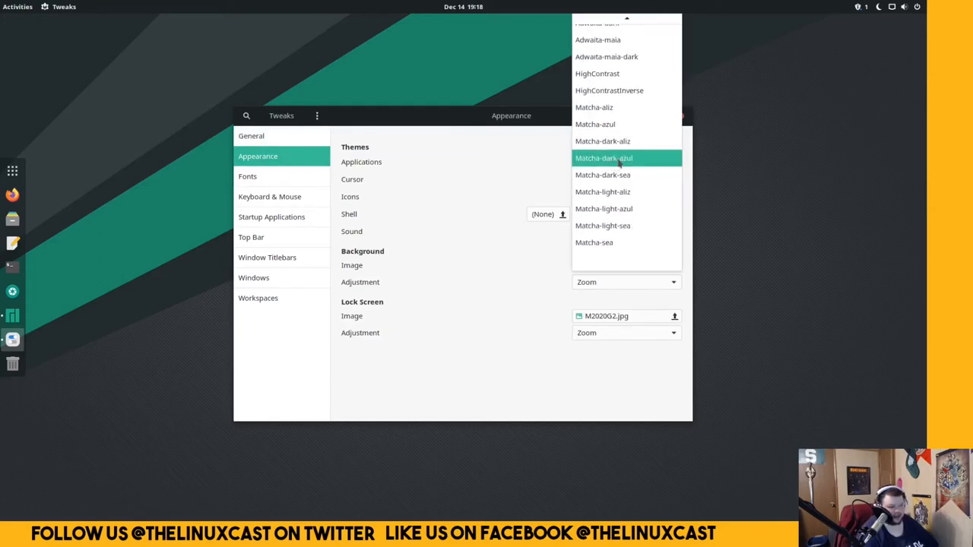
left_click(603, 158)
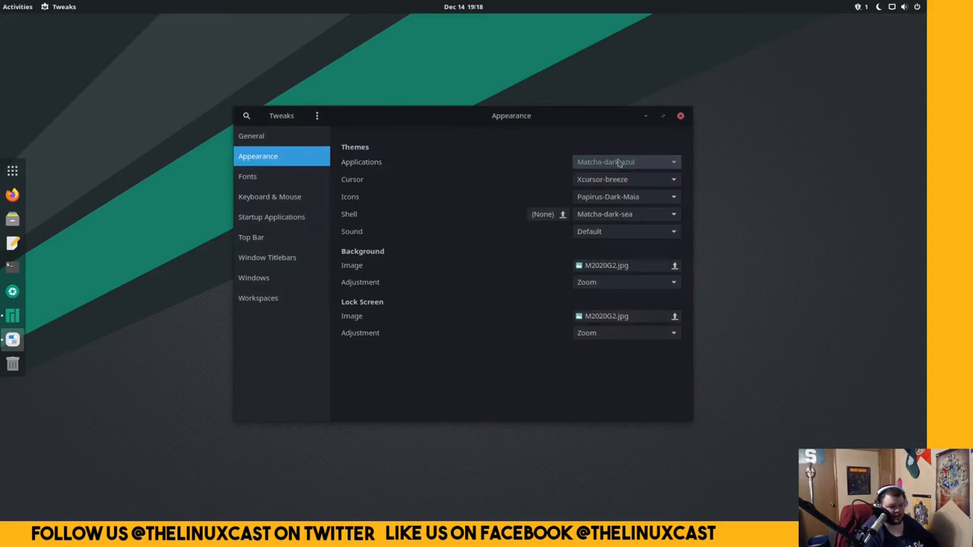
left_click(626, 161)
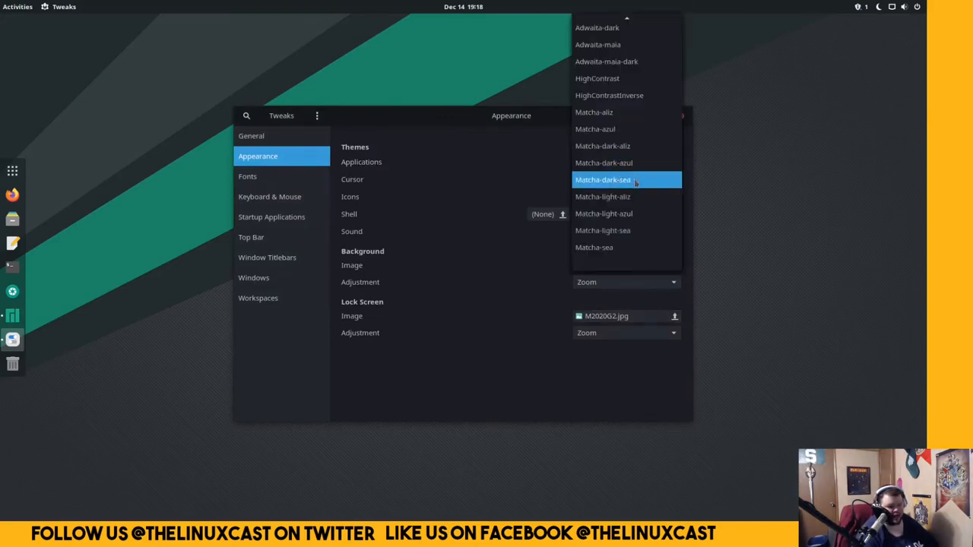
left_click(602, 180)
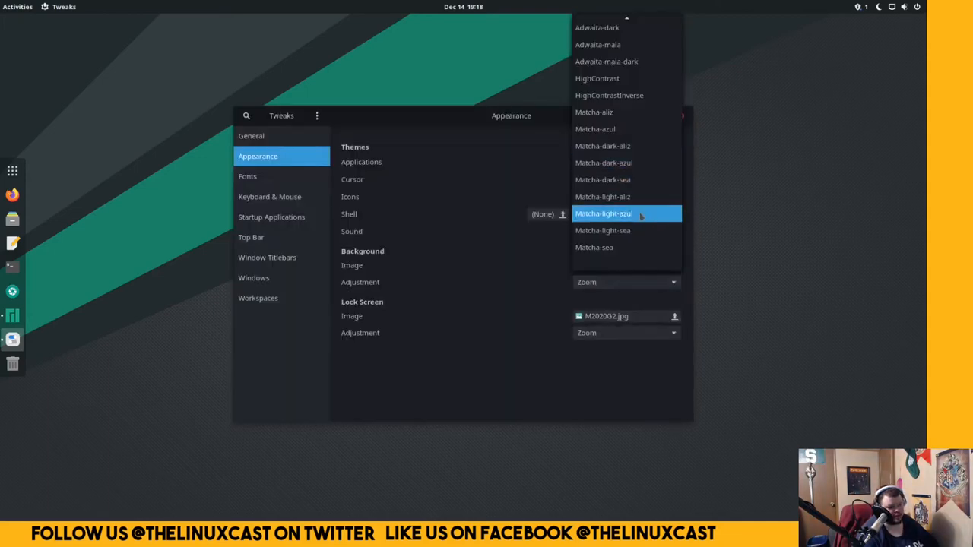
left_click(604, 163)
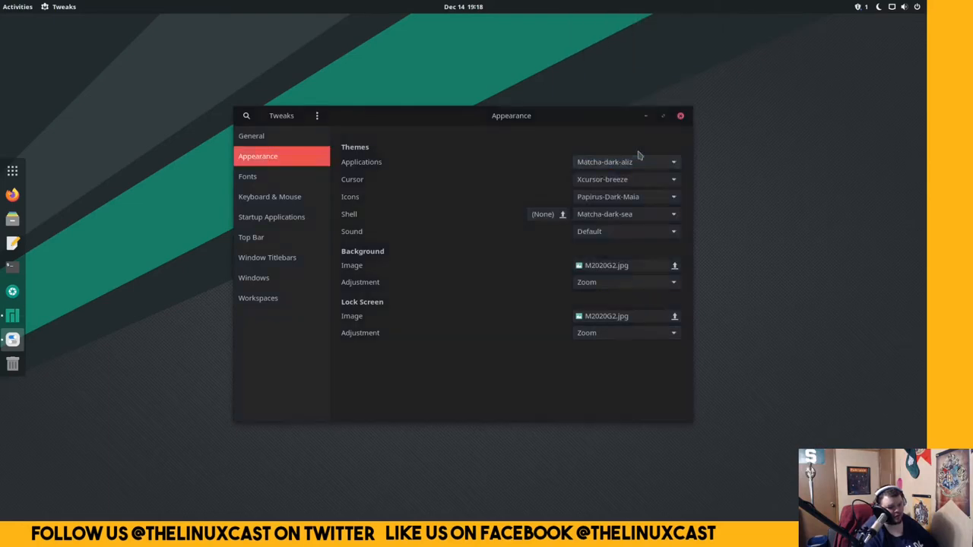
mouse_move(495, 159)
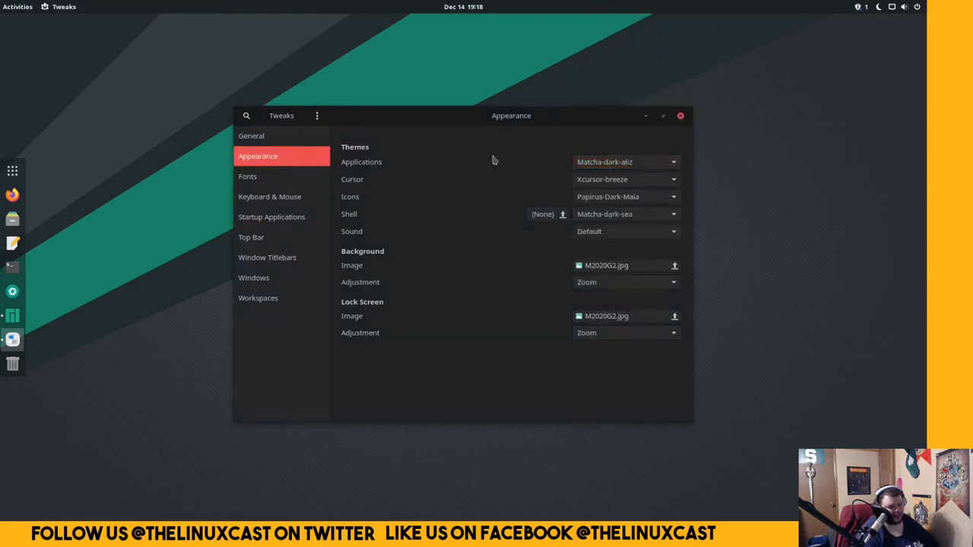
mouse_move(504, 144)
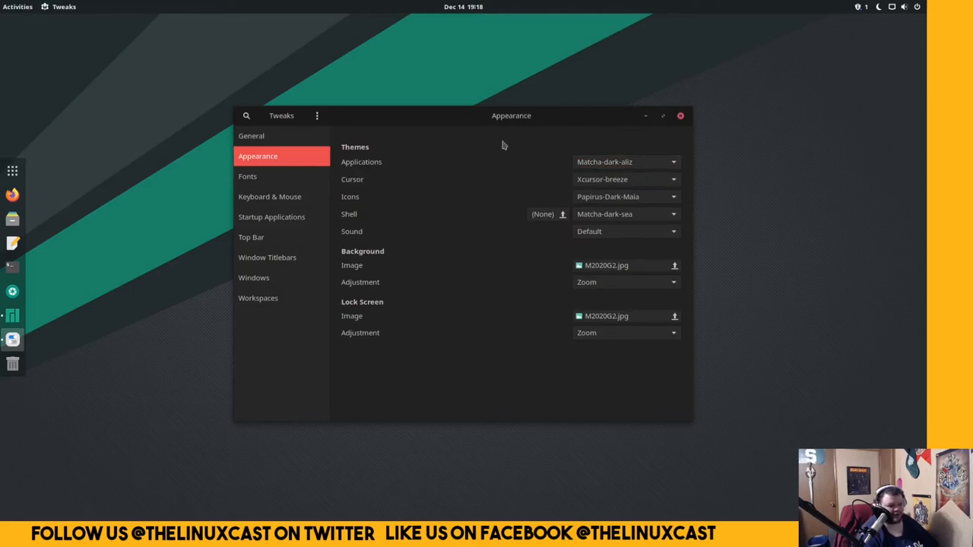
left_click(257, 176)
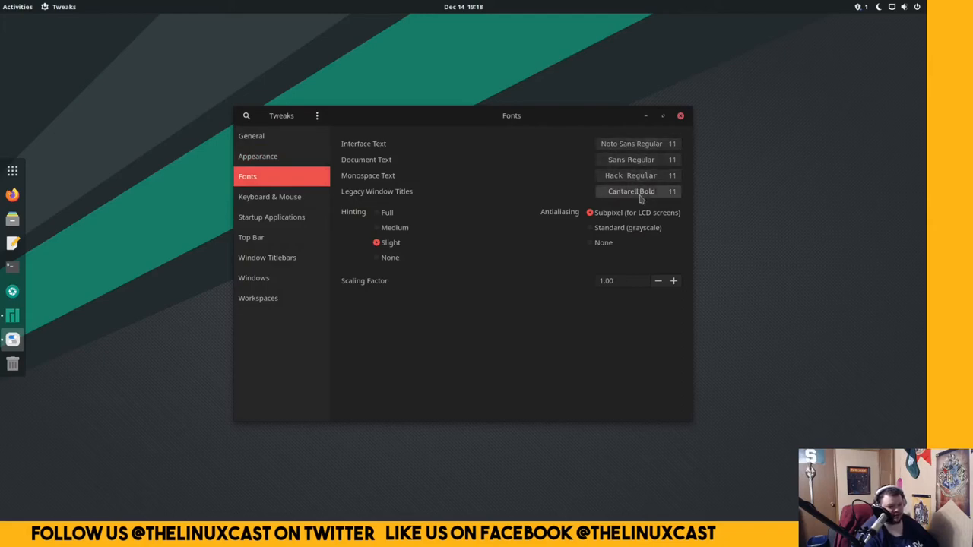
mouse_move(572, 162)
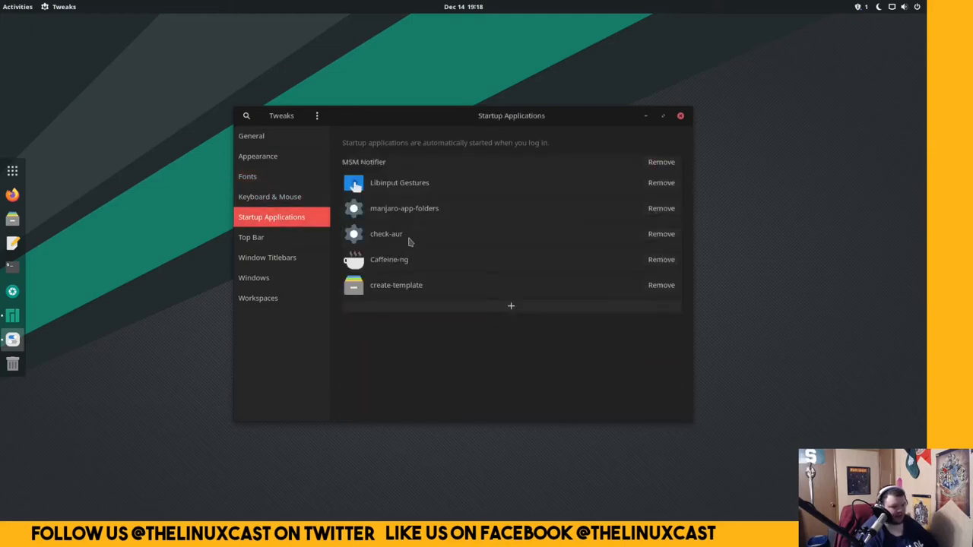
mouse_move(468, 267)
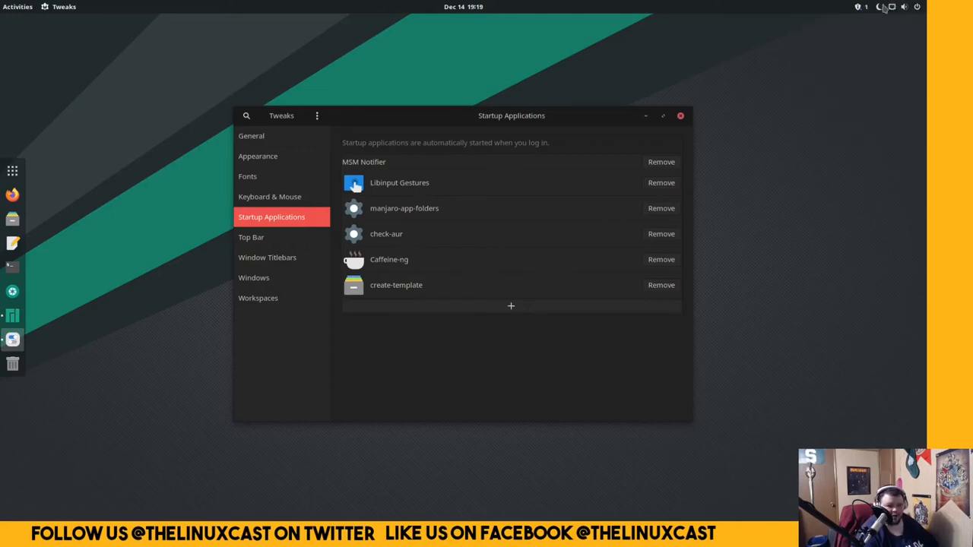
Check the calendar, system menu, Top Bar and Window Titlebars settings, then close Tweaks.
left_click(463, 7)
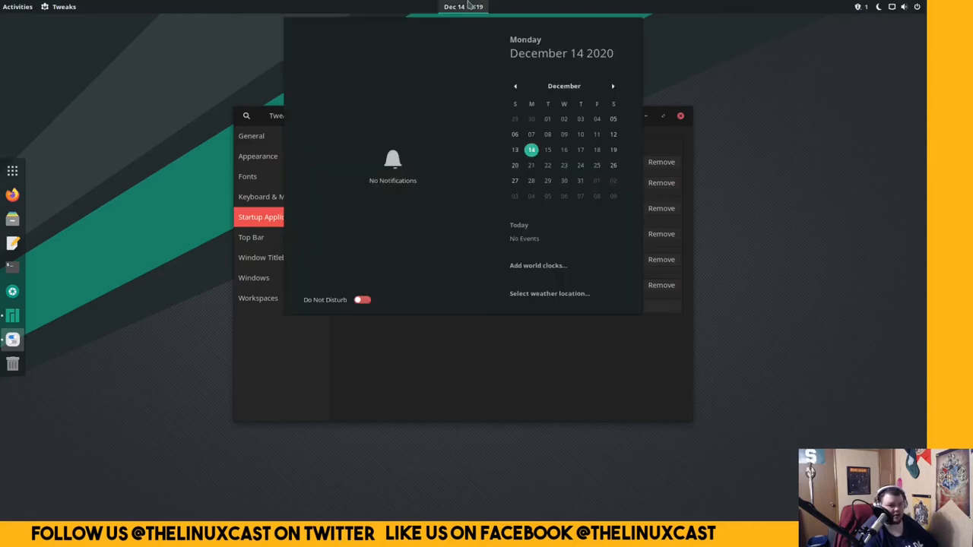
mouse_move(476, 27)
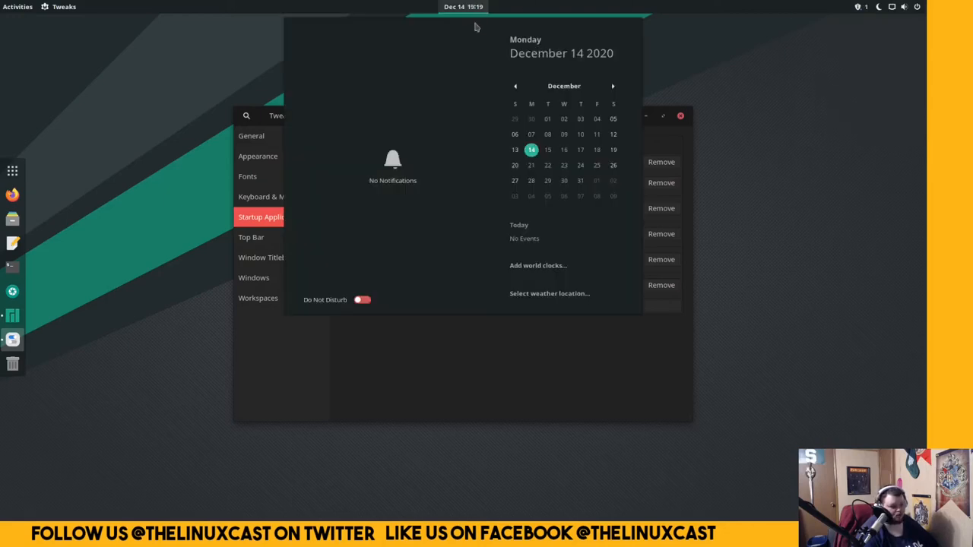
mouse_move(620, 172)
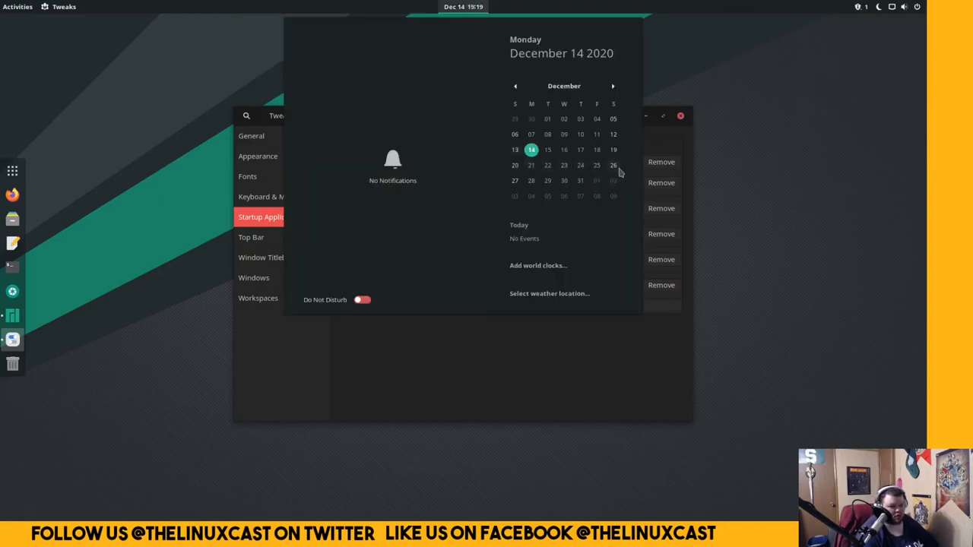
mouse_move(834, 38)
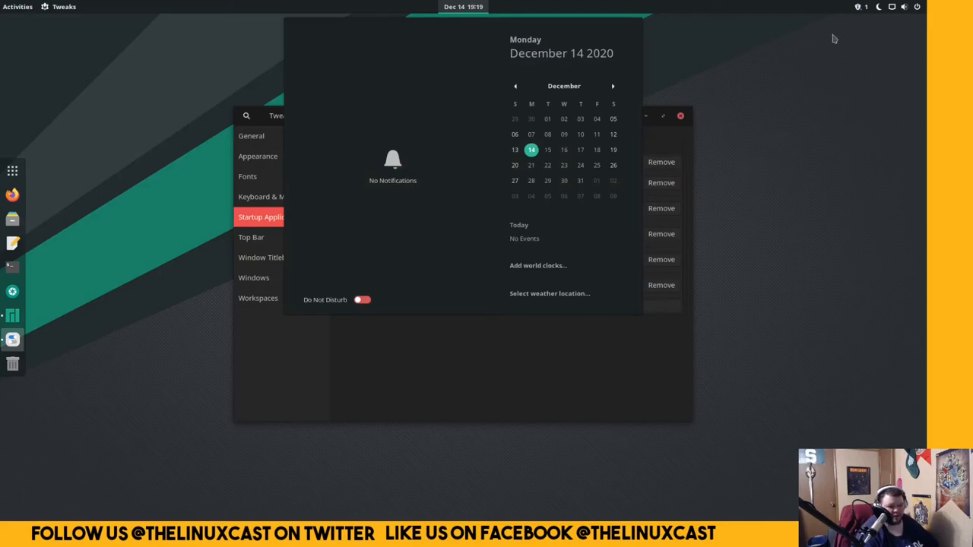
left_click(904, 7)
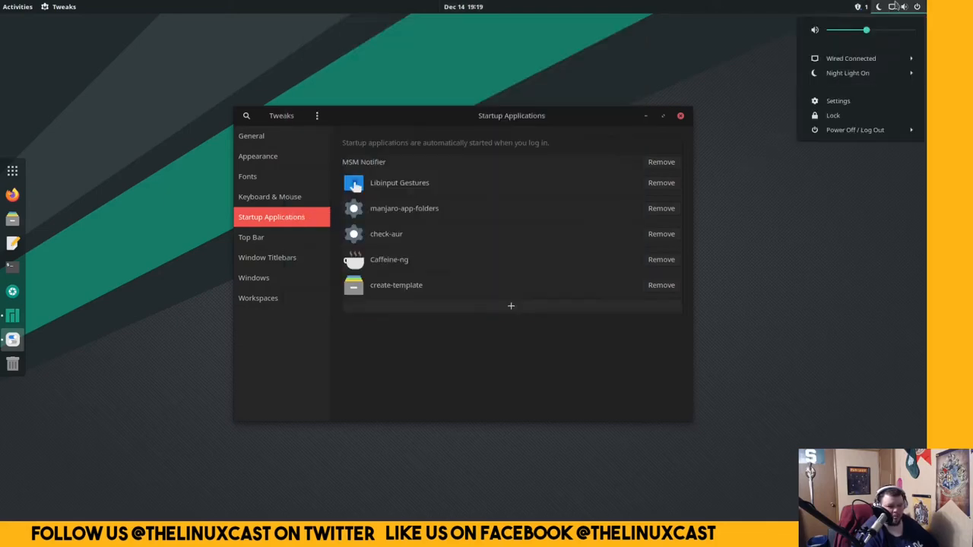
left_click(848, 72)
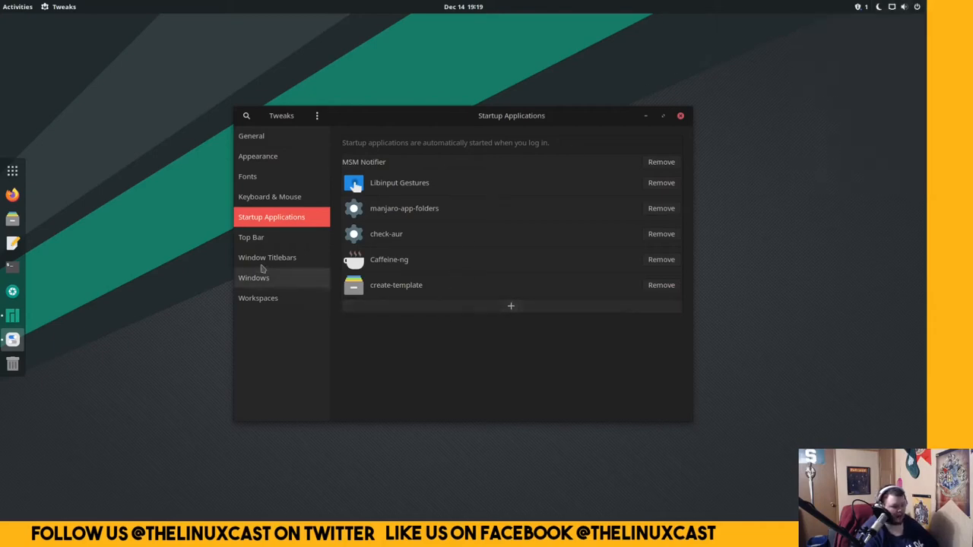
left_click(251, 236)
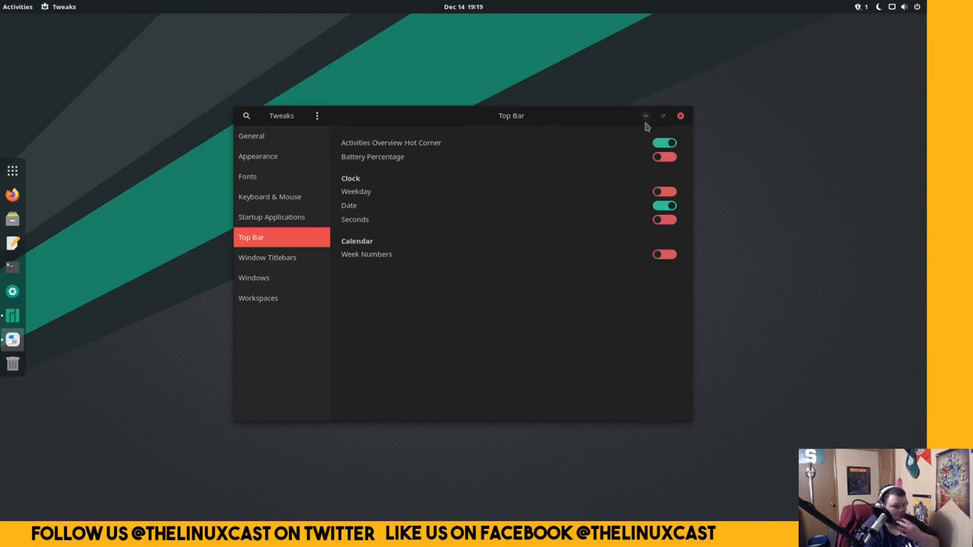
mouse_move(508, 217)
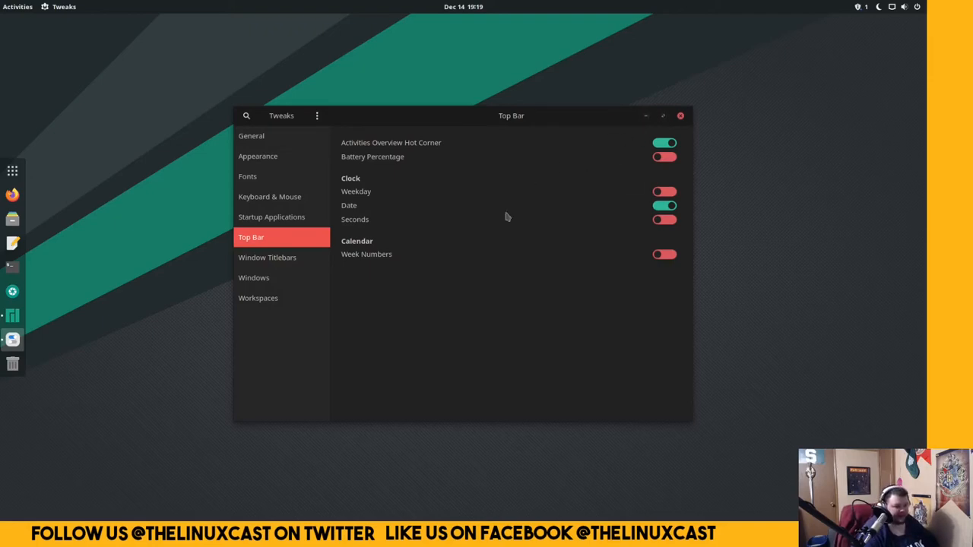
left_click(266, 257)
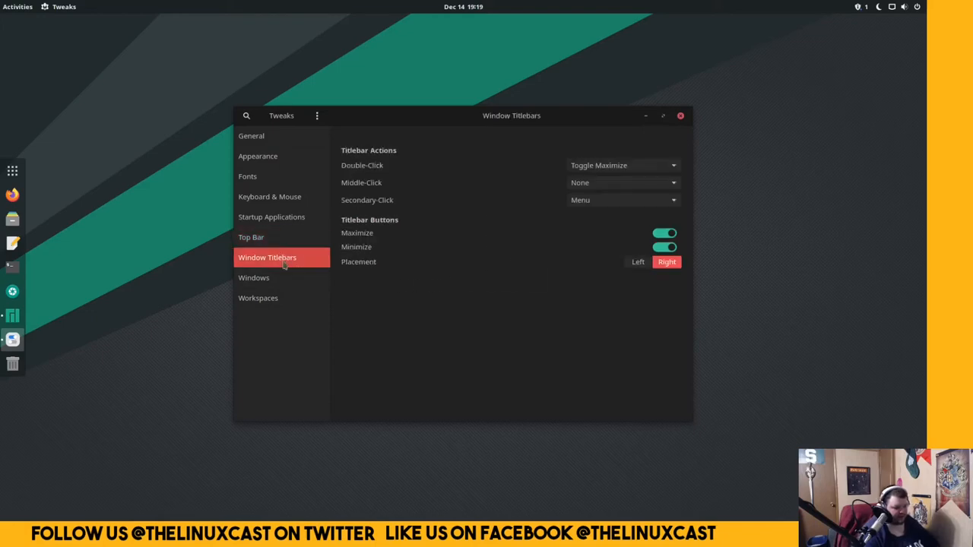
left_click(254, 277)
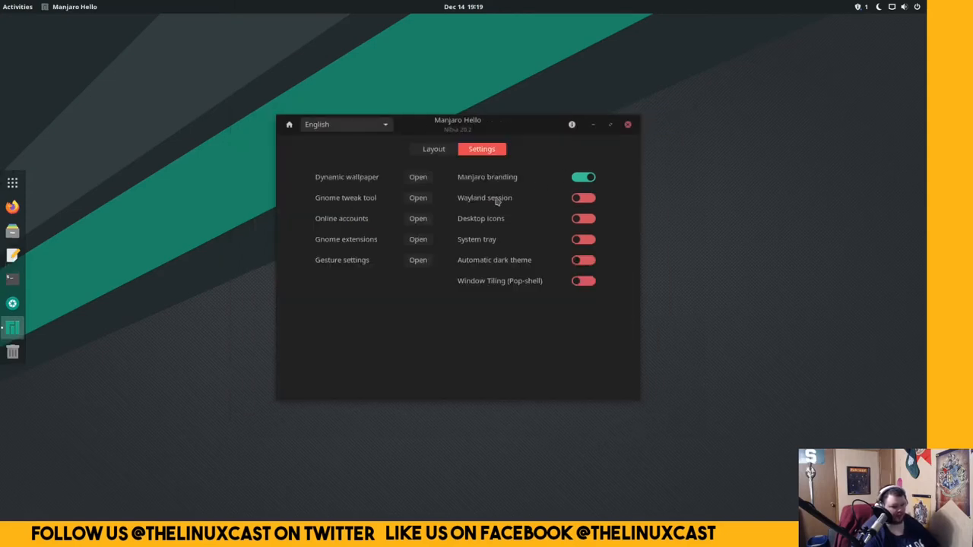
mouse_move(422, 190)
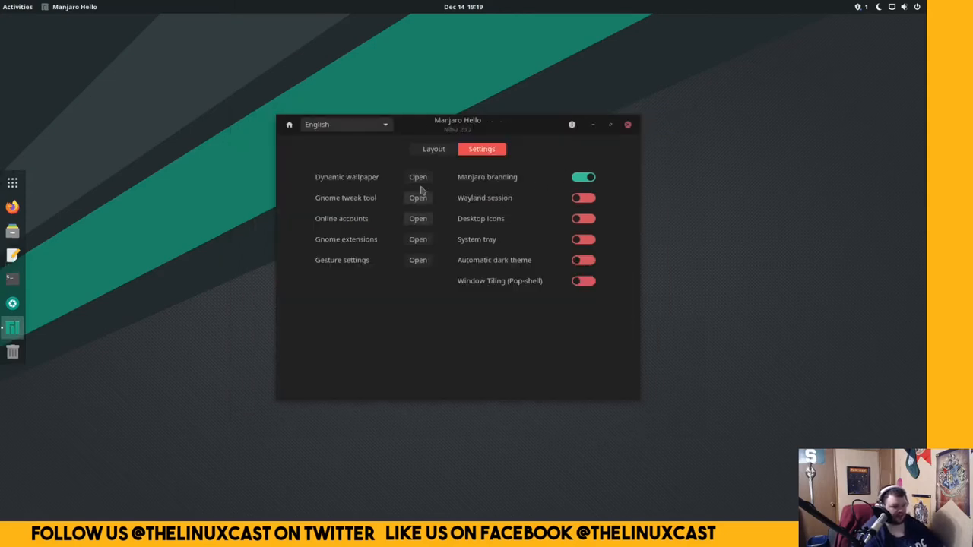
Open GNOME Extensions from Manjaro Hello and pick the Traditional layout.
left_click(417, 239)
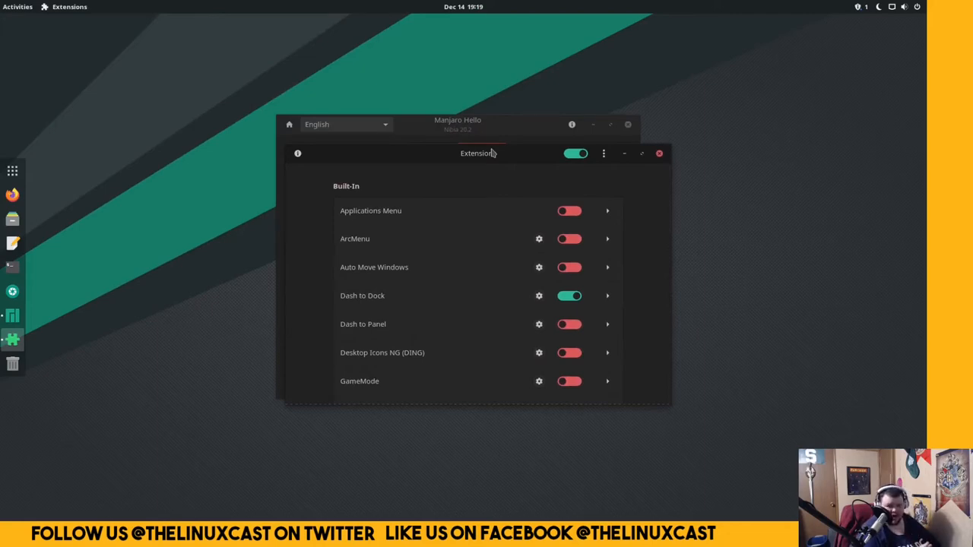
mouse_move(514, 193)
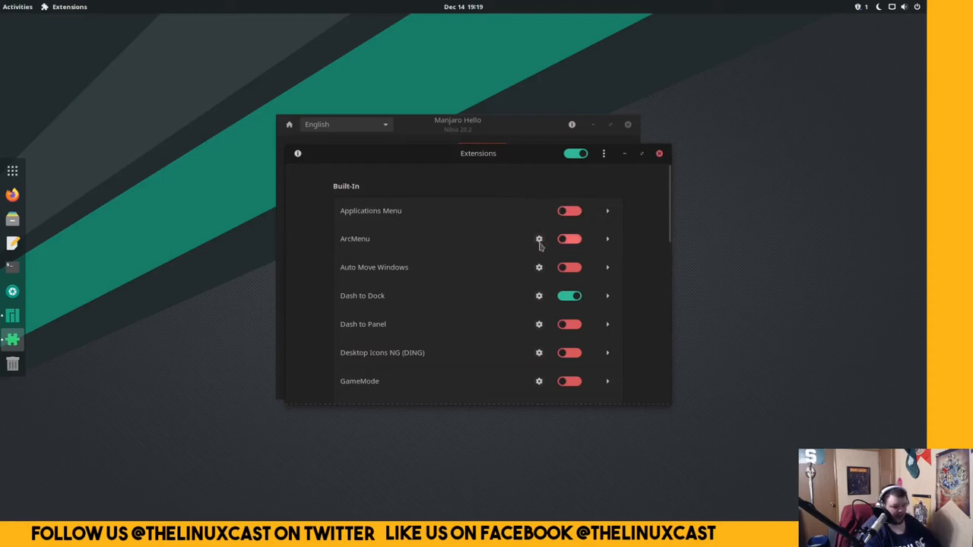
mouse_move(546, 278)
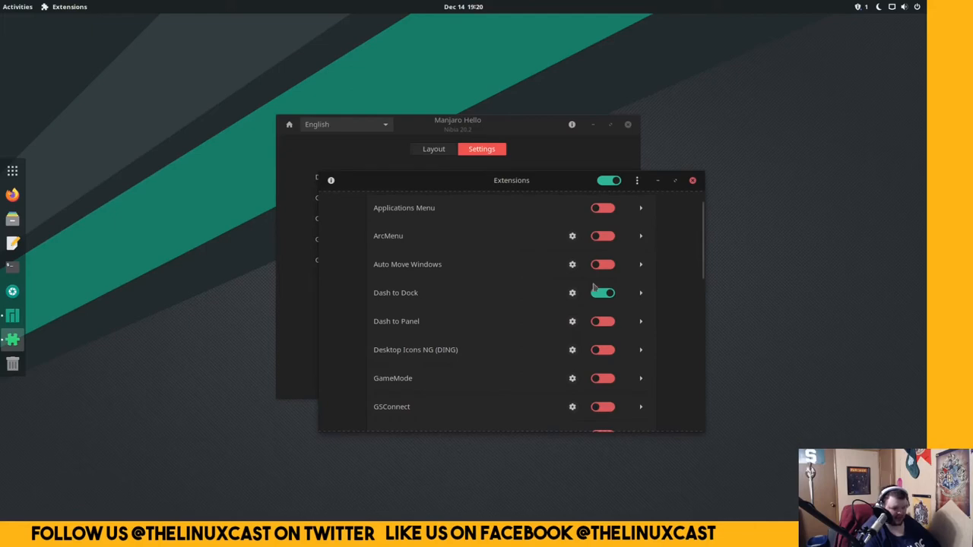
left_click(602, 293)
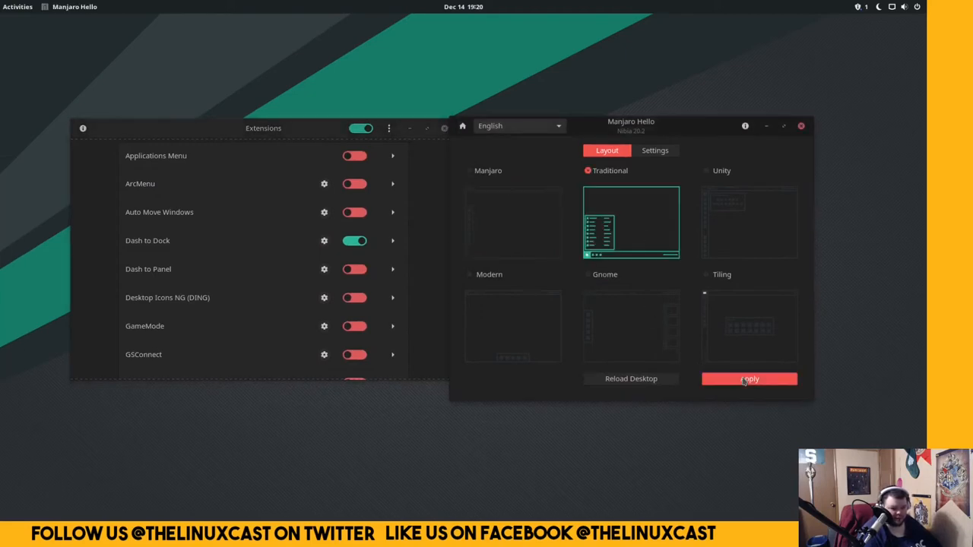
Apply the Traditional layout and bring up the ArcMenu applications menu.
left_click(749, 378)
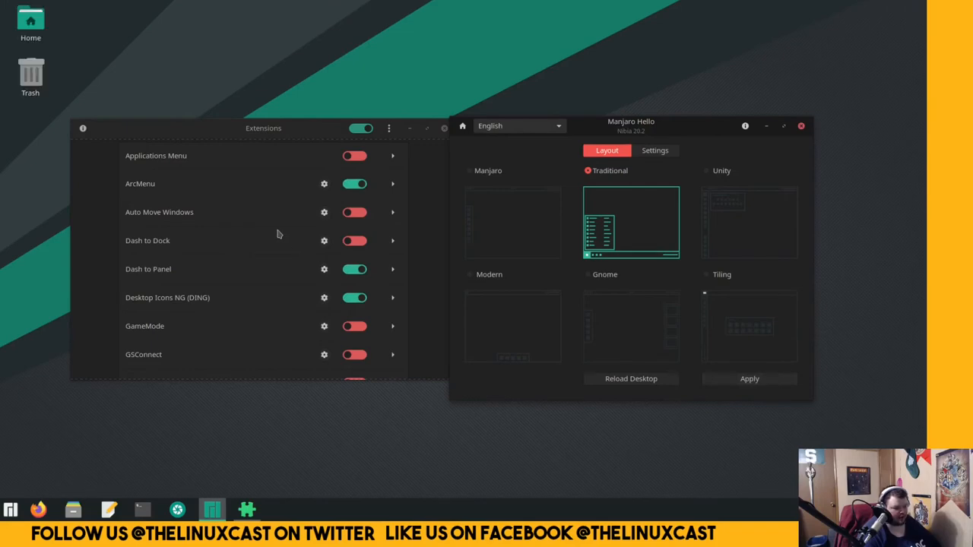
mouse_move(340, 273)
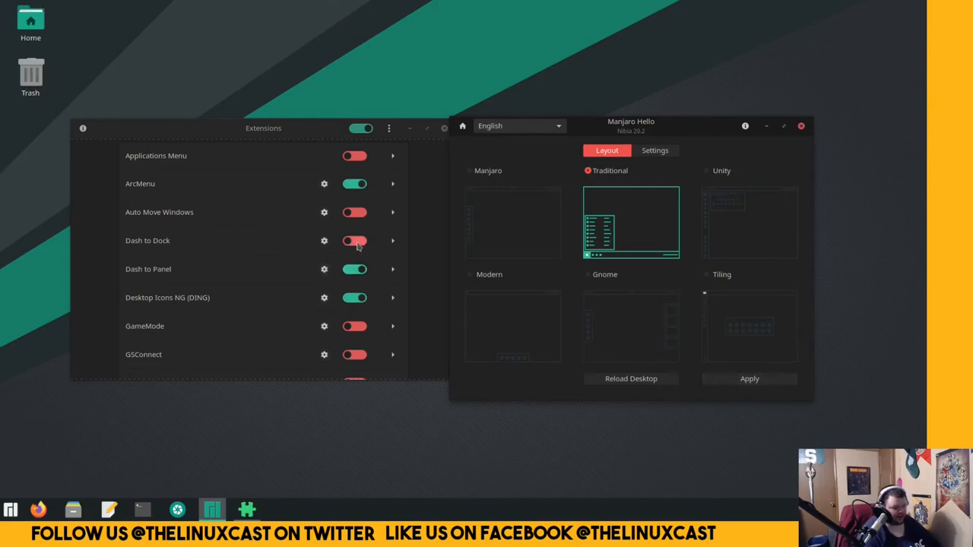
left_click(355, 241)
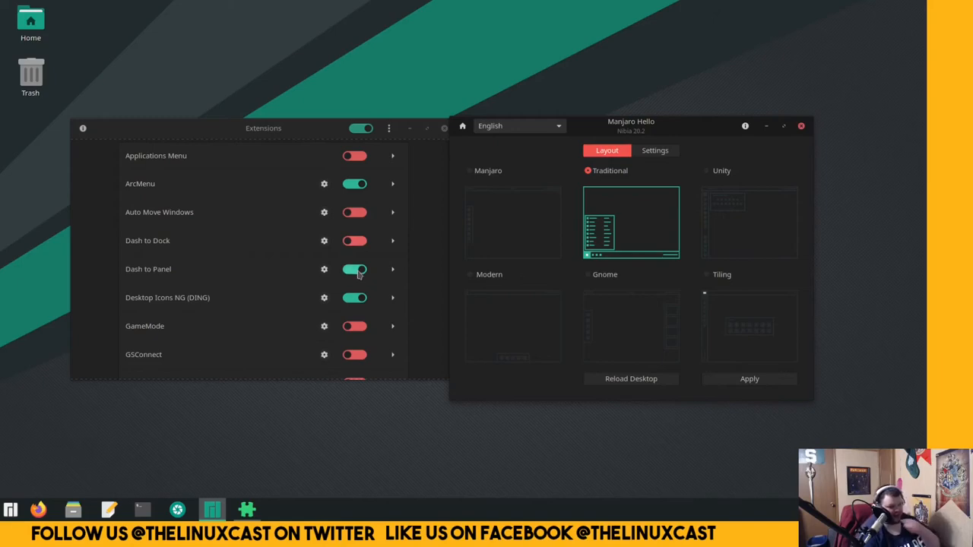
left_click(355, 269)
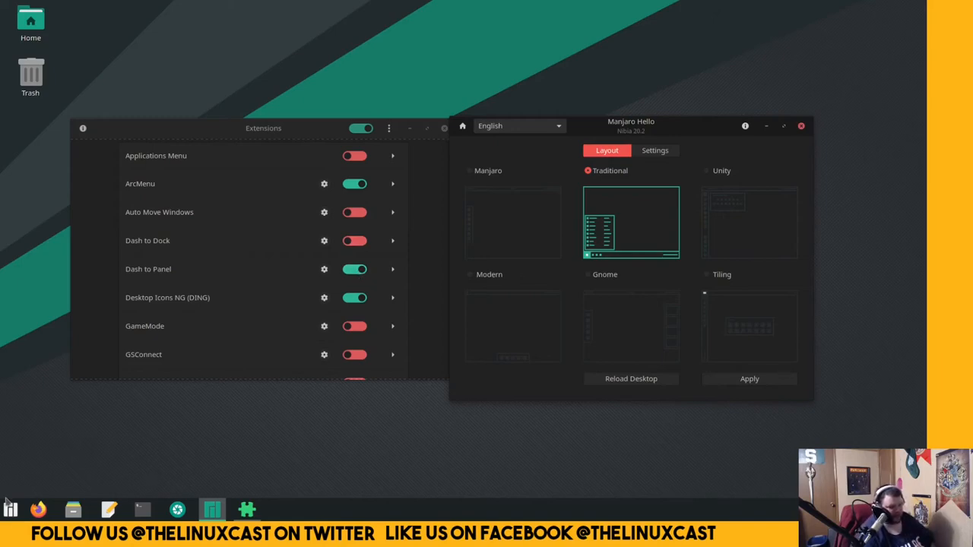
left_click(10, 510)
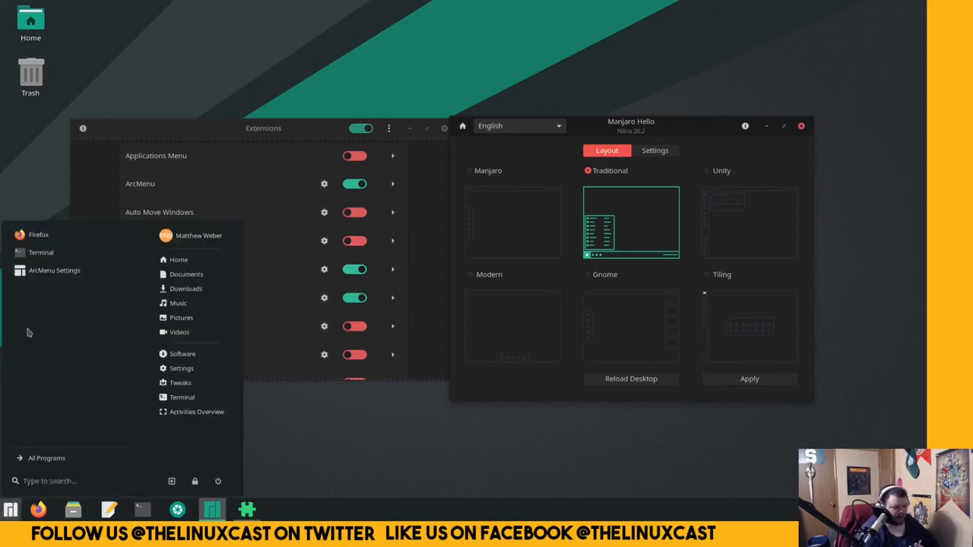
mouse_move(33, 349)
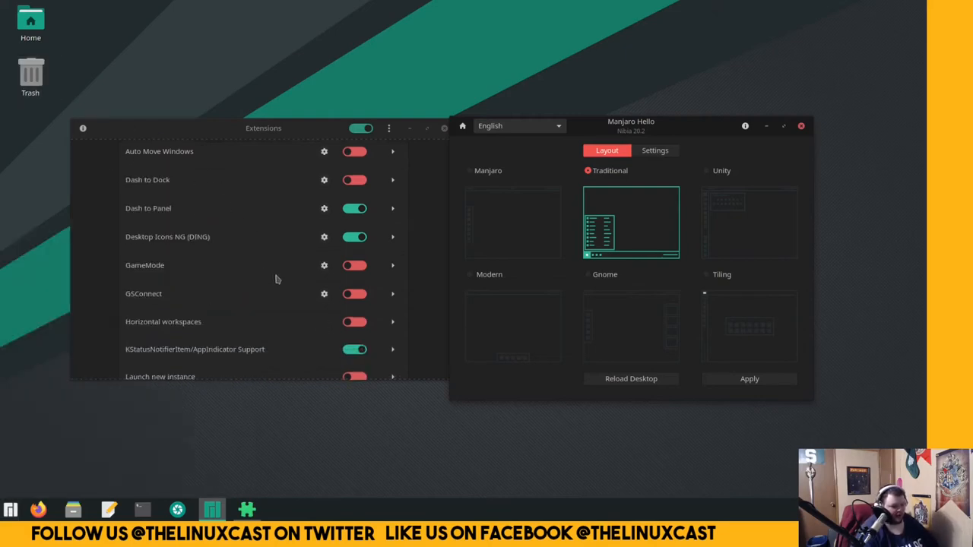
mouse_move(207, 338)
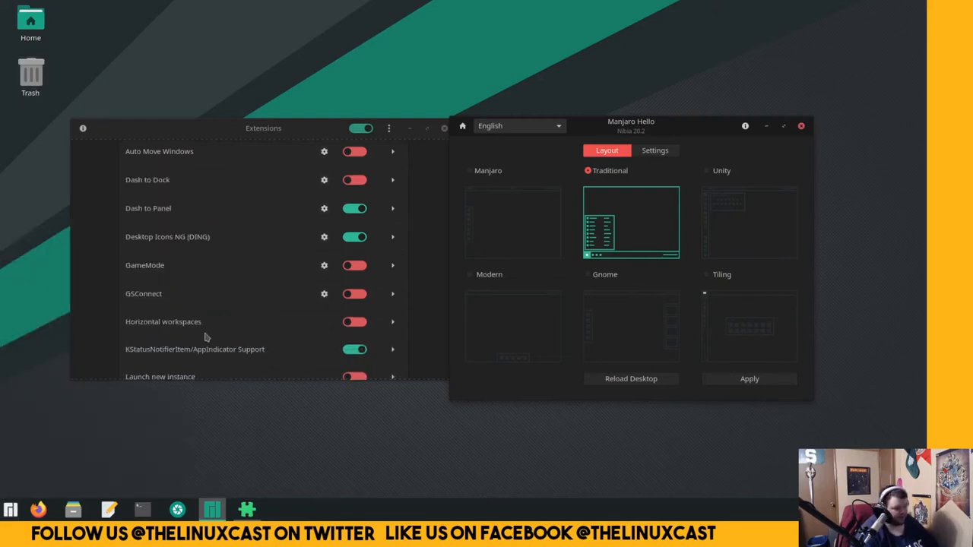
mouse_move(145, 295)
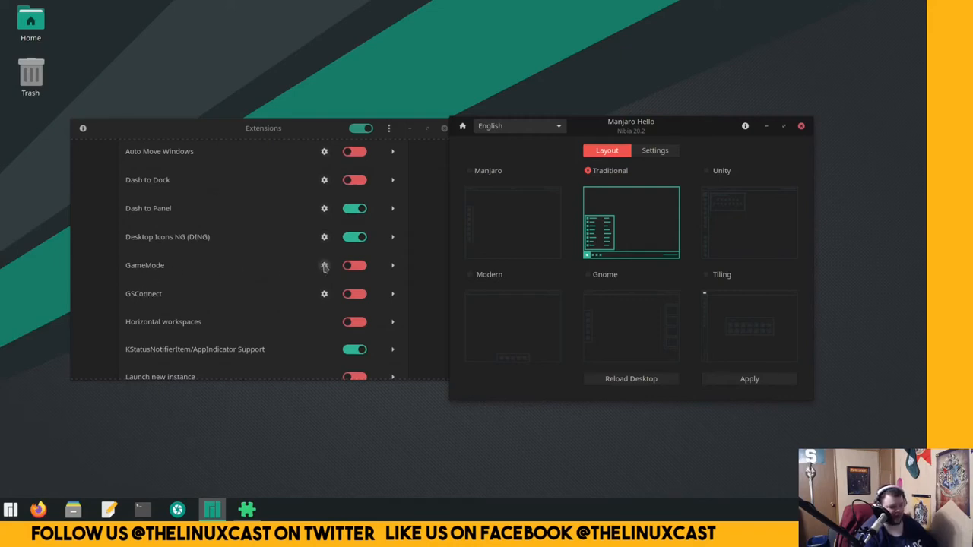
left_click(325, 265)
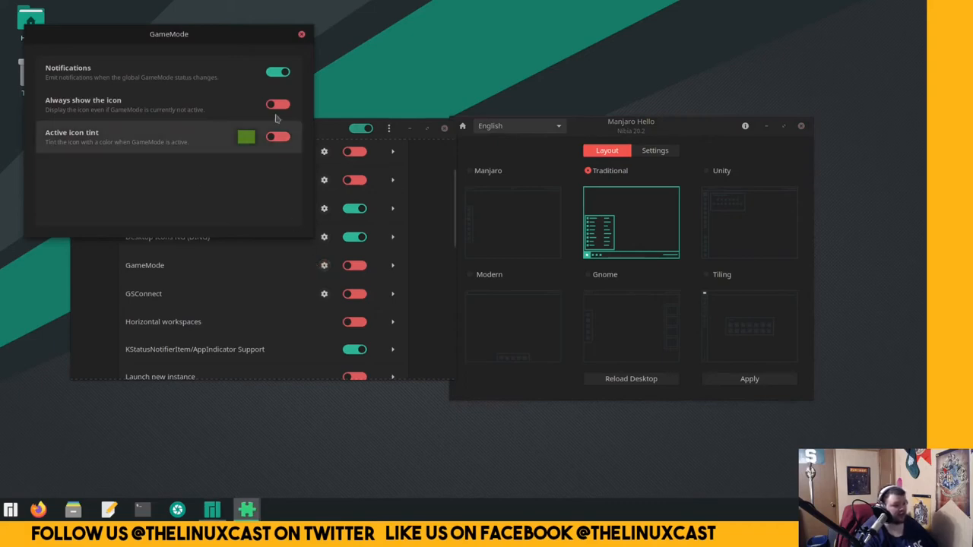
left_click(301, 34)
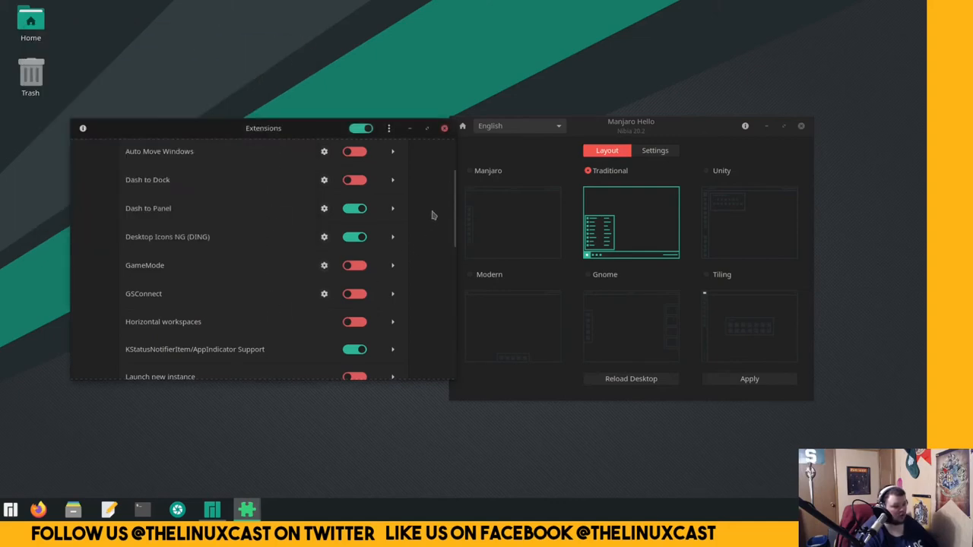
scroll("up", 3)
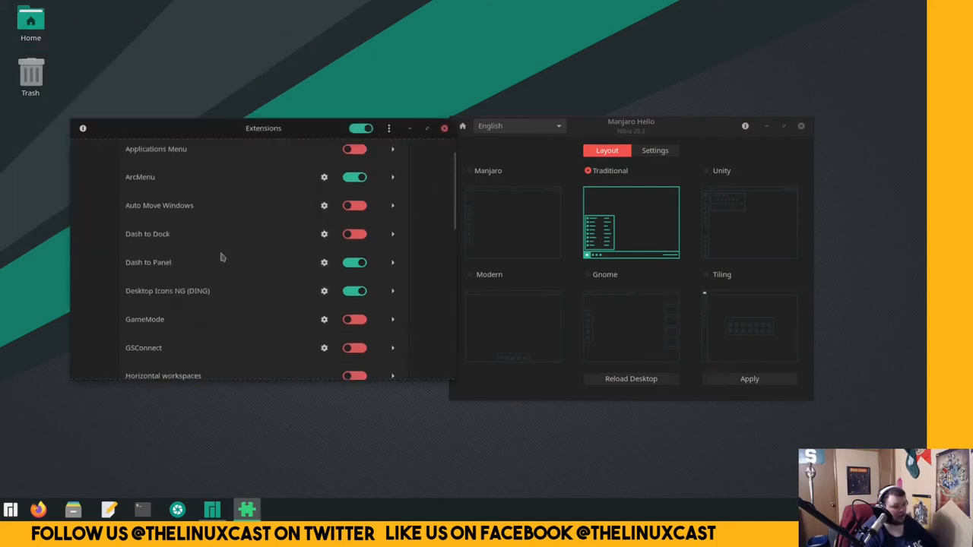
scroll("down", 3)
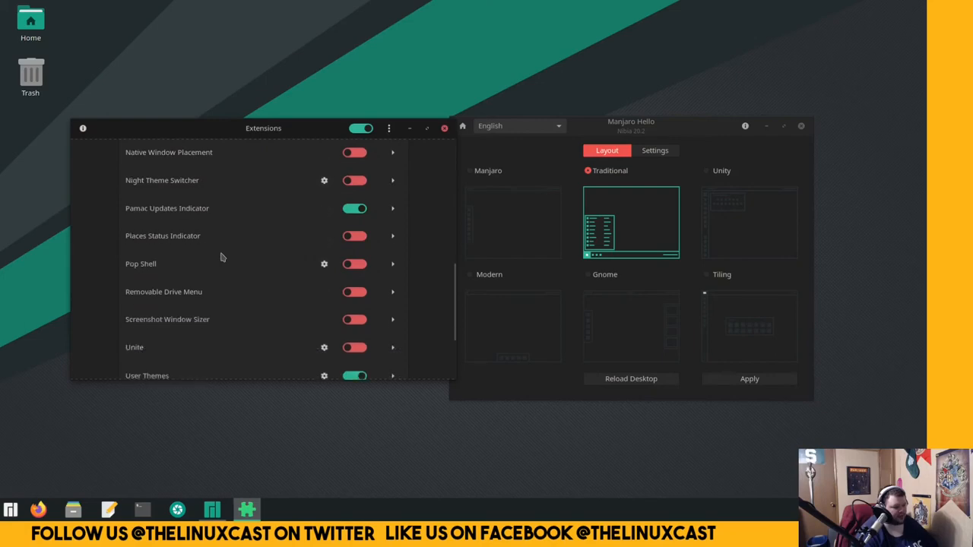
mouse_move(169, 266)
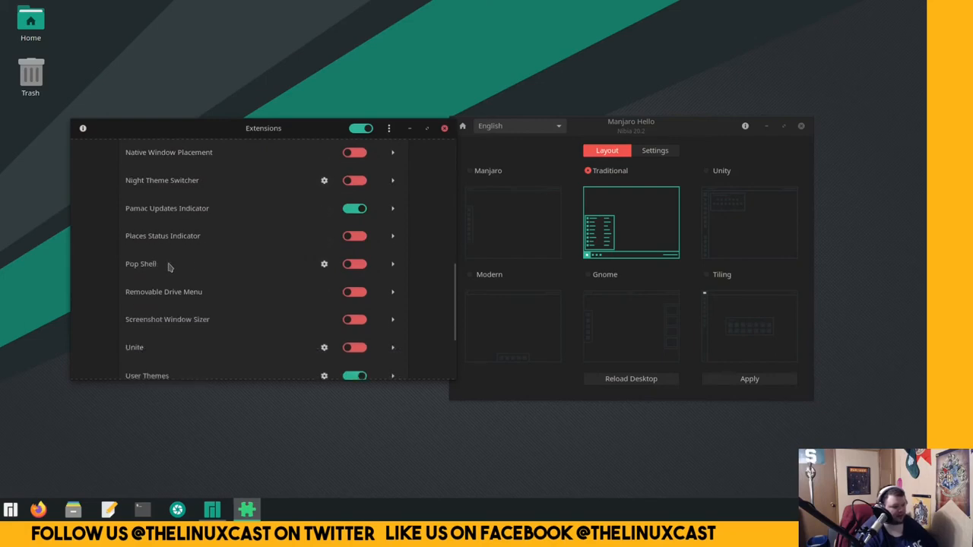
mouse_move(174, 231)
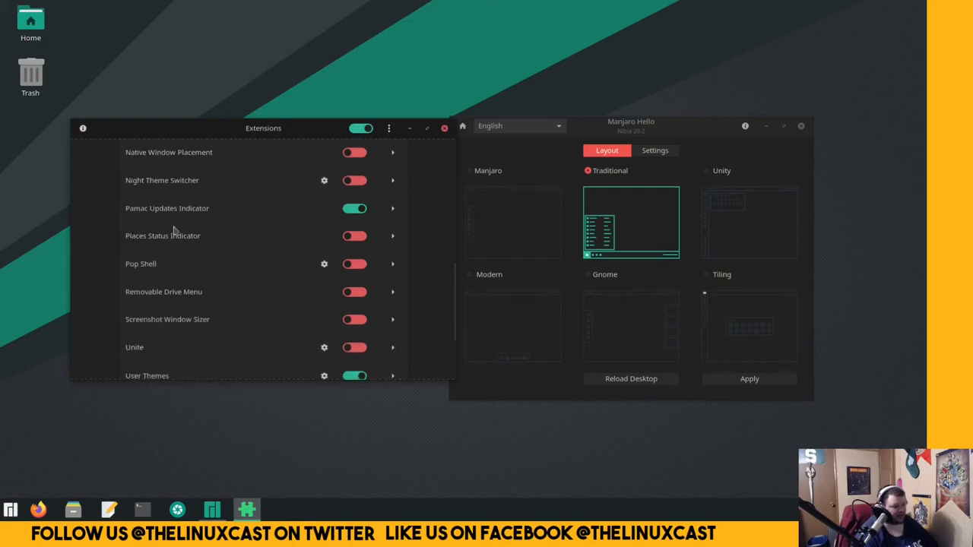
mouse_move(177, 205)
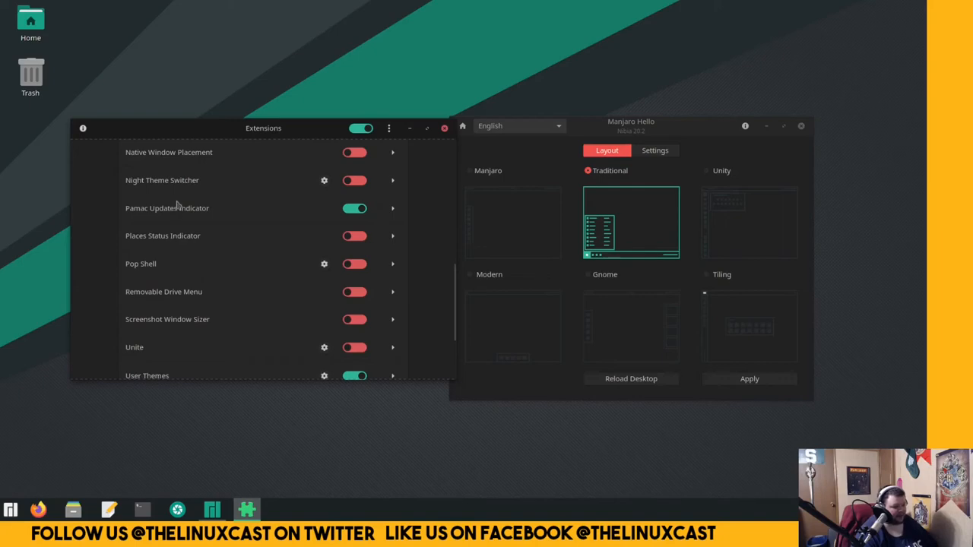
mouse_move(177, 183)
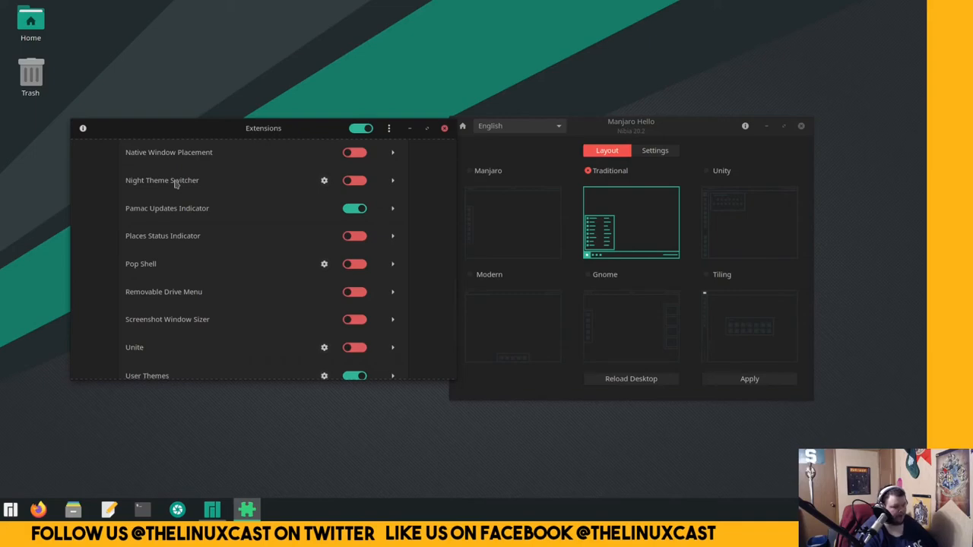
scroll("up", 3)
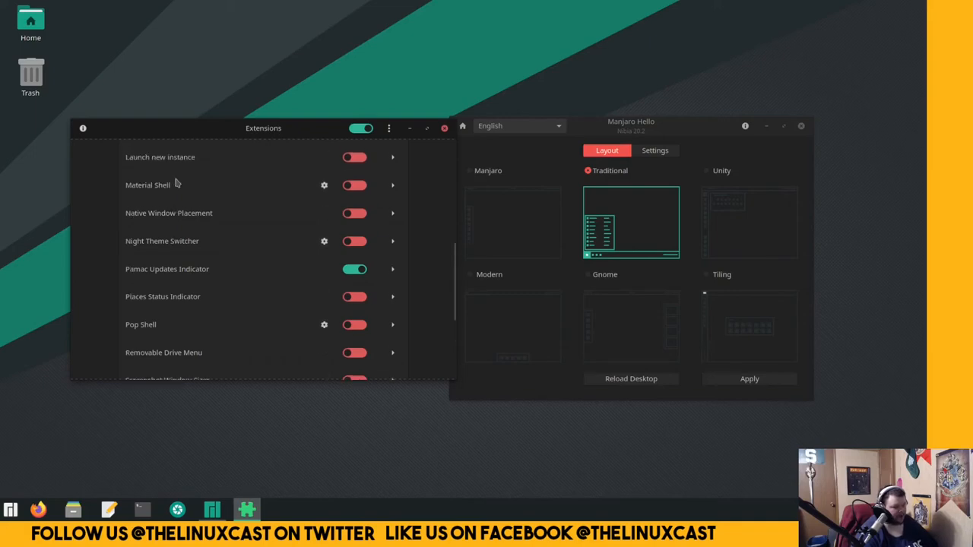
scroll("up", 3)
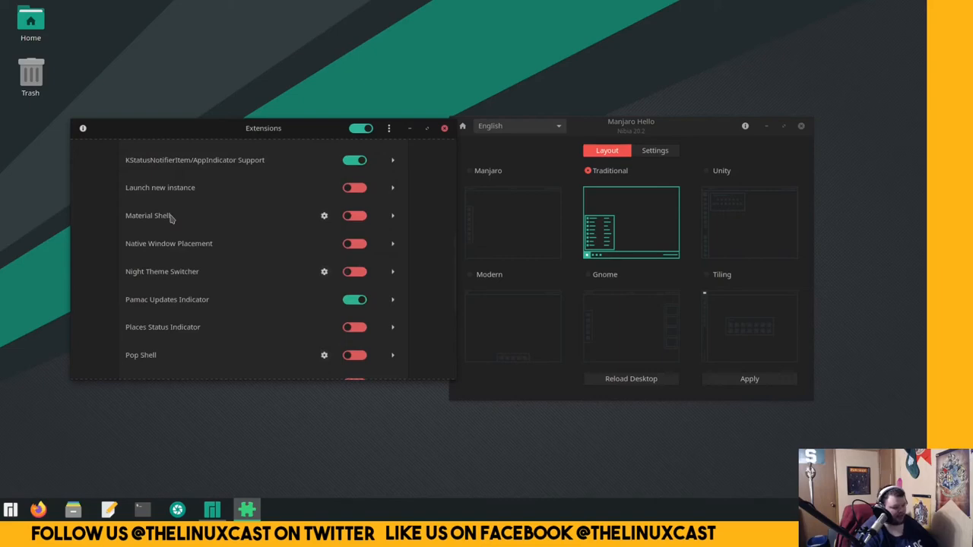
scroll("down", 3)
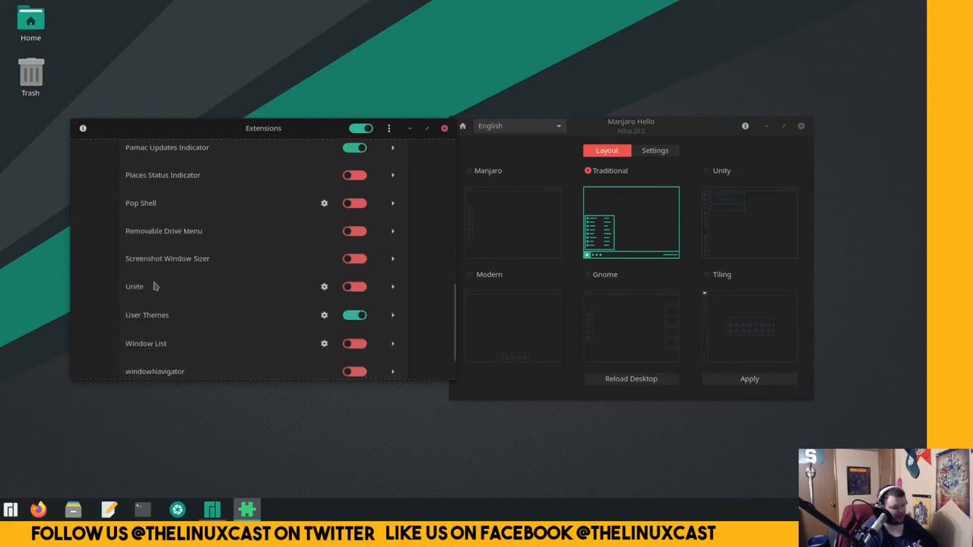
mouse_move(155, 304)
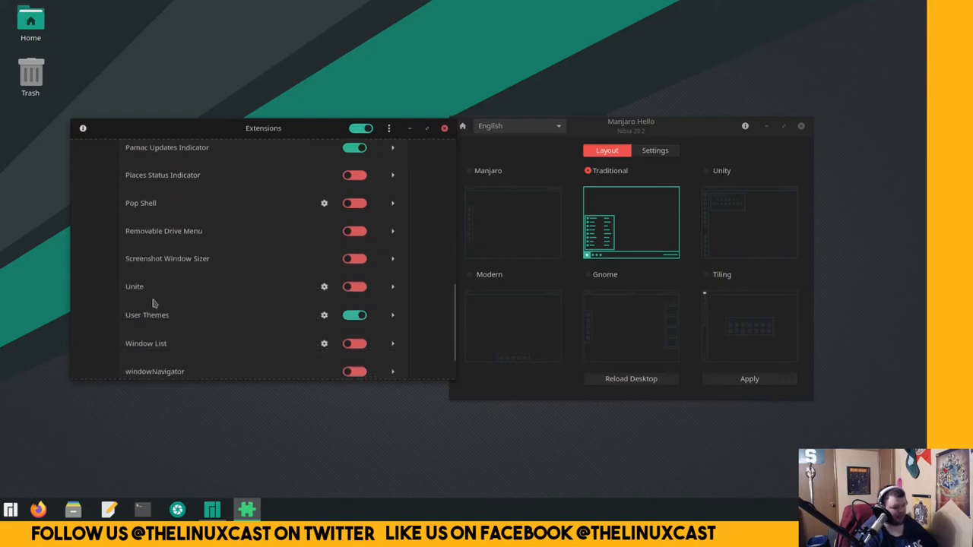
mouse_move(147, 396)
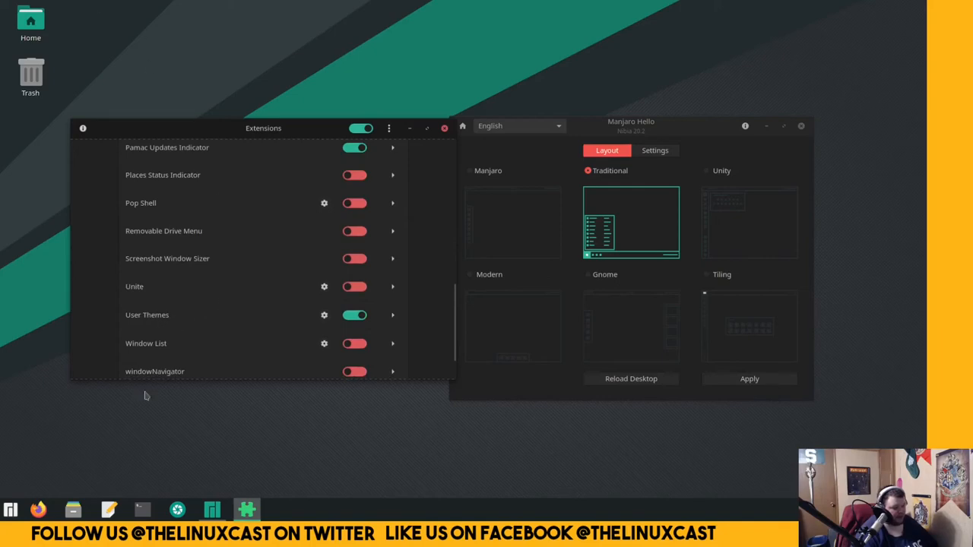
mouse_move(225, 271)
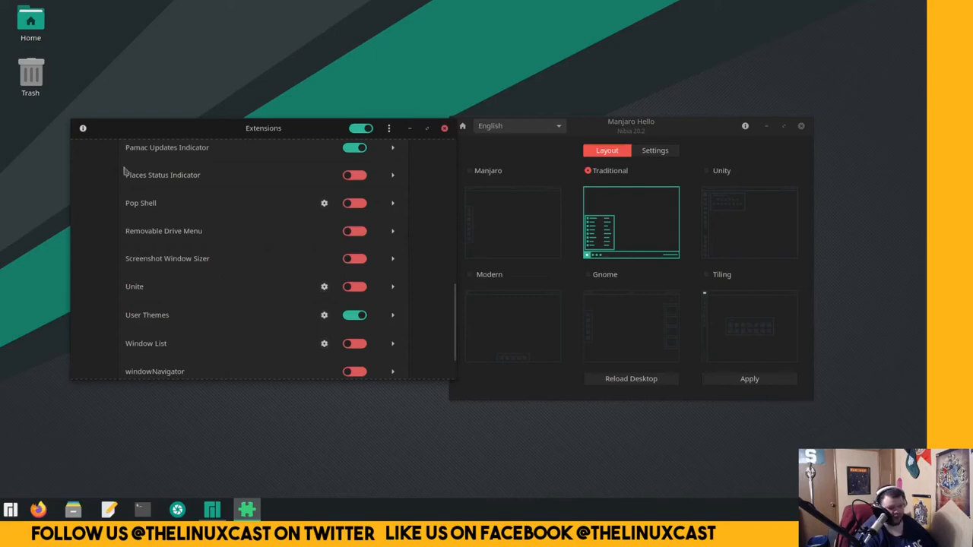
mouse_move(238, 287)
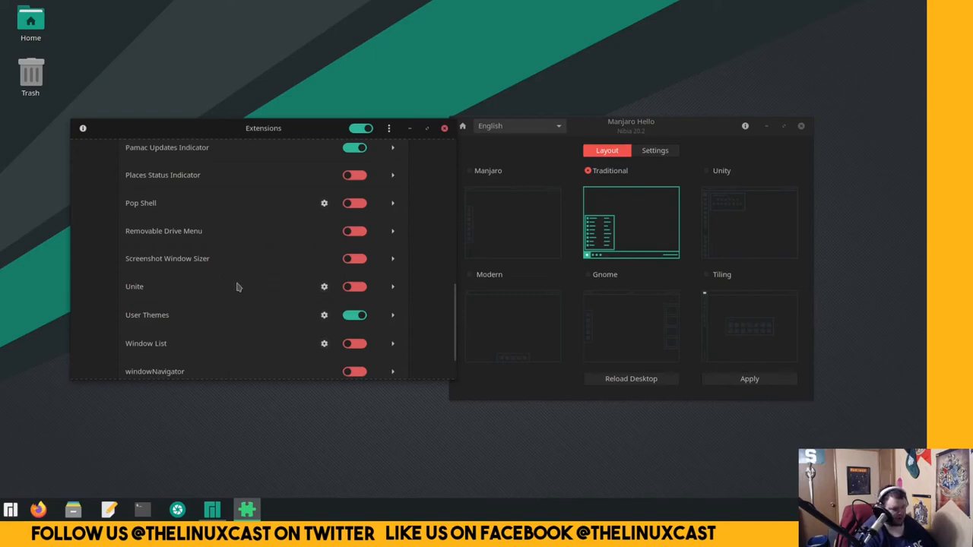
scroll("down", 3)
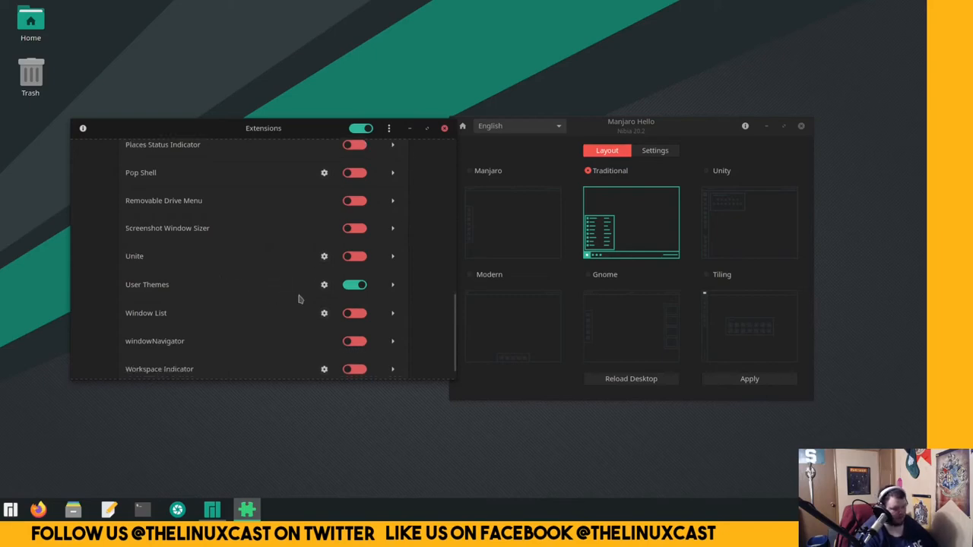
scroll("up", 3)
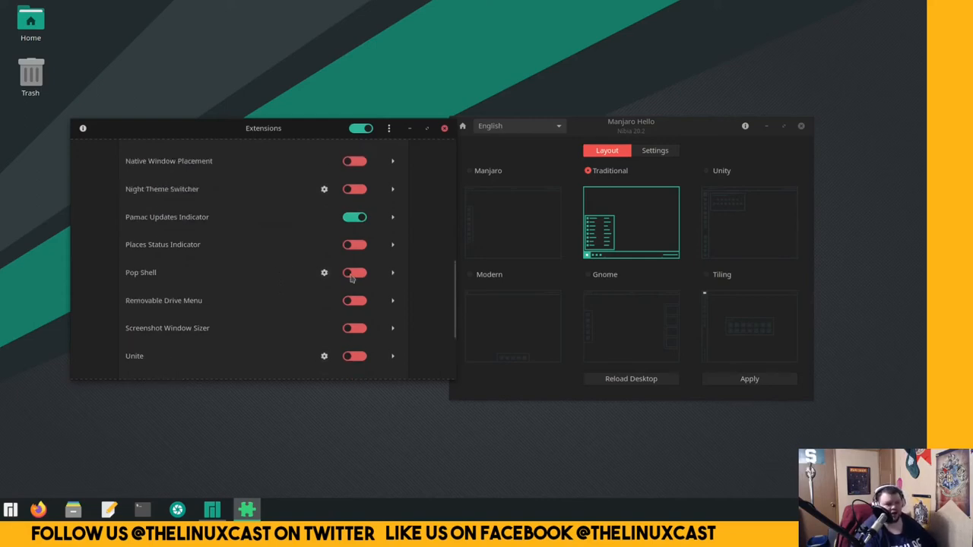
scroll("up", 3)
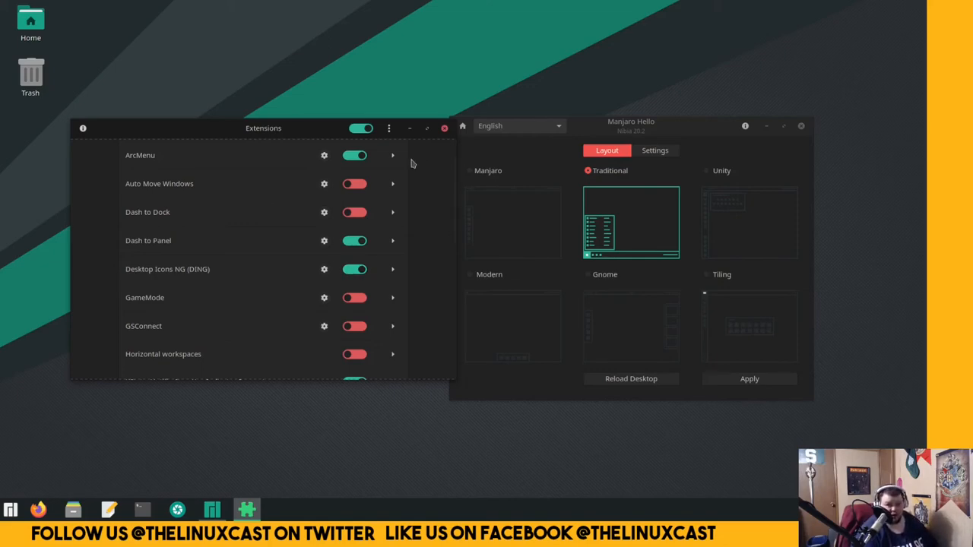
mouse_move(283, 133)
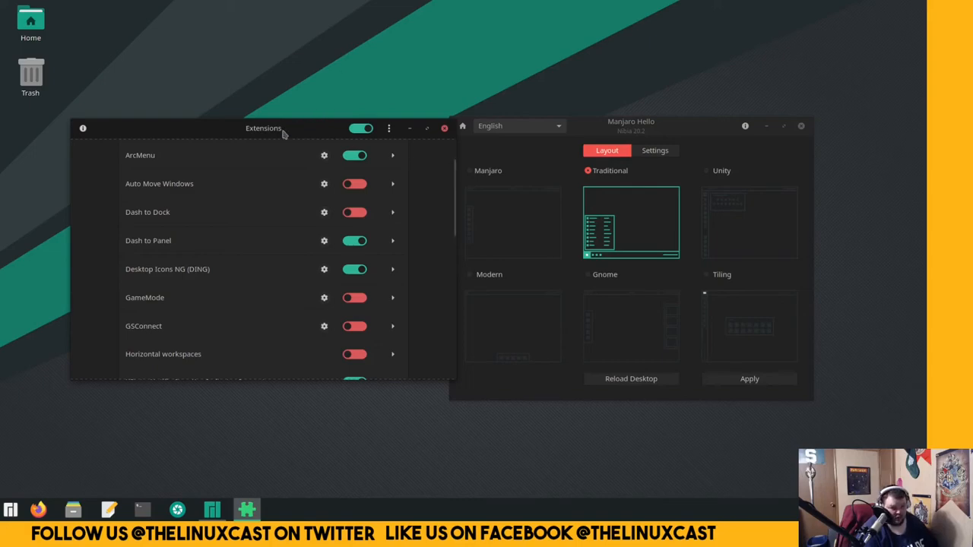
left_click_drag(264, 128, 247, 92)
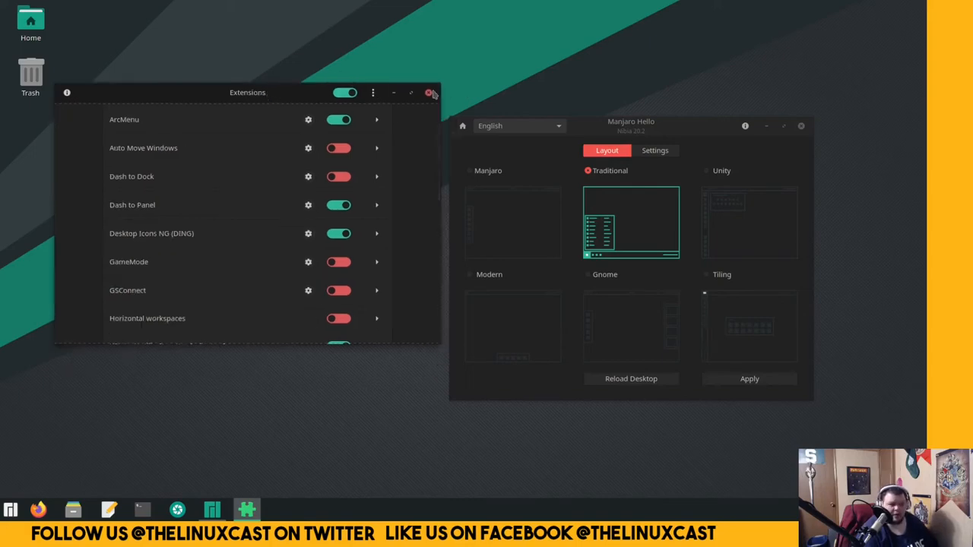
Close GNOME Extensions and switch System tray on in Manjaro Hello's settings.
left_click(430, 92)
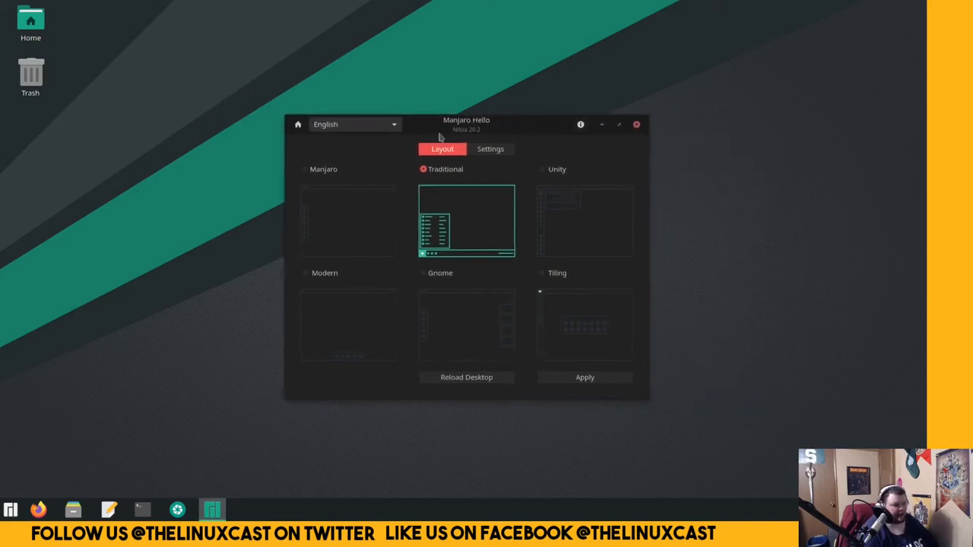
left_click(491, 148)
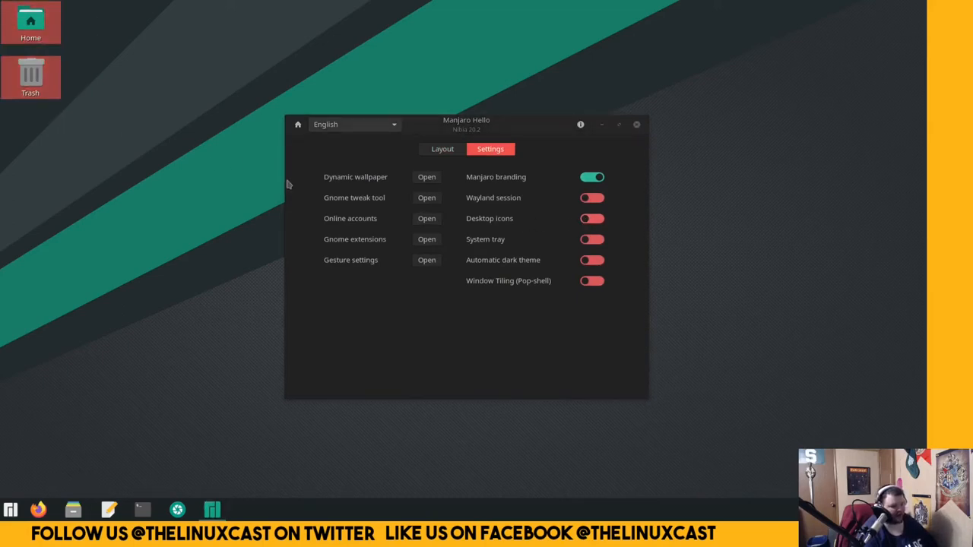
mouse_move(396, 208)
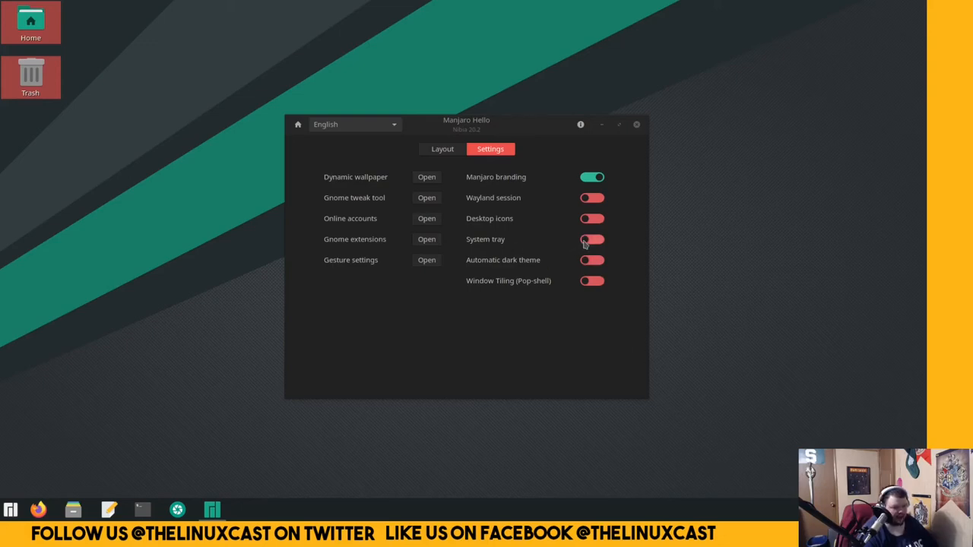
left_click(592, 238)
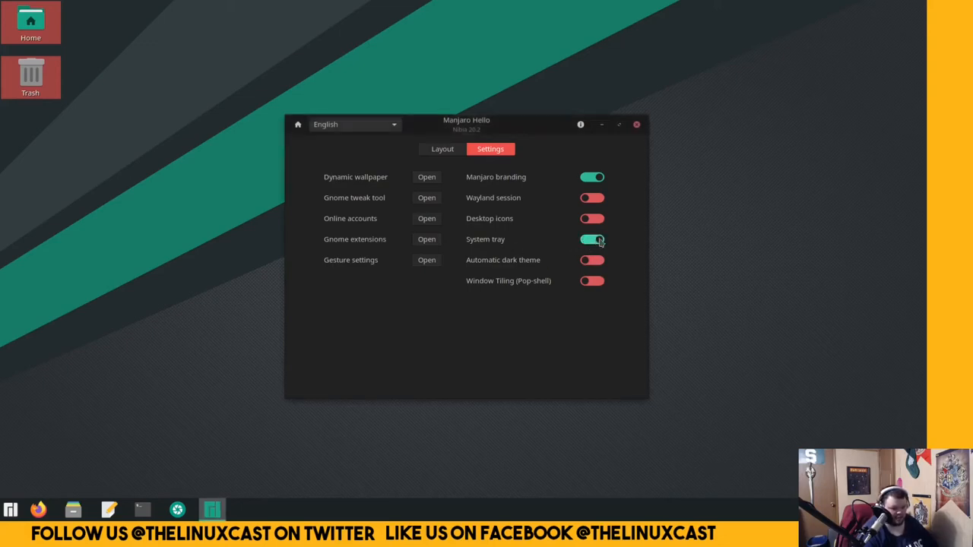
left_click(592, 239)
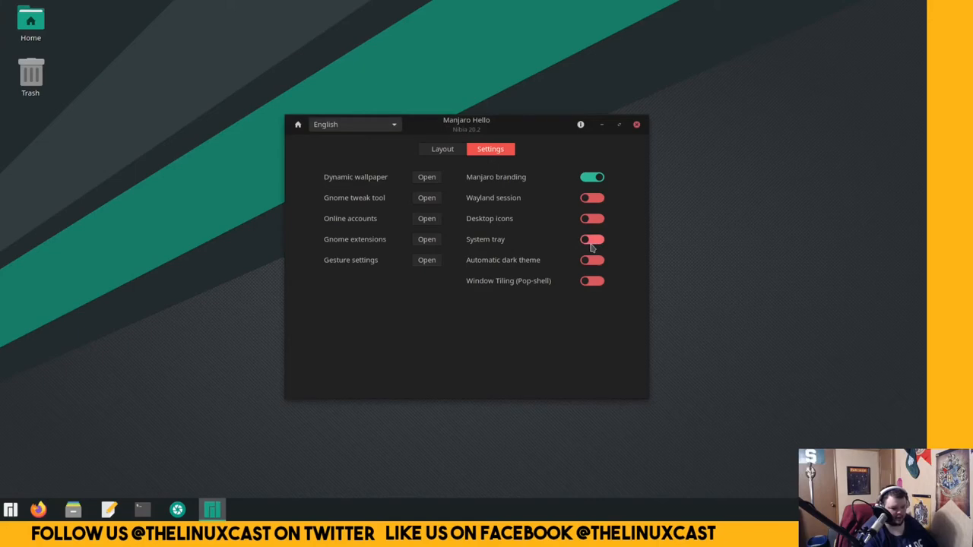
left_click(591, 239)
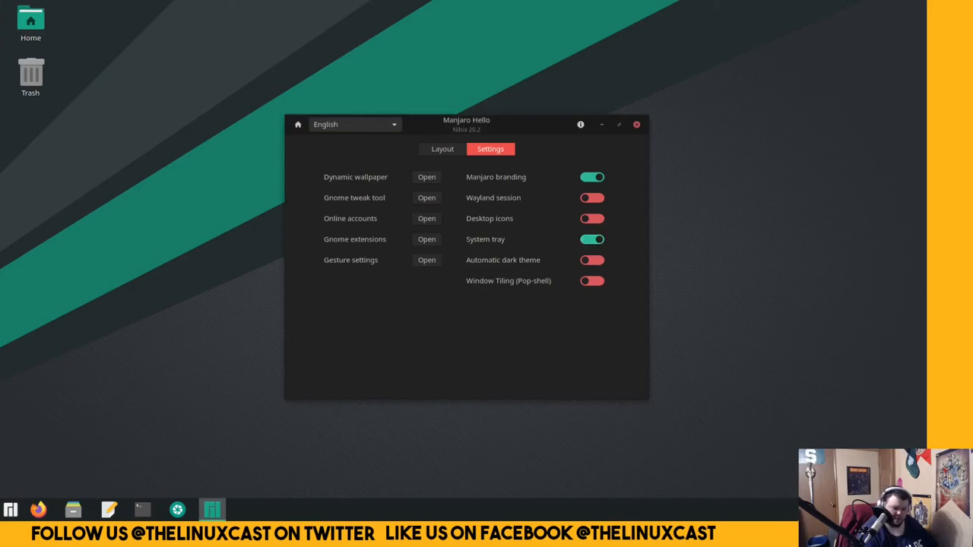
mouse_move(734, 461)
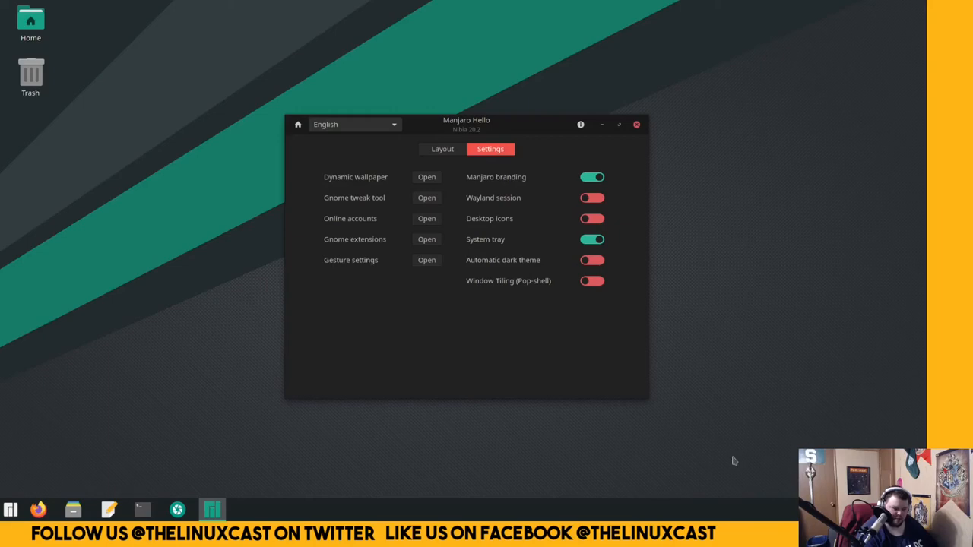
mouse_move(578, 262)
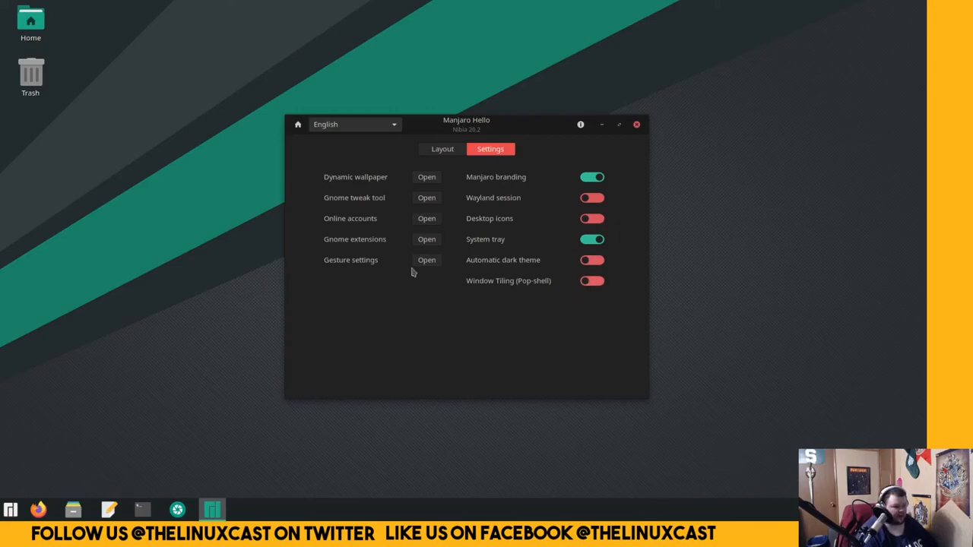
left_click(427, 259)
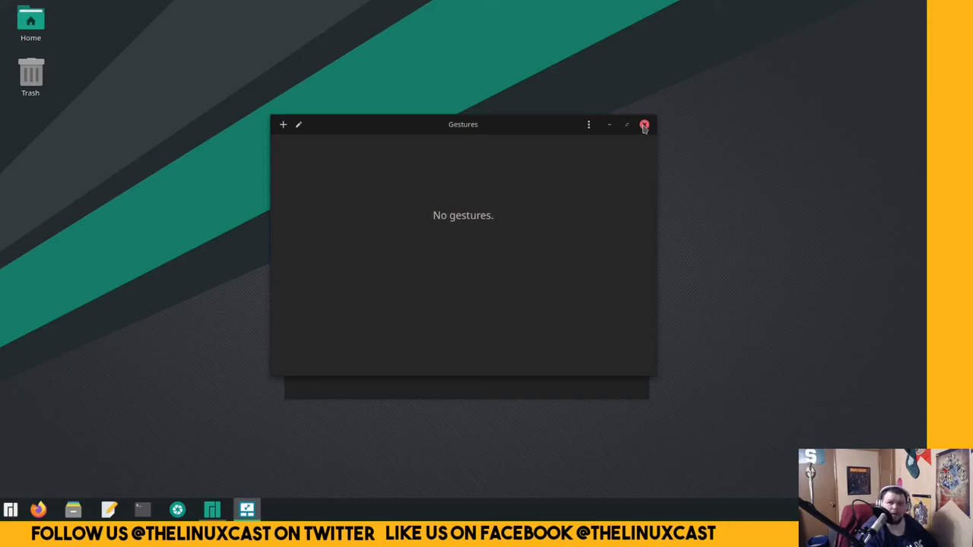
left_click(645, 124)
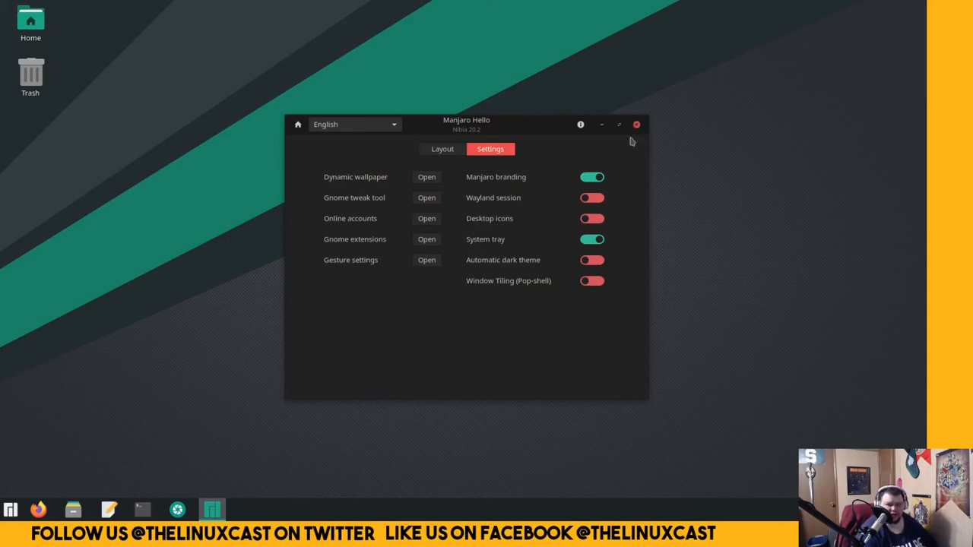
mouse_move(416, 236)
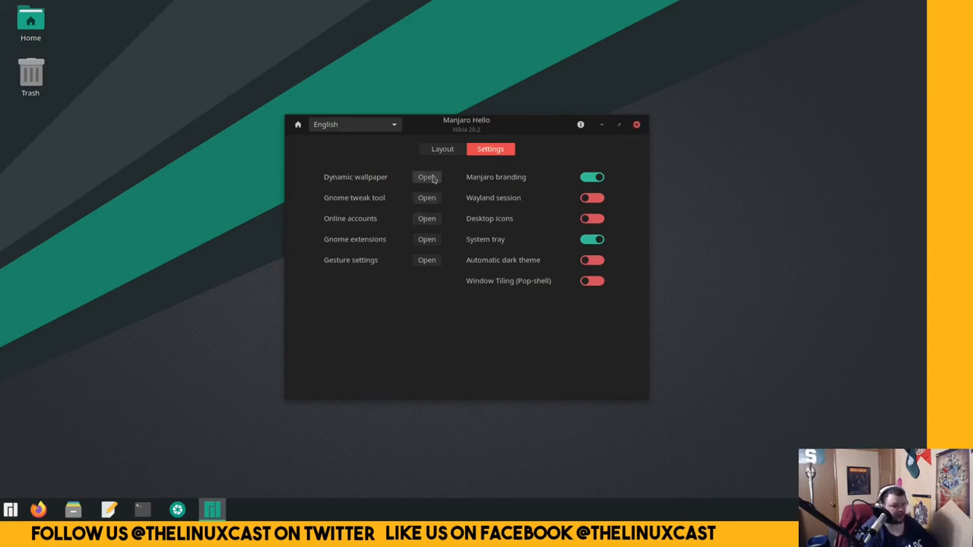
Open Dynamic Wallpaper Editor, then close its empty project.
left_click(426, 176)
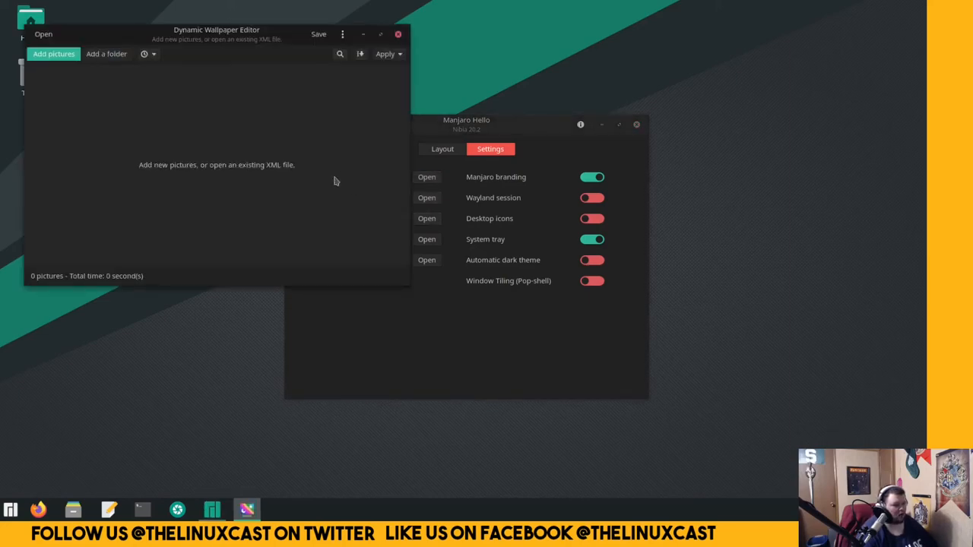
left_click_drag(217, 34, 331, 92)
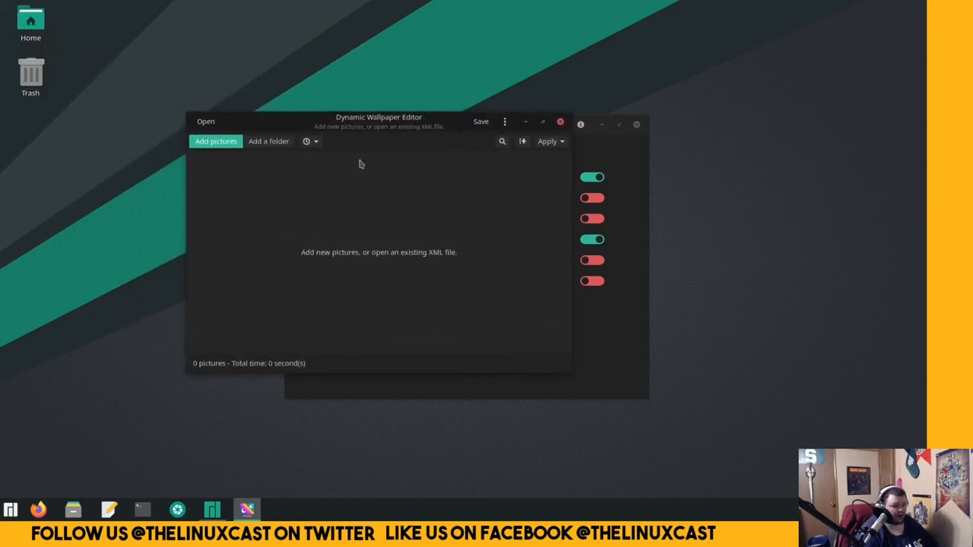
mouse_move(281, 164)
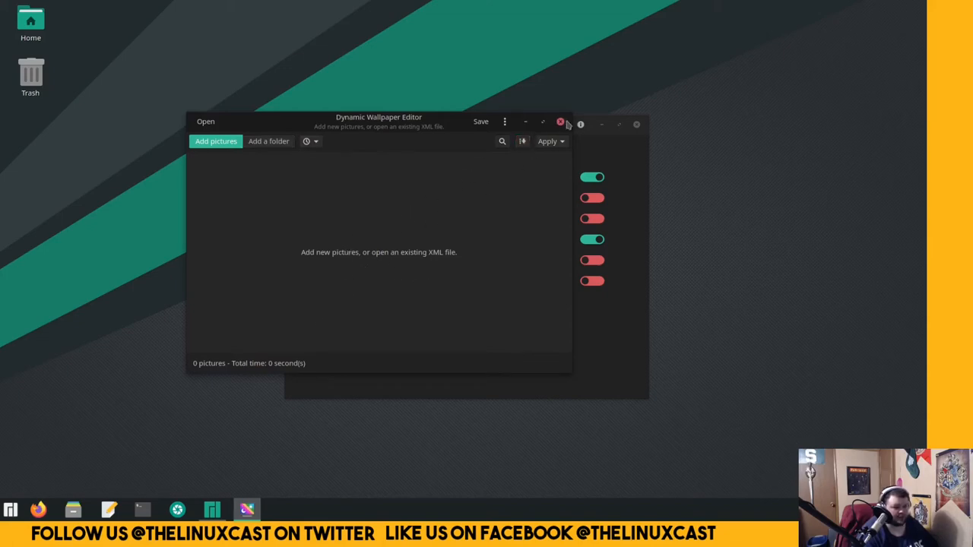
left_click(505, 122)
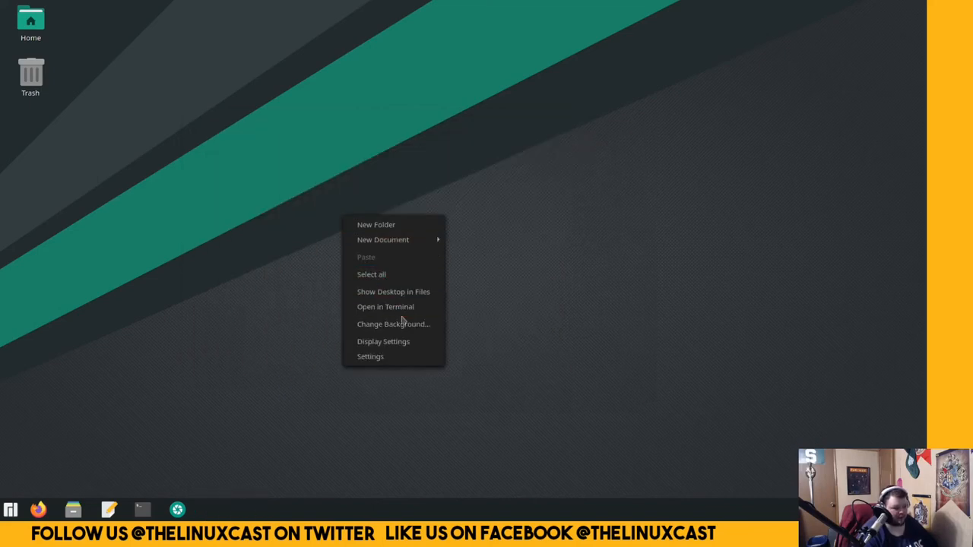
Open background settings and make the mountain beach photo the wallpaper.
left_click(393, 324)
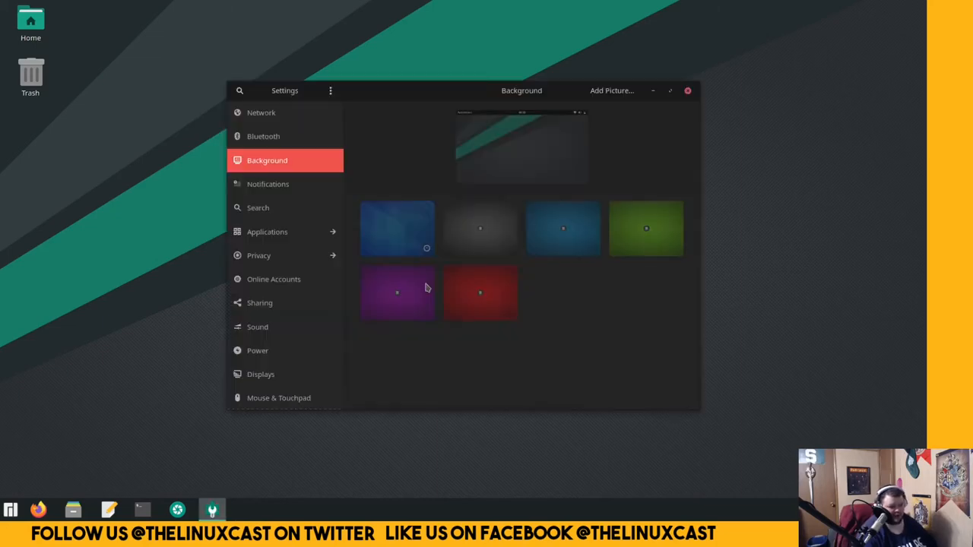
scroll("down", 3)
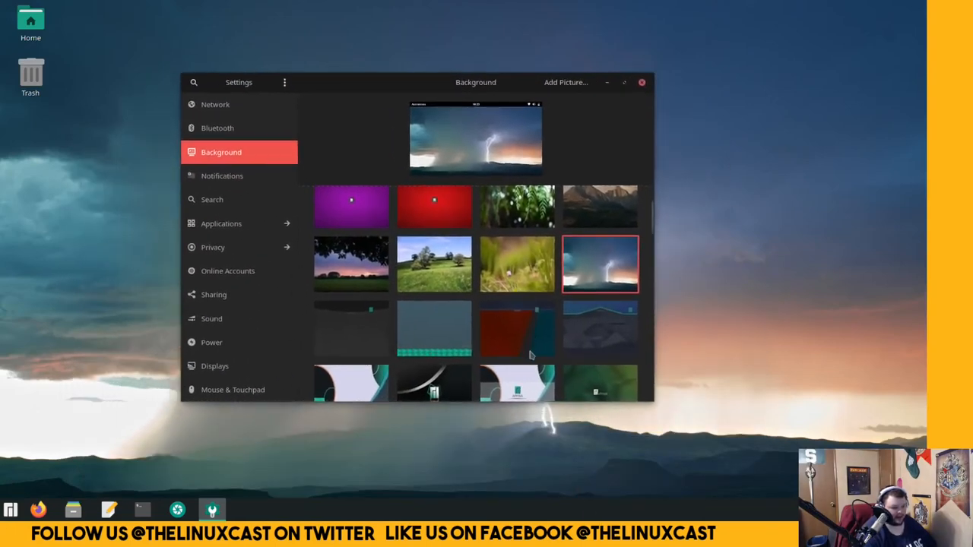
scroll("down", 3)
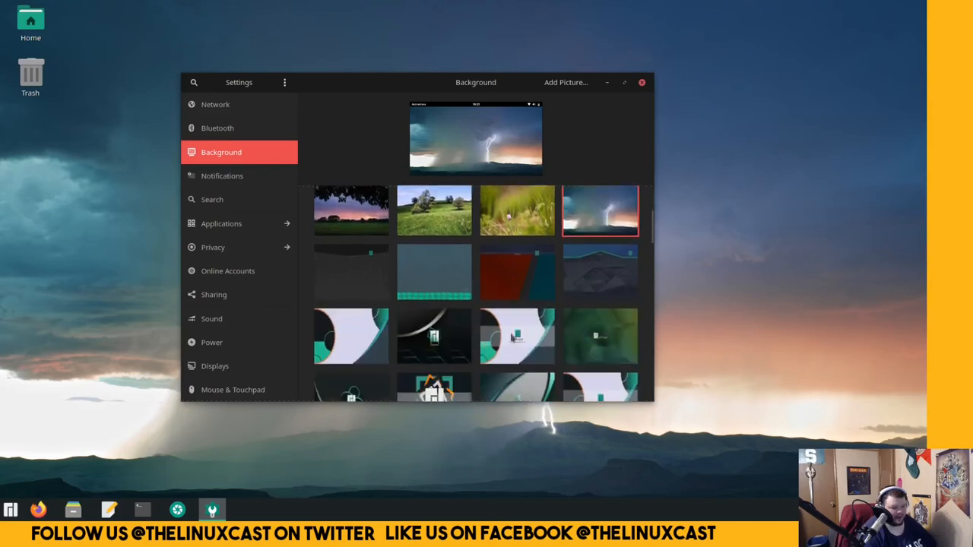
scroll("down", 3)
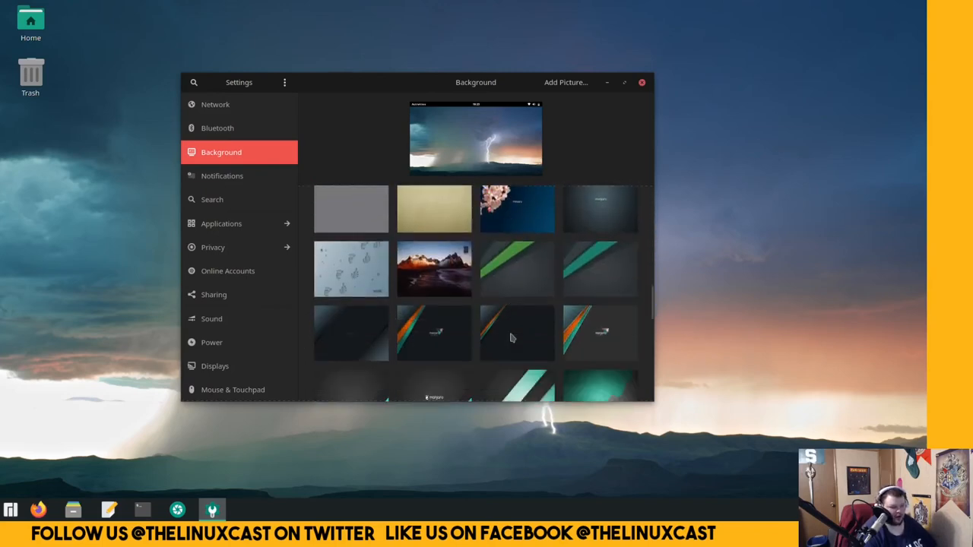
left_click(434, 269)
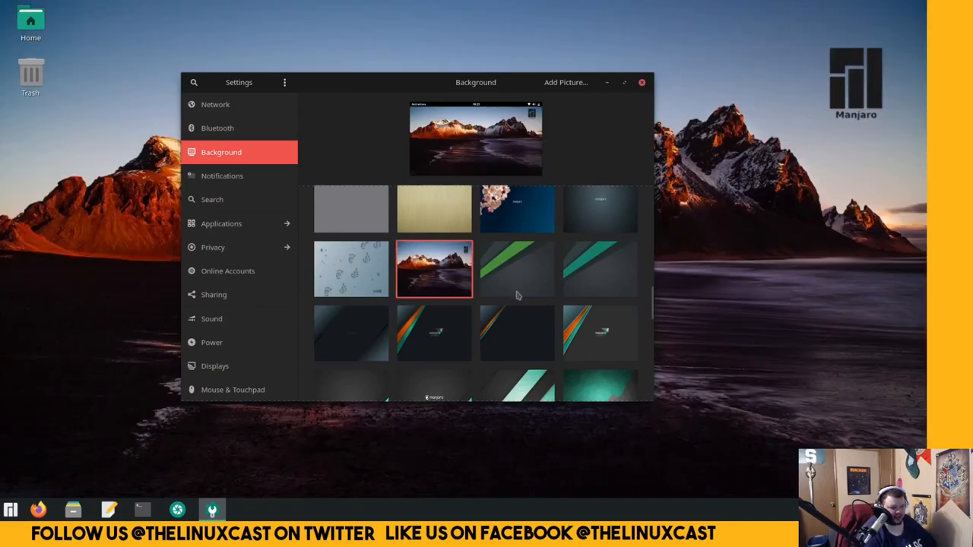
scroll("down", 3)
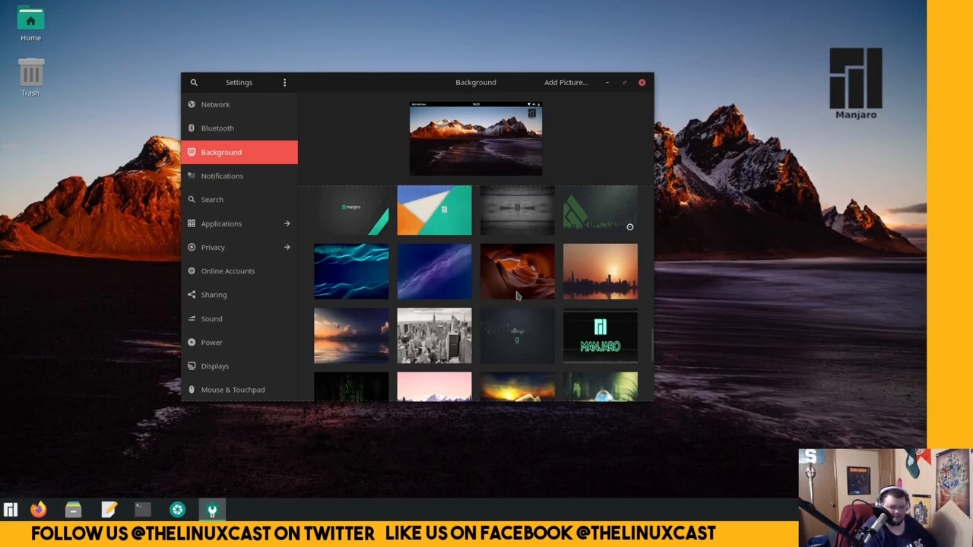
scroll("down", 3)
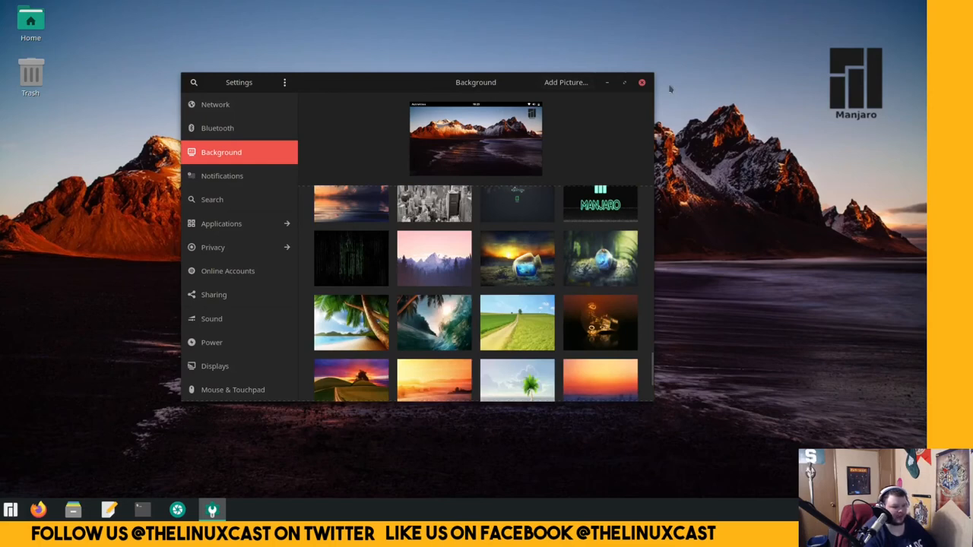
mouse_move(254, 202)
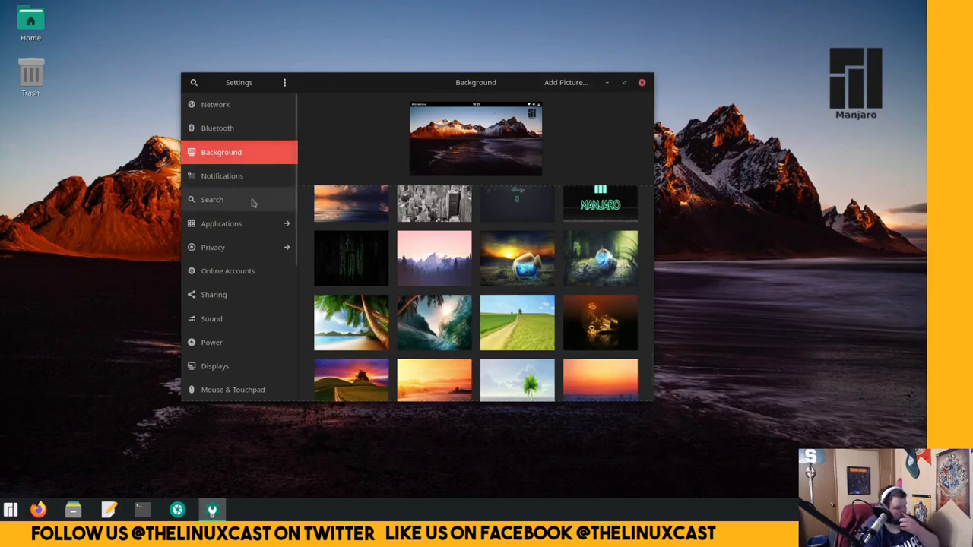
Open the Color management page in GNOME Settings.
scroll("down", 3)
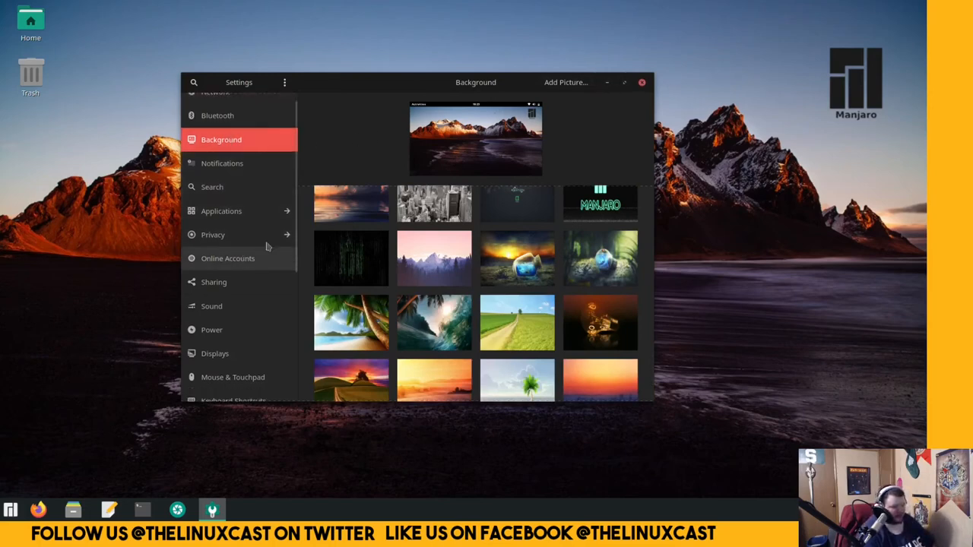
scroll("down", 3)
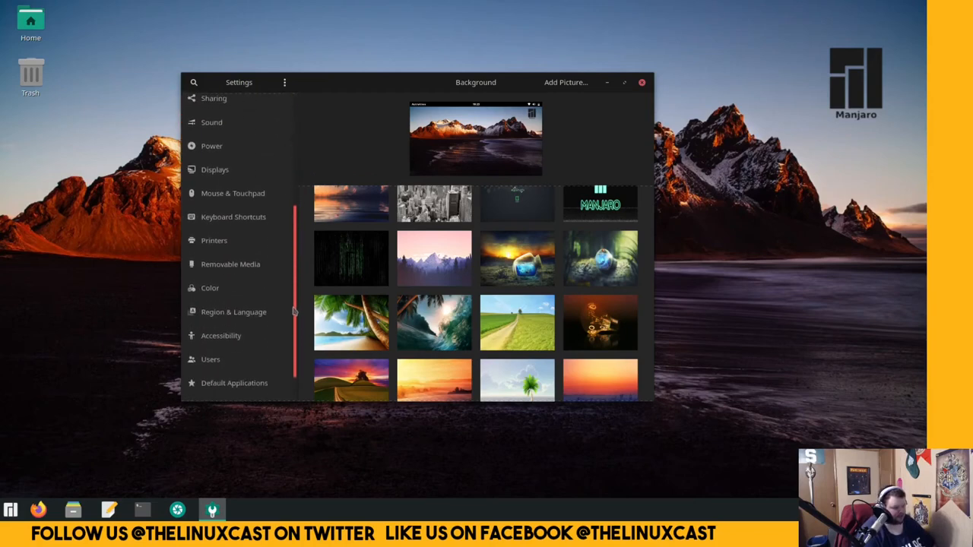
left_click(210, 287)
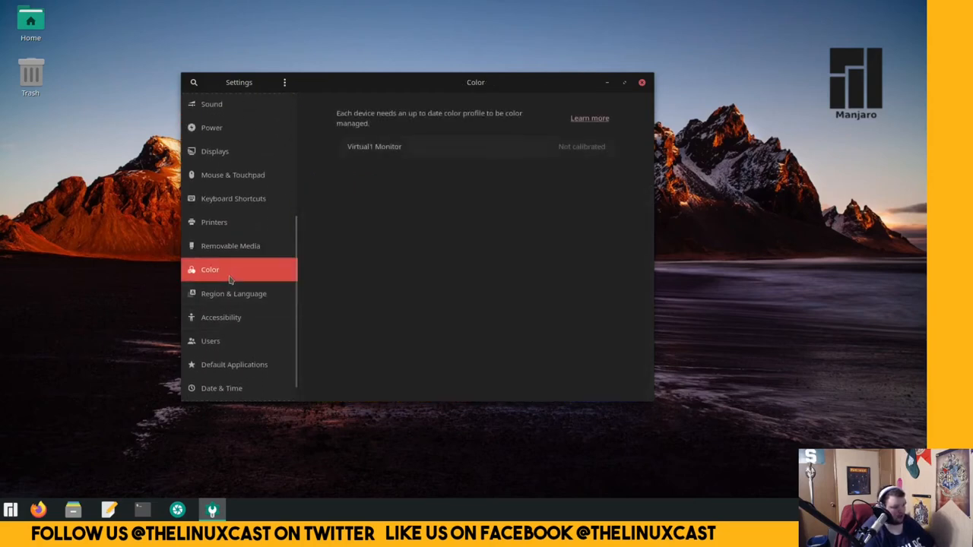
scroll("up", 3)
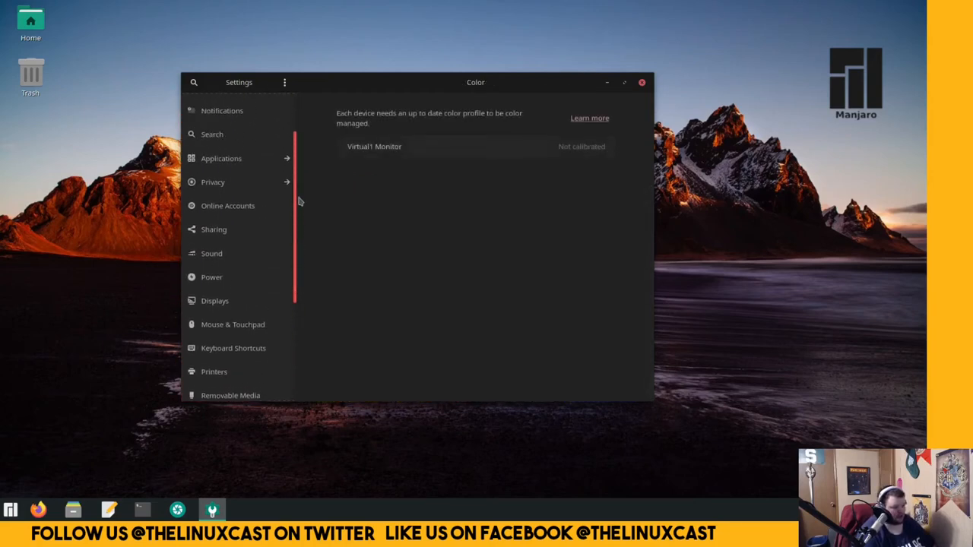
scroll("up", 3)
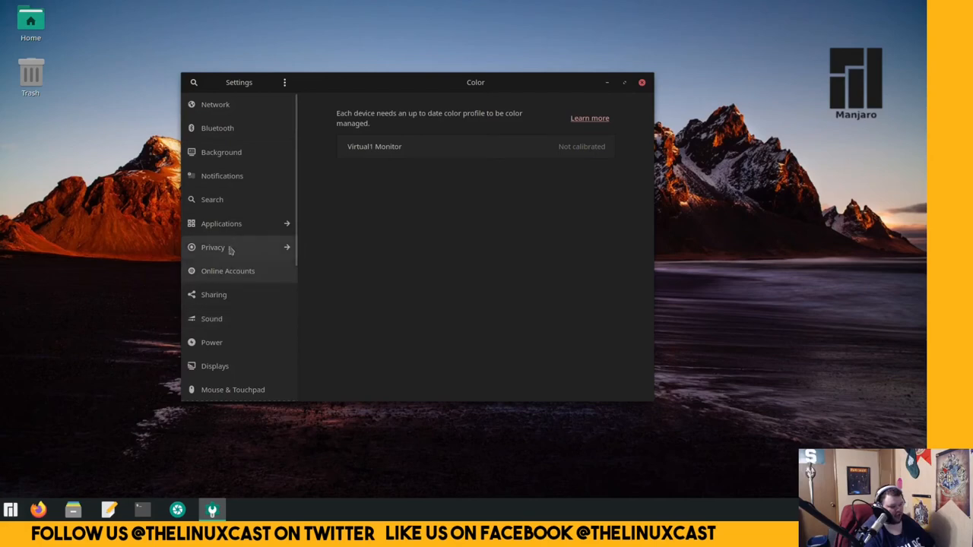
mouse_move(243, 127)
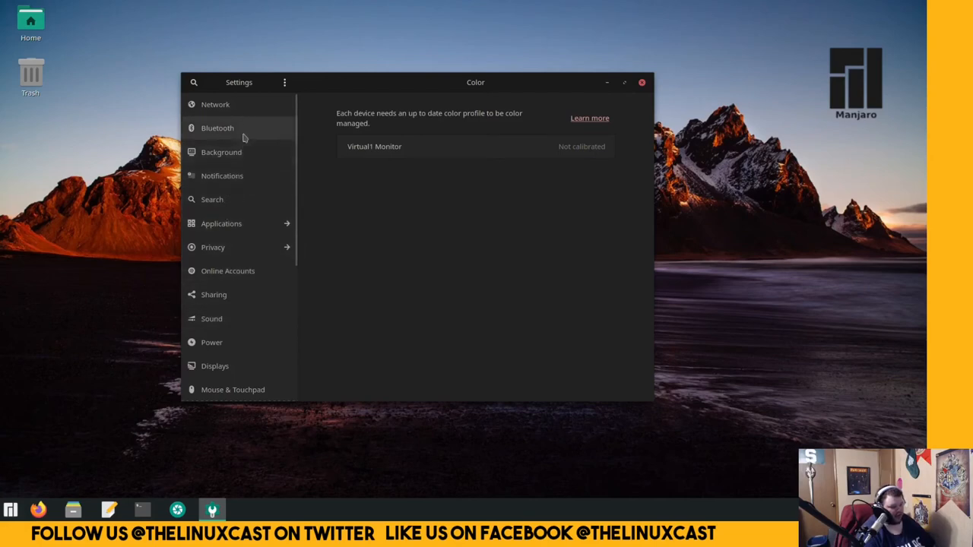
mouse_move(243, 342)
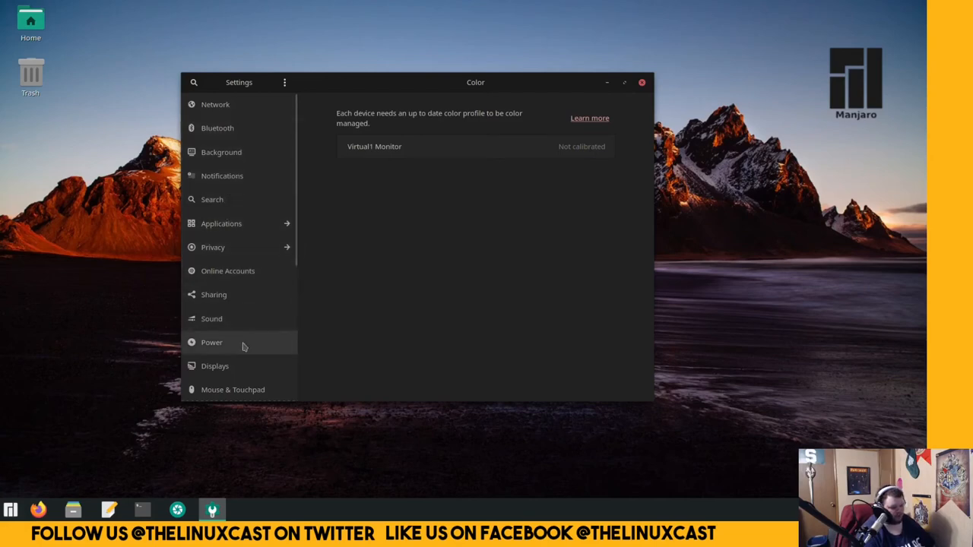
View the Default Applications page, then close Settings.
scroll("down", 3)
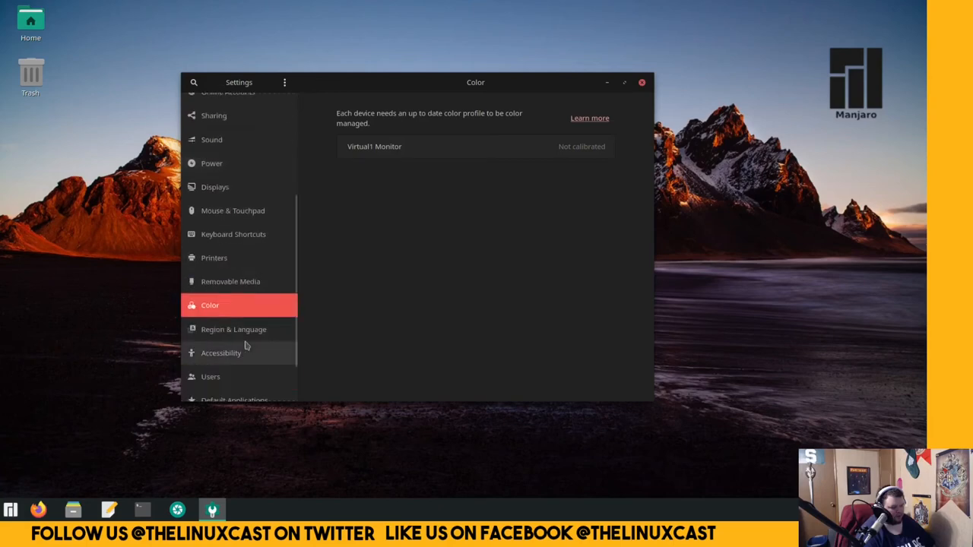
scroll("down", 3)
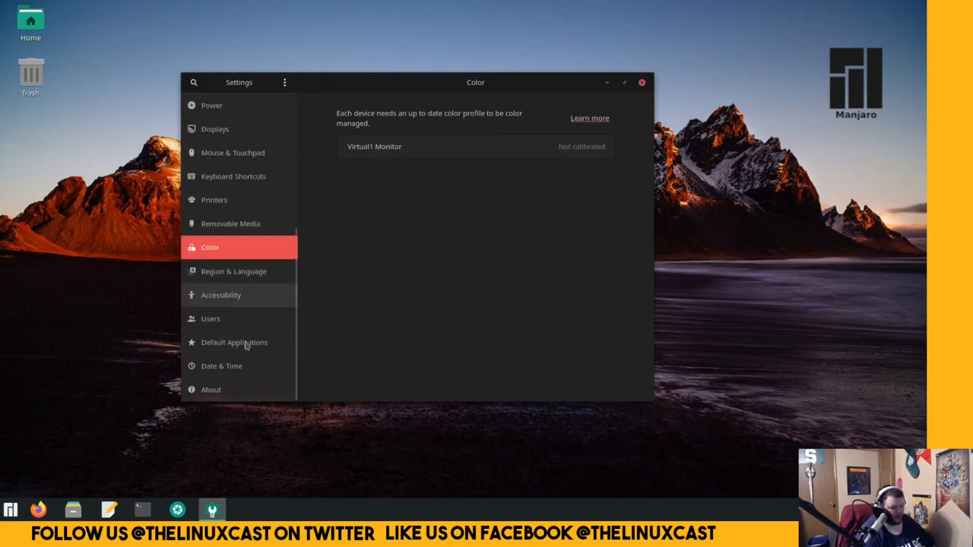
left_click(234, 342)
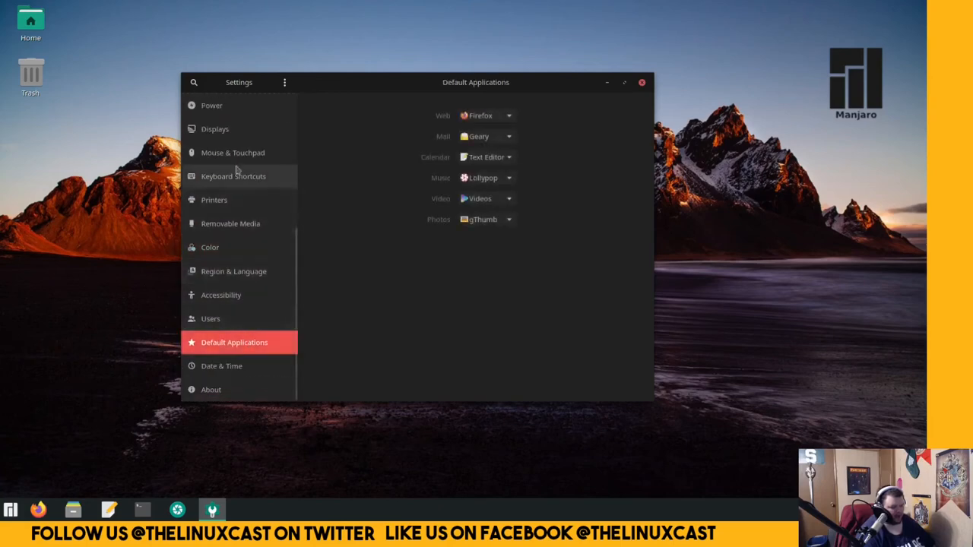
scroll("up", 3)
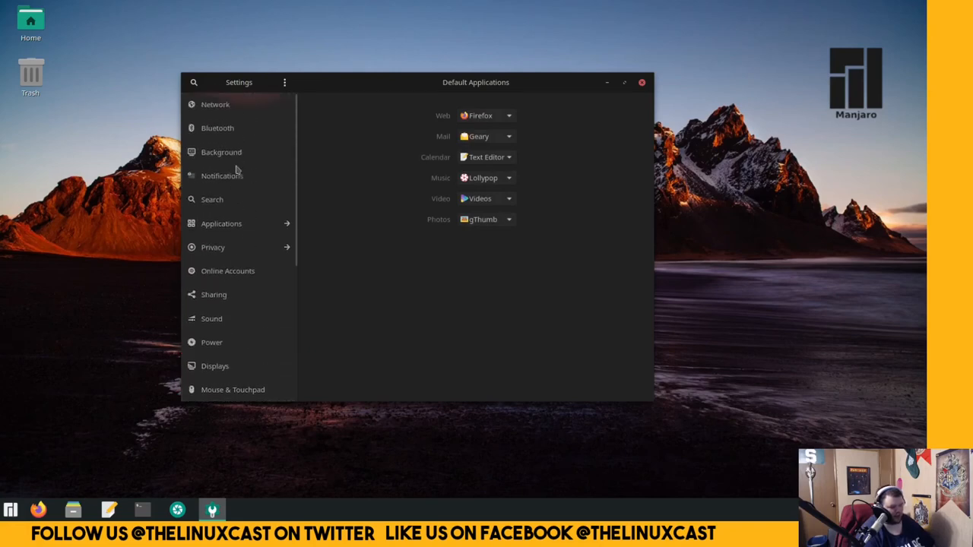
left_click(641, 83)
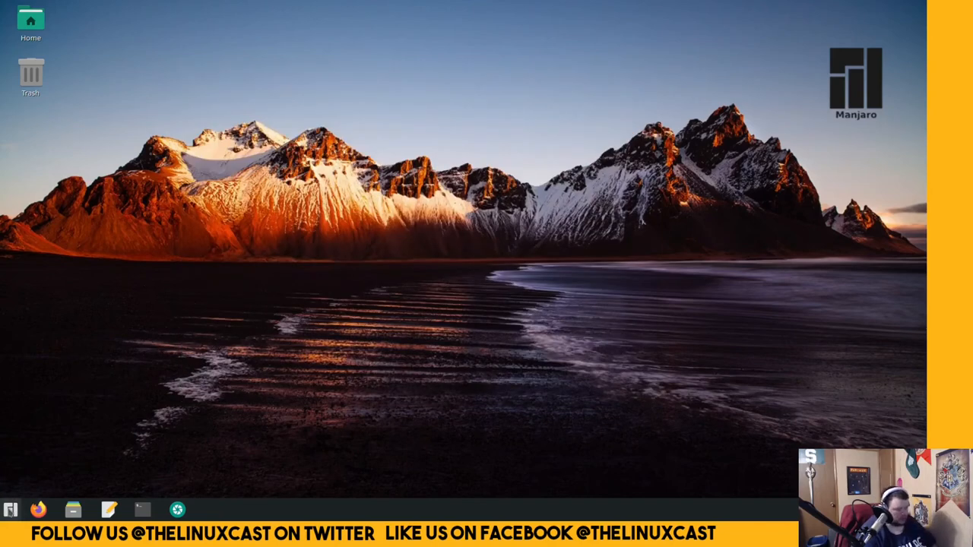
Browse ArcMenu's program categories and the Accessories applications list.
left_click(10, 509)
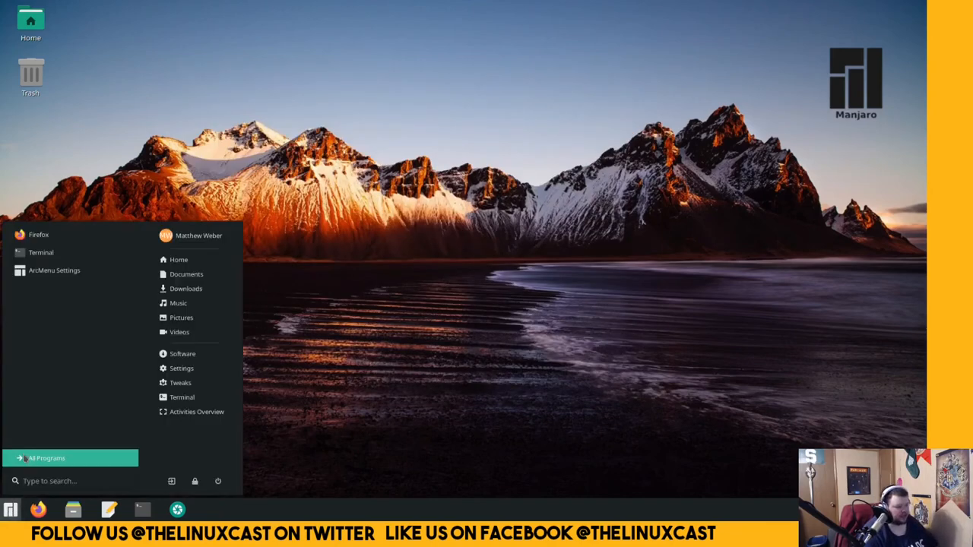
left_click(47, 457)
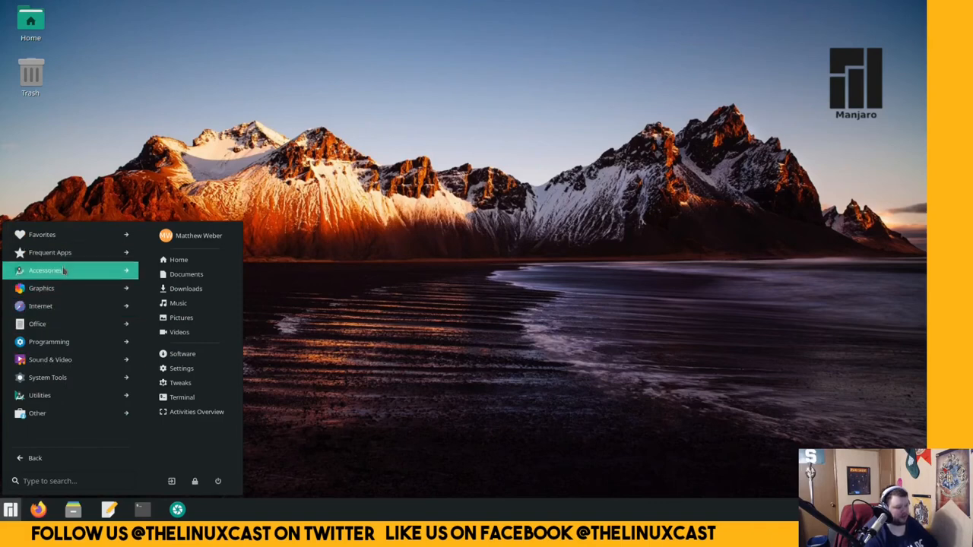
left_click(46, 270)
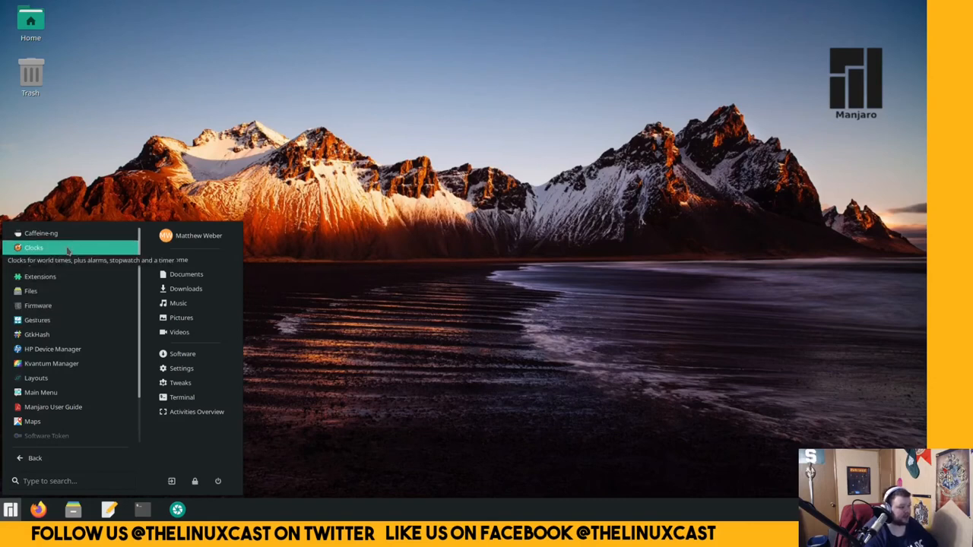
left_click(33, 247)
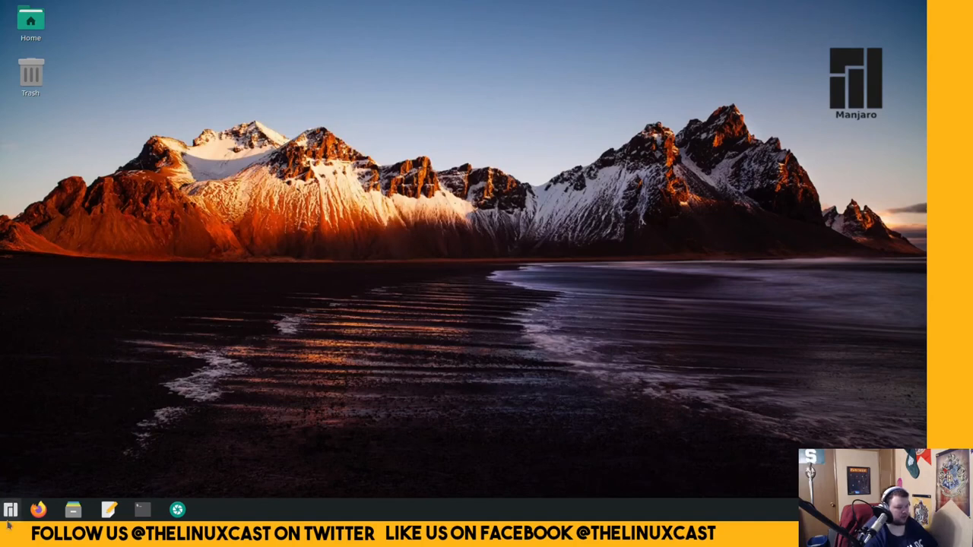
Reopen ArcMenu's categories and scroll the list toward Text Editor.
left_click(11, 509)
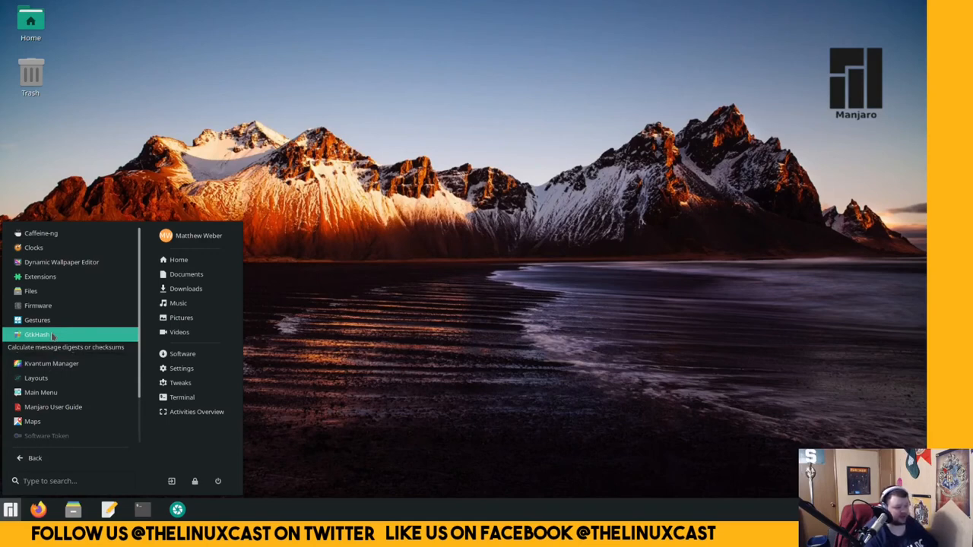
mouse_move(52, 349)
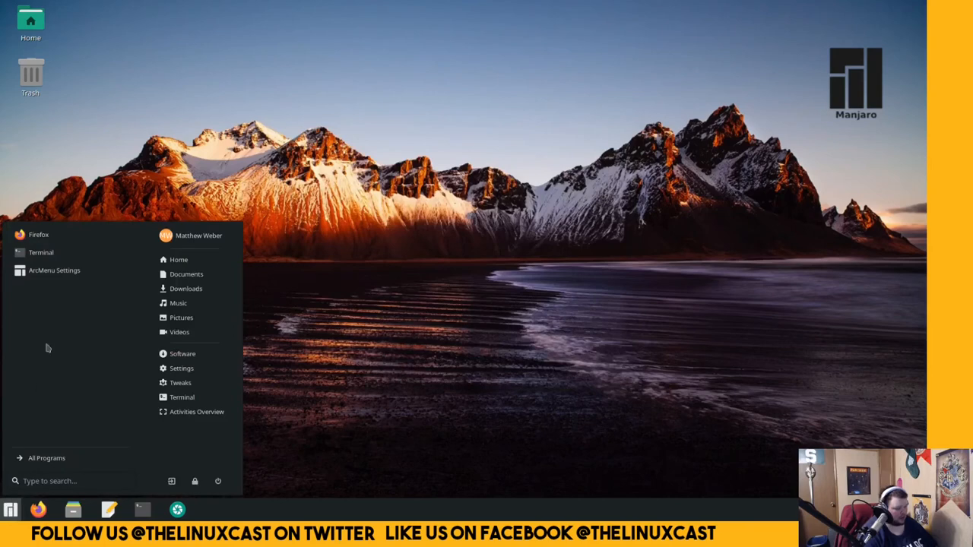
left_click(47, 457)
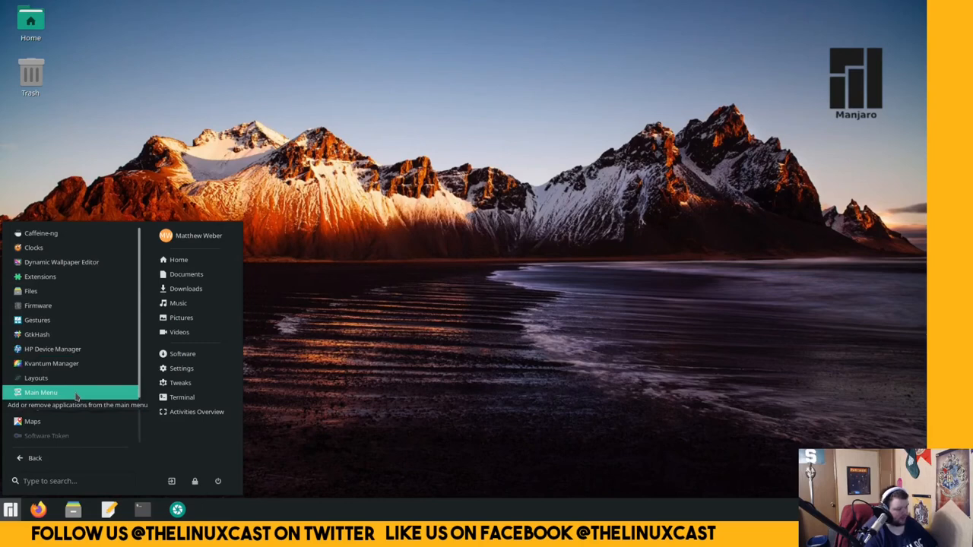
mouse_move(72, 407)
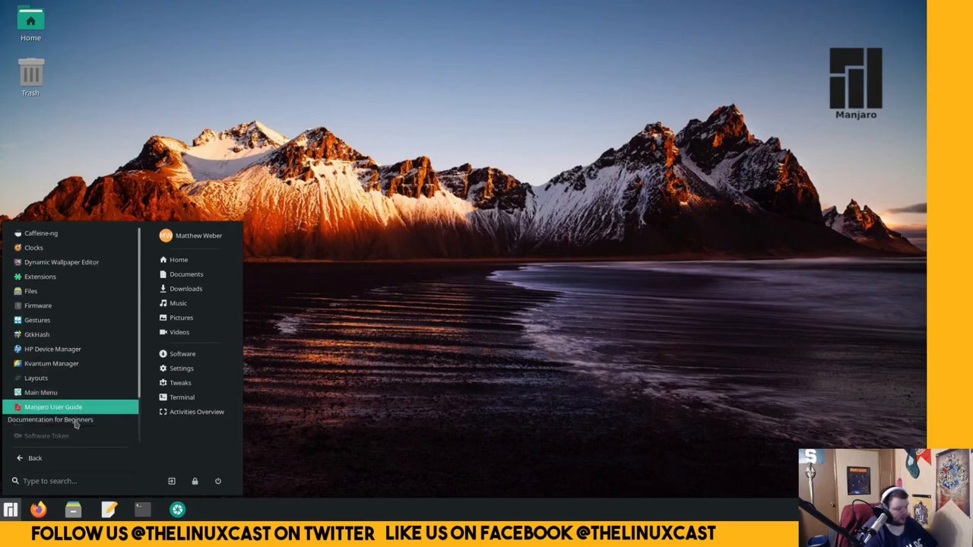
scroll("down", 3)
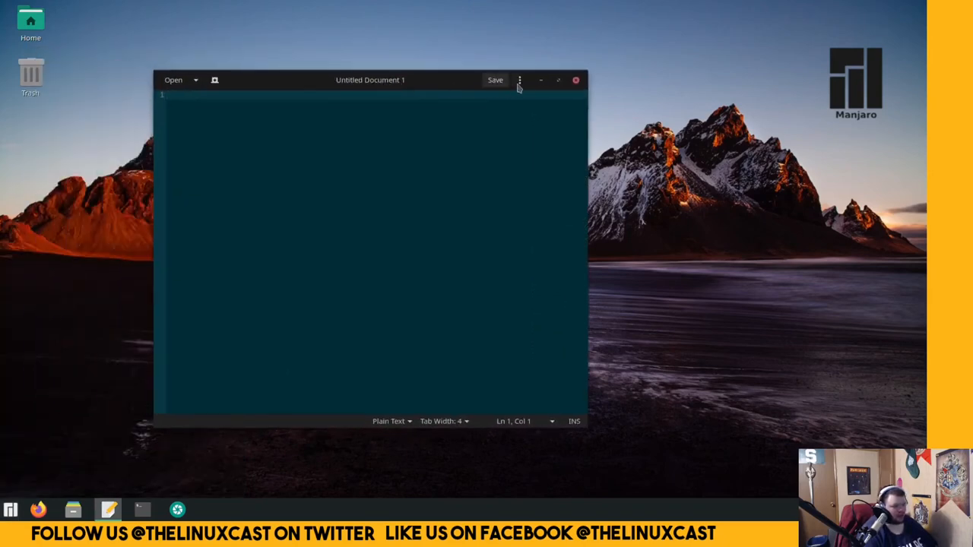
Check gedit's version (3.38.0) in About Text Editor, then close the untitled editor.
left_click(520, 80)
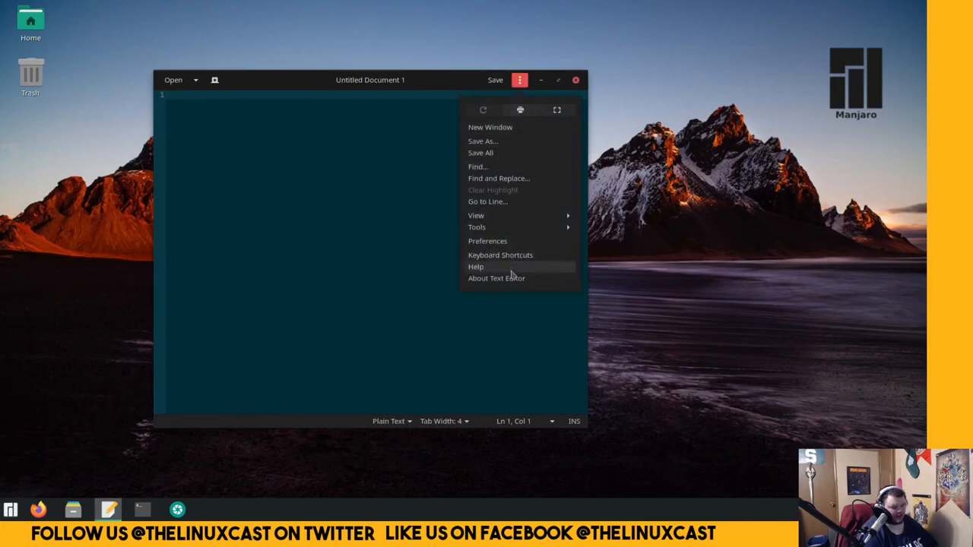
mouse_move(496, 278)
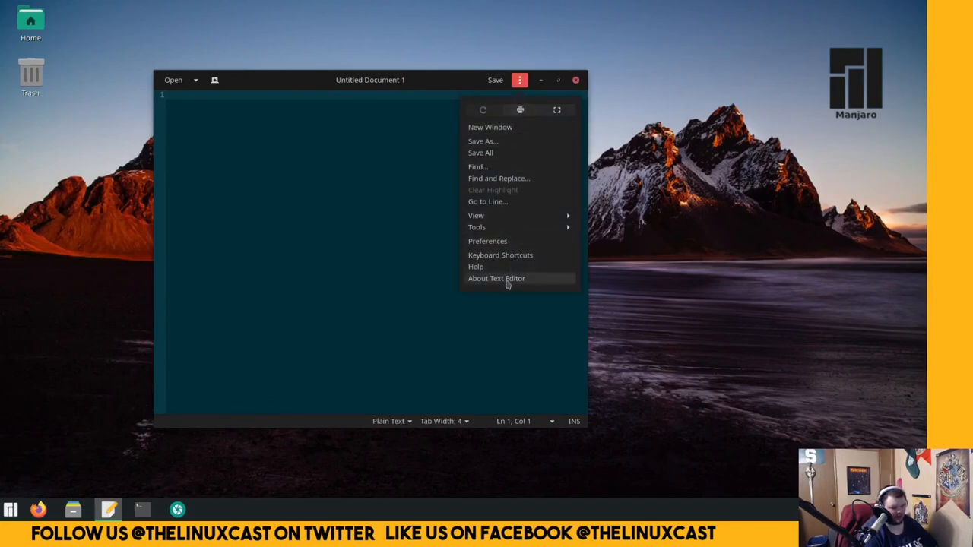
left_click(496, 278)
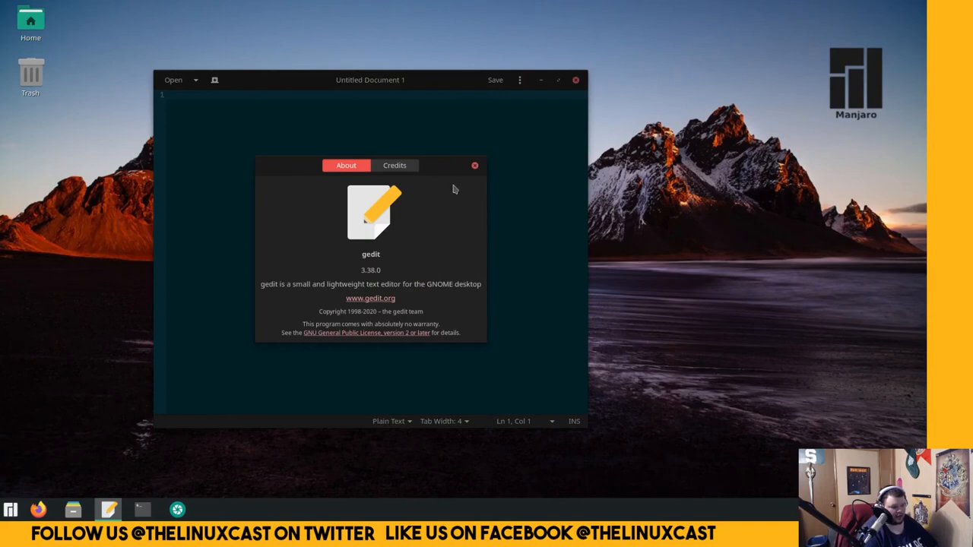
left_click(474, 165)
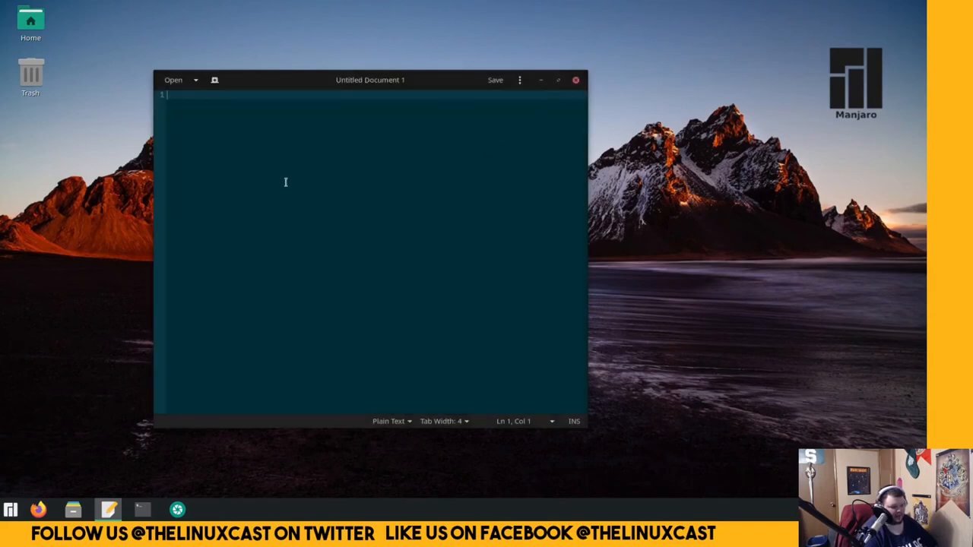
mouse_move(440, 99)
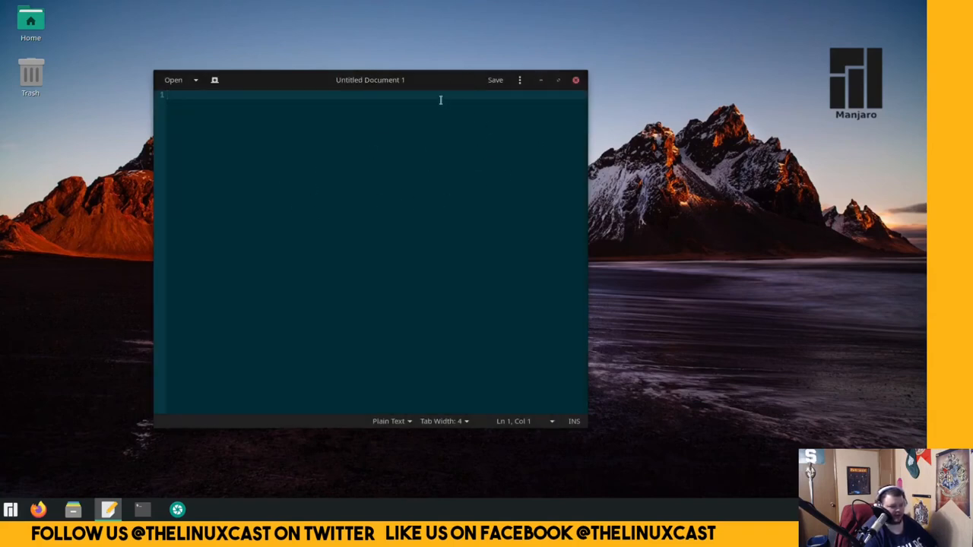
left_click_drag(371, 80, 467, 88)
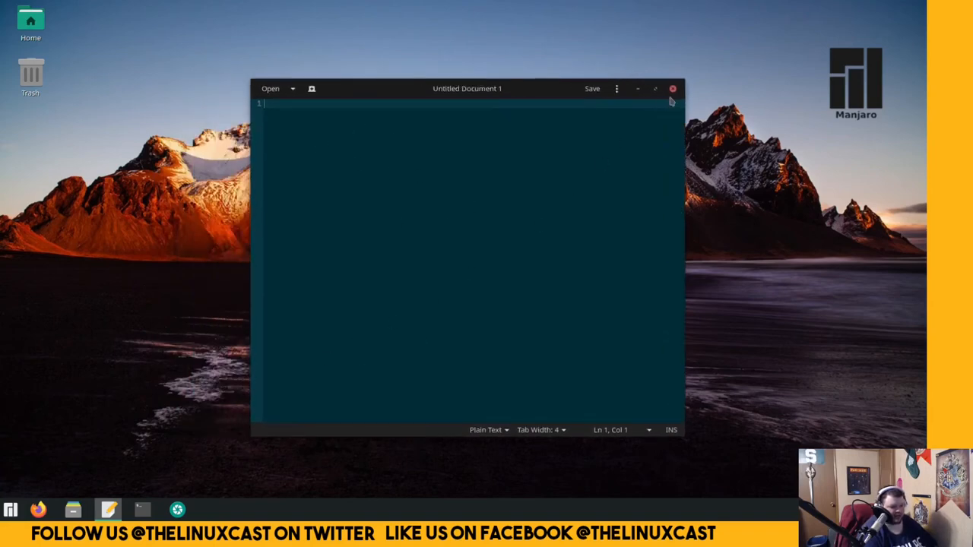
left_click(11, 510)
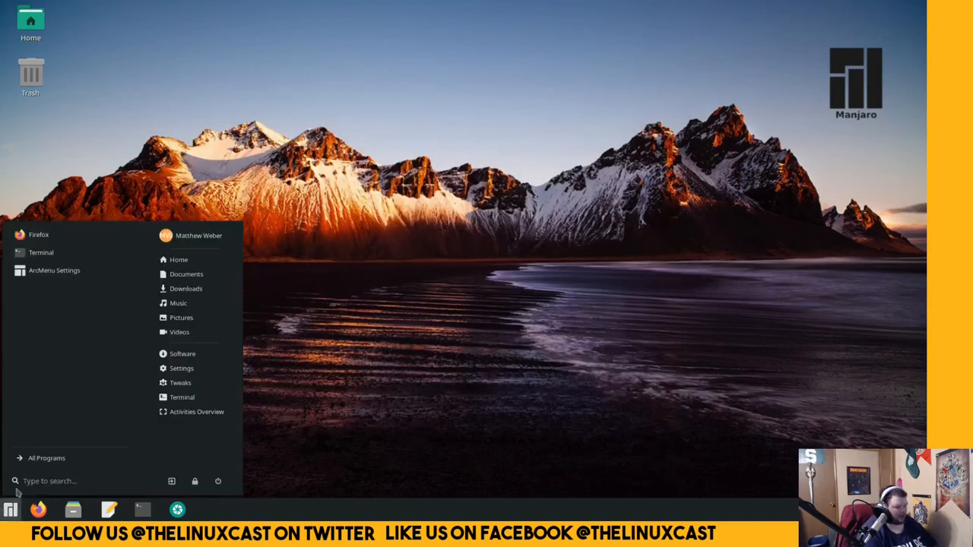
Launch Web Apps from ArcMenu's Internet category.
left_click(47, 458)
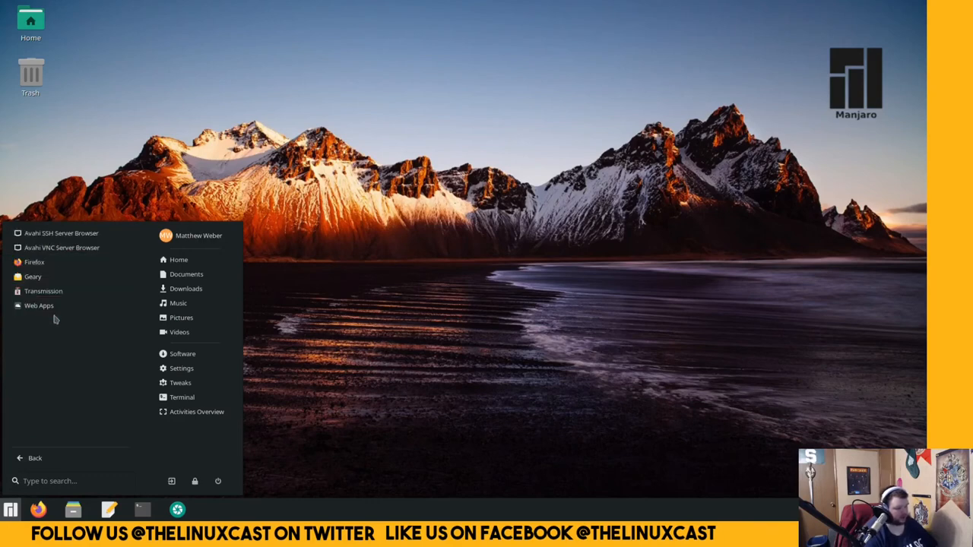
left_click(38, 304)
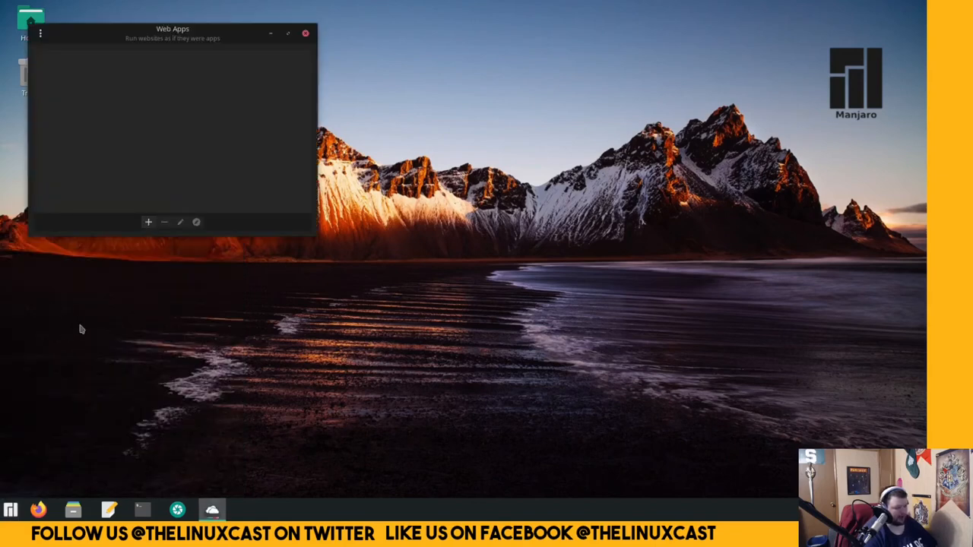
Move the empty Web Apps window to the centre and close it.
left_click_drag(173, 29, 362, 134)
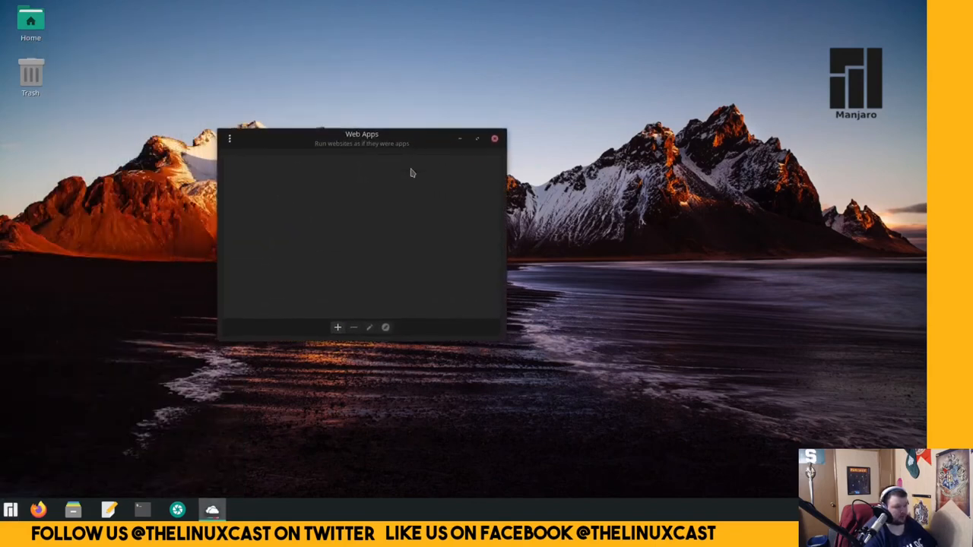
mouse_move(407, 183)
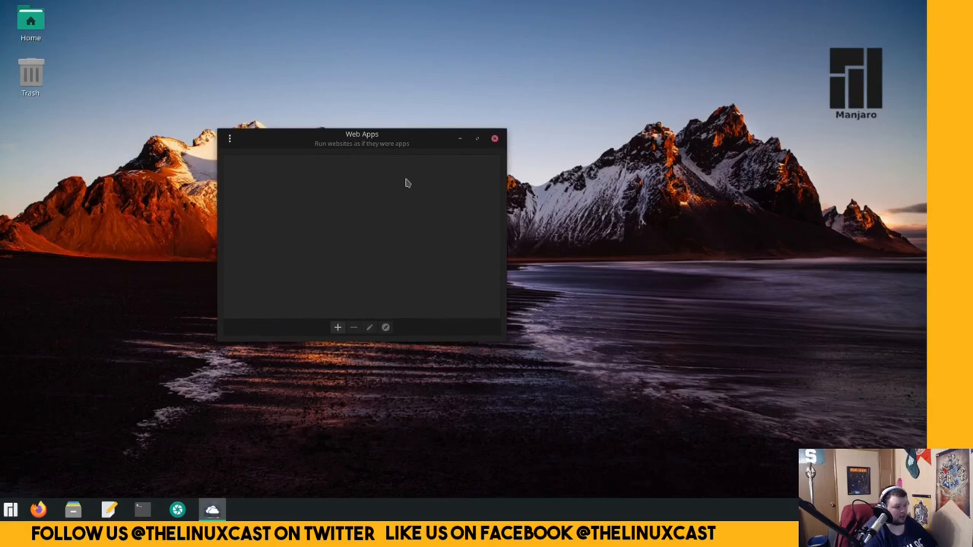
mouse_move(426, 192)
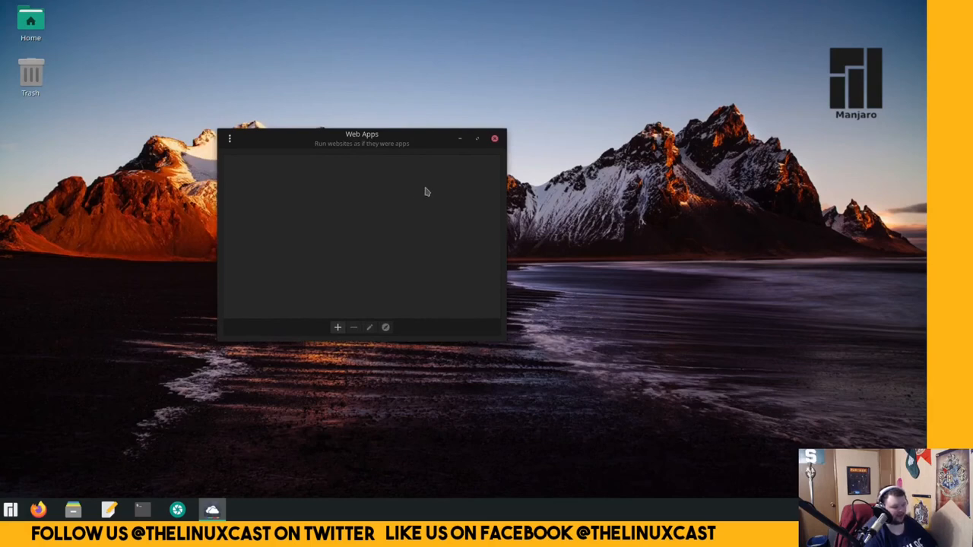
mouse_move(442, 176)
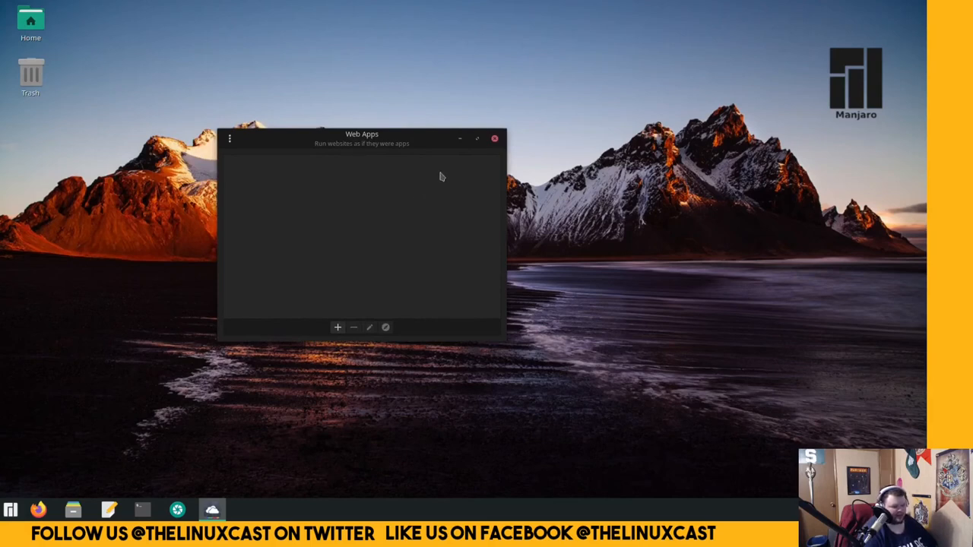
left_click(494, 139)
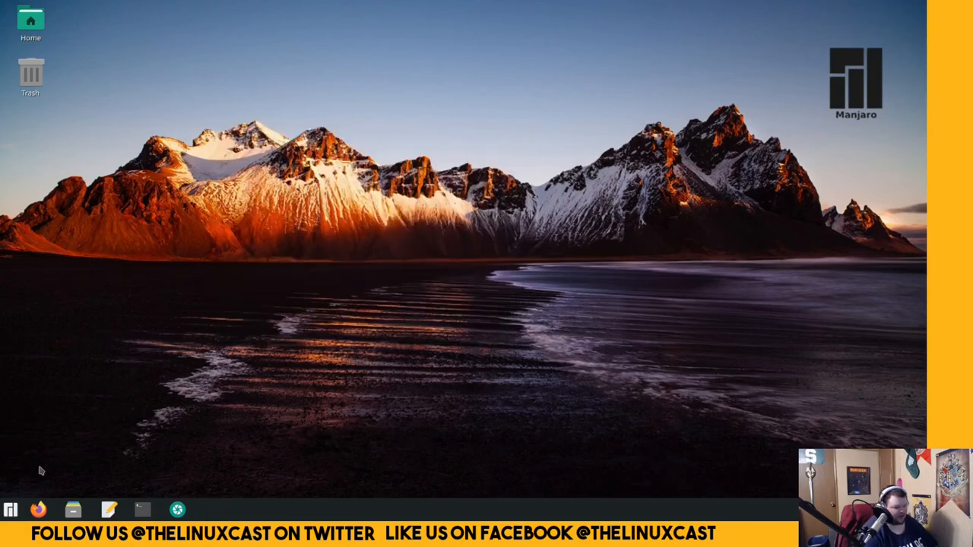
Launch ONLYOFFICE Desktop Editors from ArcMenu's Office category.
left_click(10, 510)
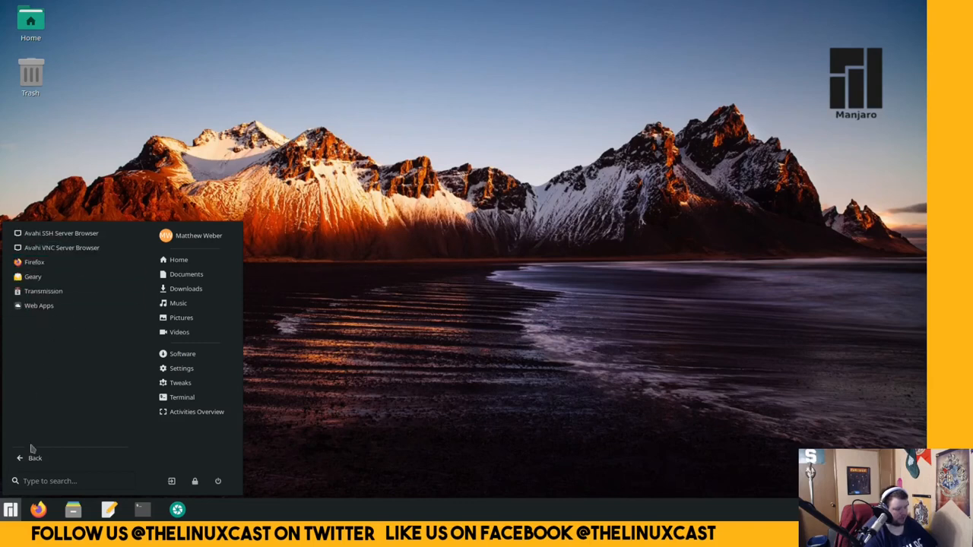
left_click(35, 457)
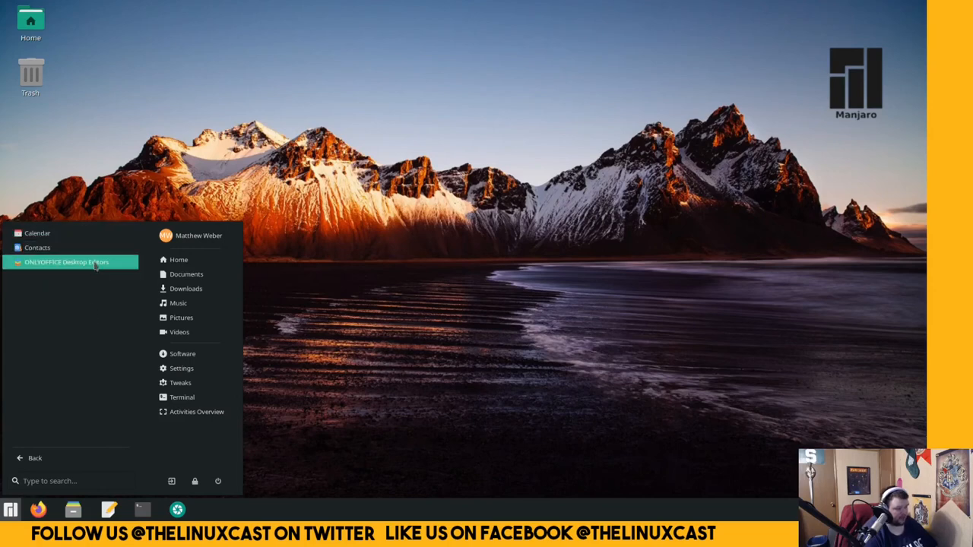
left_click(67, 262)
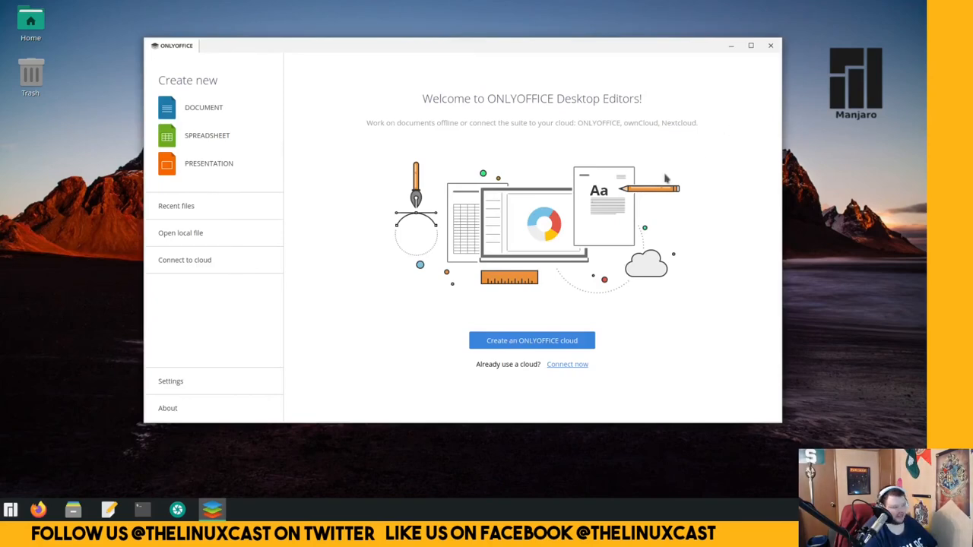
mouse_move(659, 174)
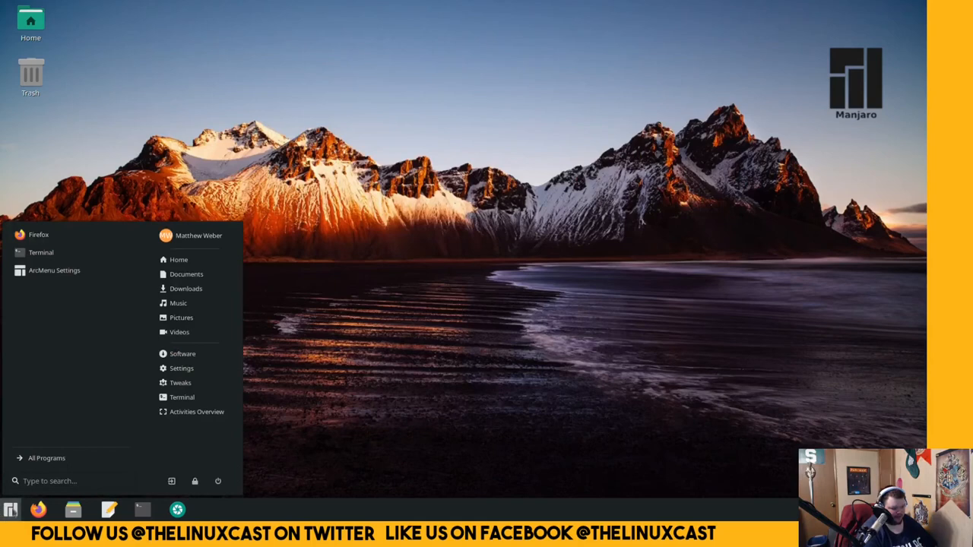
mouse_move(47, 458)
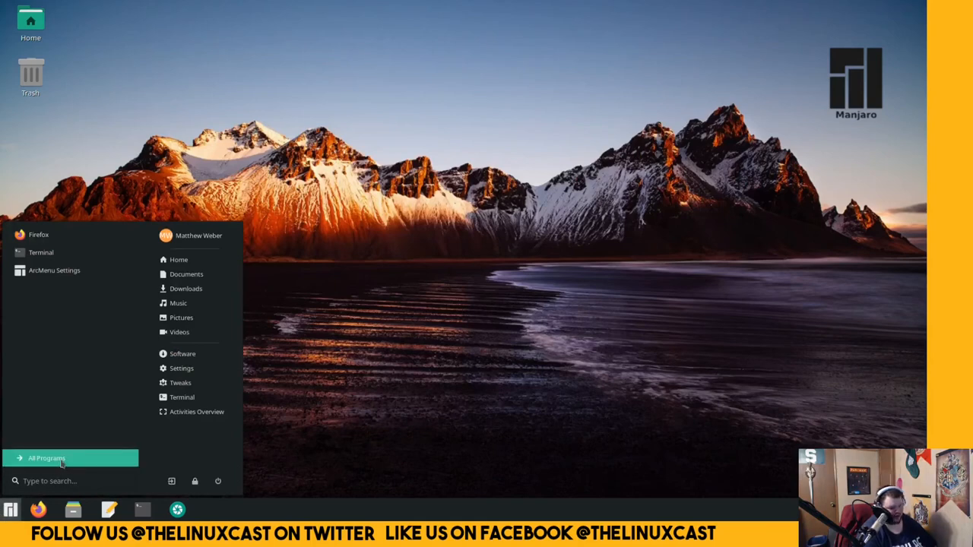
Browse Emblems in the Programming category's Icon Browser, close it, and launch a video-feed app.
left_click(48, 457)
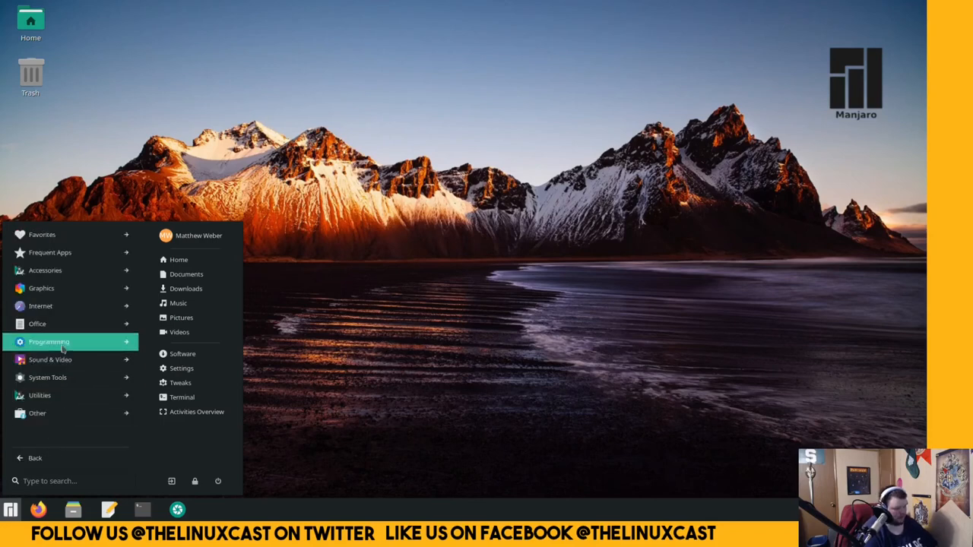
left_click(48, 342)
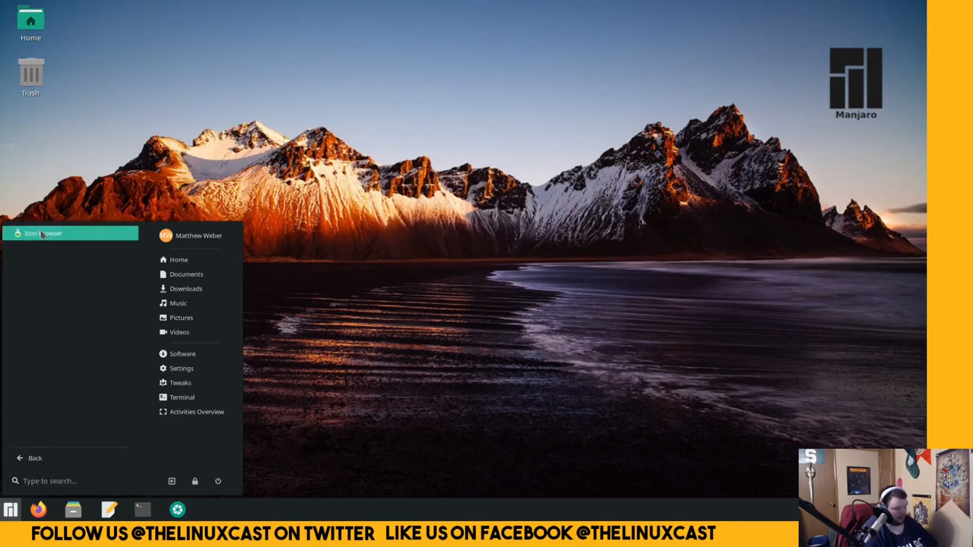
left_click(70, 233)
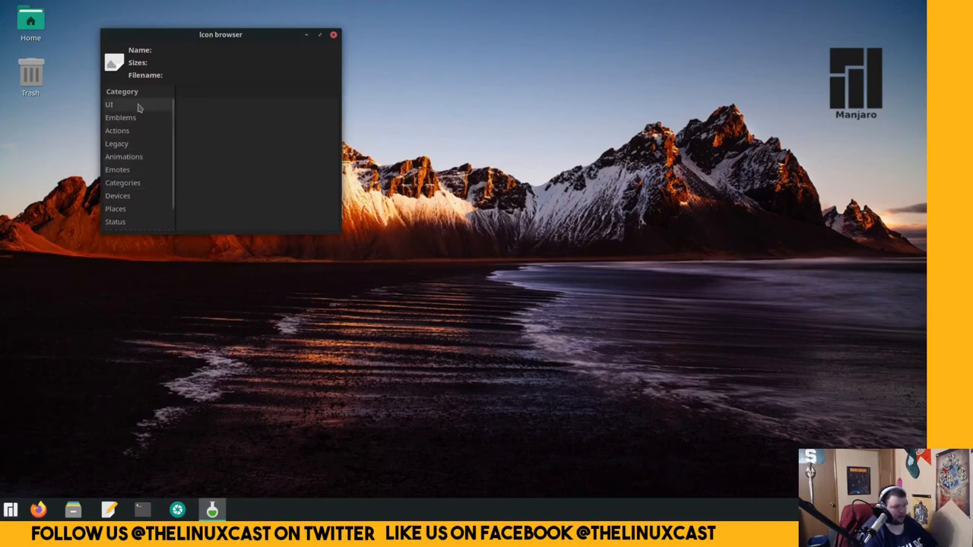
left_click(120, 117)
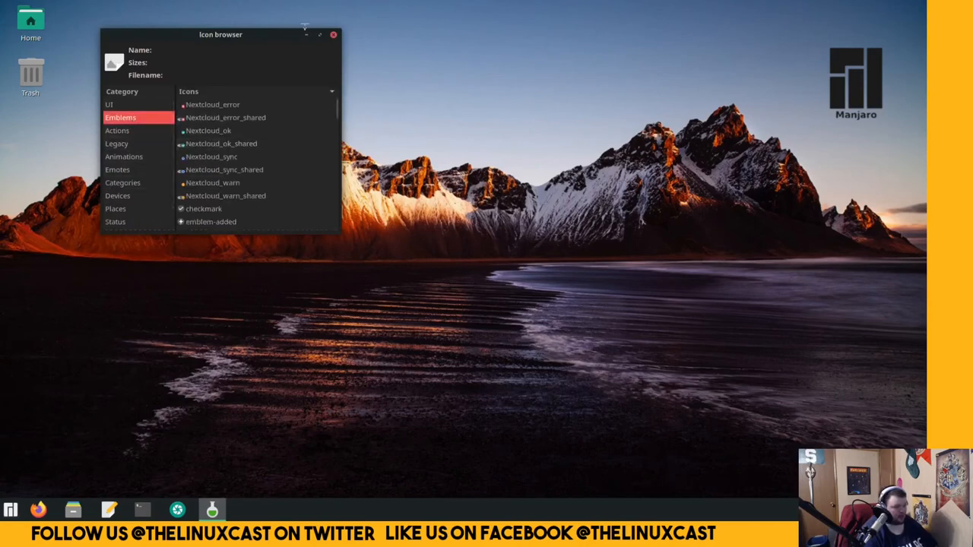
left_click(11, 509)
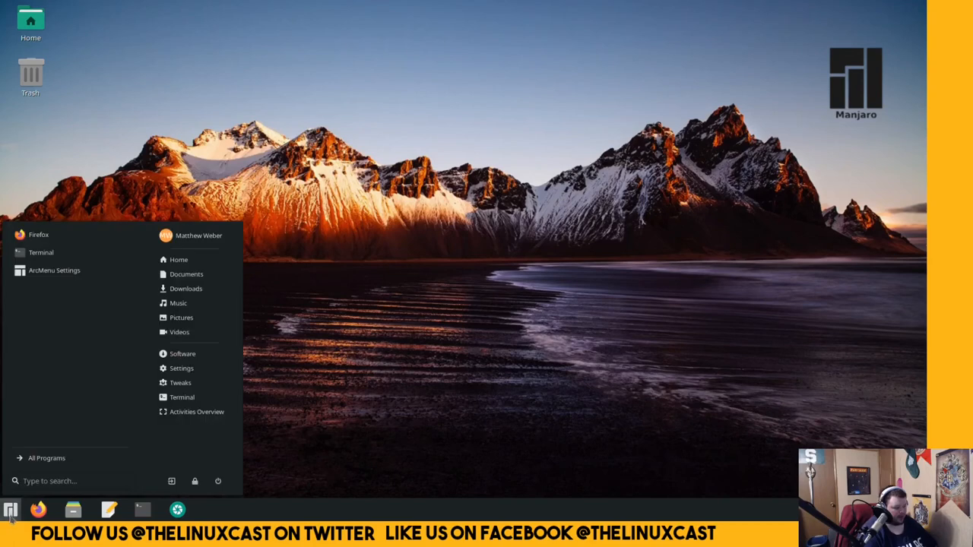
left_click(46, 458)
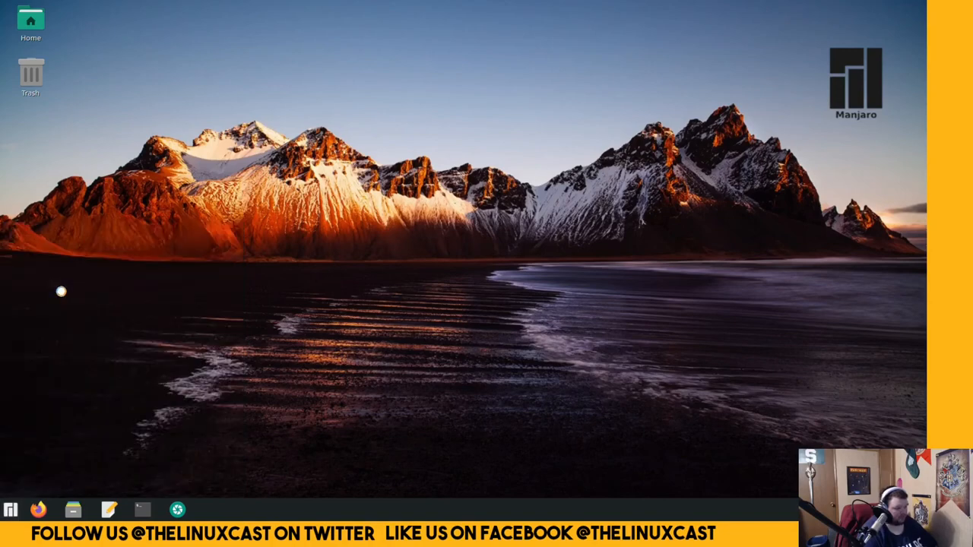
left_click(212, 509)
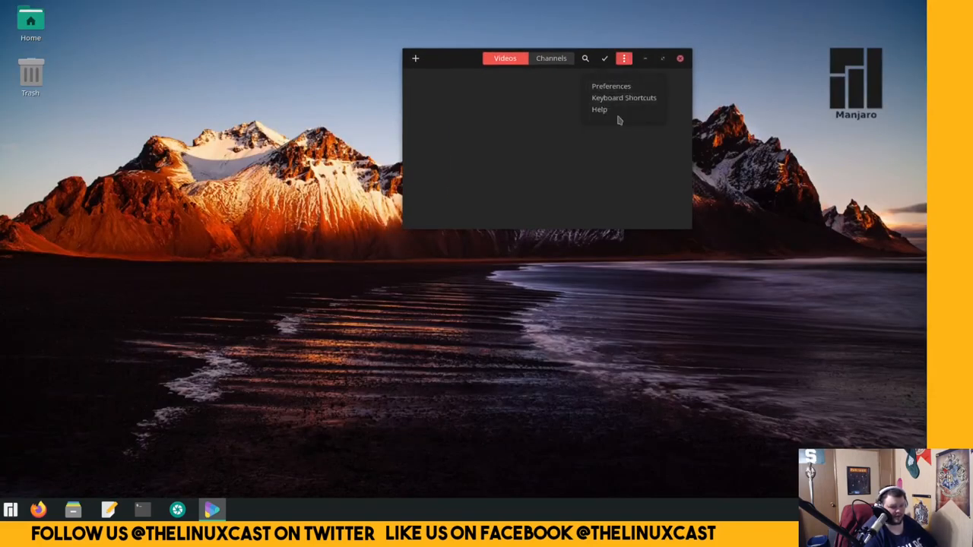
mouse_move(646, 73)
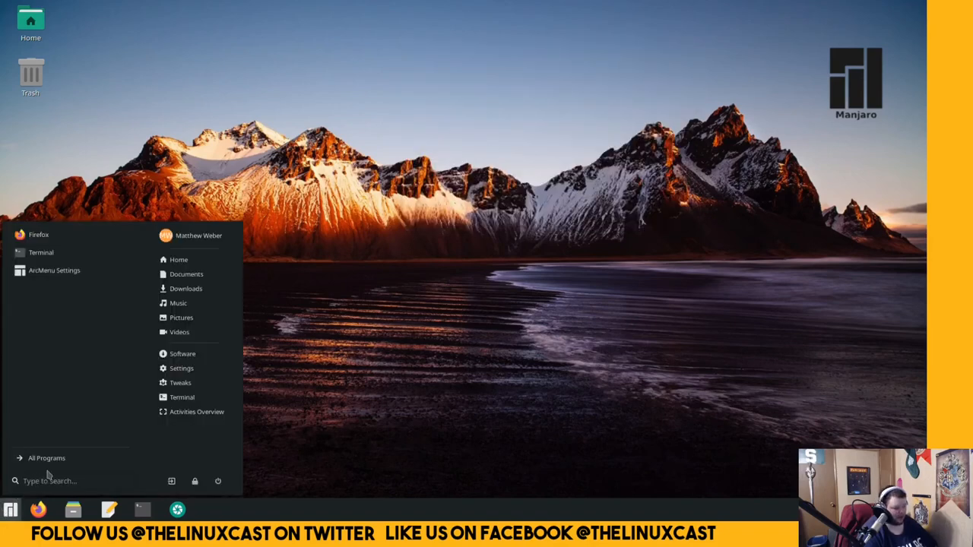
Launch ranger from System Tools, reposition its terminal window, then close it.
left_click(46, 457)
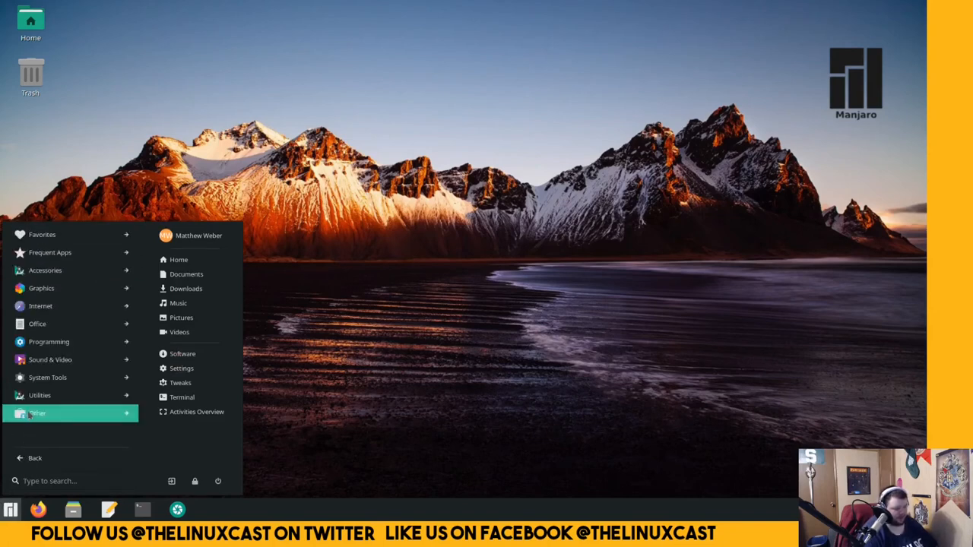
mouse_move(48, 378)
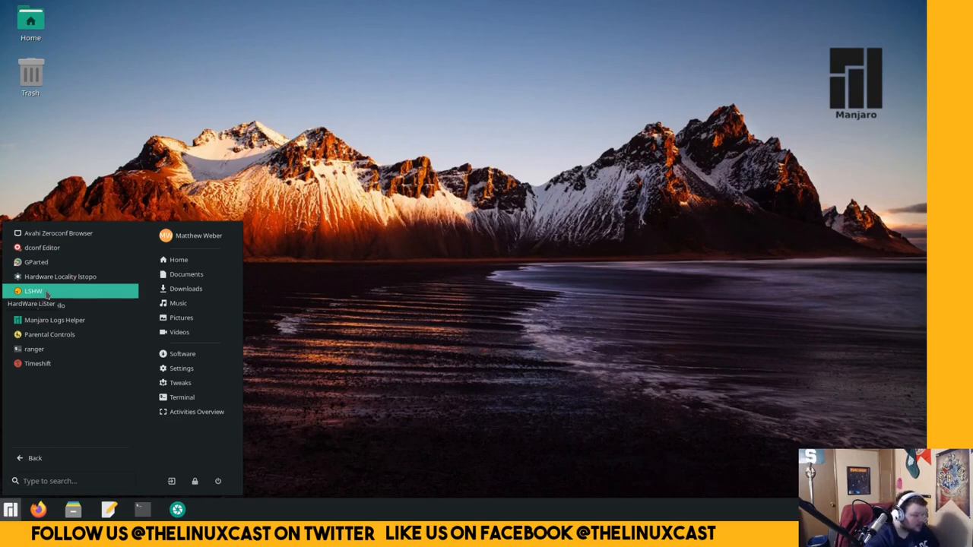
mouse_move(45, 305)
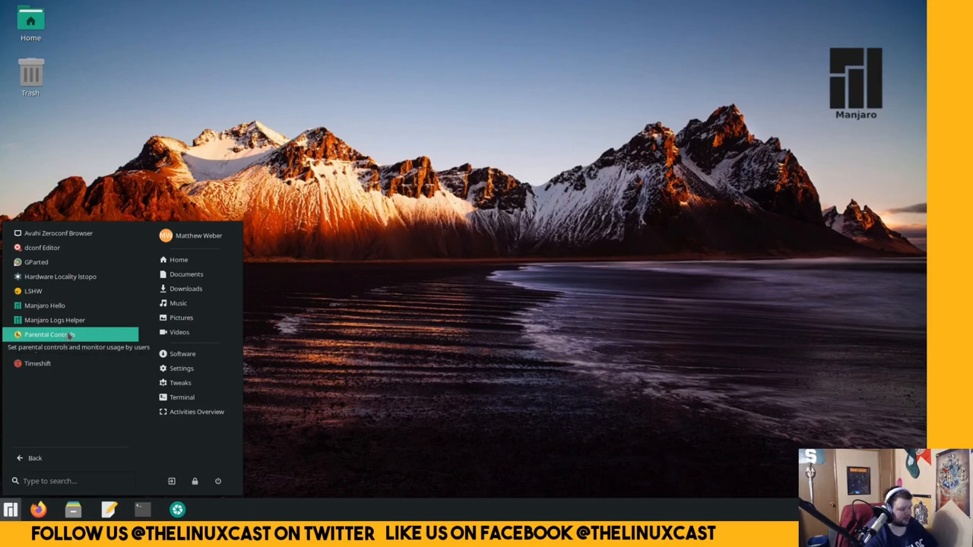
left_click(182, 396)
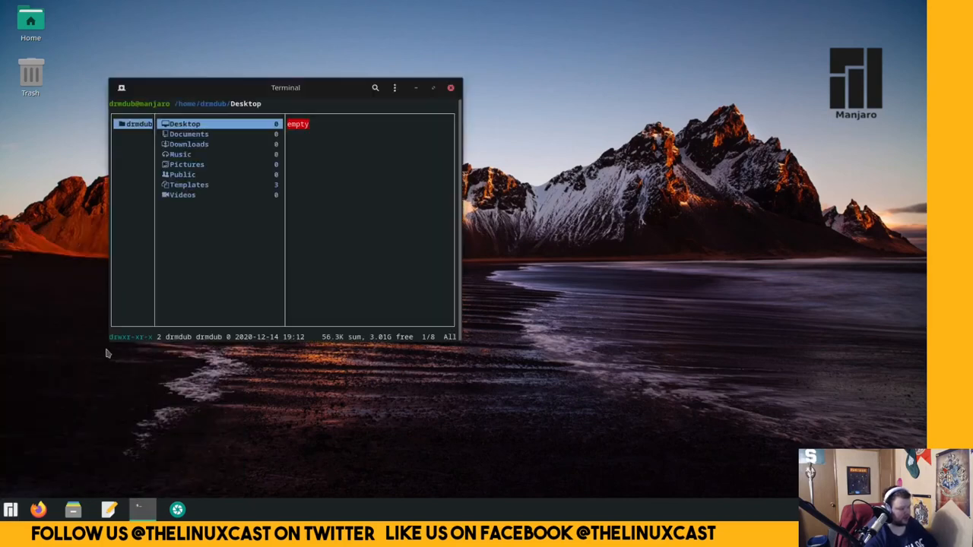
mouse_move(241, 298)
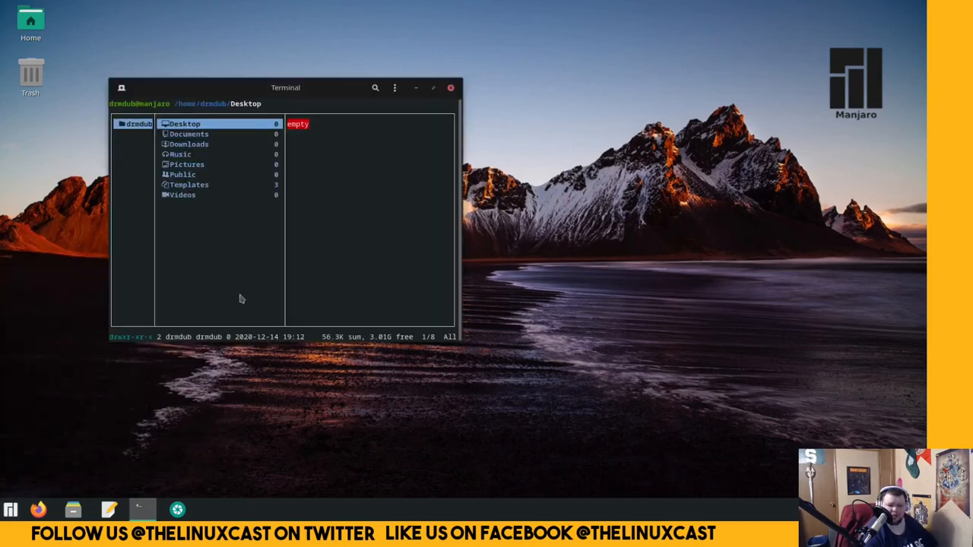
mouse_move(278, 259)
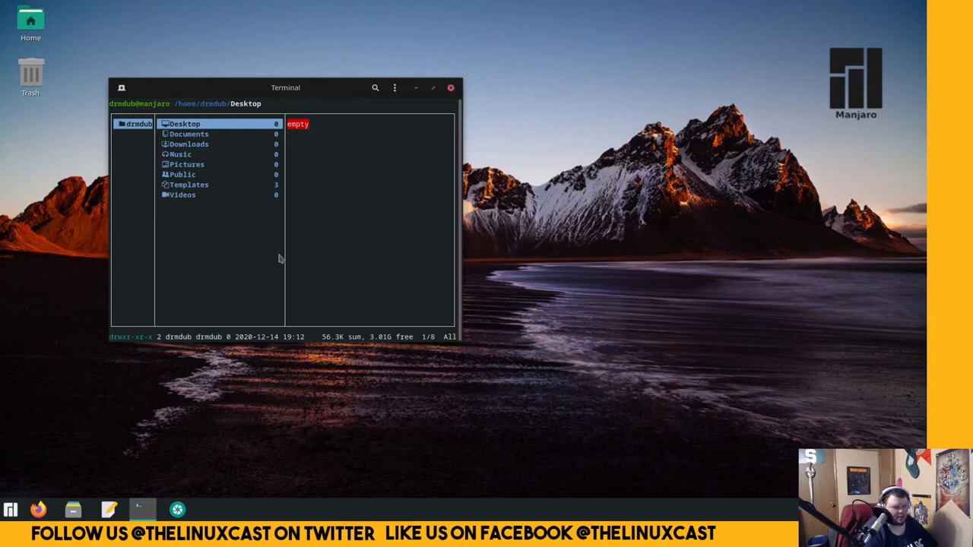
left_click_drag(285, 86, 296, 112)
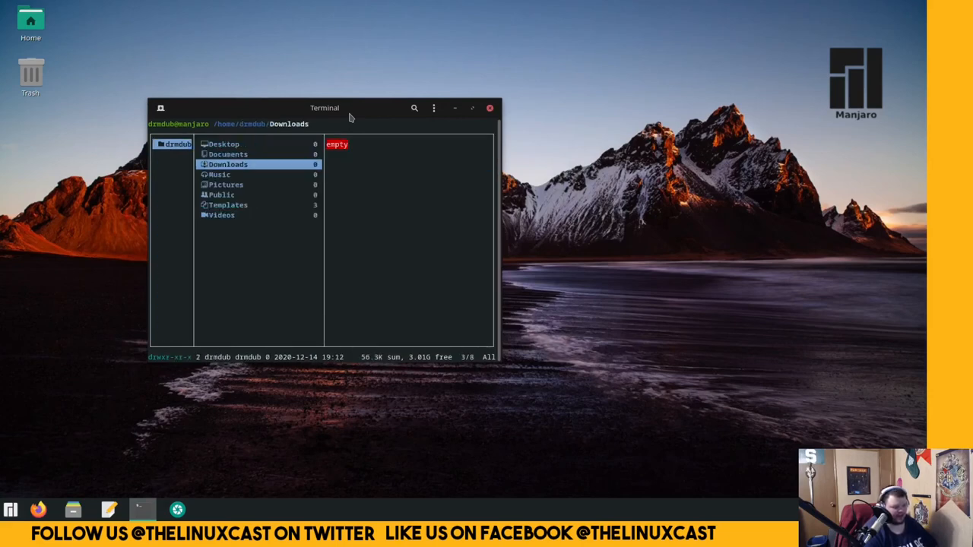
left_click(490, 107)
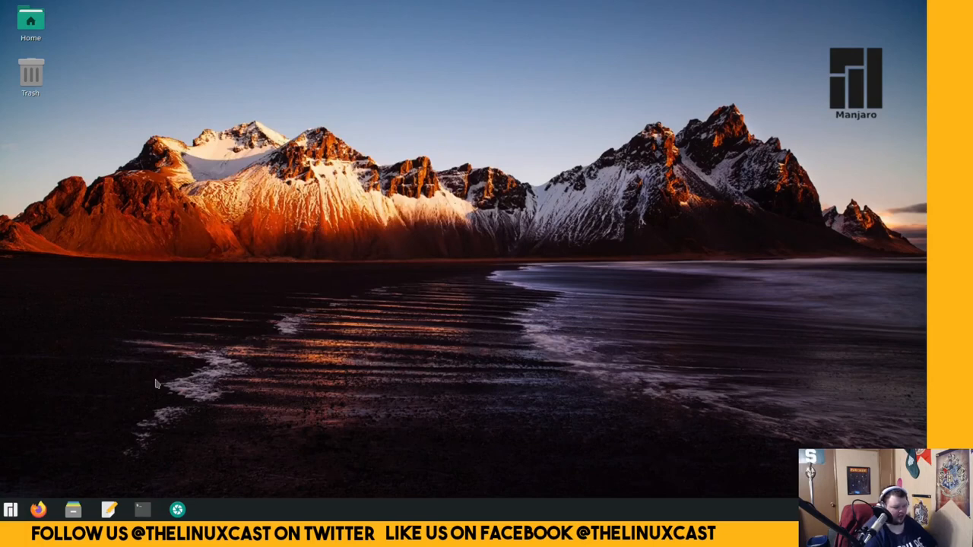
left_click(72, 510)
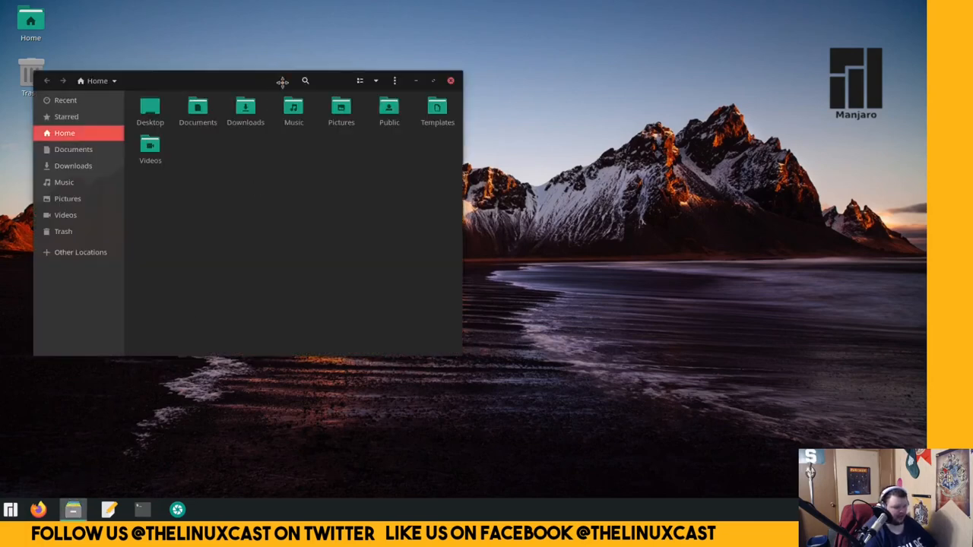
left_click_drag(282, 81, 536, 99)
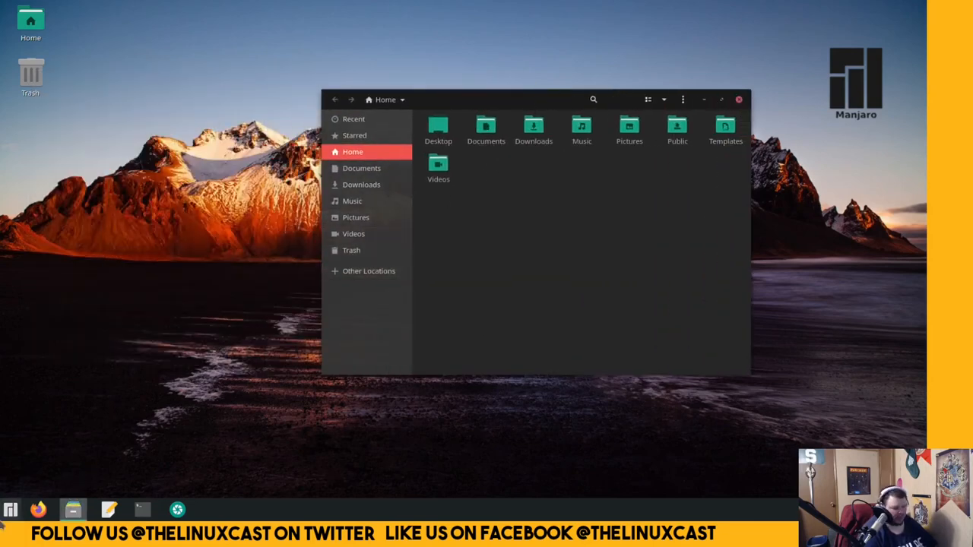
left_click(10, 510)
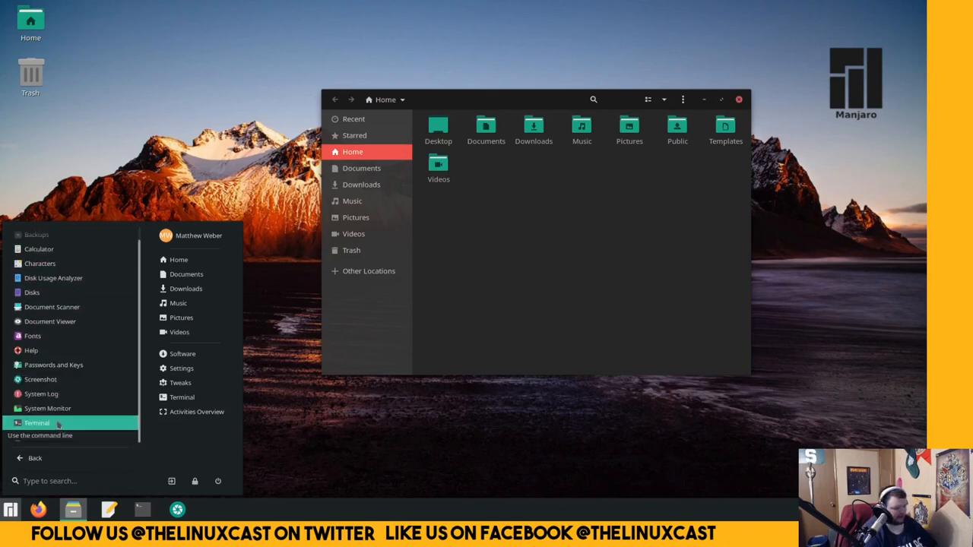
mouse_move(28, 469)
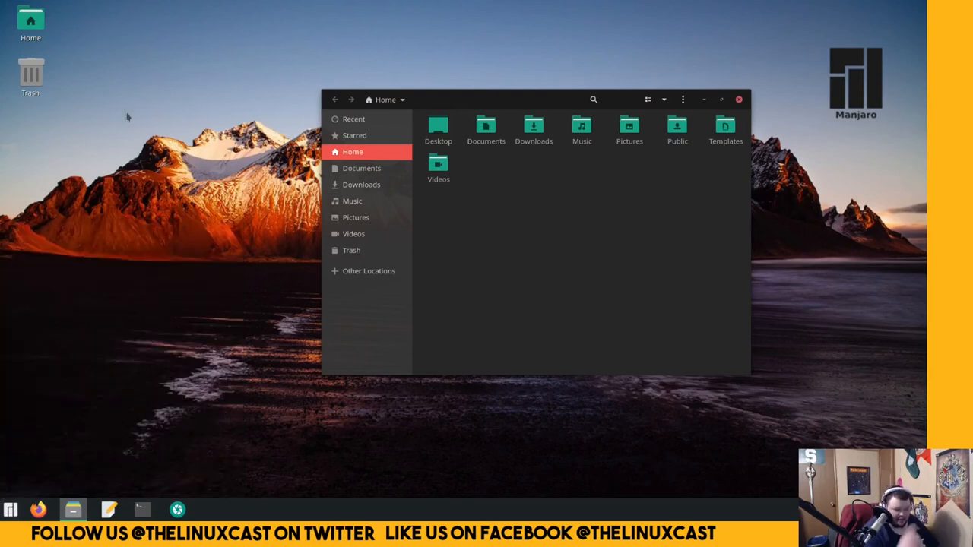
mouse_move(156, 357)
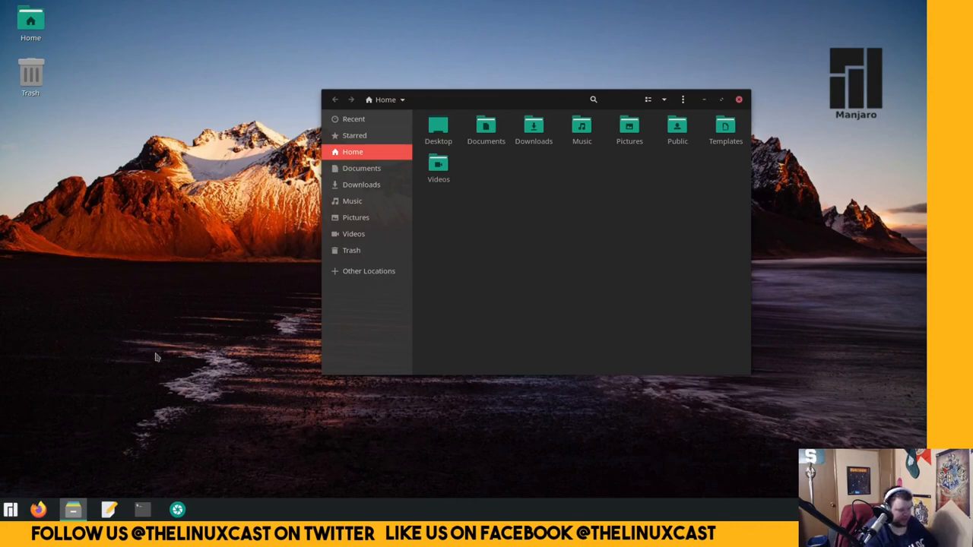
mouse_move(562, 112)
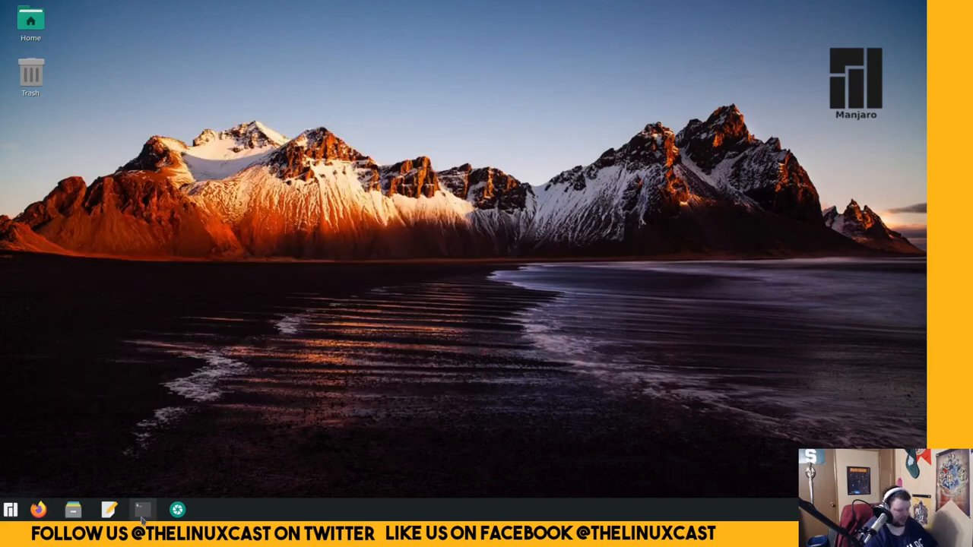
left_click(142, 510)
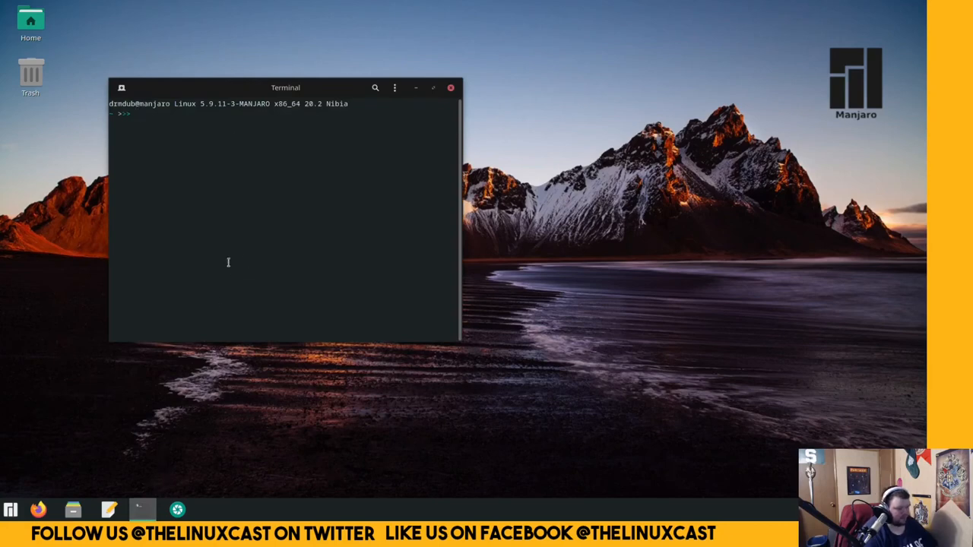
left_click_drag(285, 87, 424, 127)
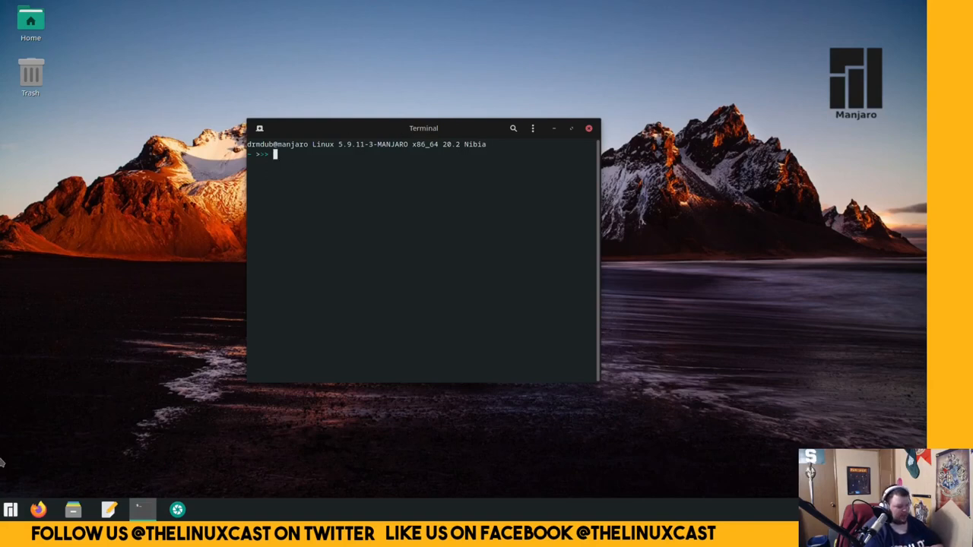
left_click(11, 509)
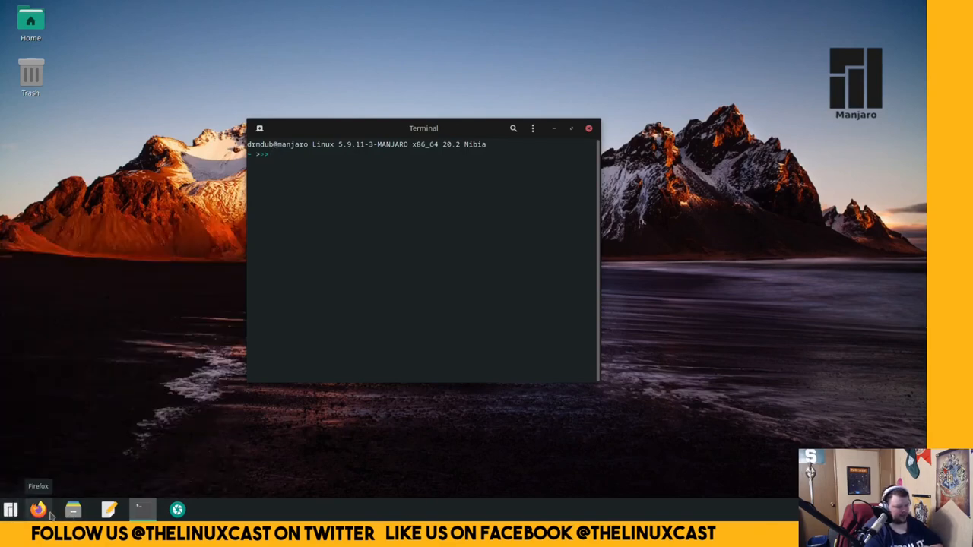
left_click_drag(423, 128, 330, 146)
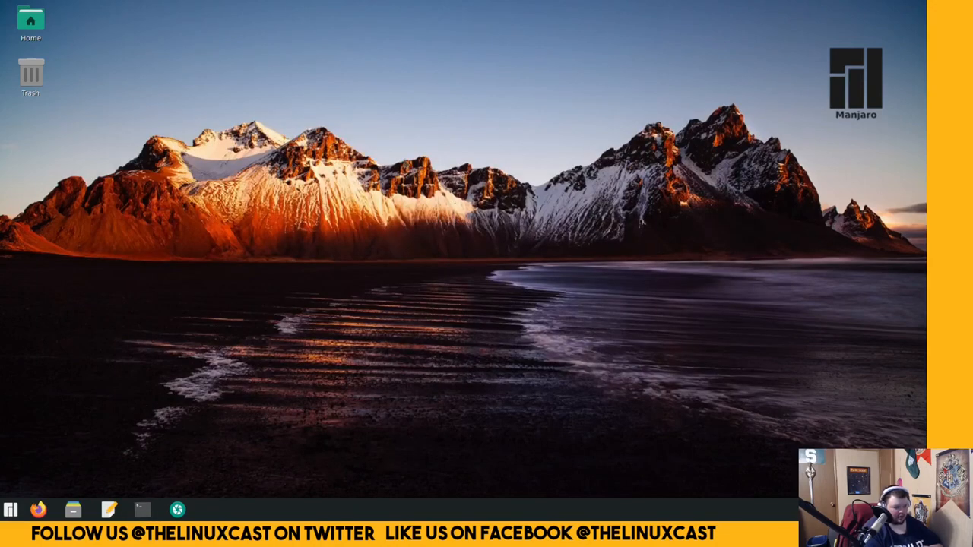
left_click(142, 509)
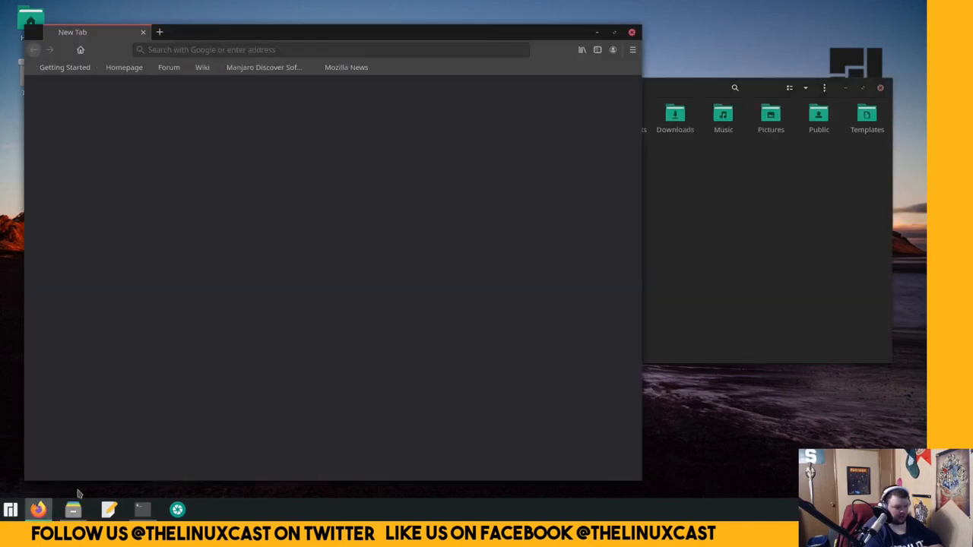
left_click(108, 510)
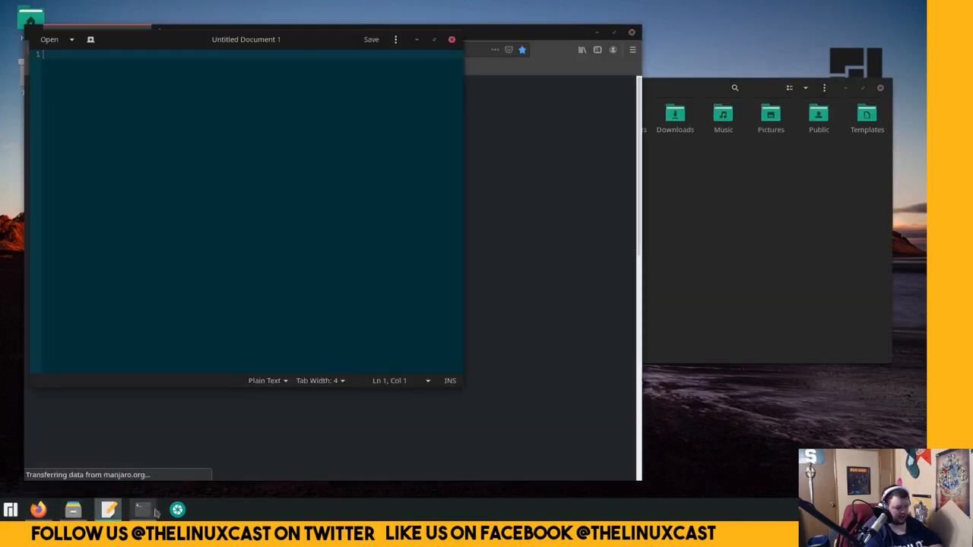
left_click(176, 509)
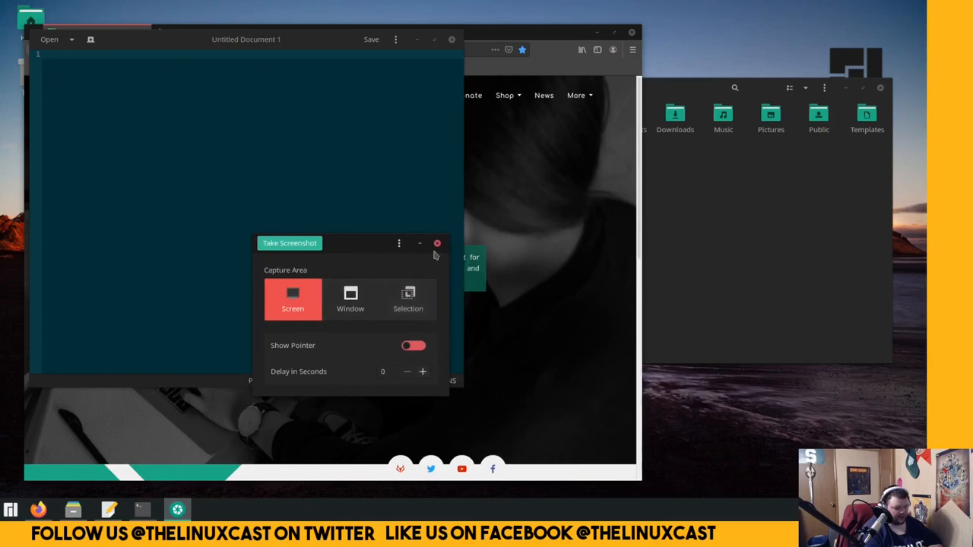
left_click(436, 242)
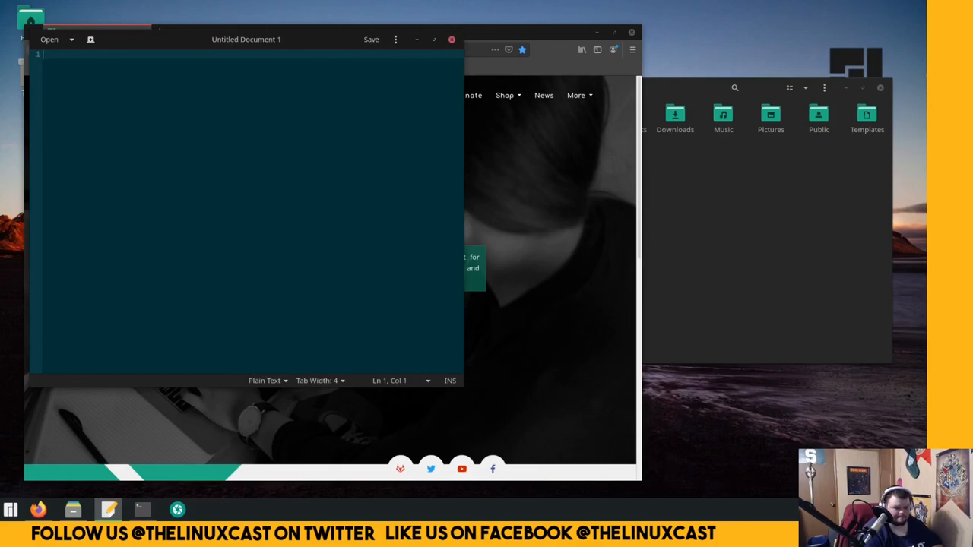
mouse_move(453, 104)
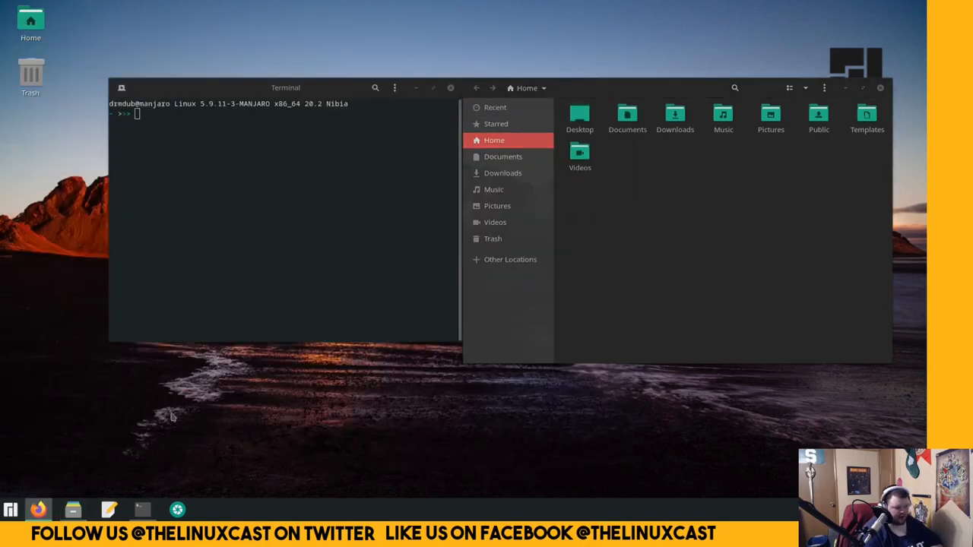
left_click(38, 509)
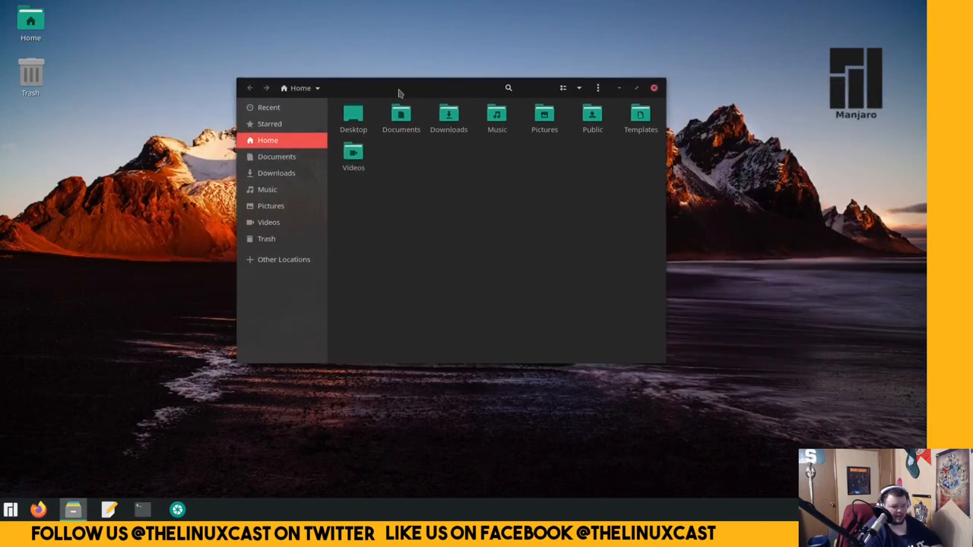
mouse_move(373, 102)
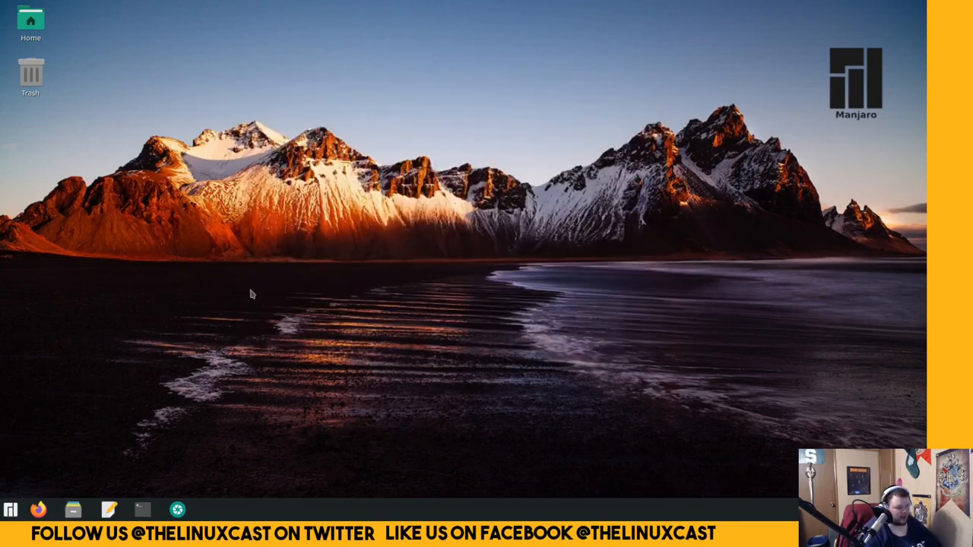
mouse_move(239, 293)
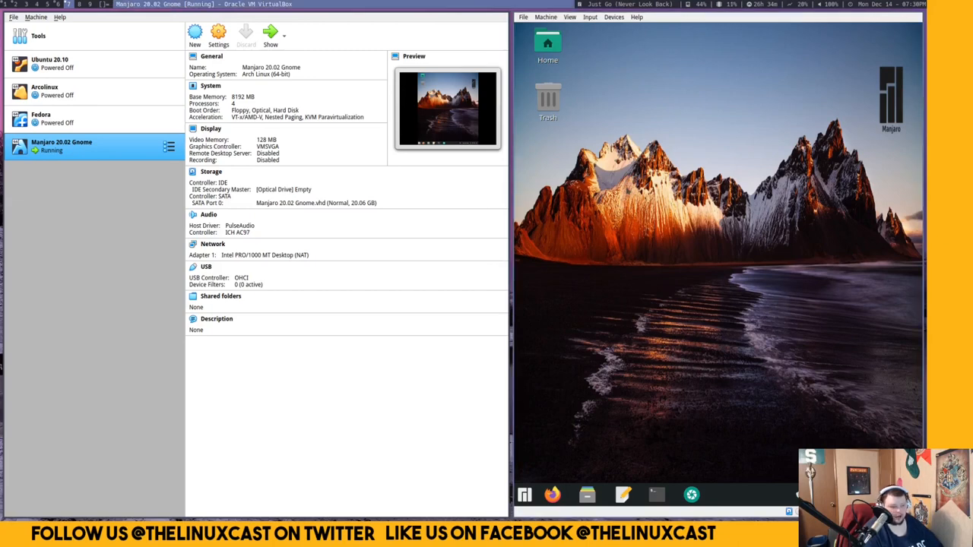
mouse_move(703, 107)
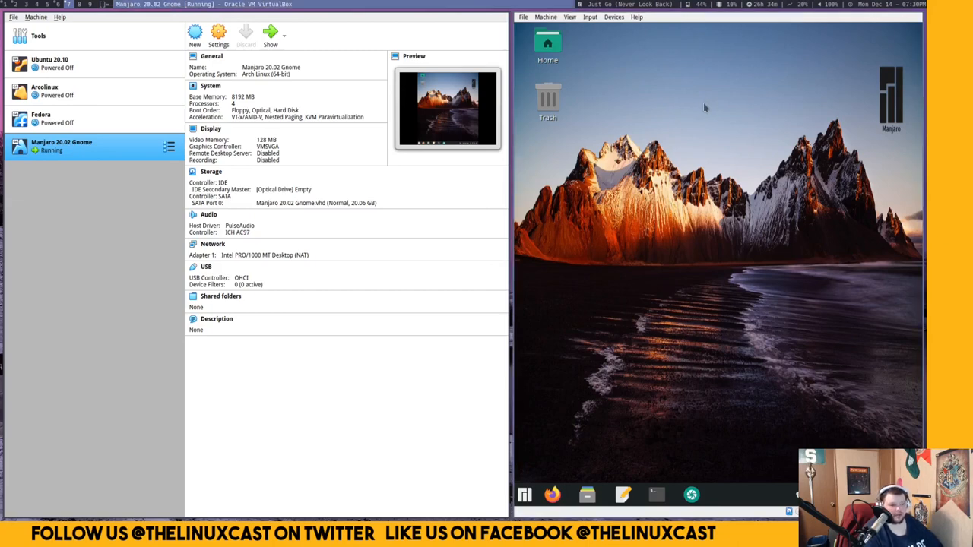
mouse_move(682, 129)
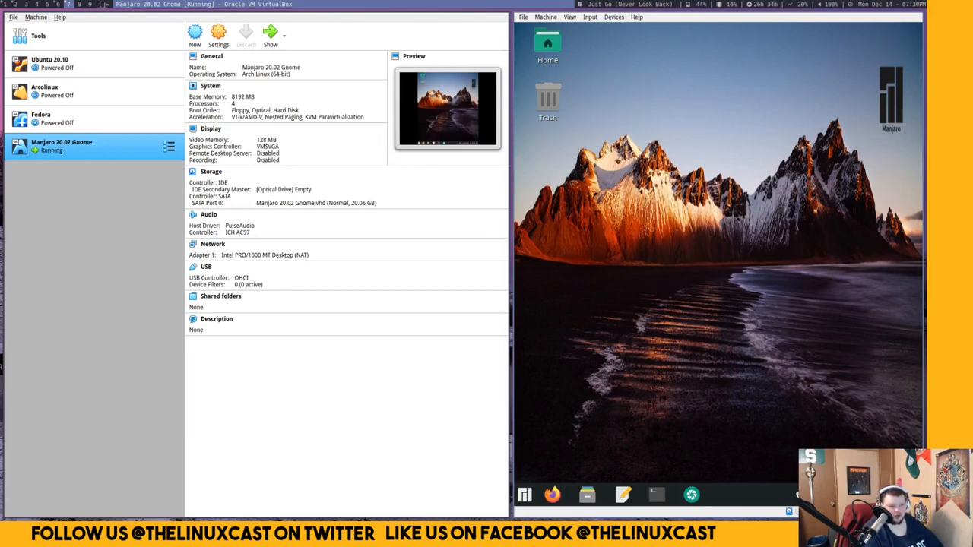
mouse_move(809, 245)
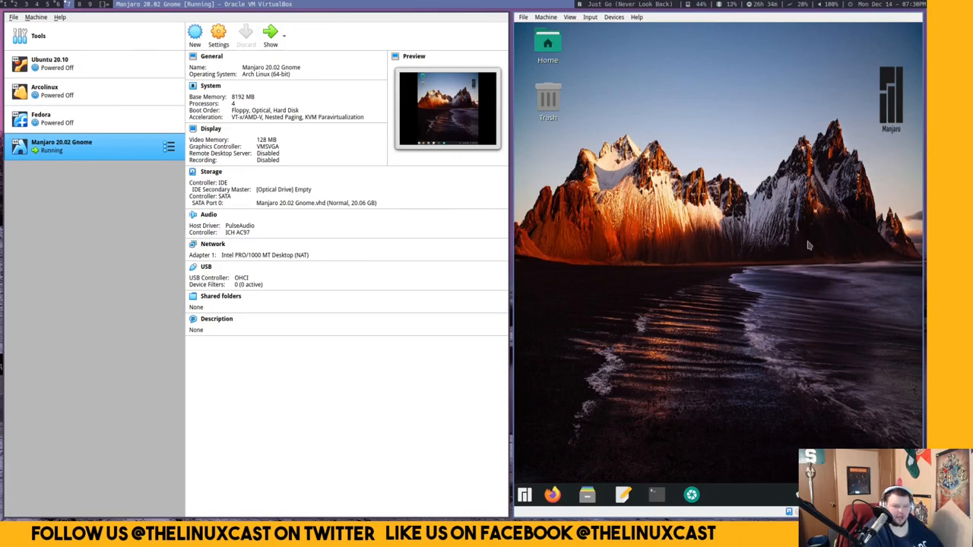
mouse_move(956, 427)
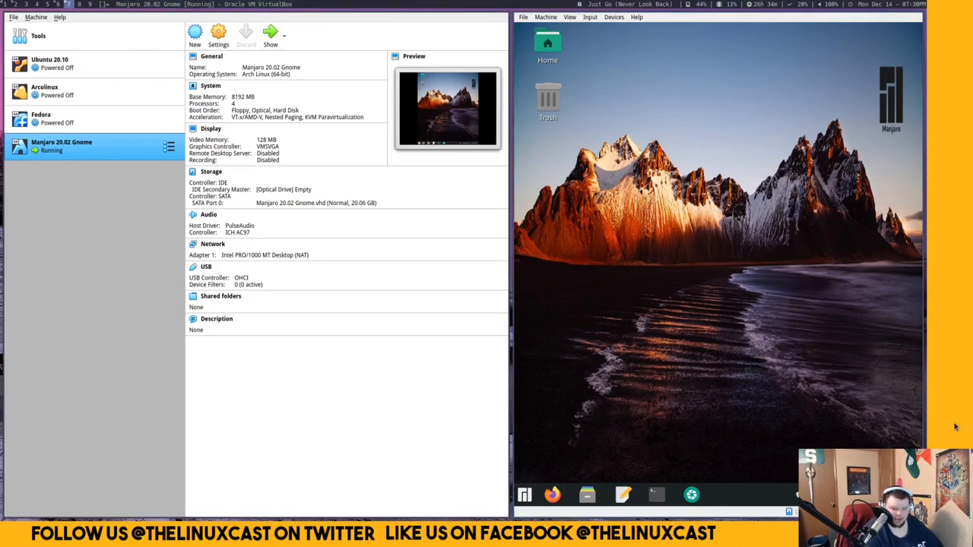